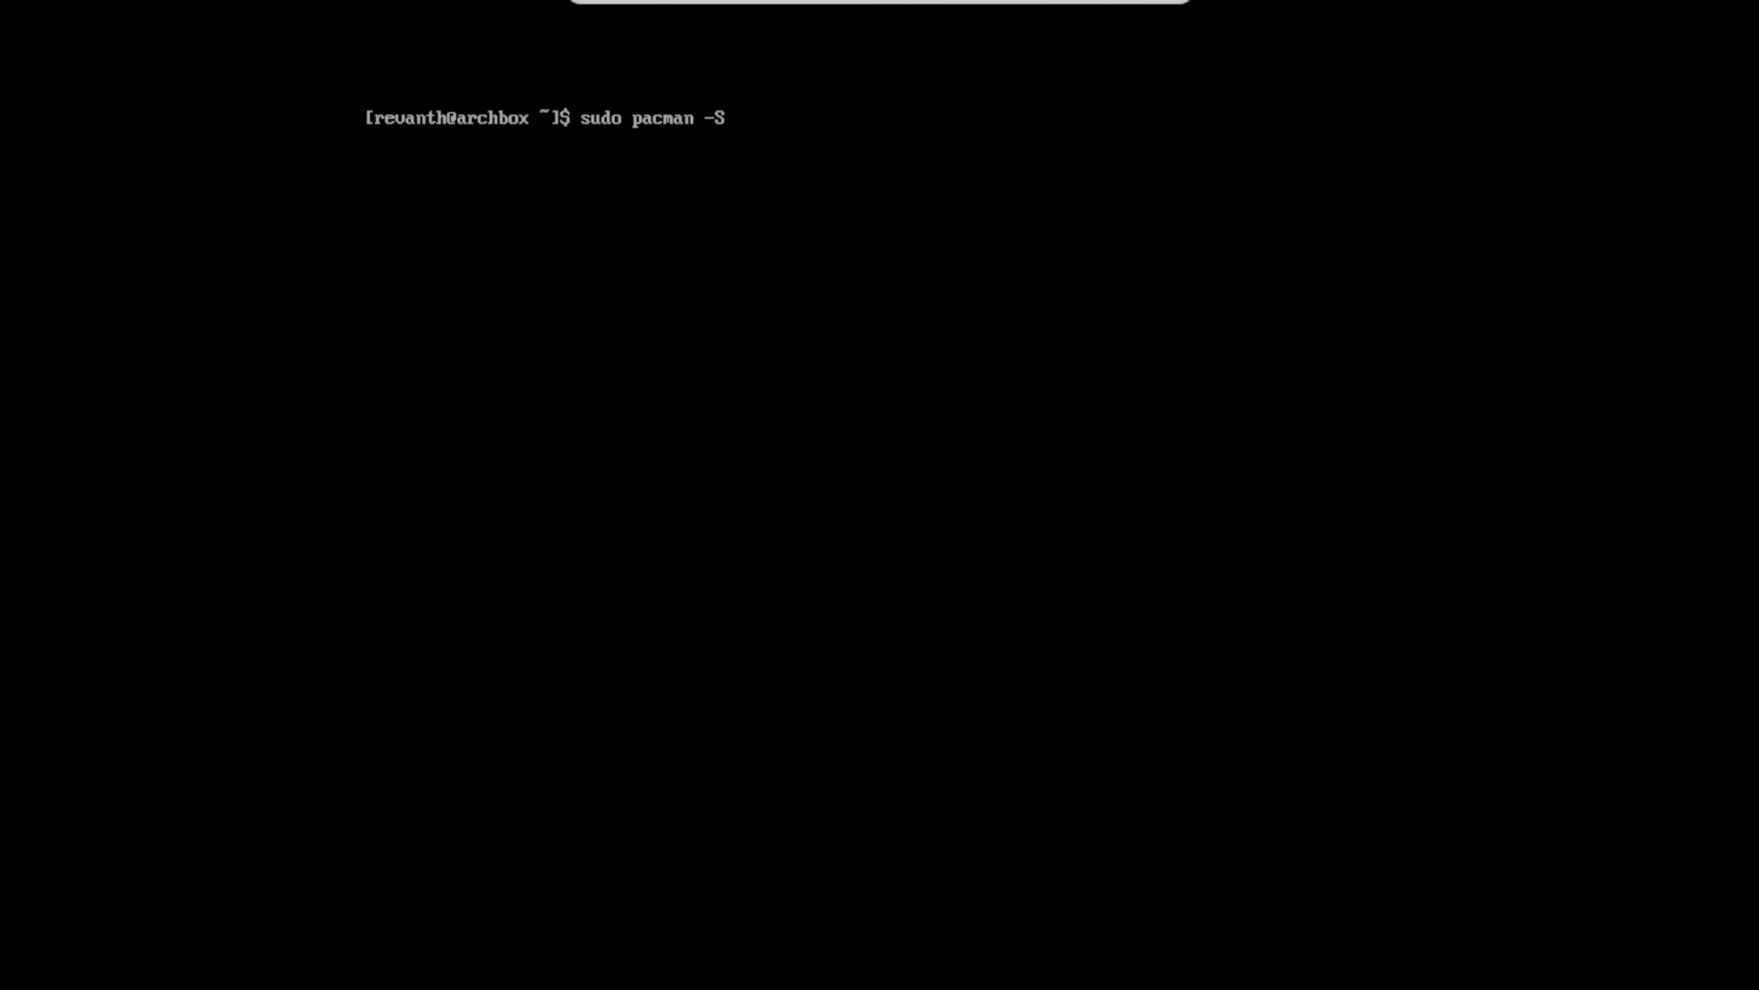
# - Install terminus-font with pacman and list the fonts in /usr/share/kbd/consolefonts
pyautogui.write('terminus-')
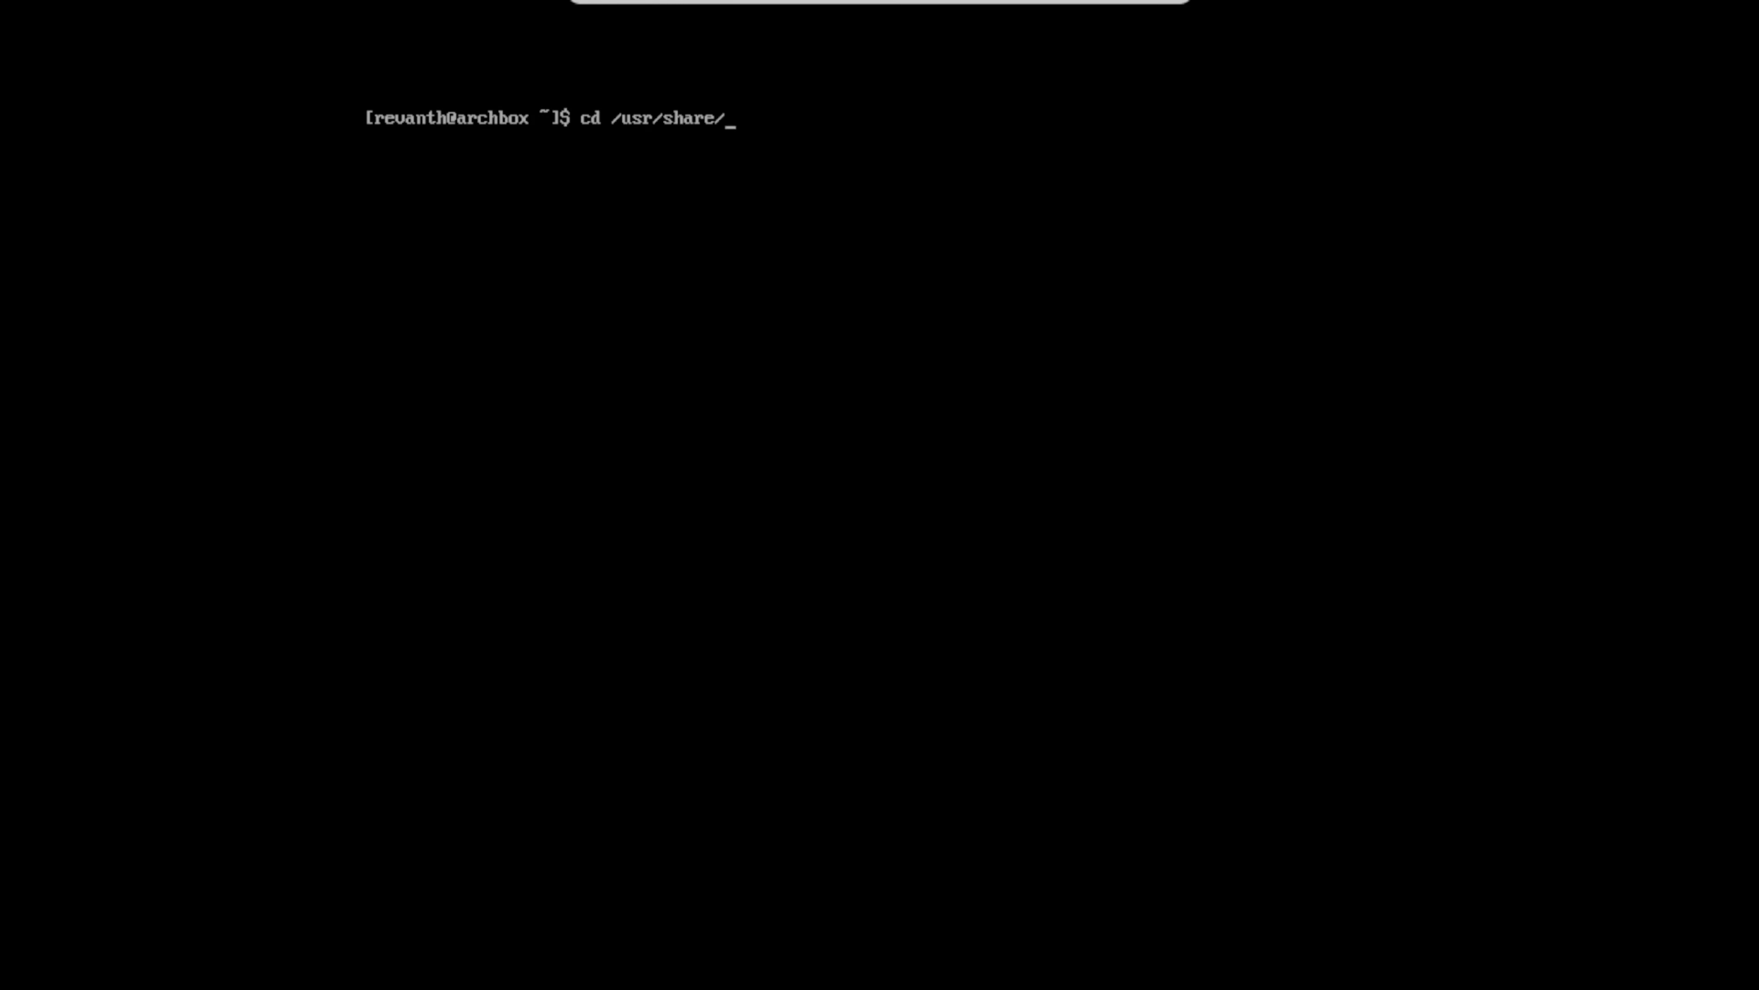
pyautogui.write('kbd/consolefonts/')
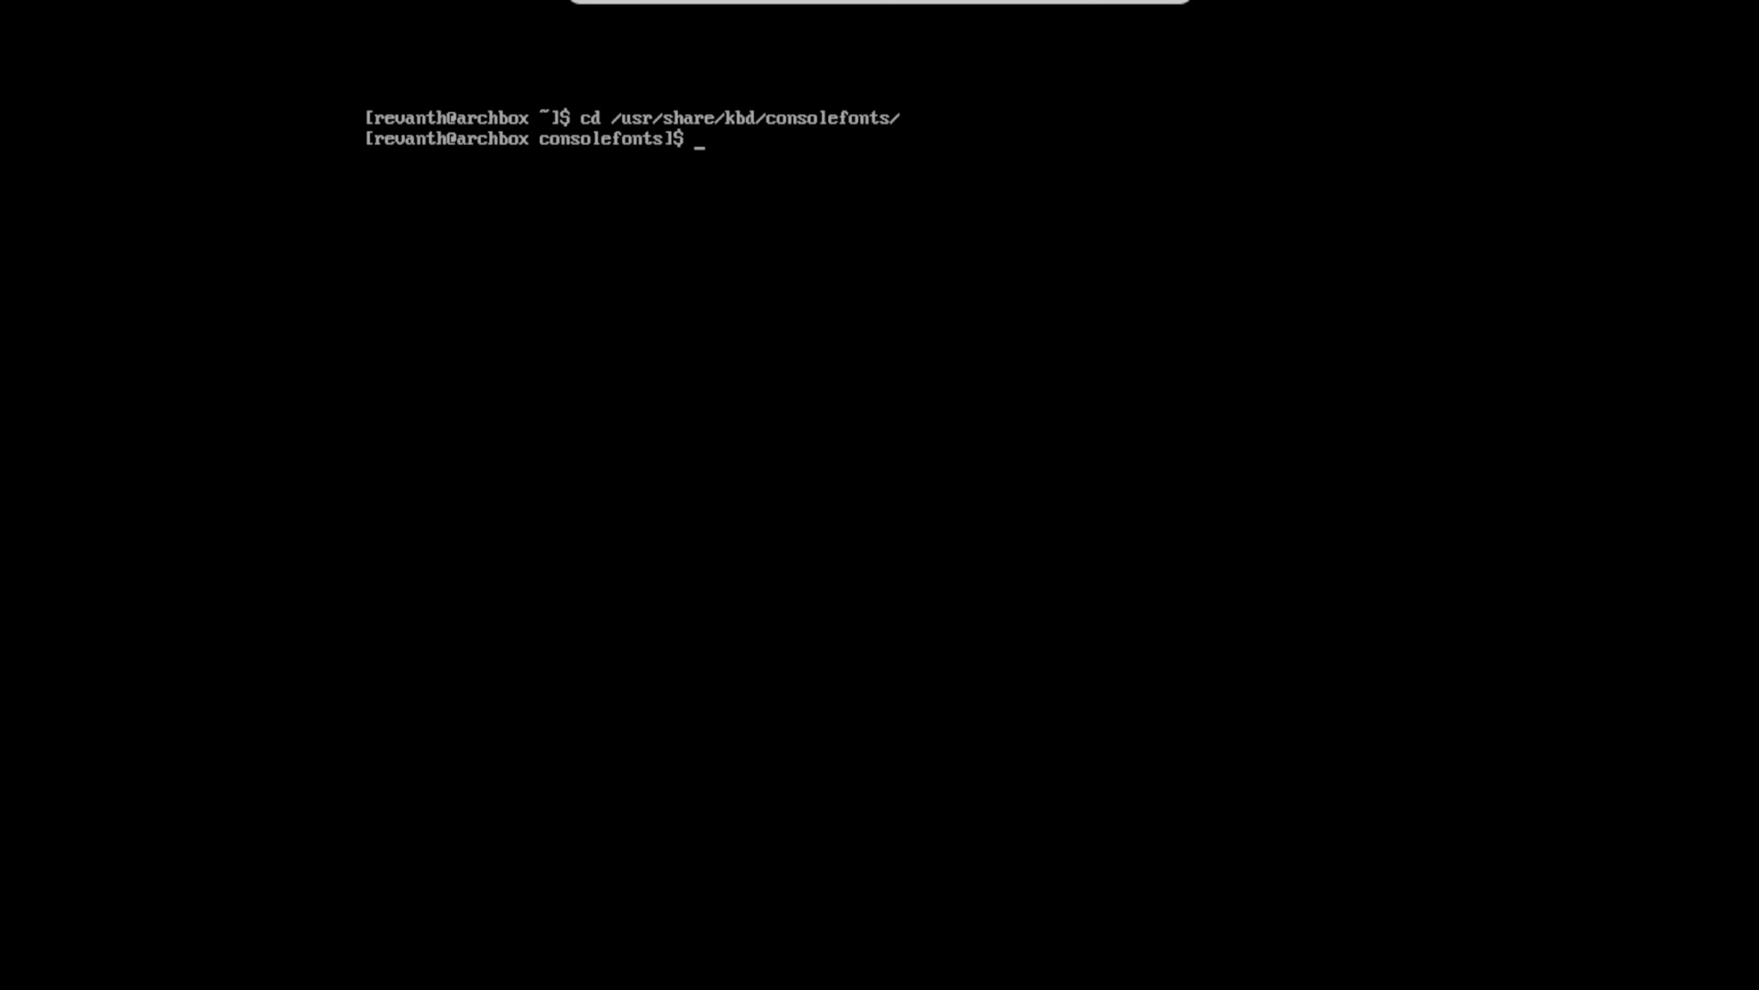
pyautogui.write('ls')
pyautogui.write('setfont ')
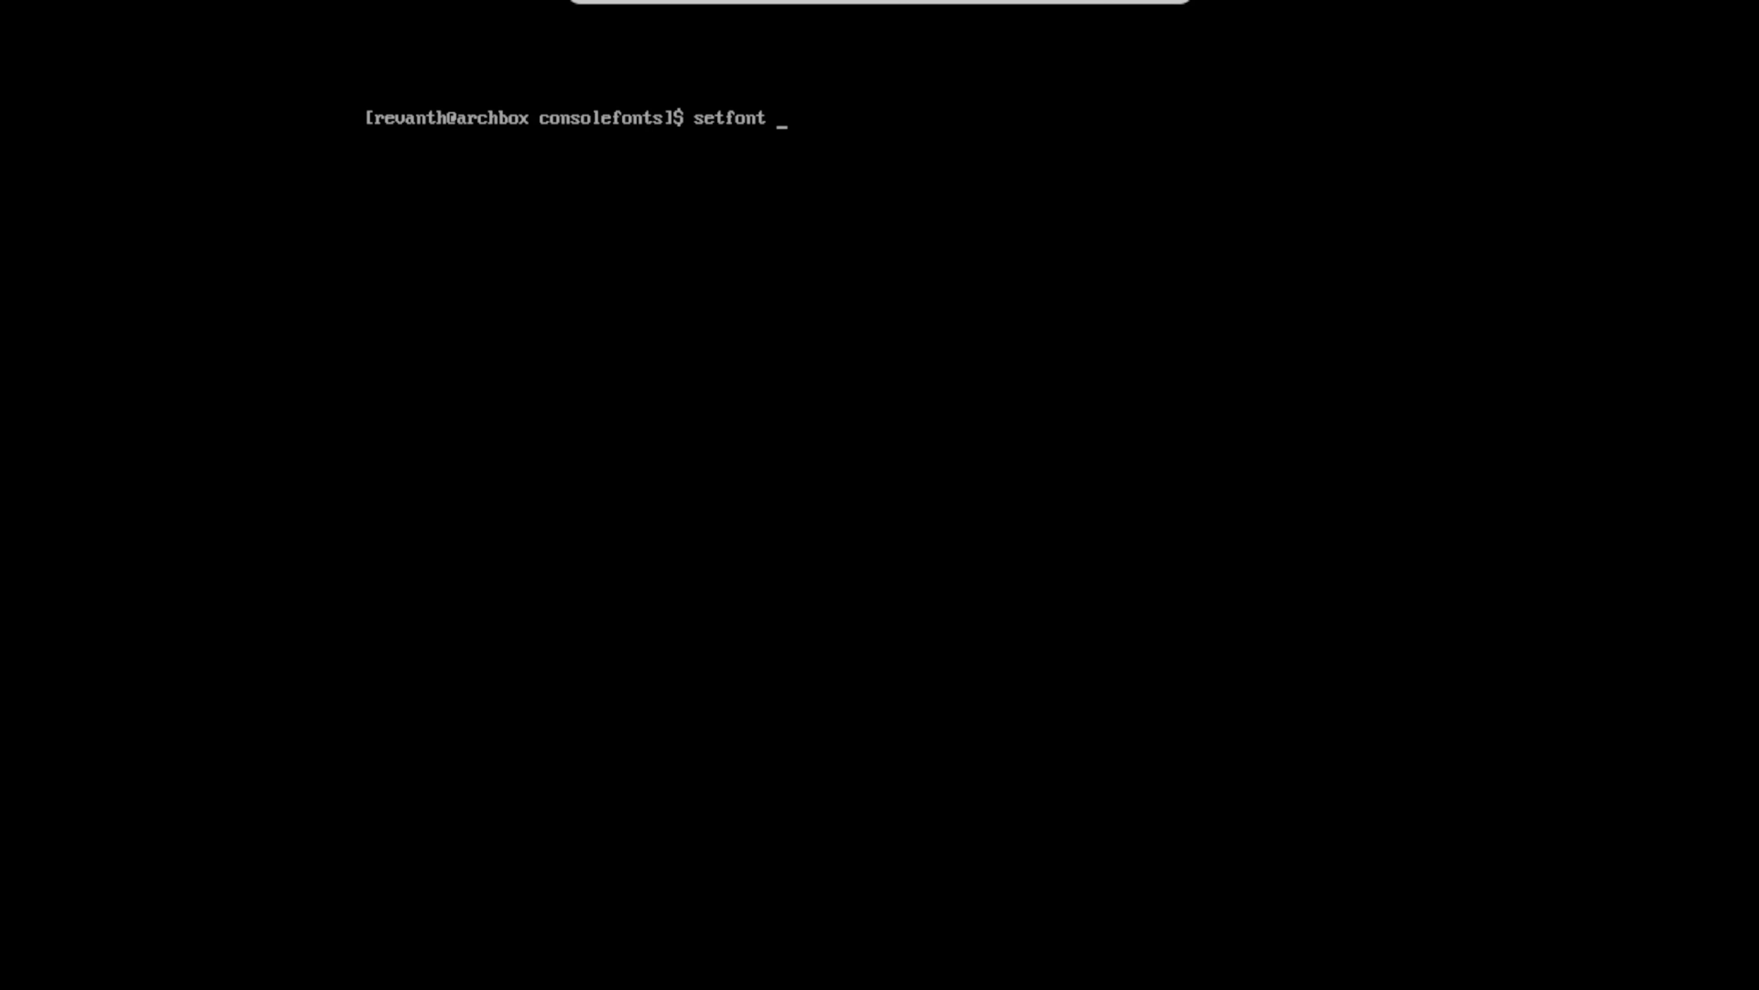
# - Switch the console font to the 24-pixel Terminus ter-d24n with setfont
pyautogui.write('ter')
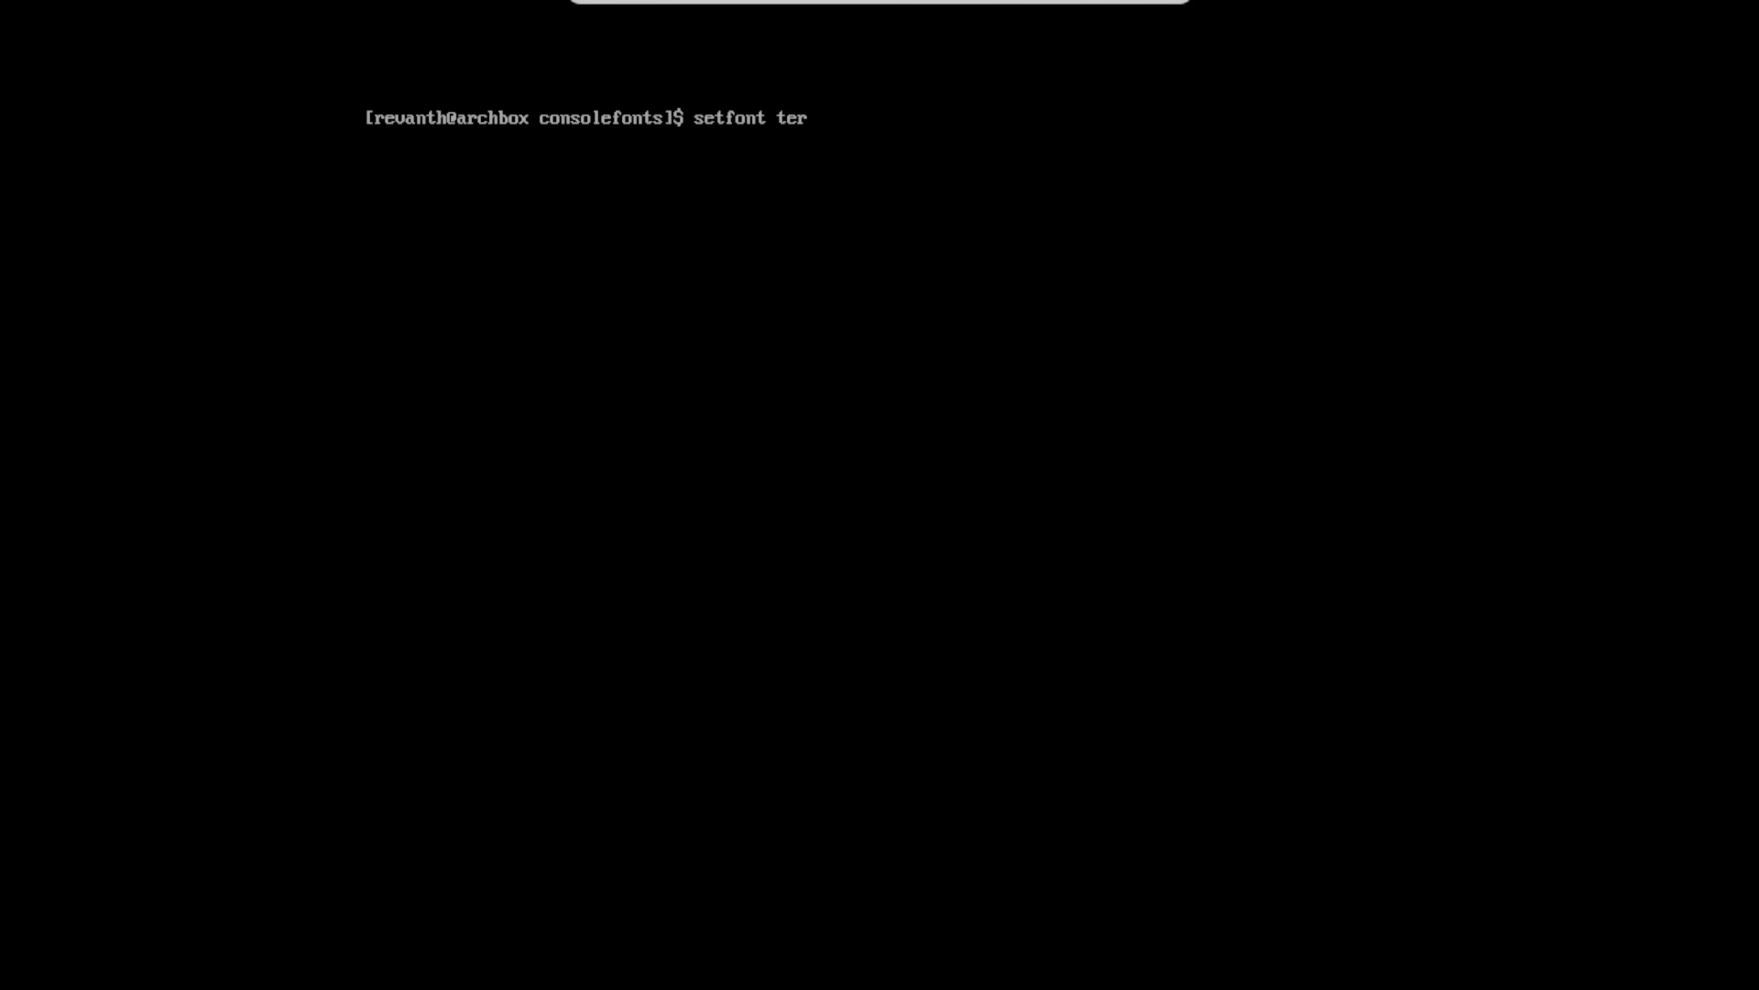
pyautogui.write('-d')
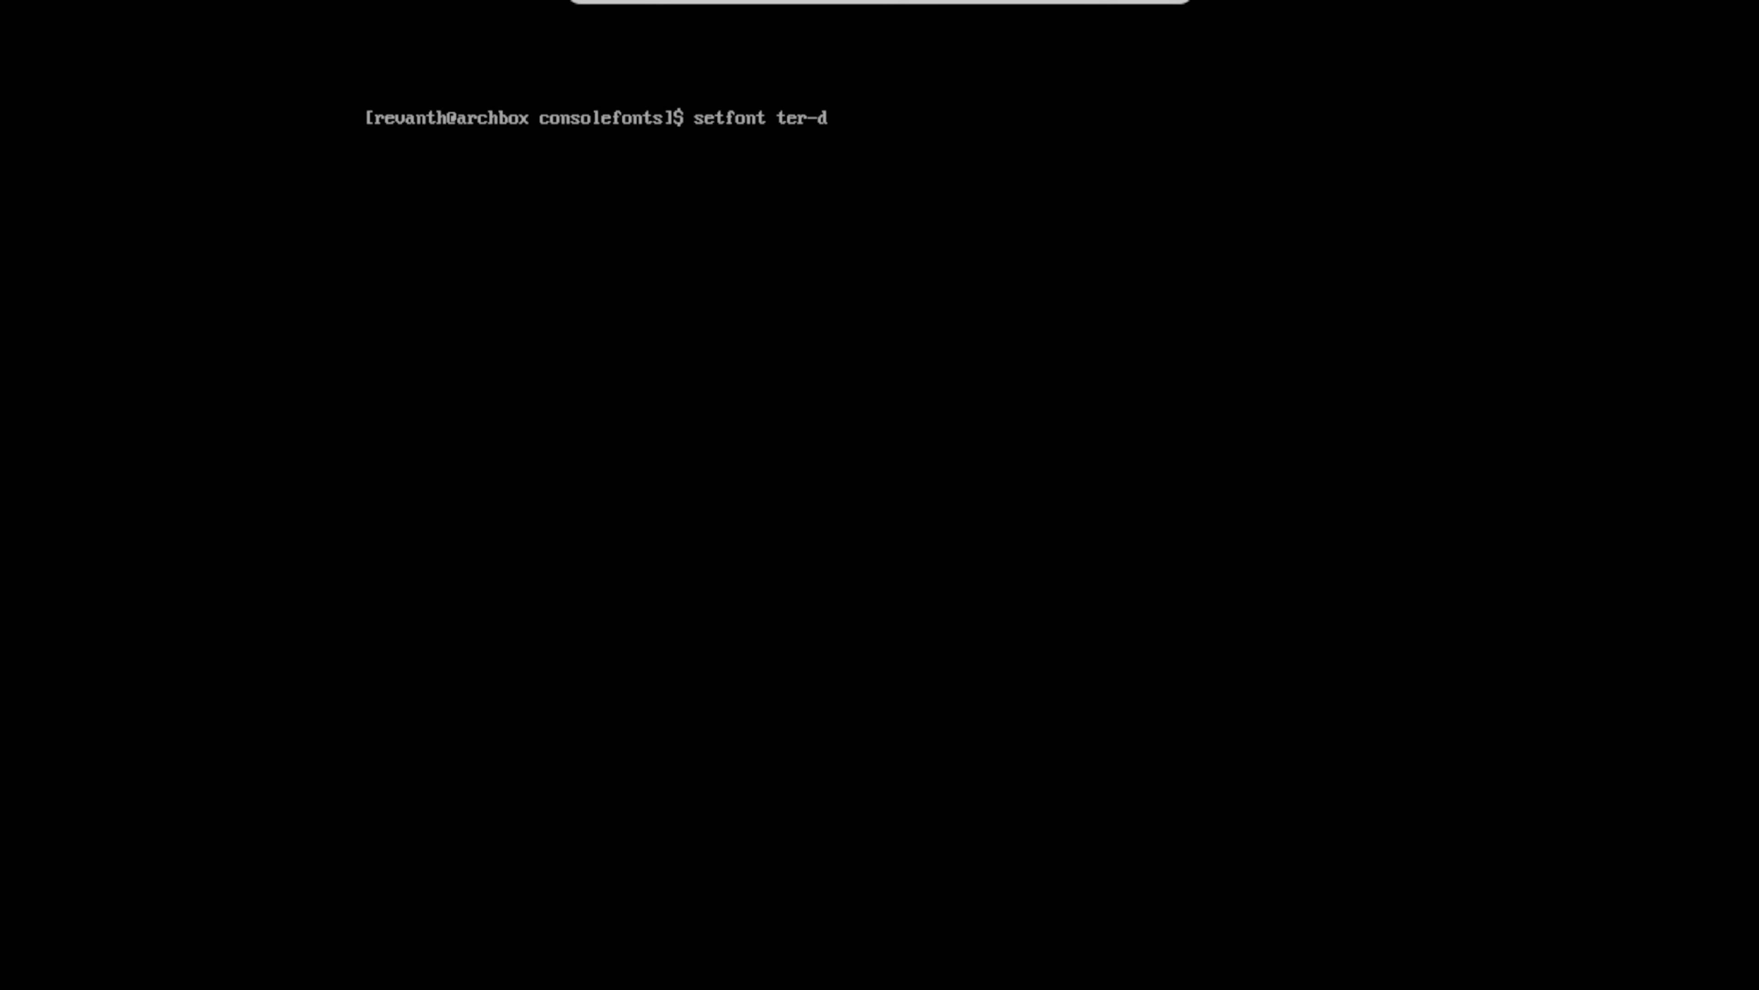
pyautogui.press('Tab')
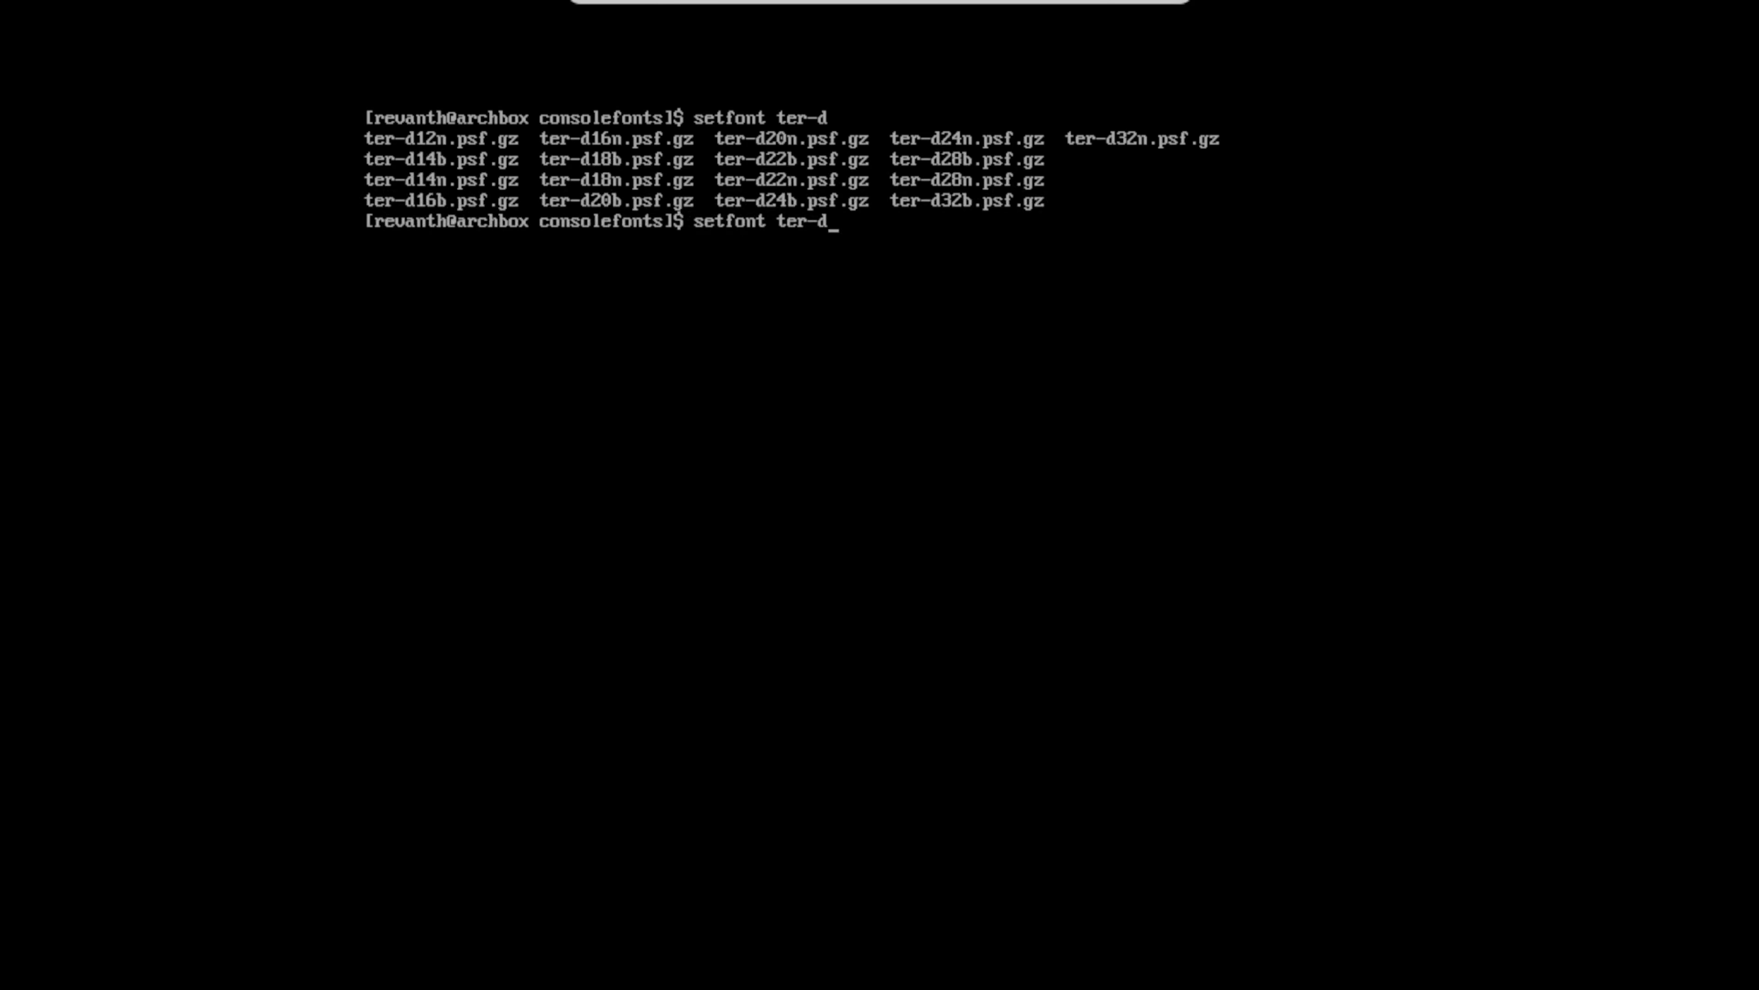
pyautogui.write('24')
pyautogui.write('cd')
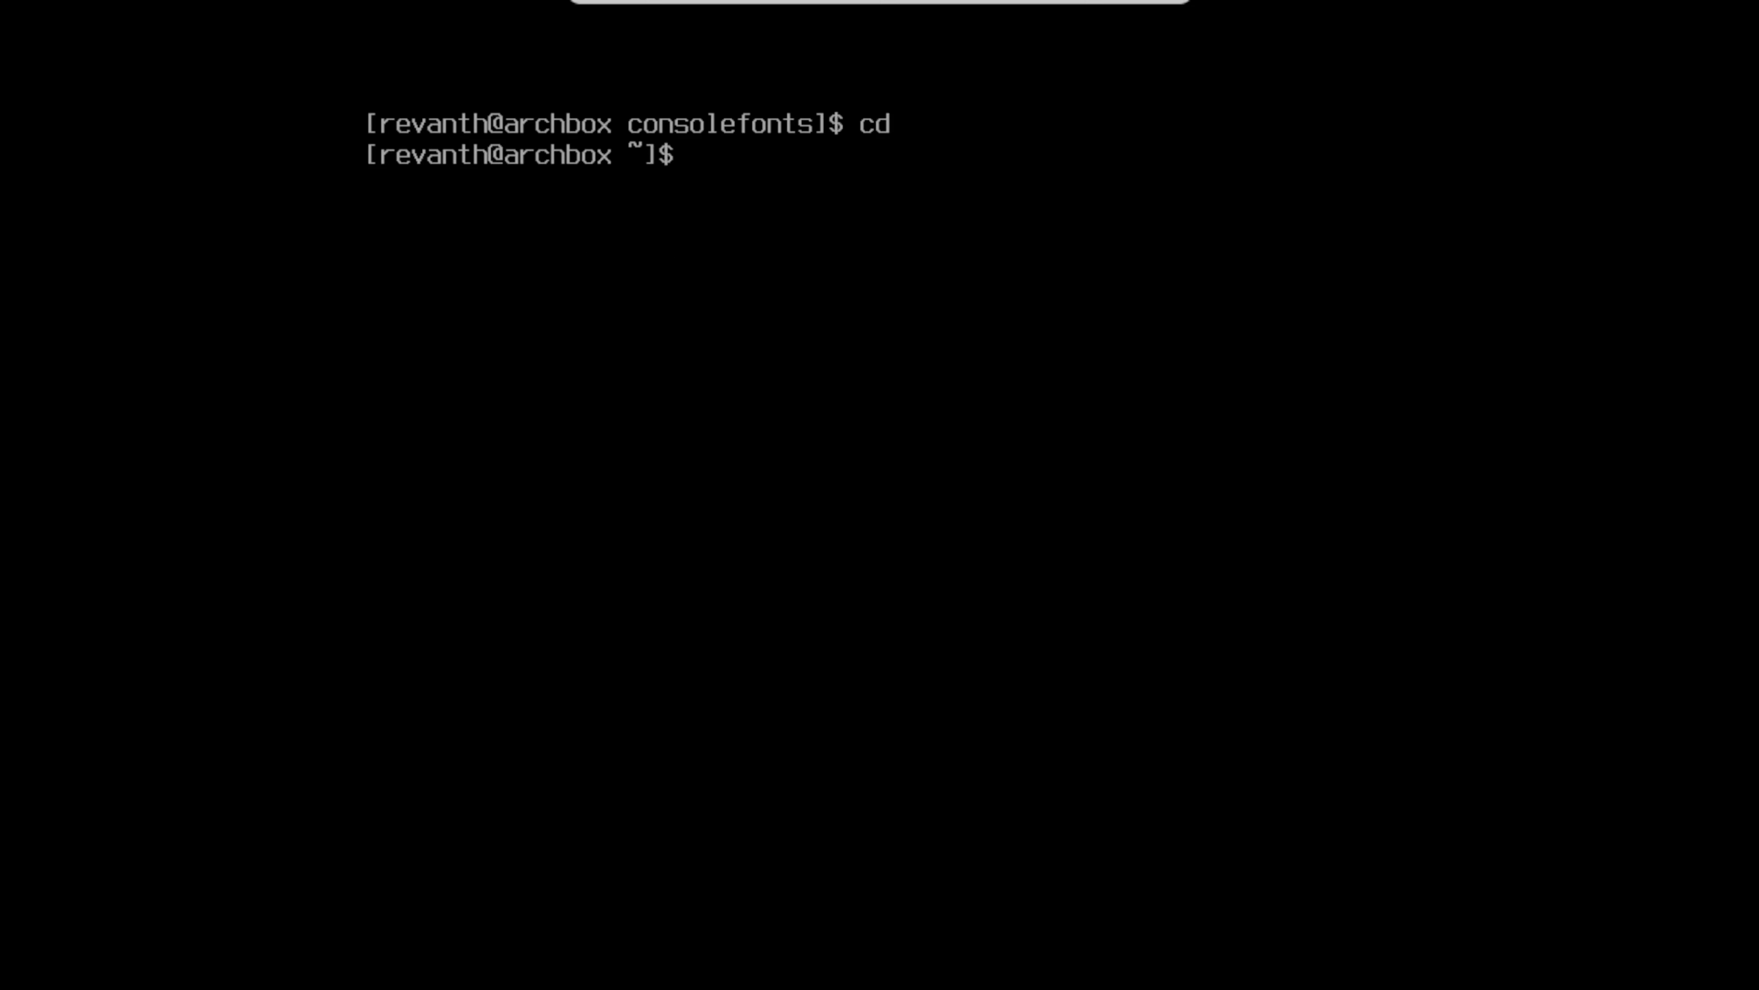
# - Install git, dmenu, xorg, xorg-xinit, xorg-server, nitrogen, picom and firefox via sudo pacman -S
pyautogui.write('sudo')
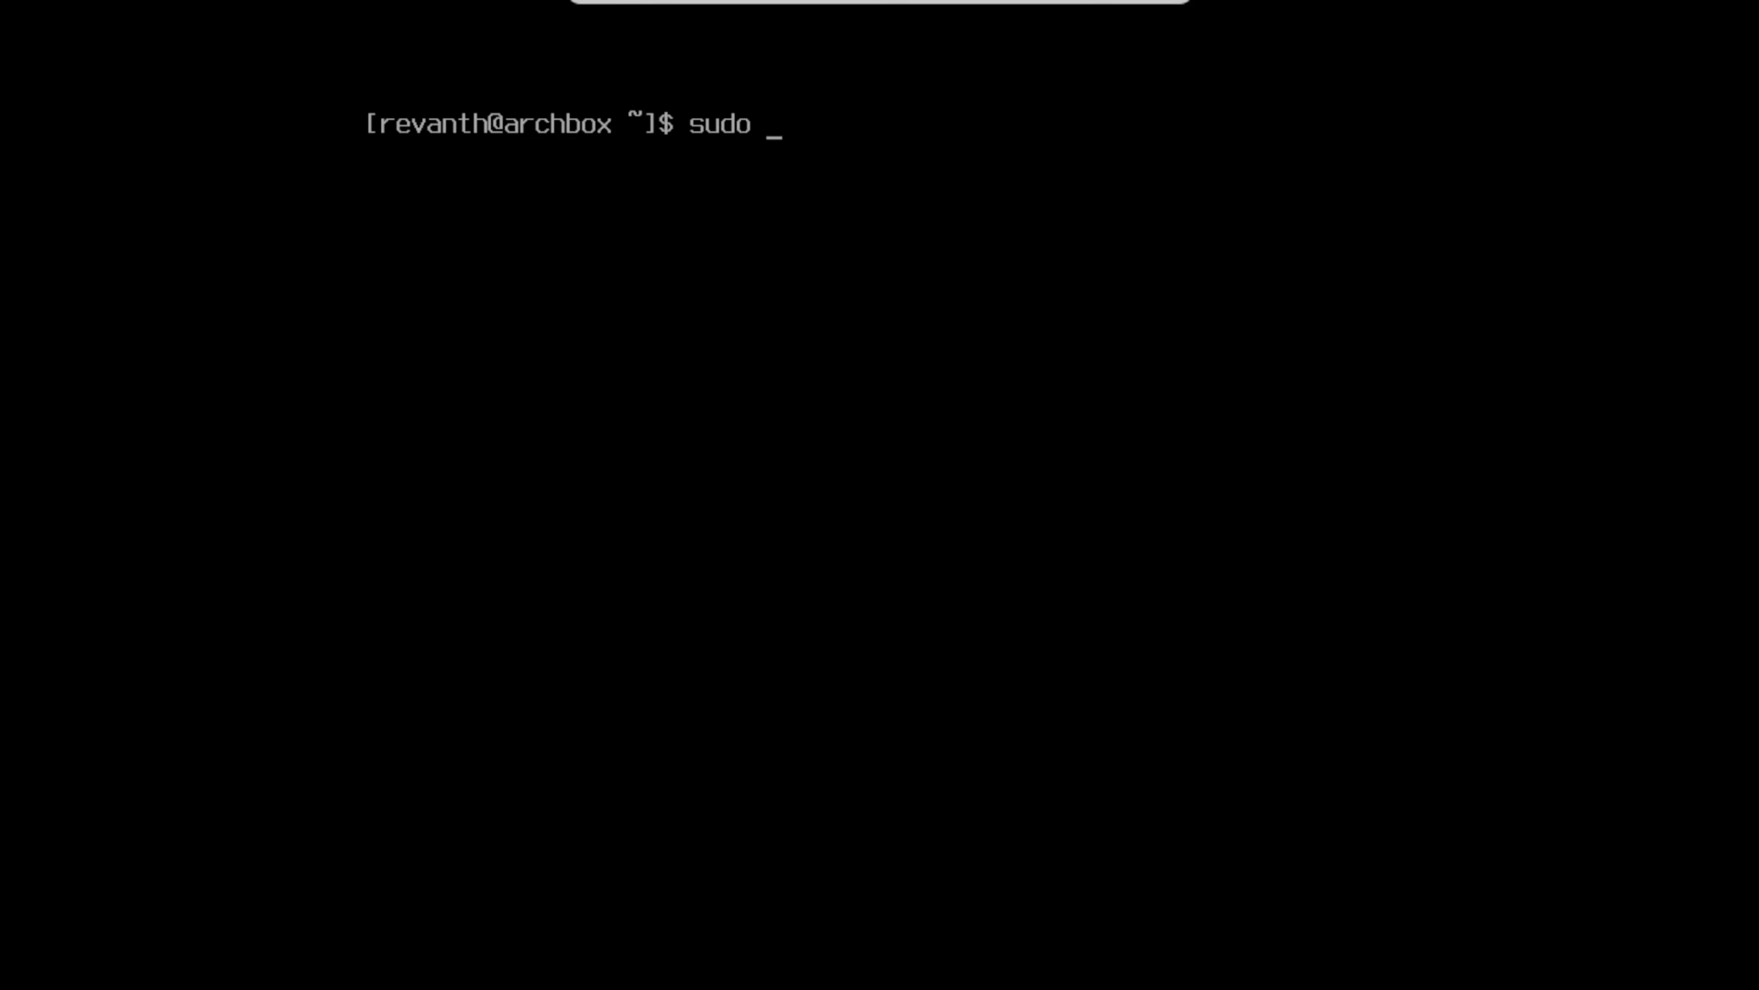
pyautogui.write('pacman -S git')
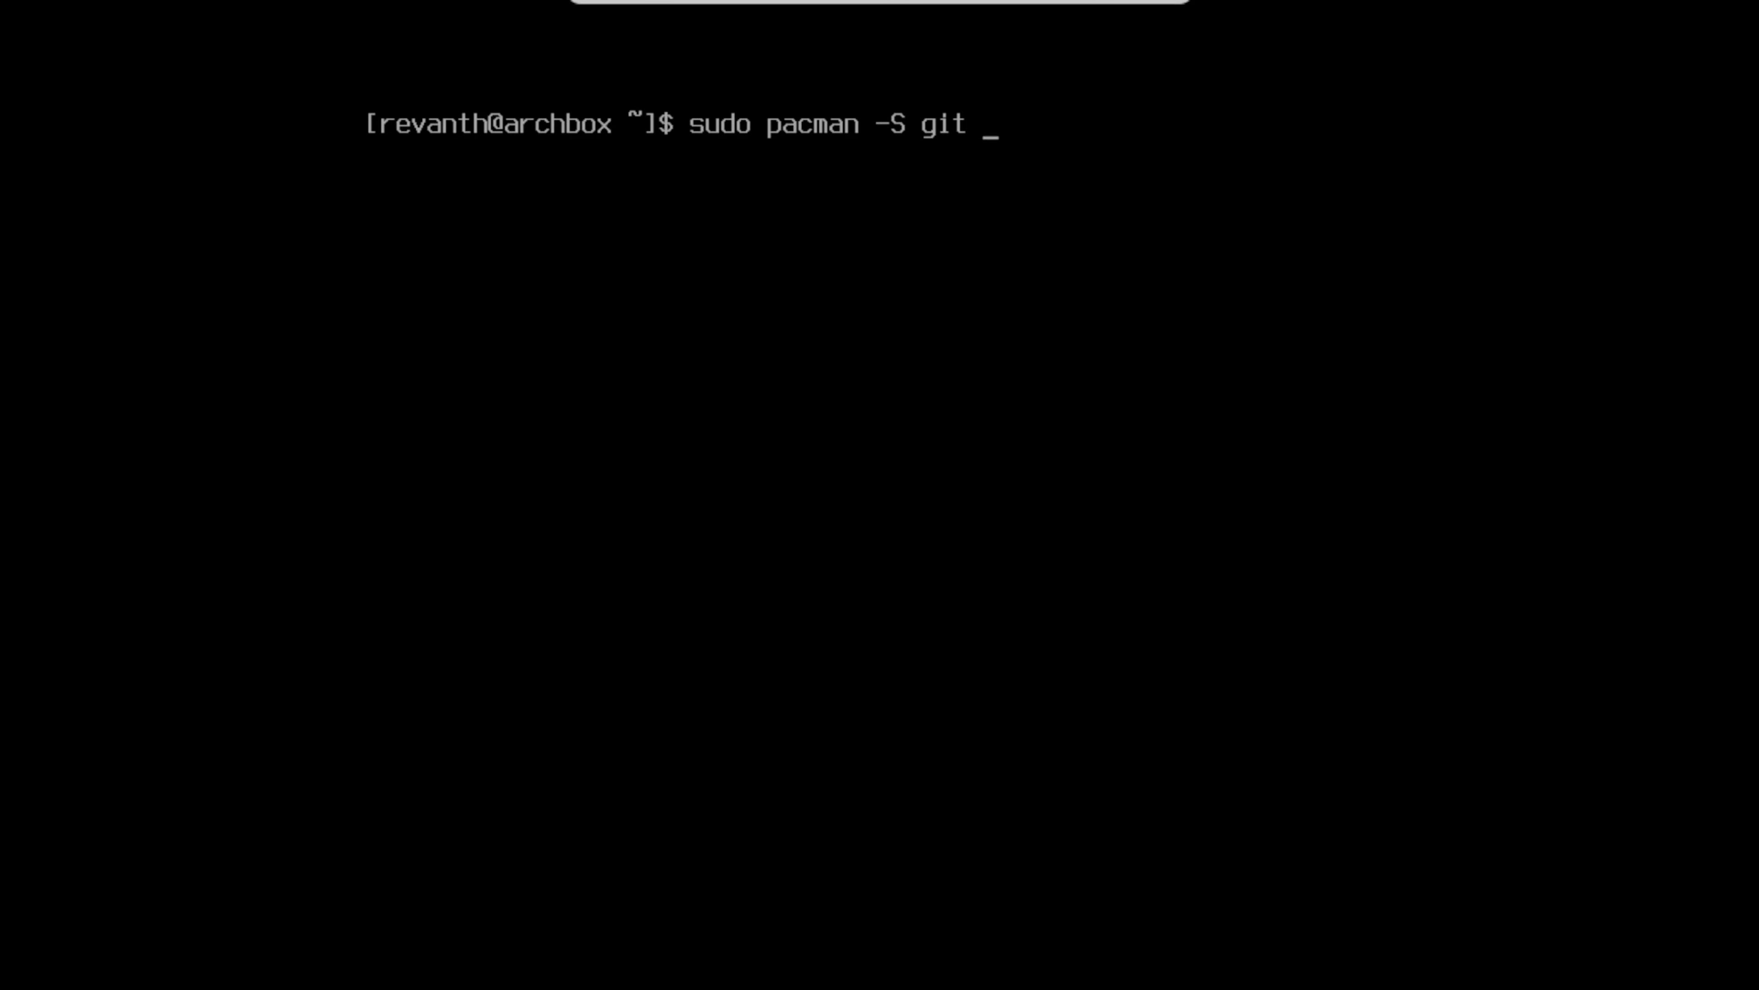
pyautogui.write('dm')
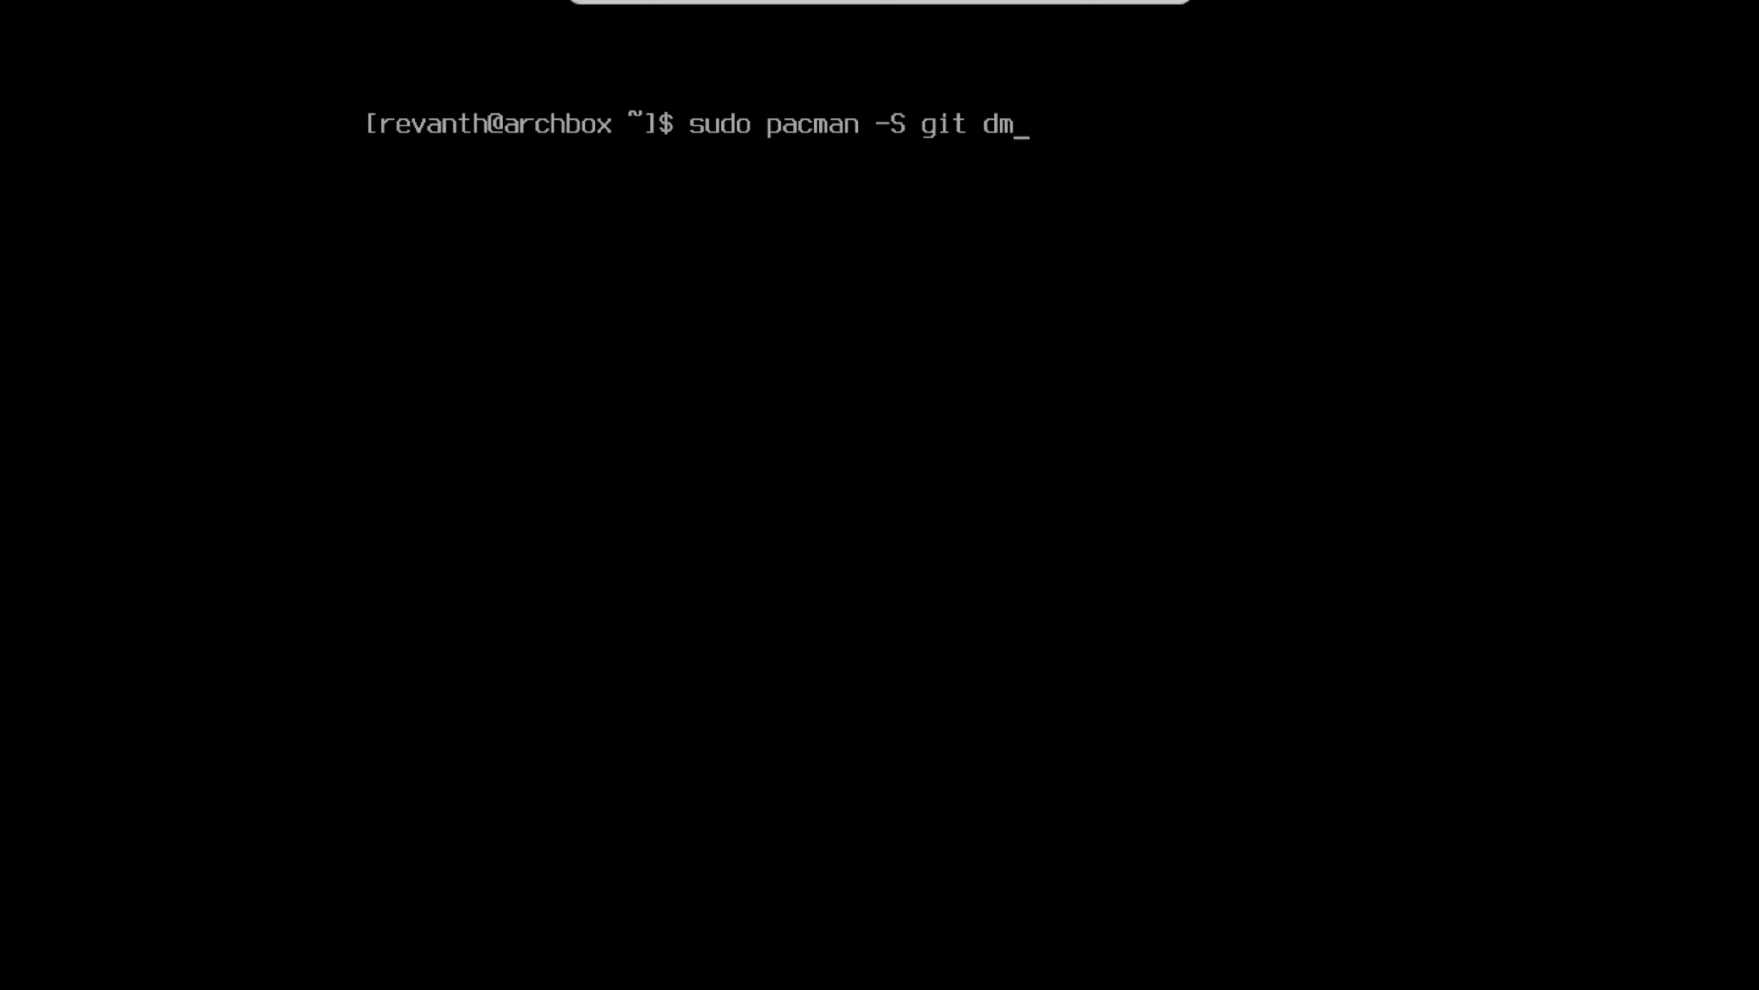
pyautogui.write('enu')
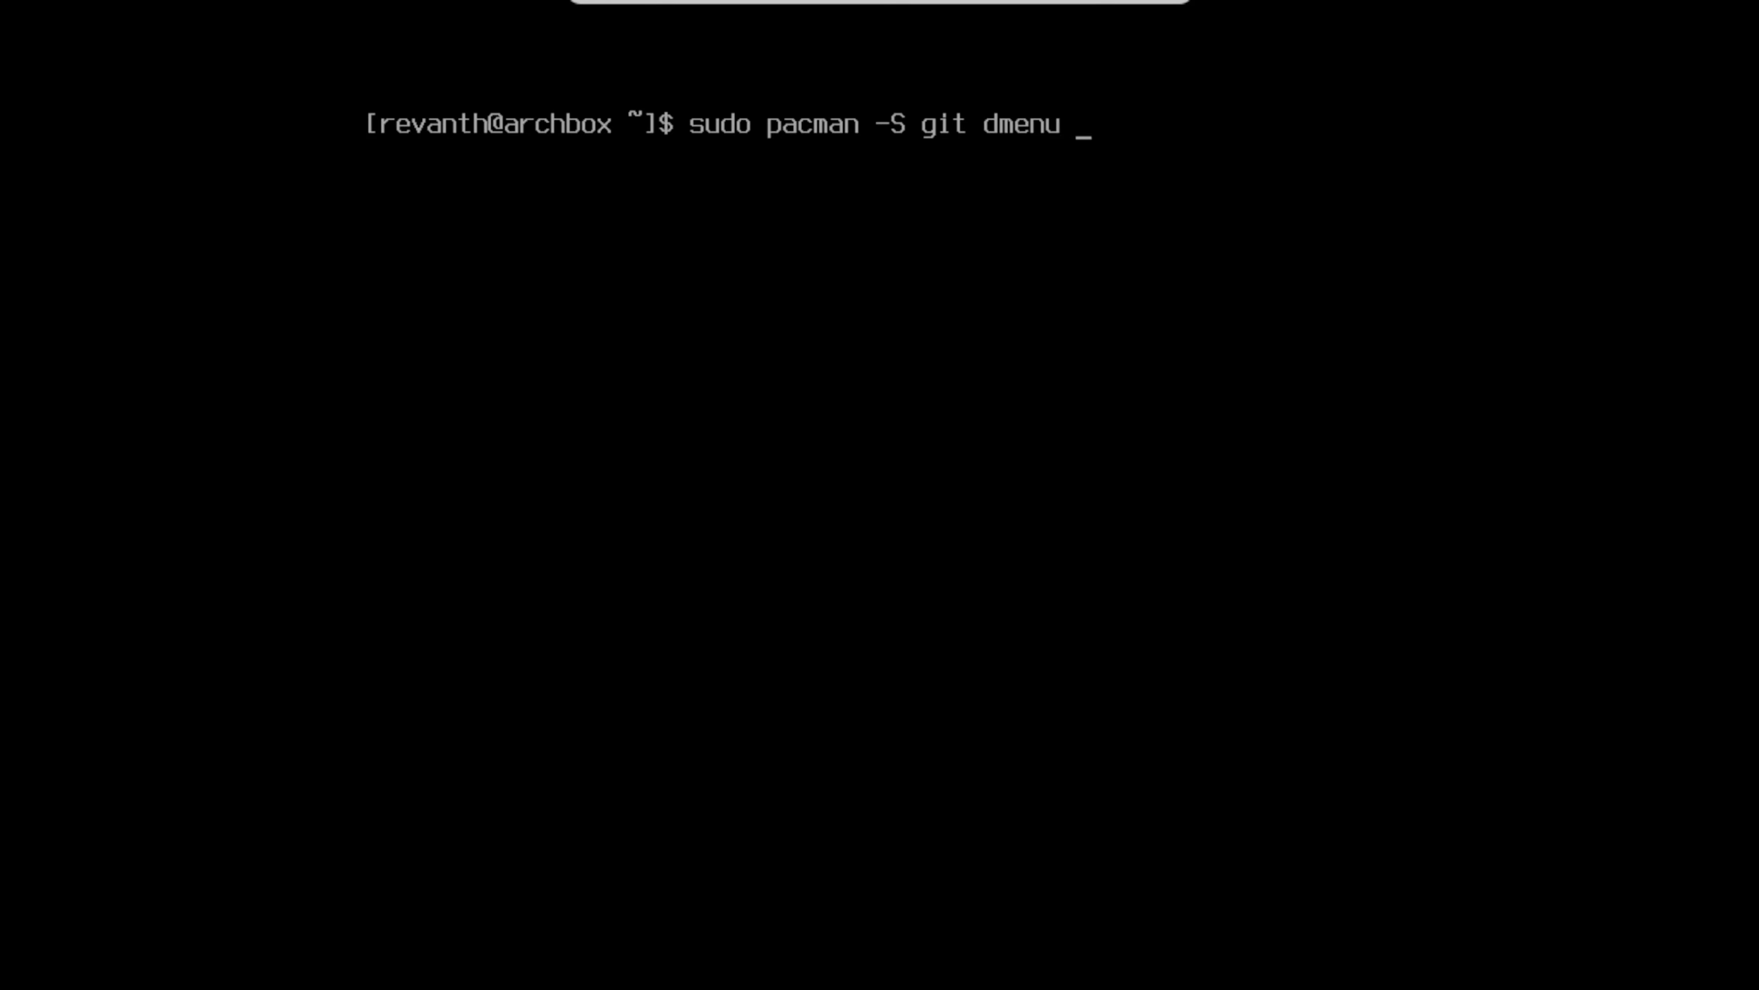
pyautogui.write('xorg')
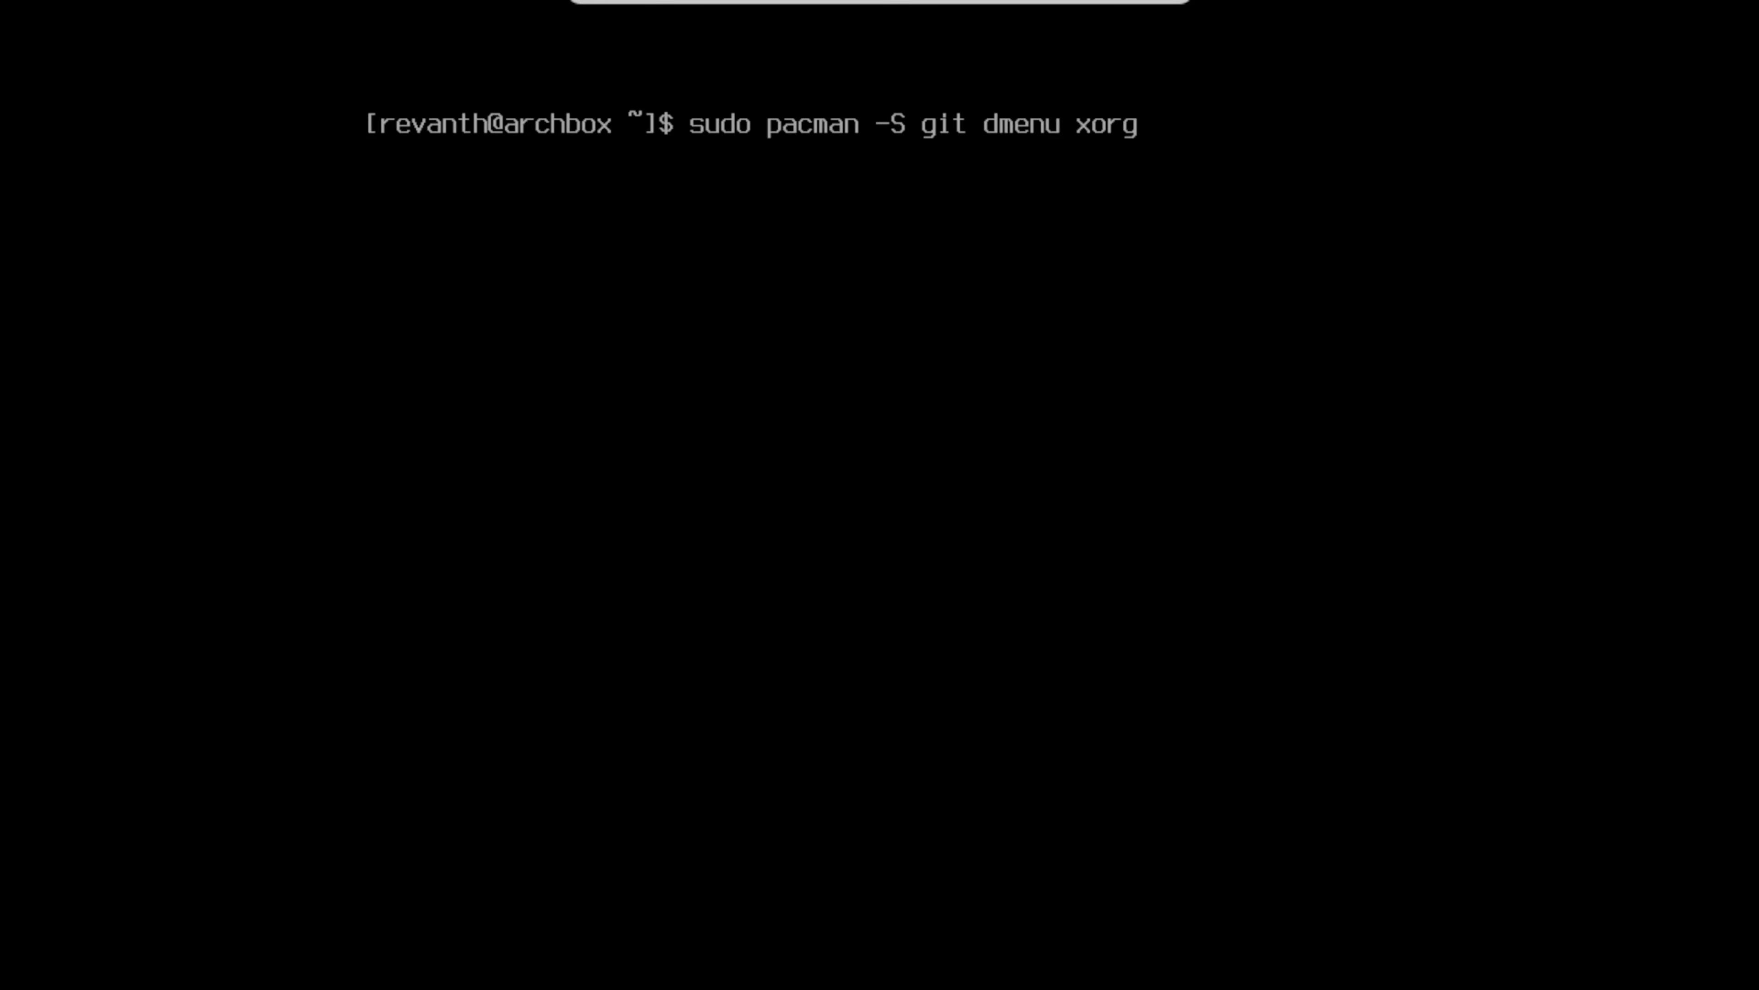
pyautogui.write('xorg-xi')
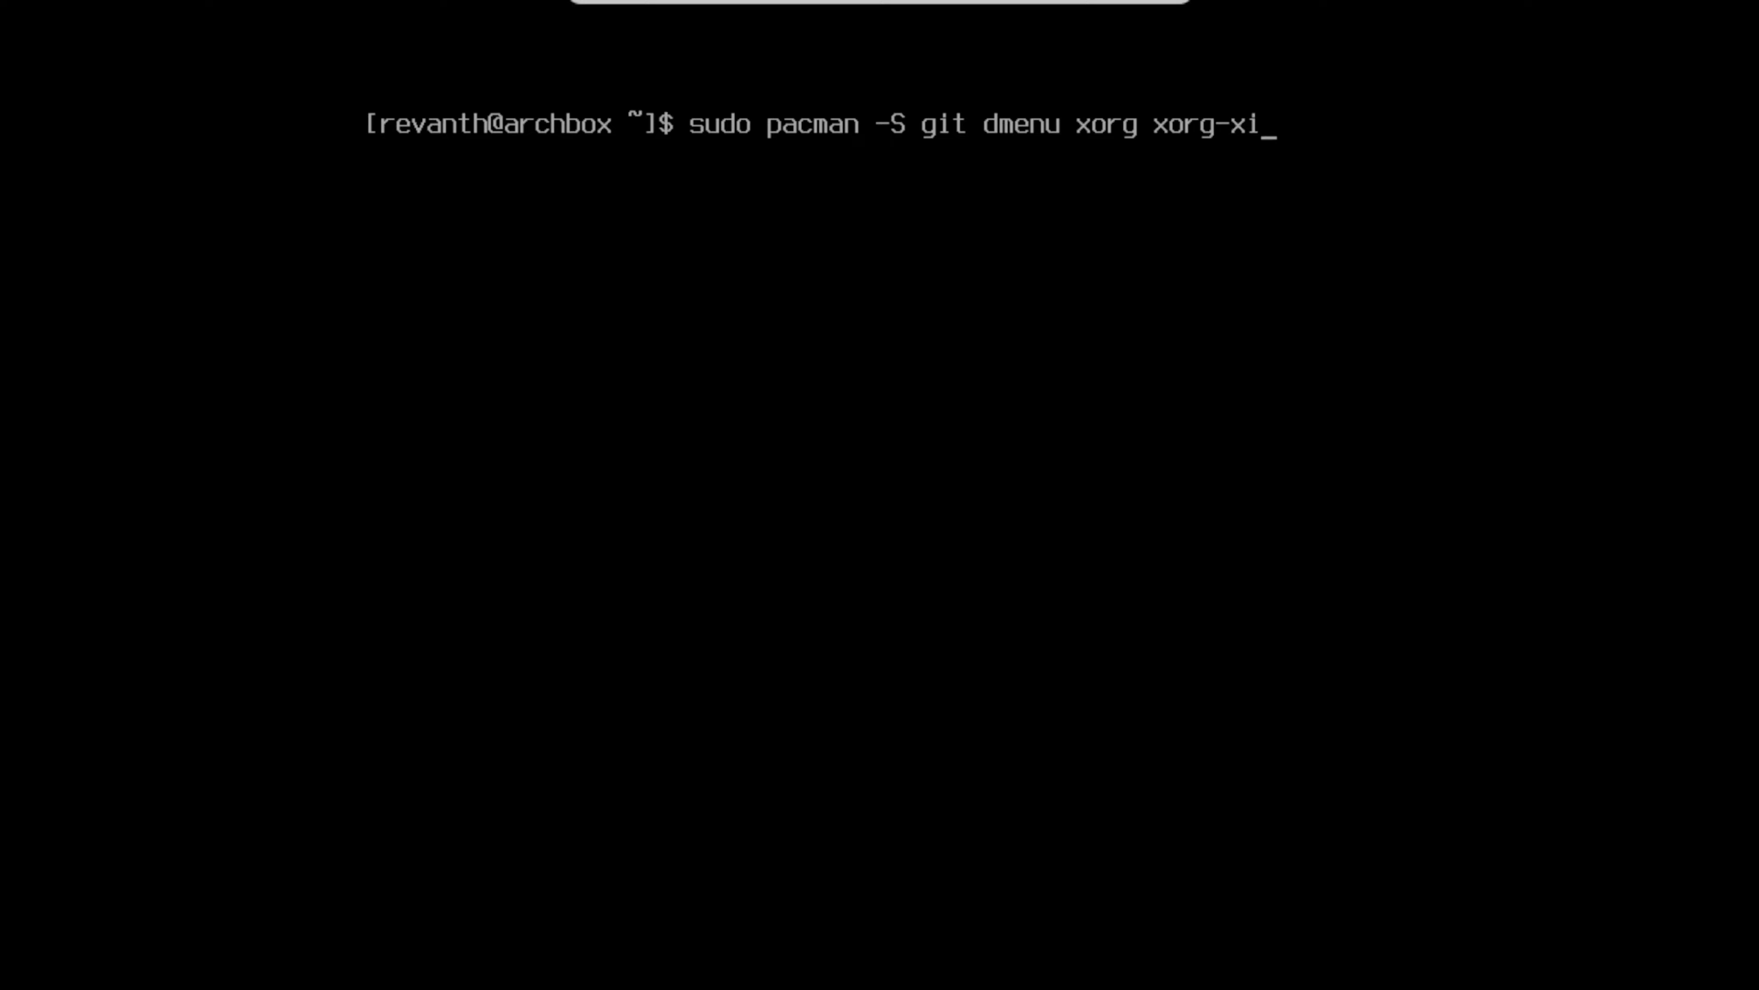
pyautogui.write('nit xorg -se')
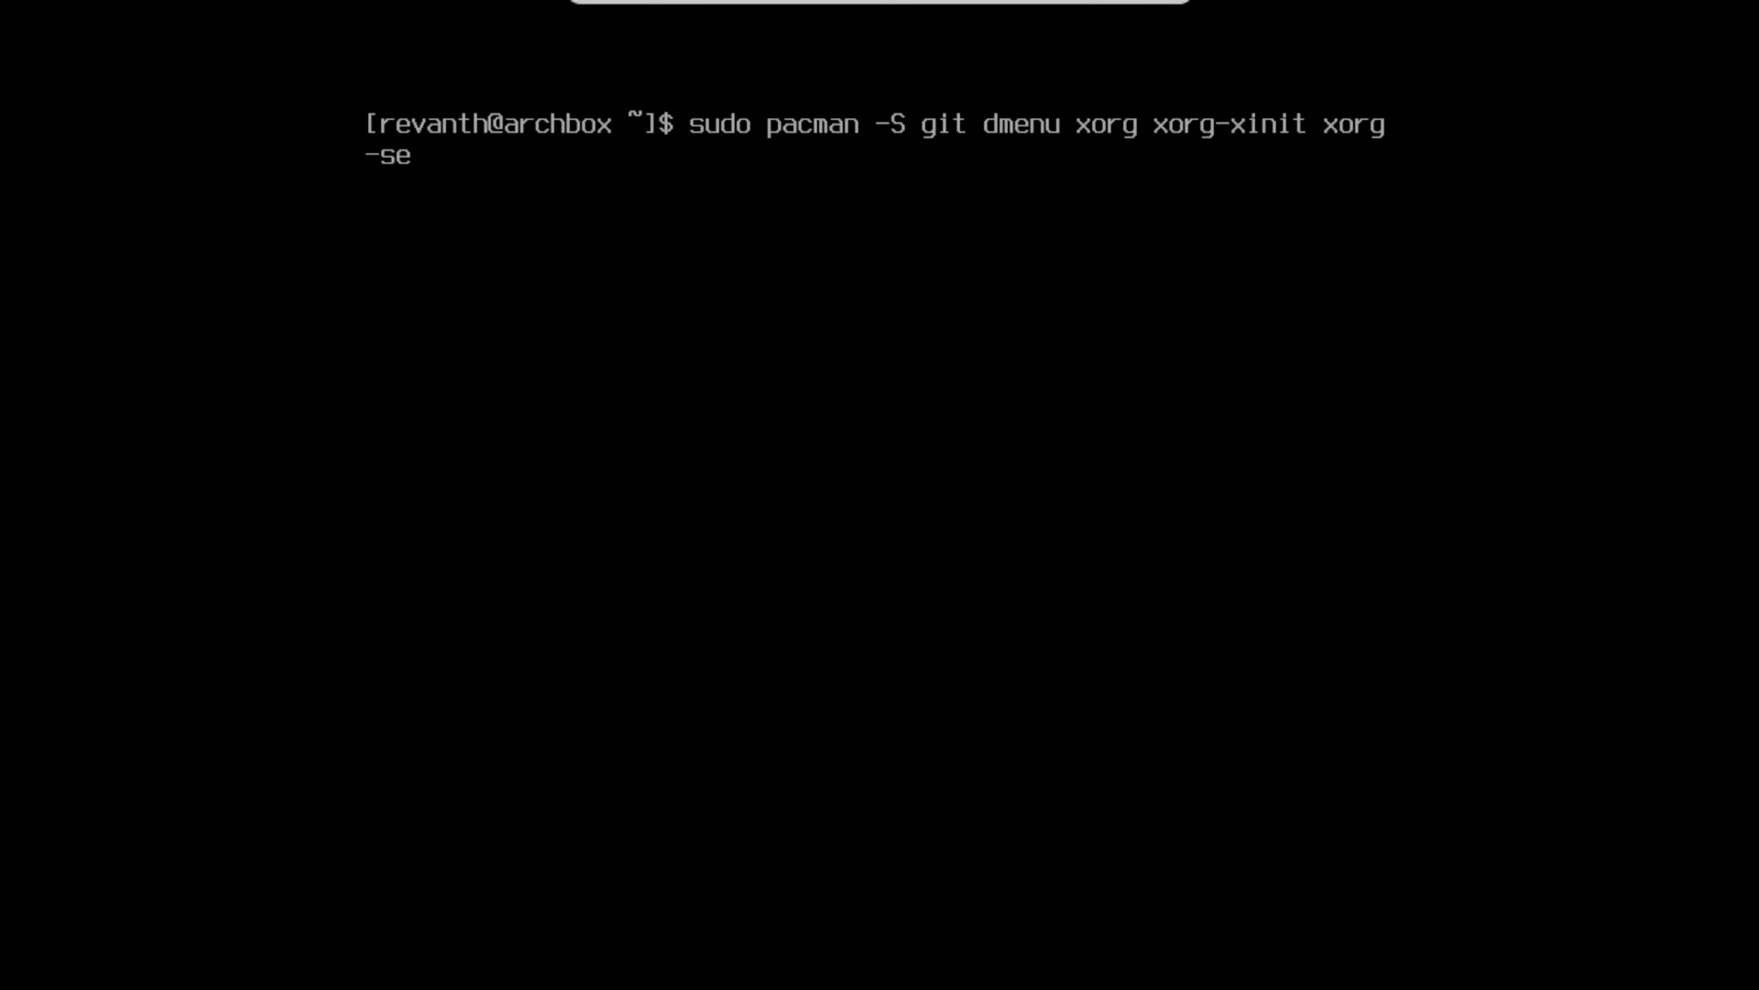
pyautogui.write('rver nit')
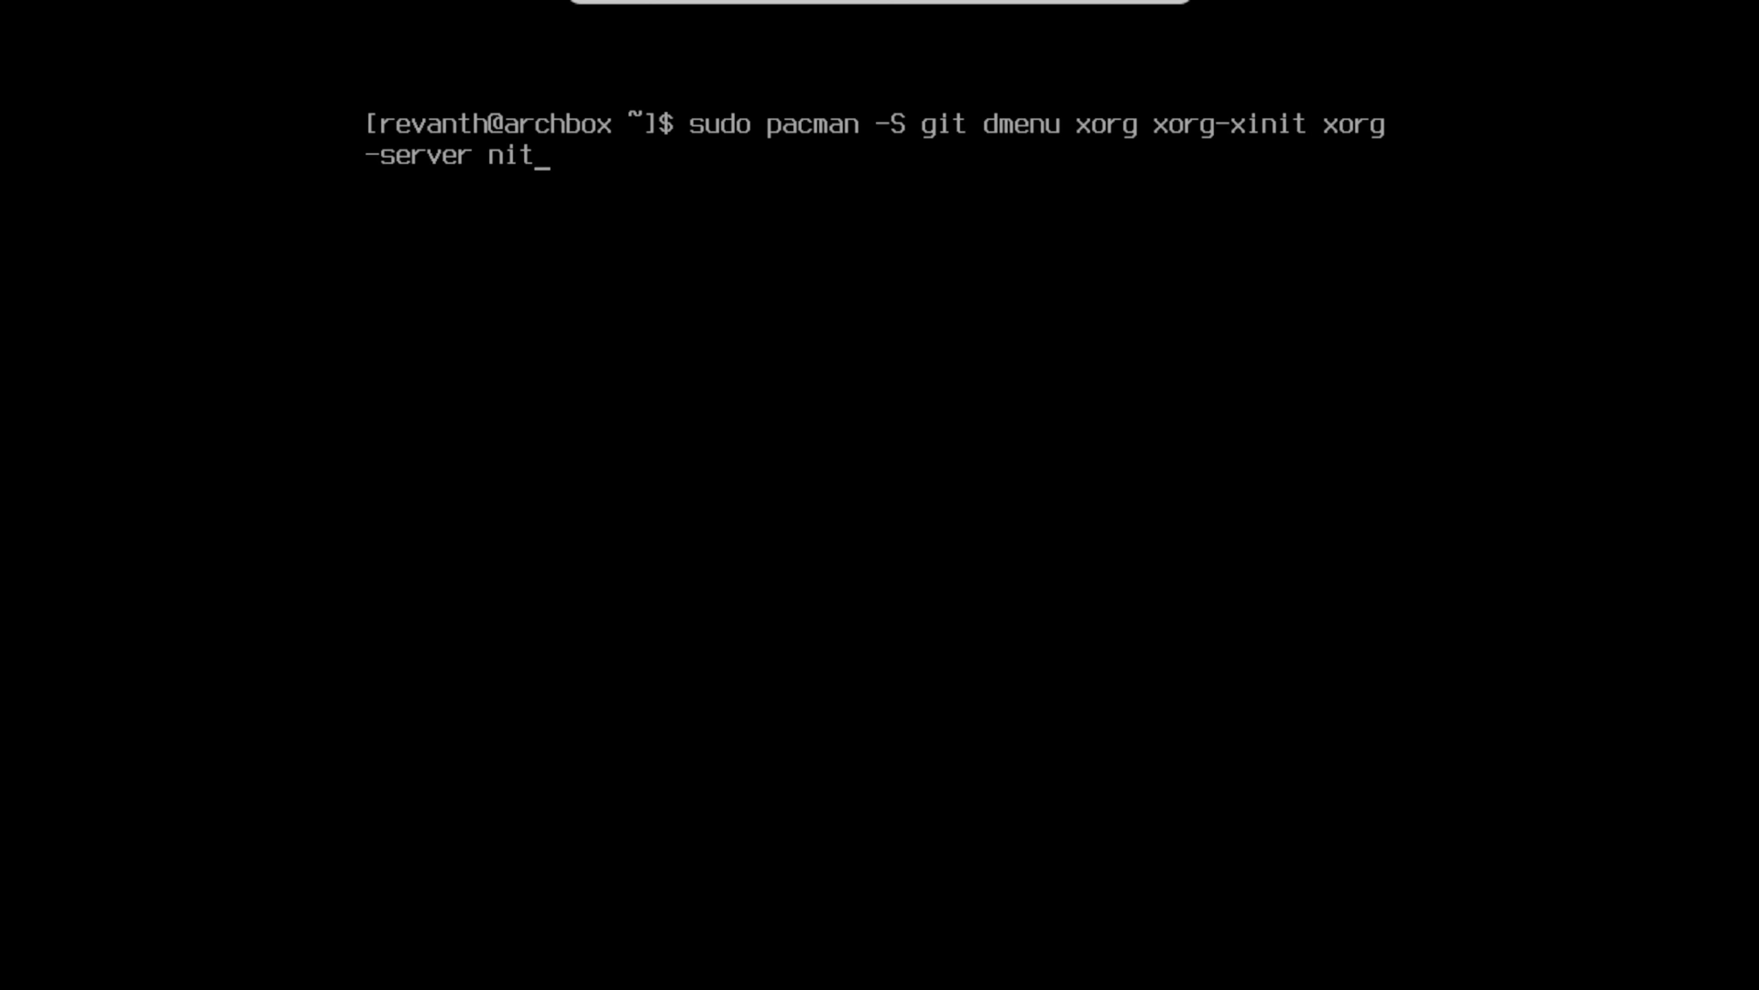
pyautogui.write('rogen')
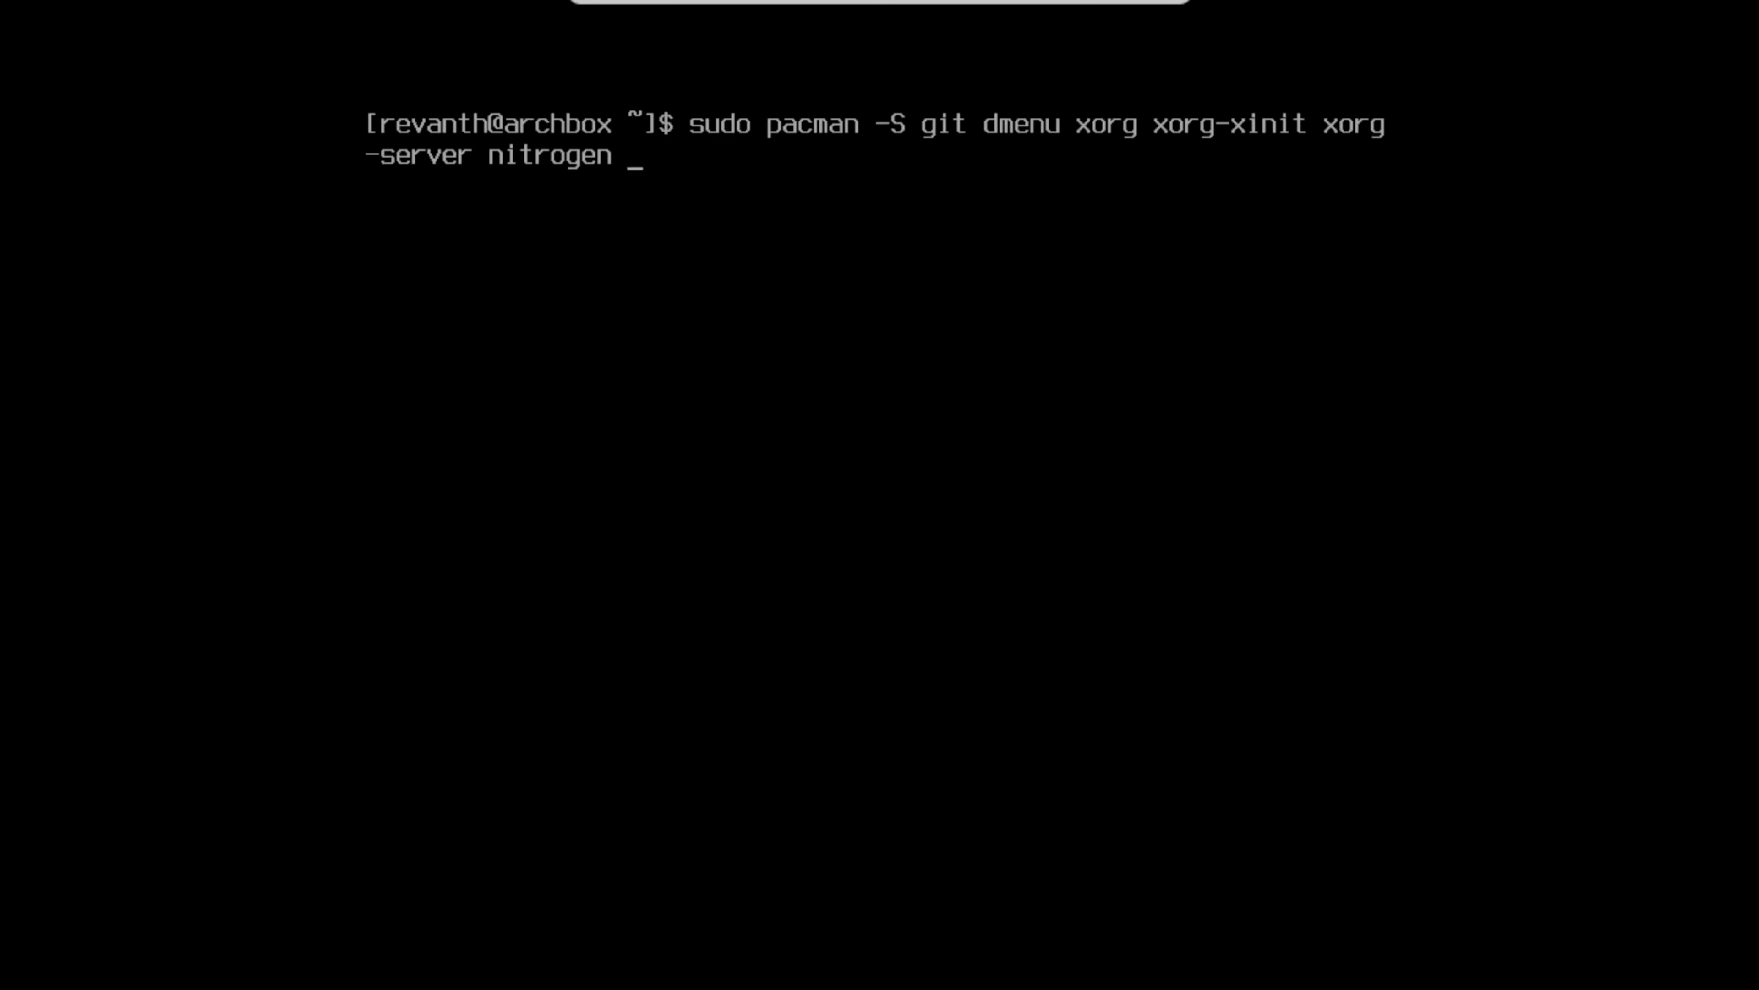
pyautogui.write('picom')
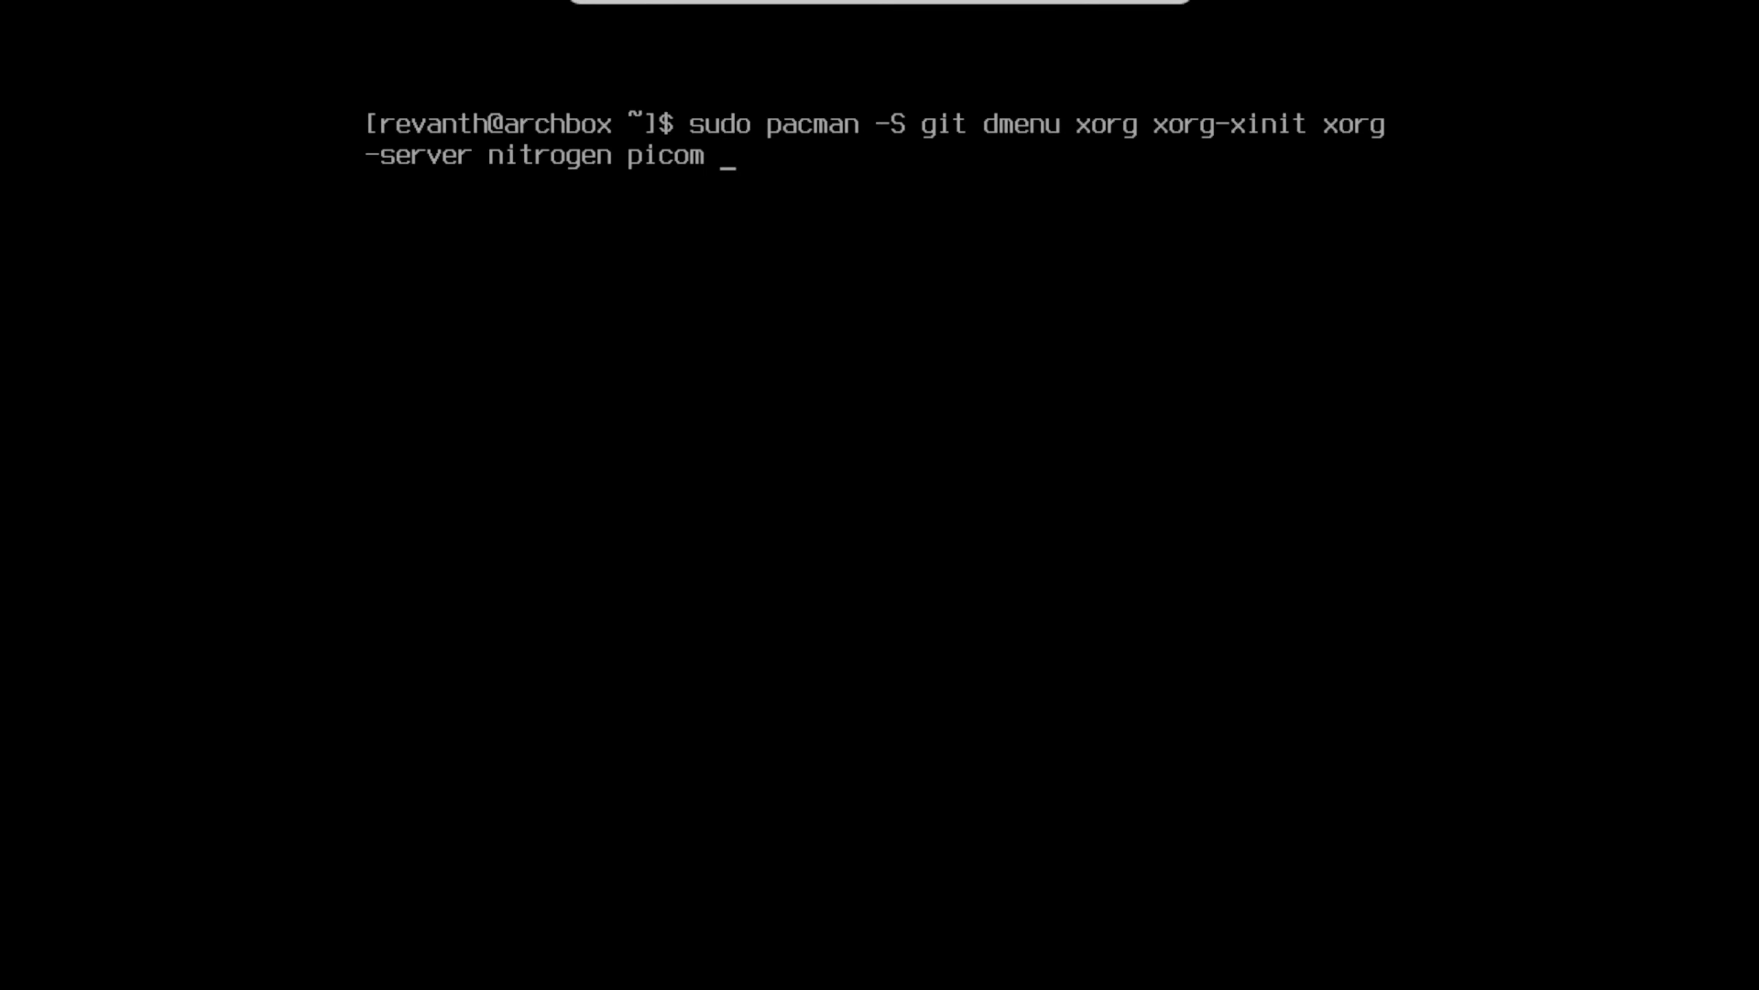
pyautogui.write('firefo')
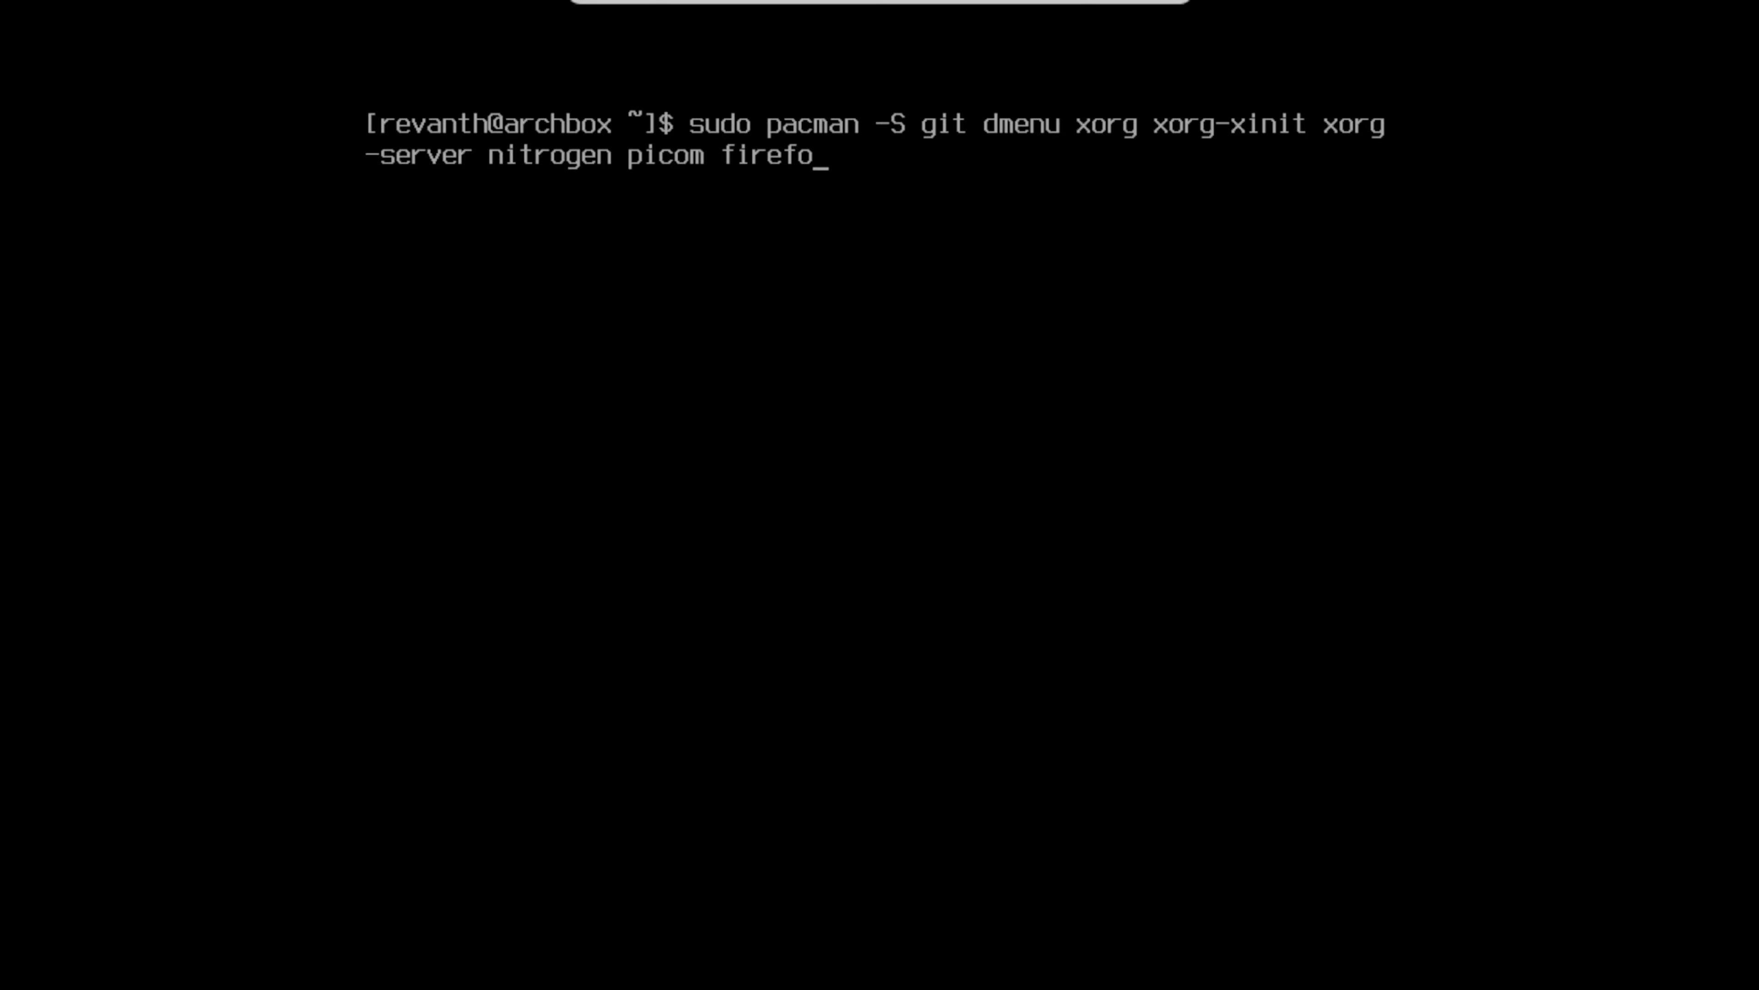
pyautogui.write('x')
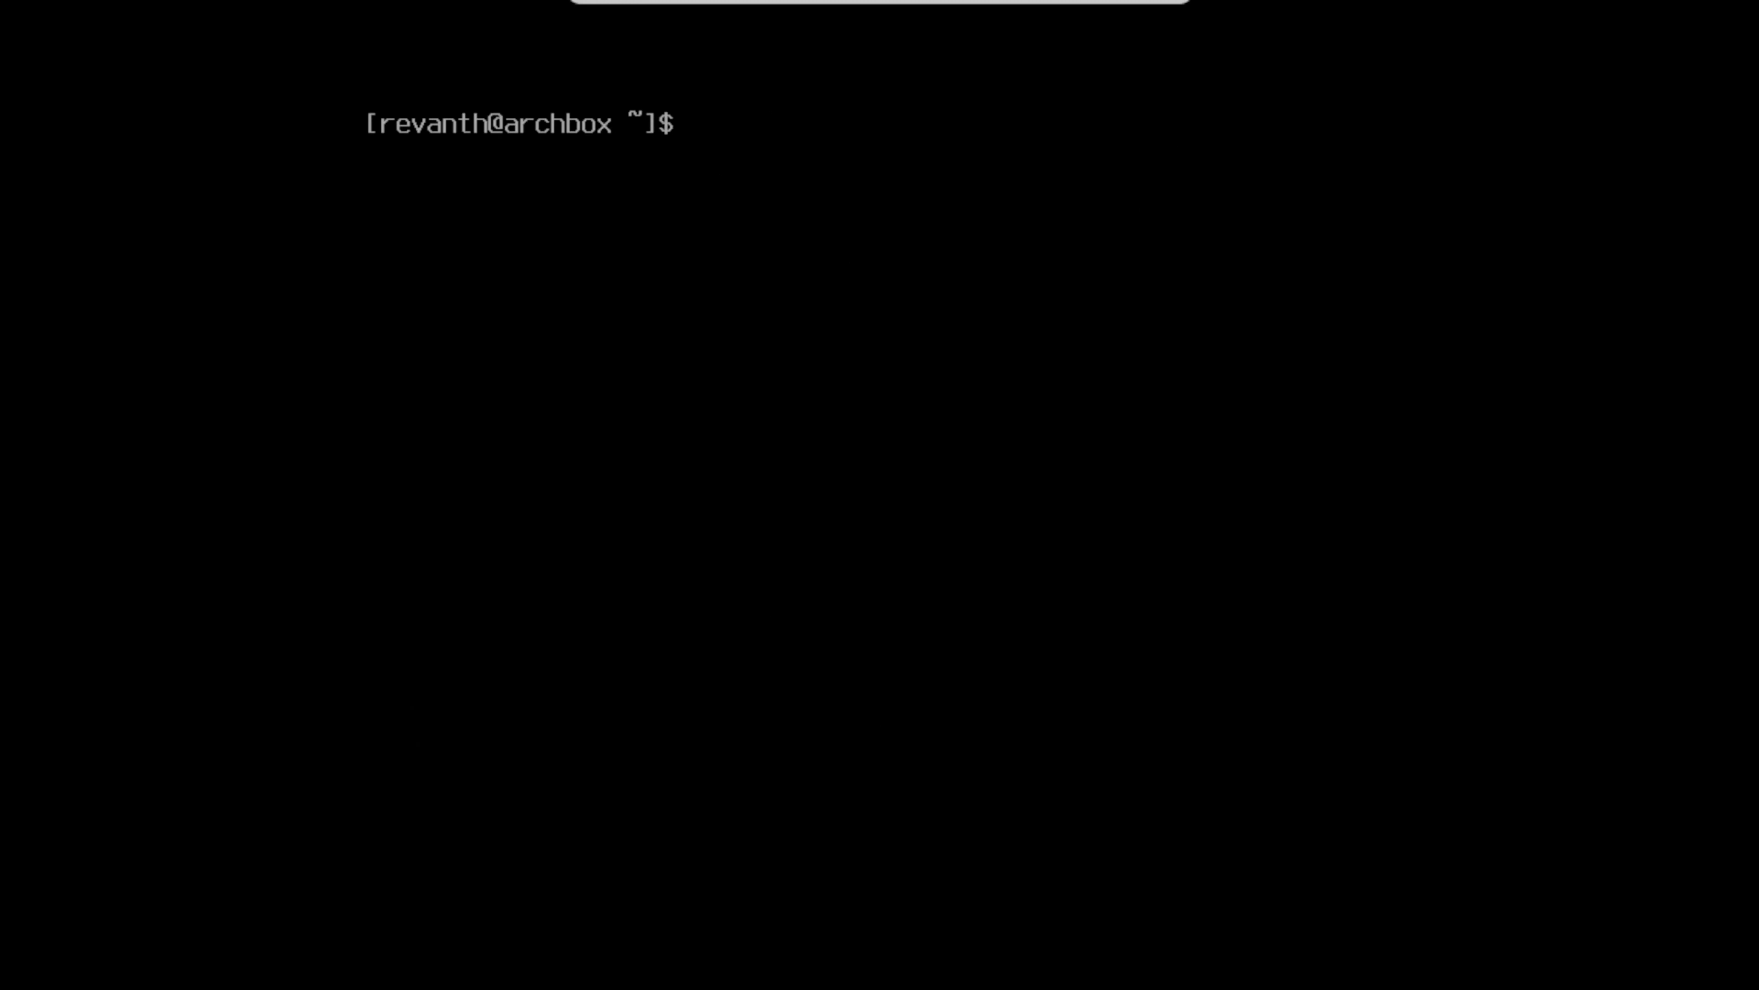
# - Install vim with sudo pacman -S vim, then clear the screen
pyautogui.write('sudo pac')
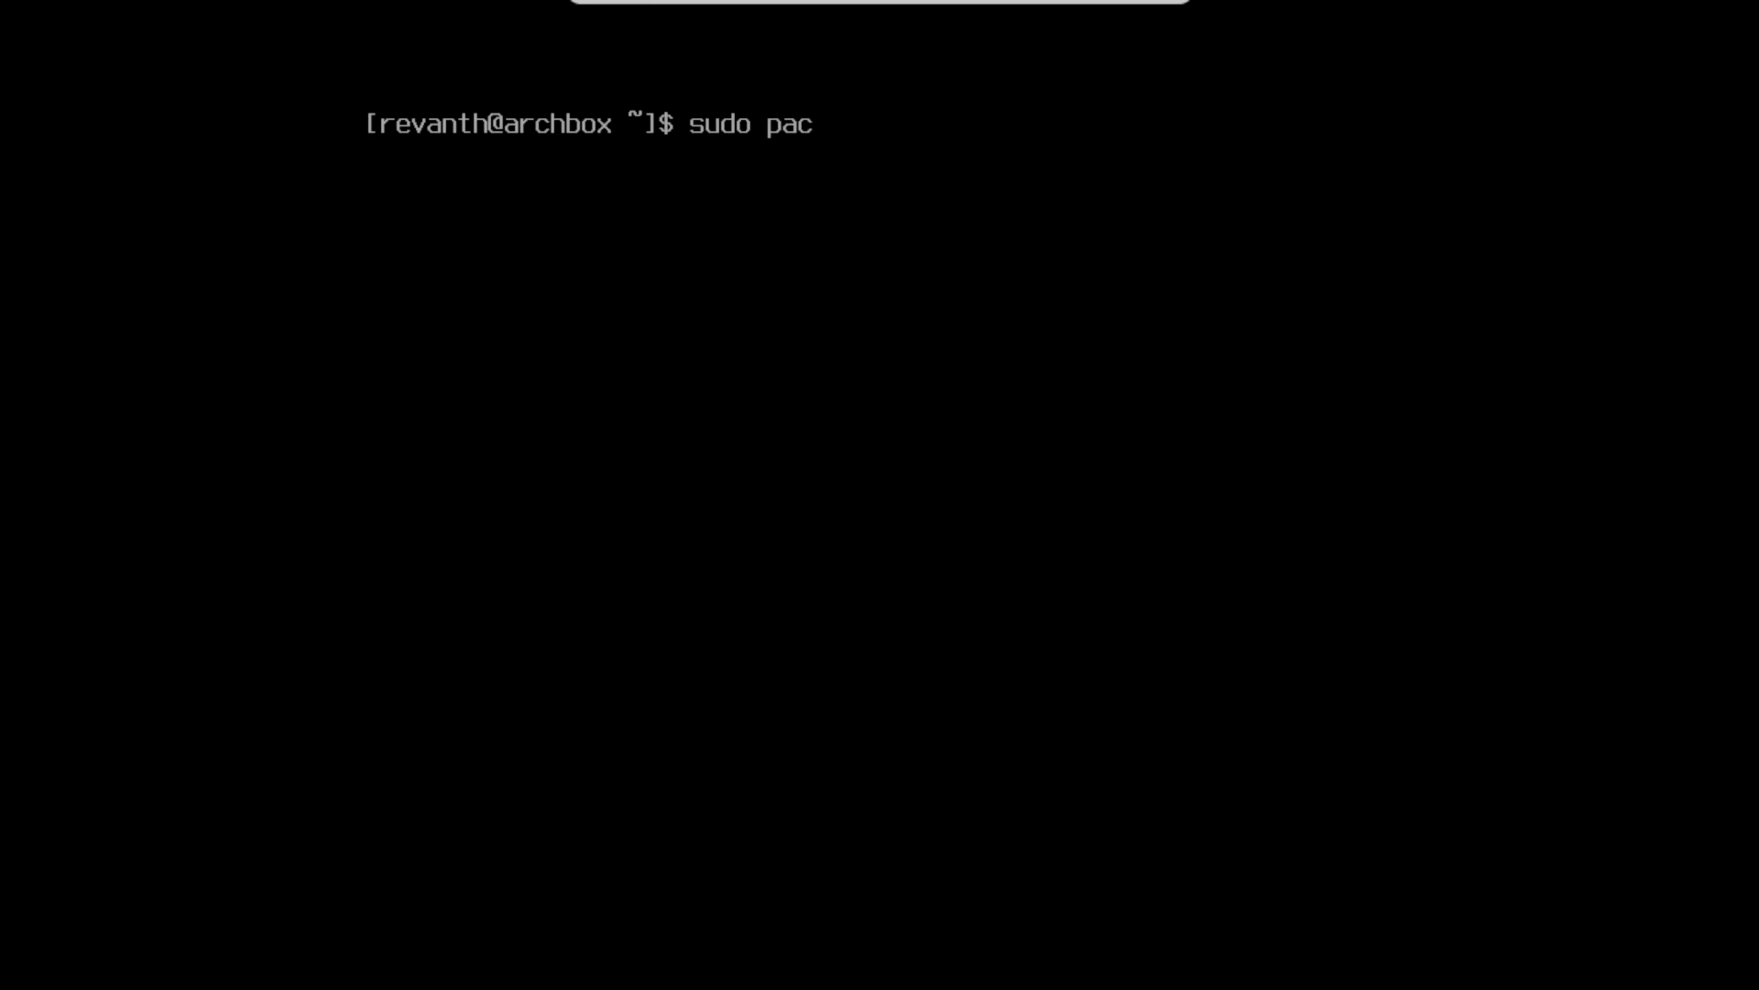
pyautogui.write('man -S')
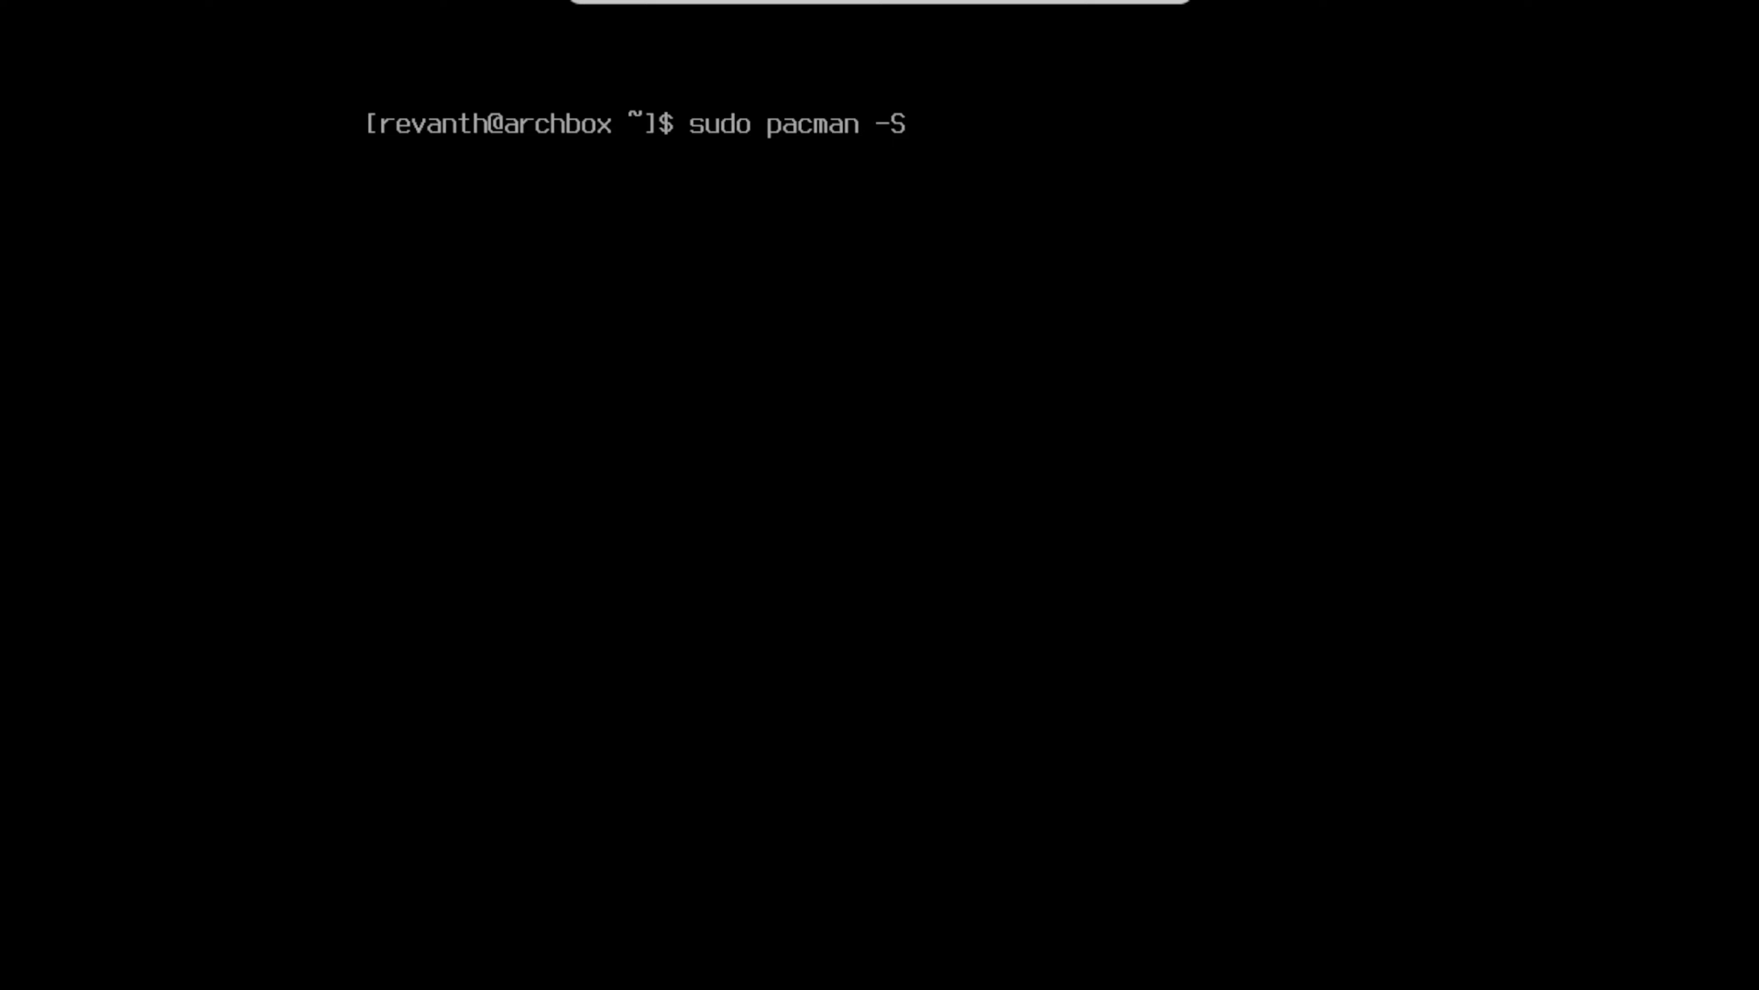
pyautogui.write('vim')
pyautogui.write('clear')
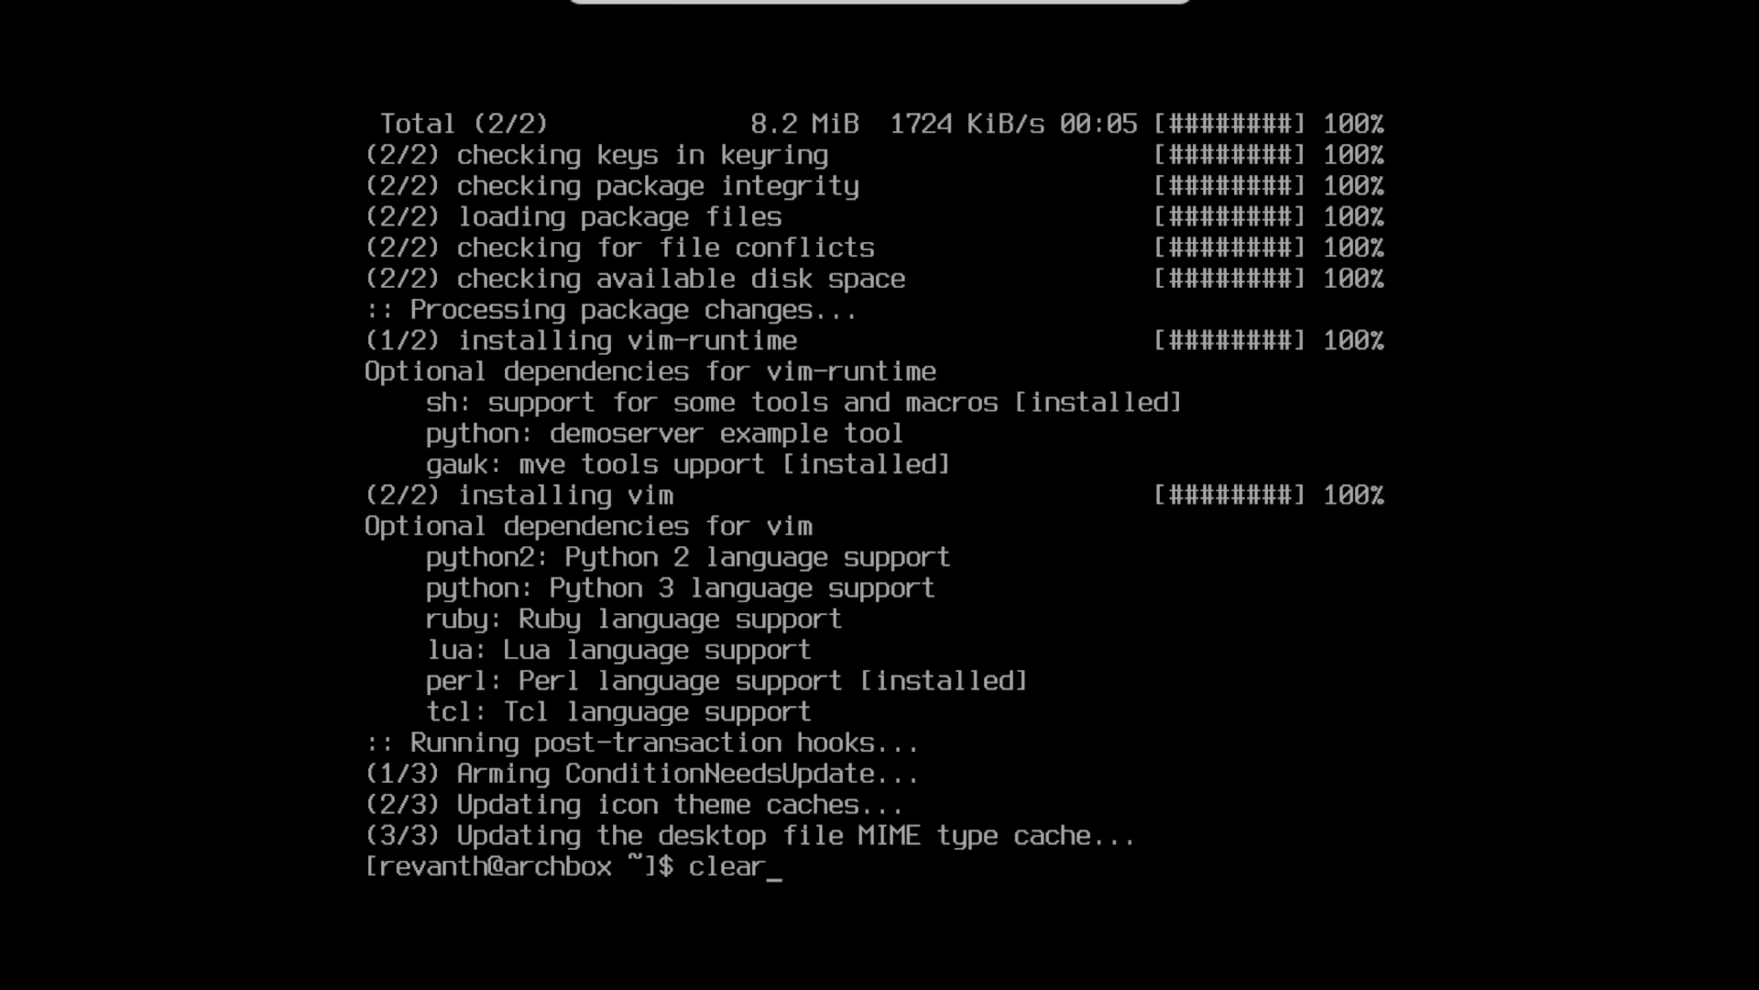
pyautogui.press('Return')
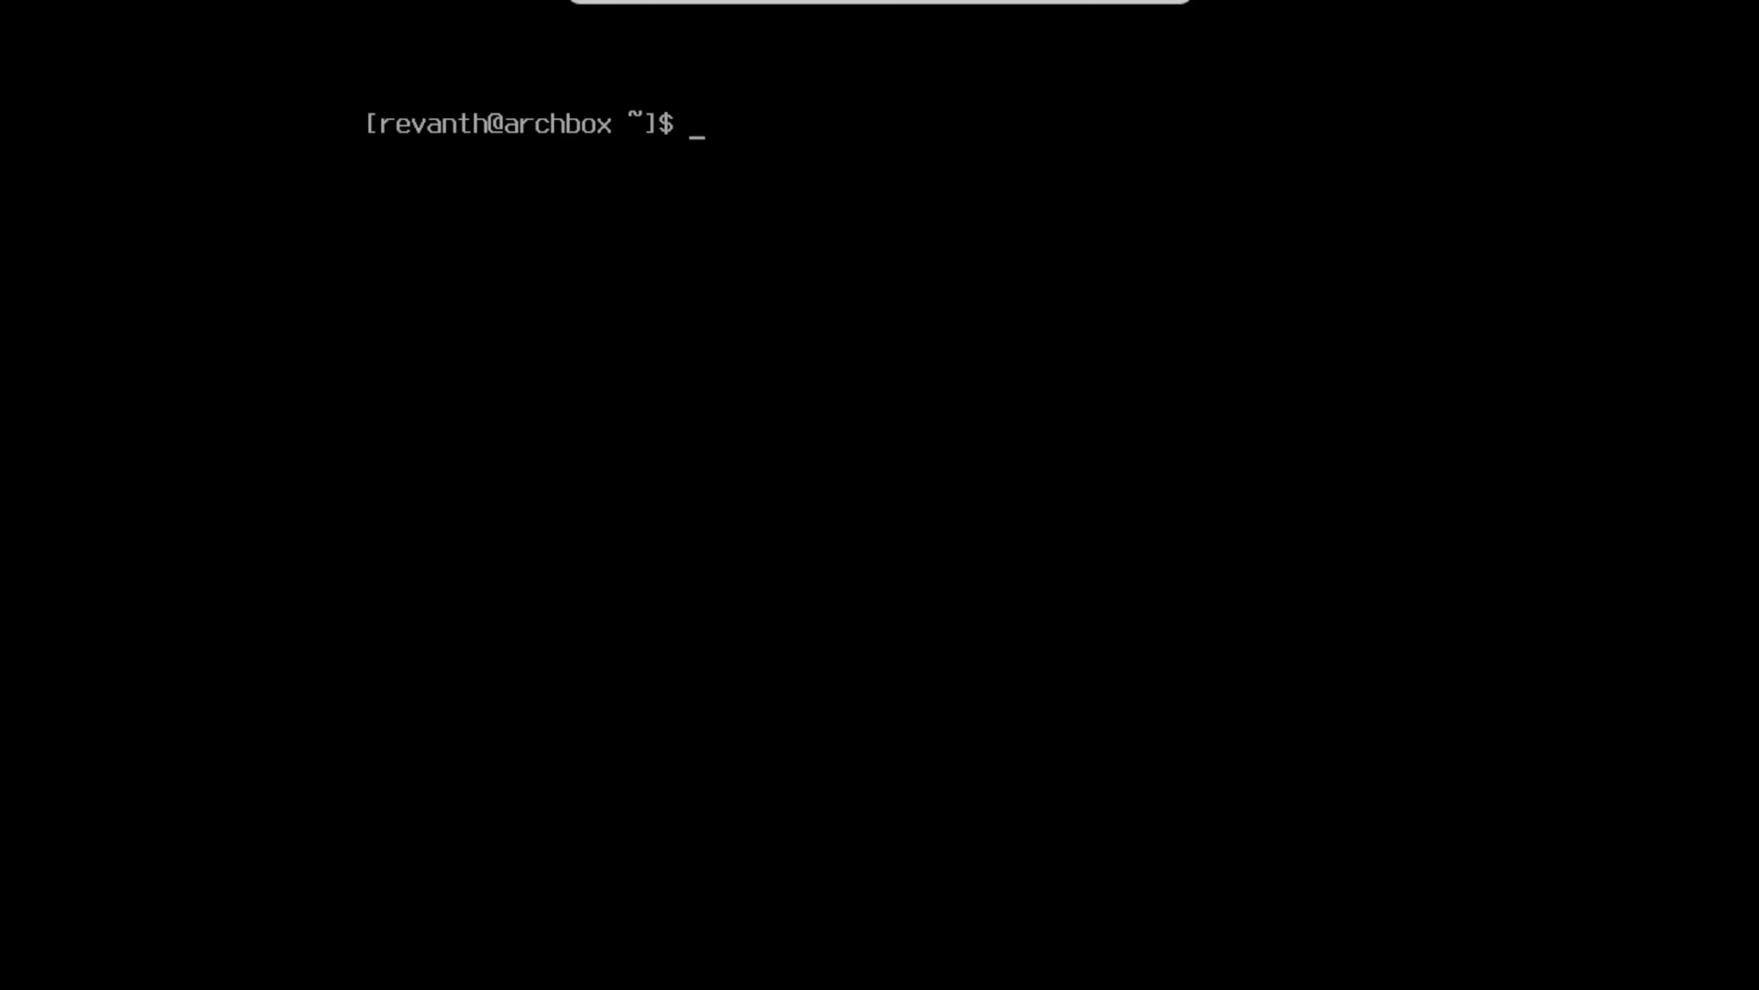
pyautogui.write('git clone ht')
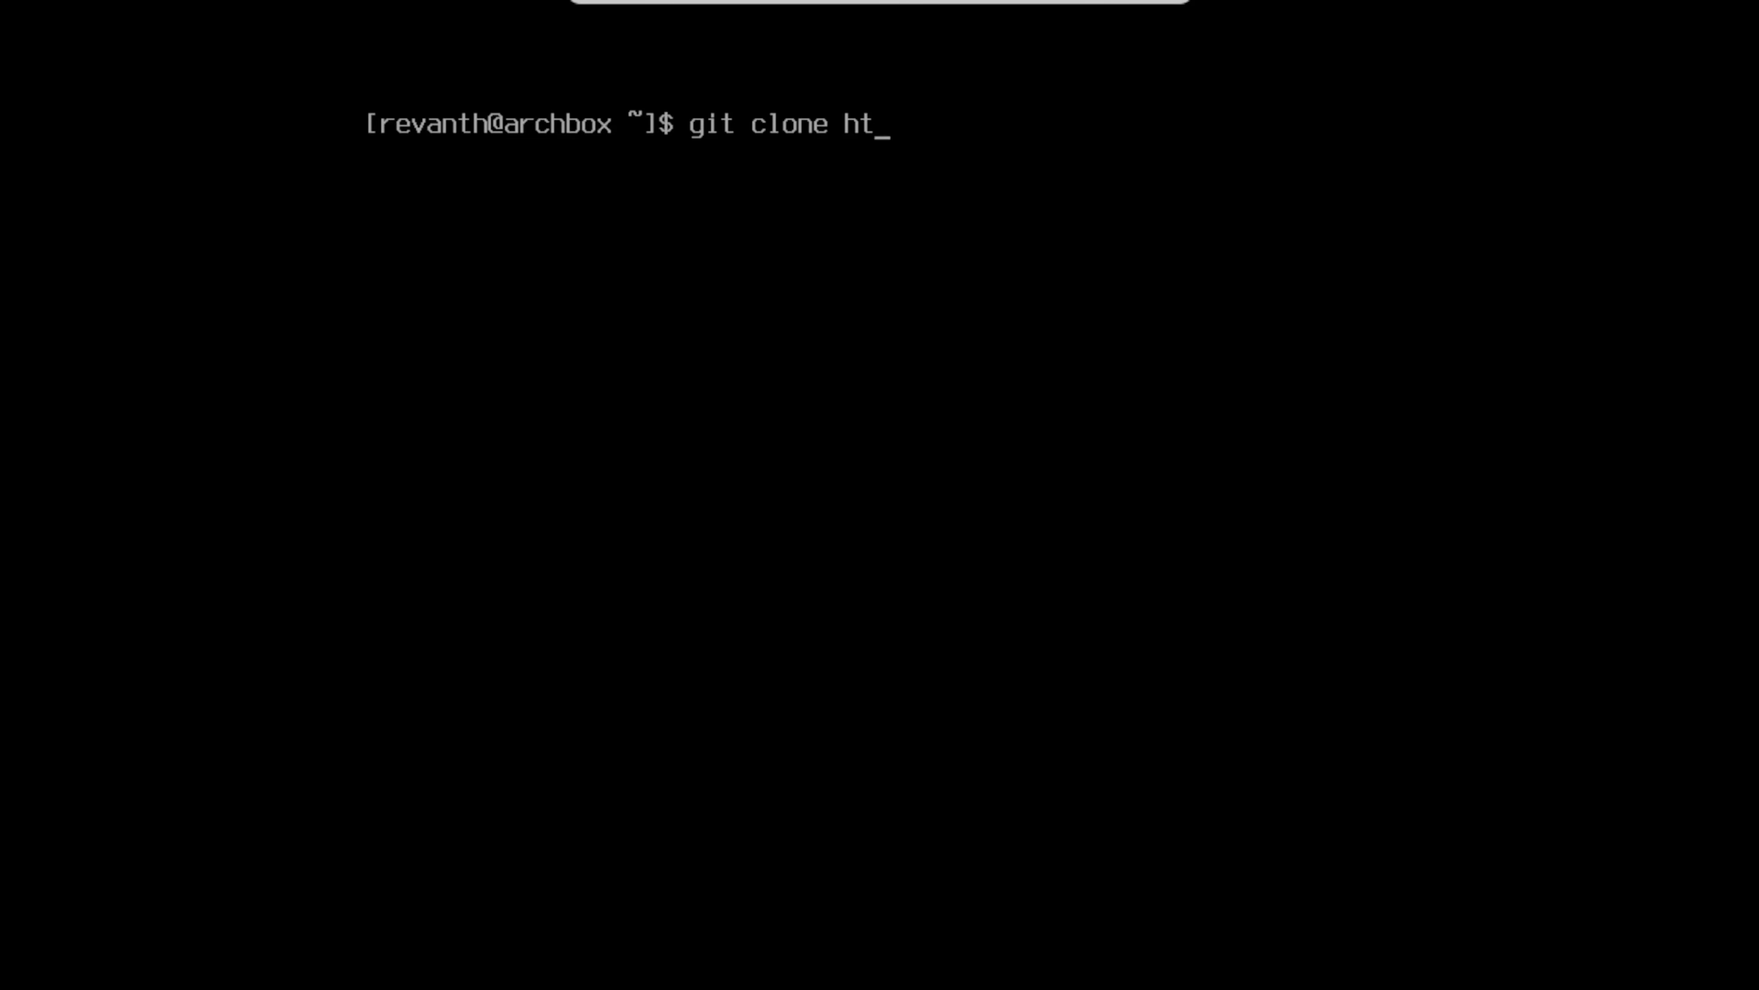
pyautogui.write('tps://')
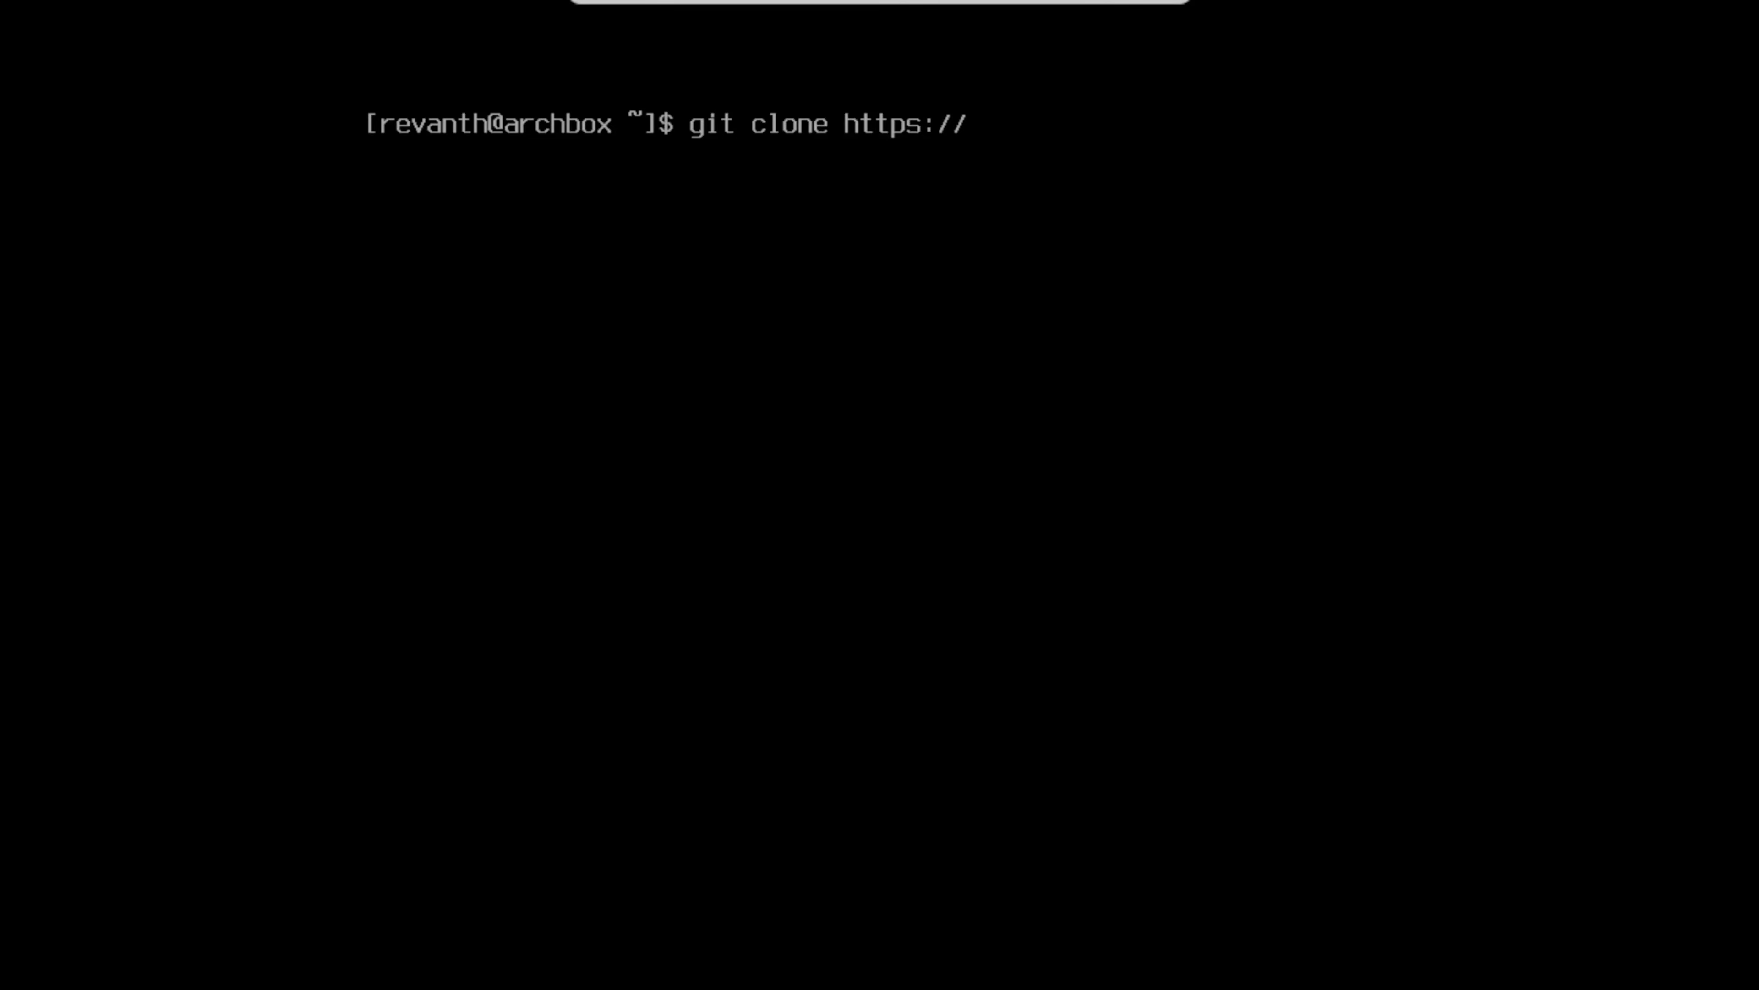
pyautogui.write('git.')
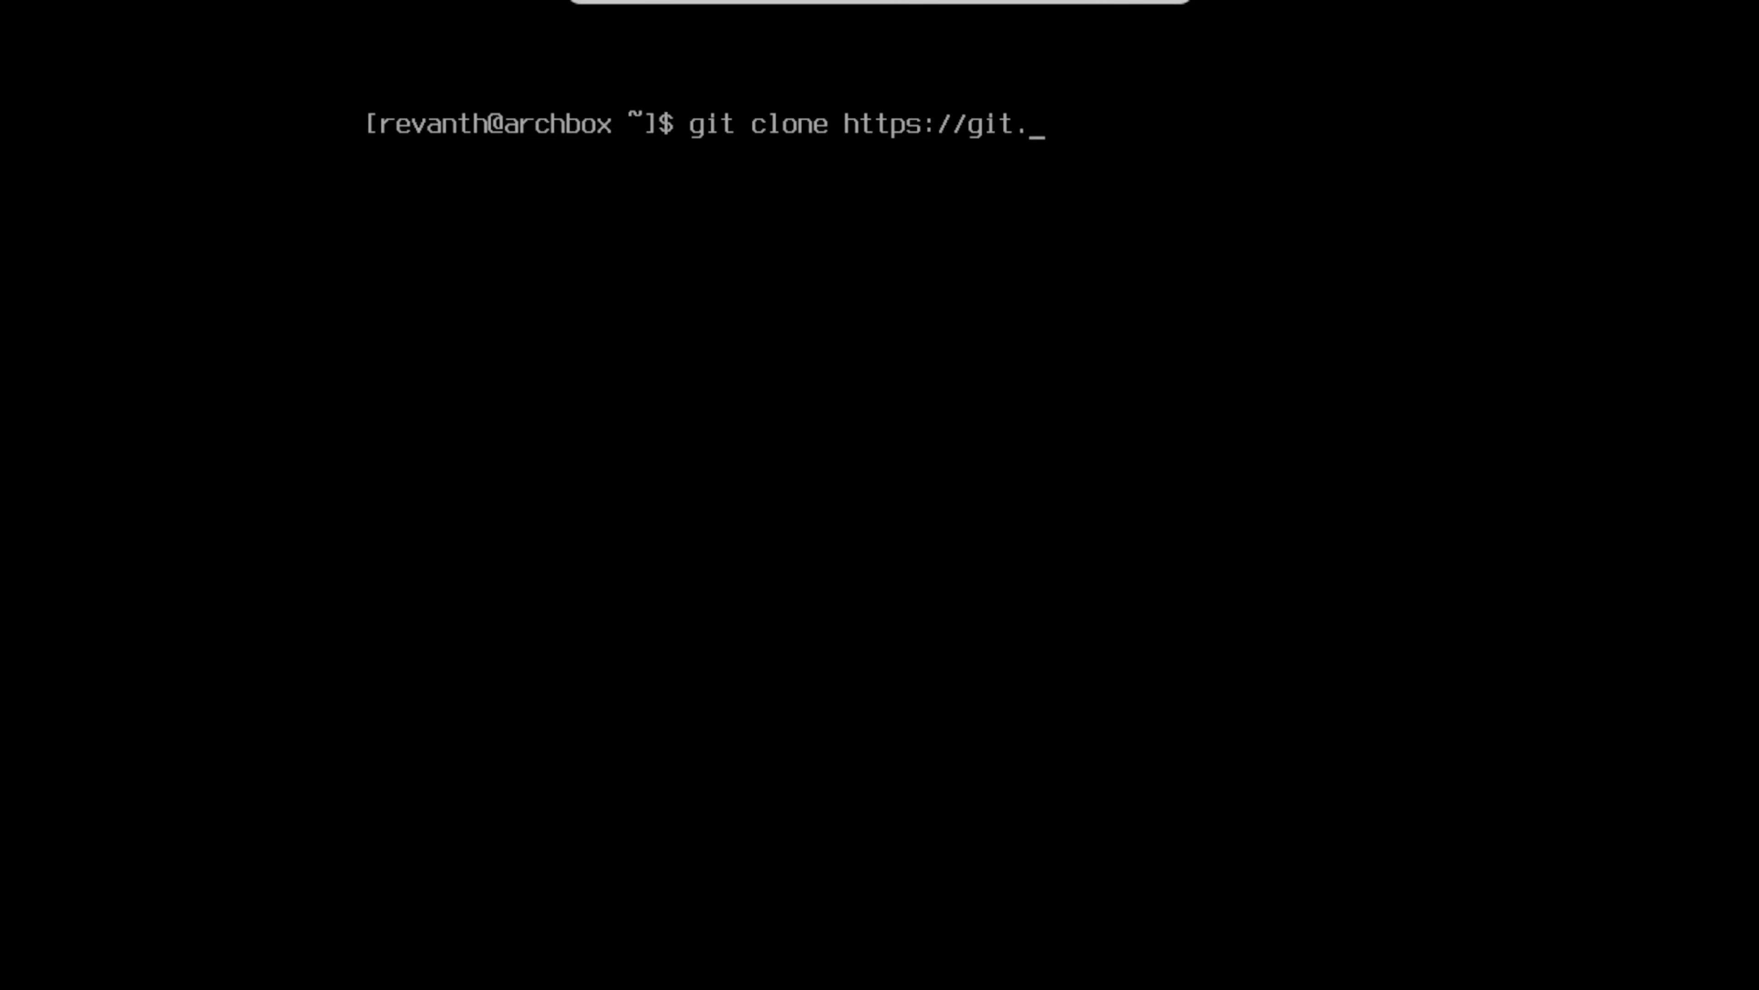
pyautogui.write('suckles')
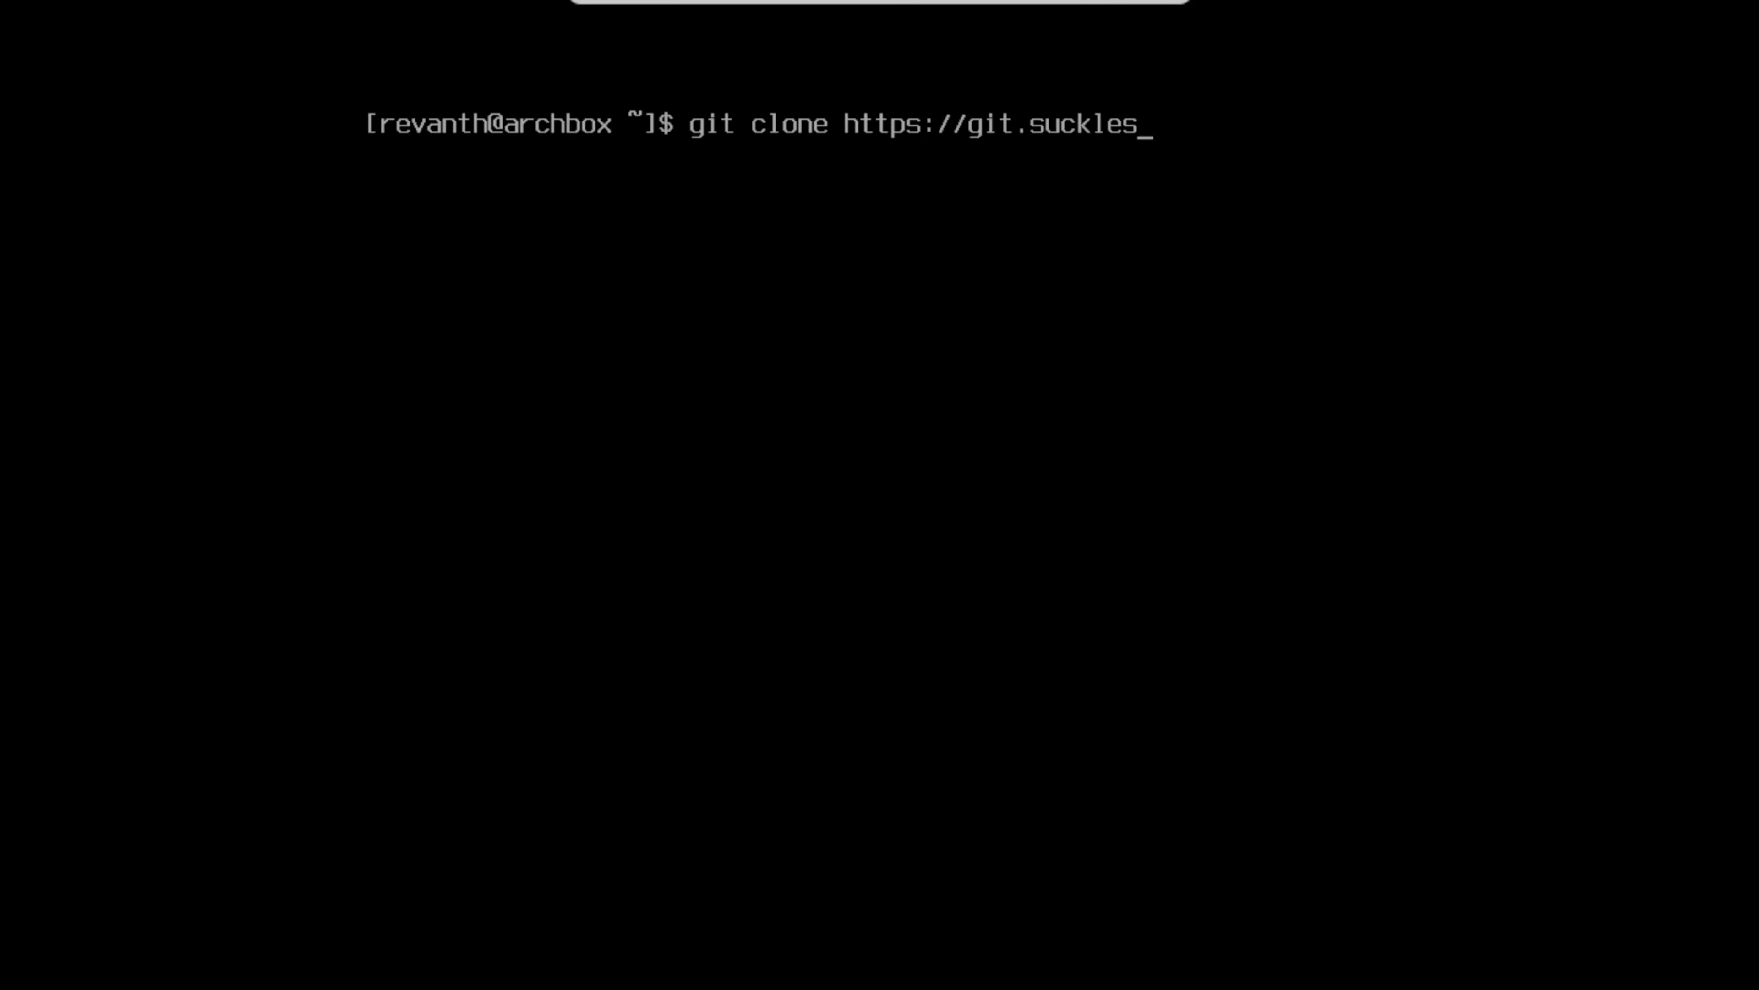
pyautogui.write('s.org/dwm')
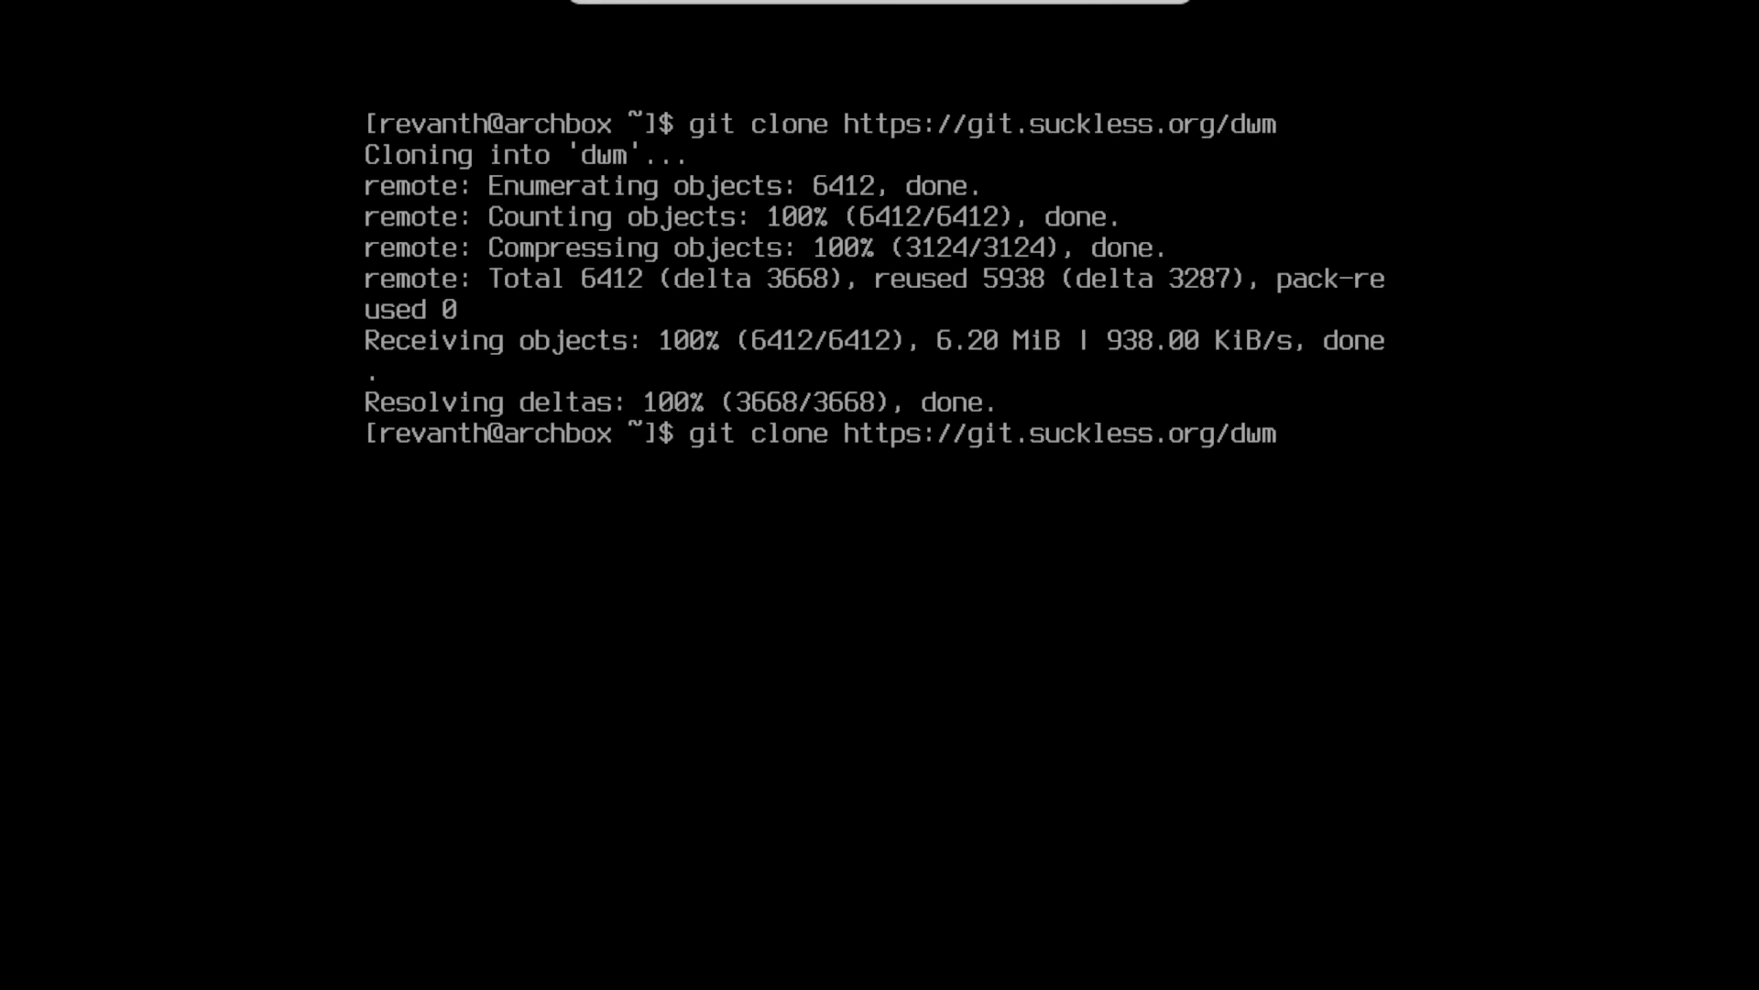
pyautogui.press('BackSpace')
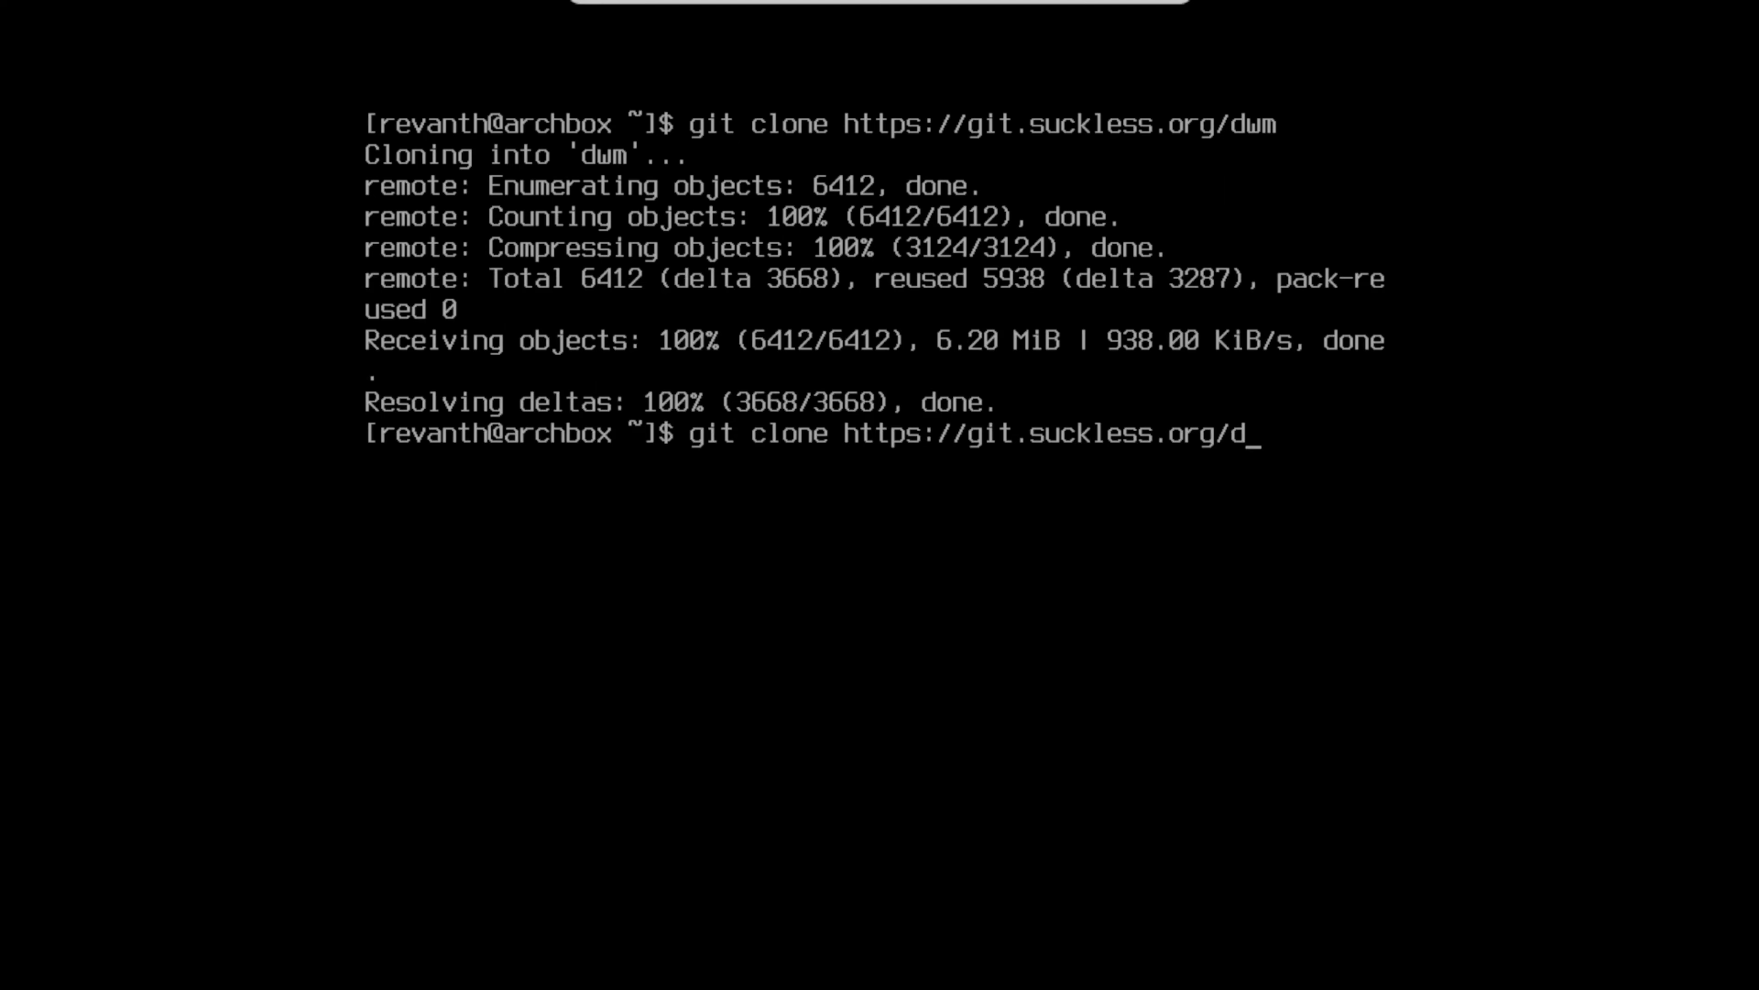
pyautogui.write('menu')
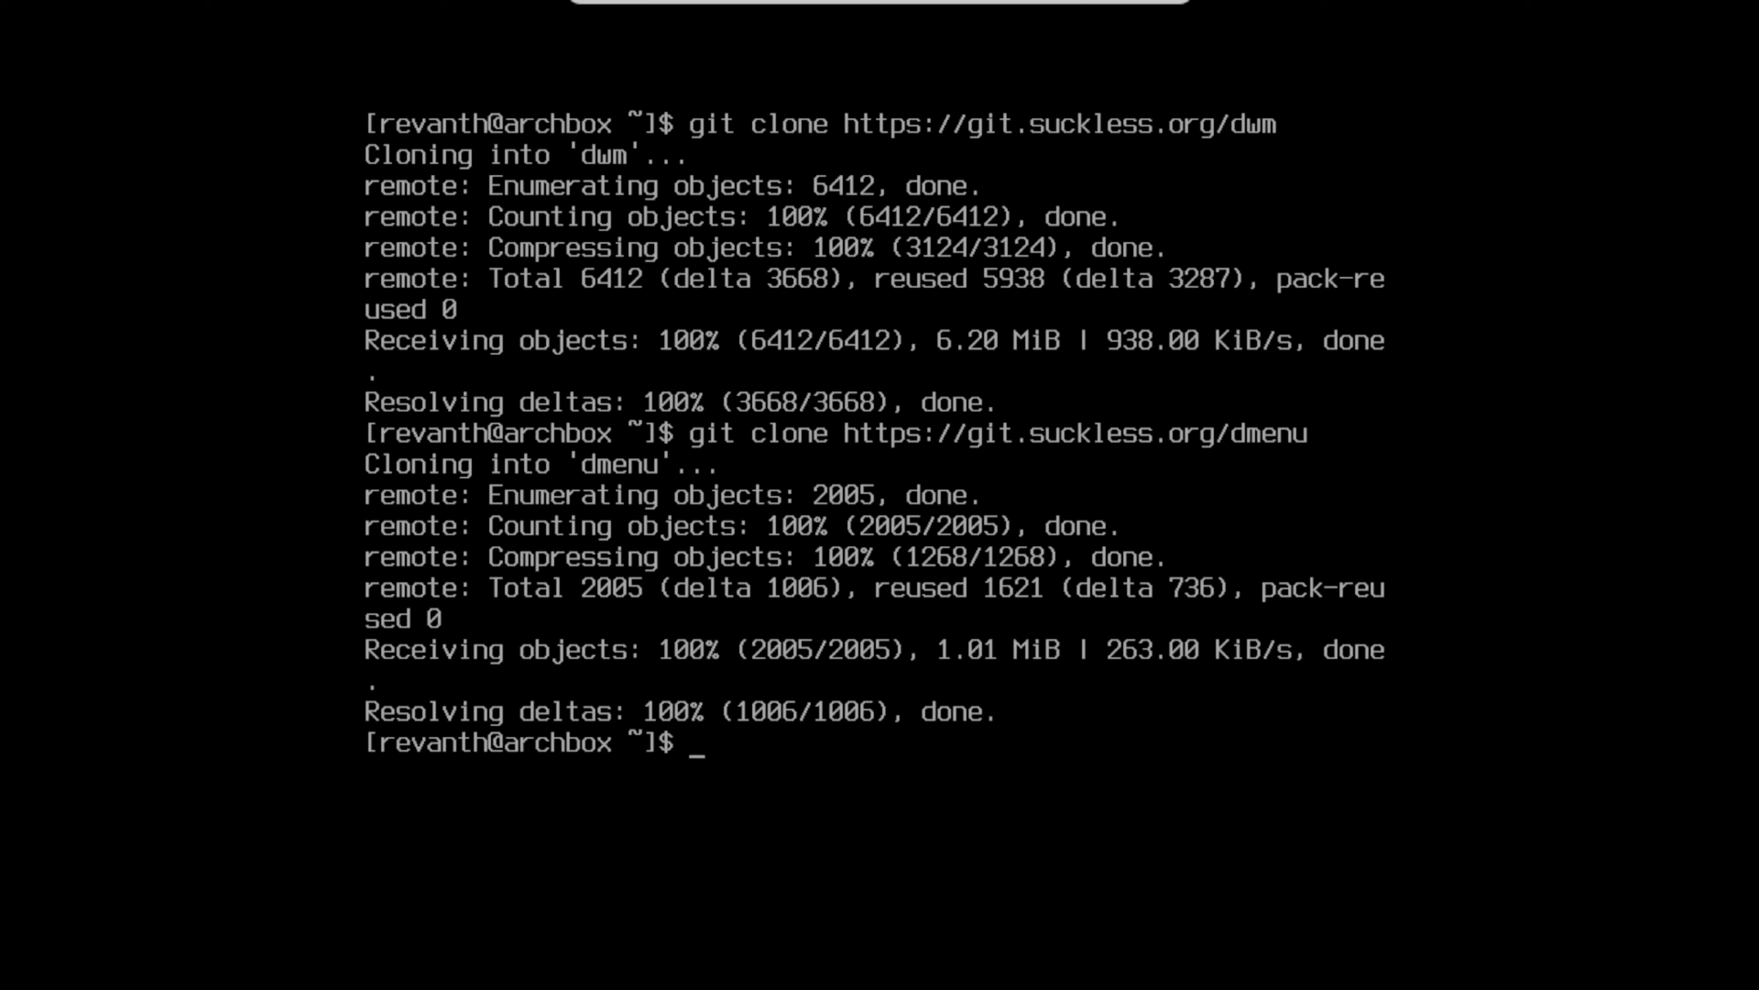
pyautogui.write('git clone https://git.suckless.org/st')
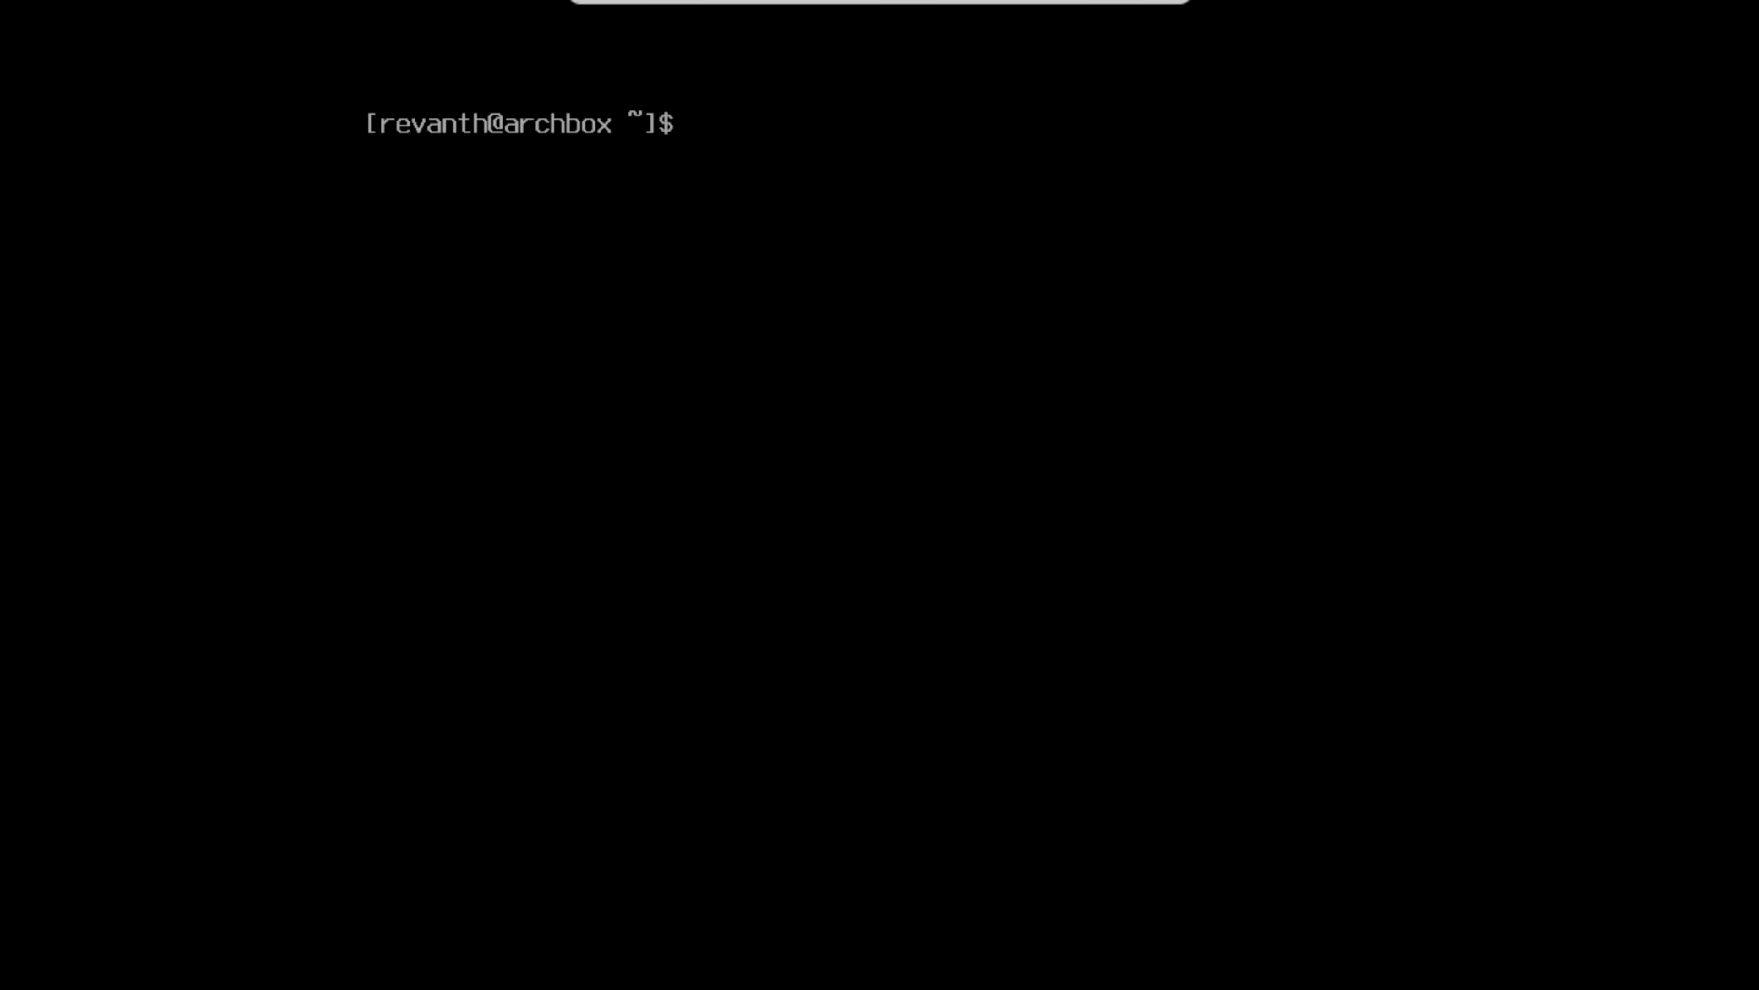
# - Build and install dwm from its source folder with sudo make clean install
pyautogui.write('ls')
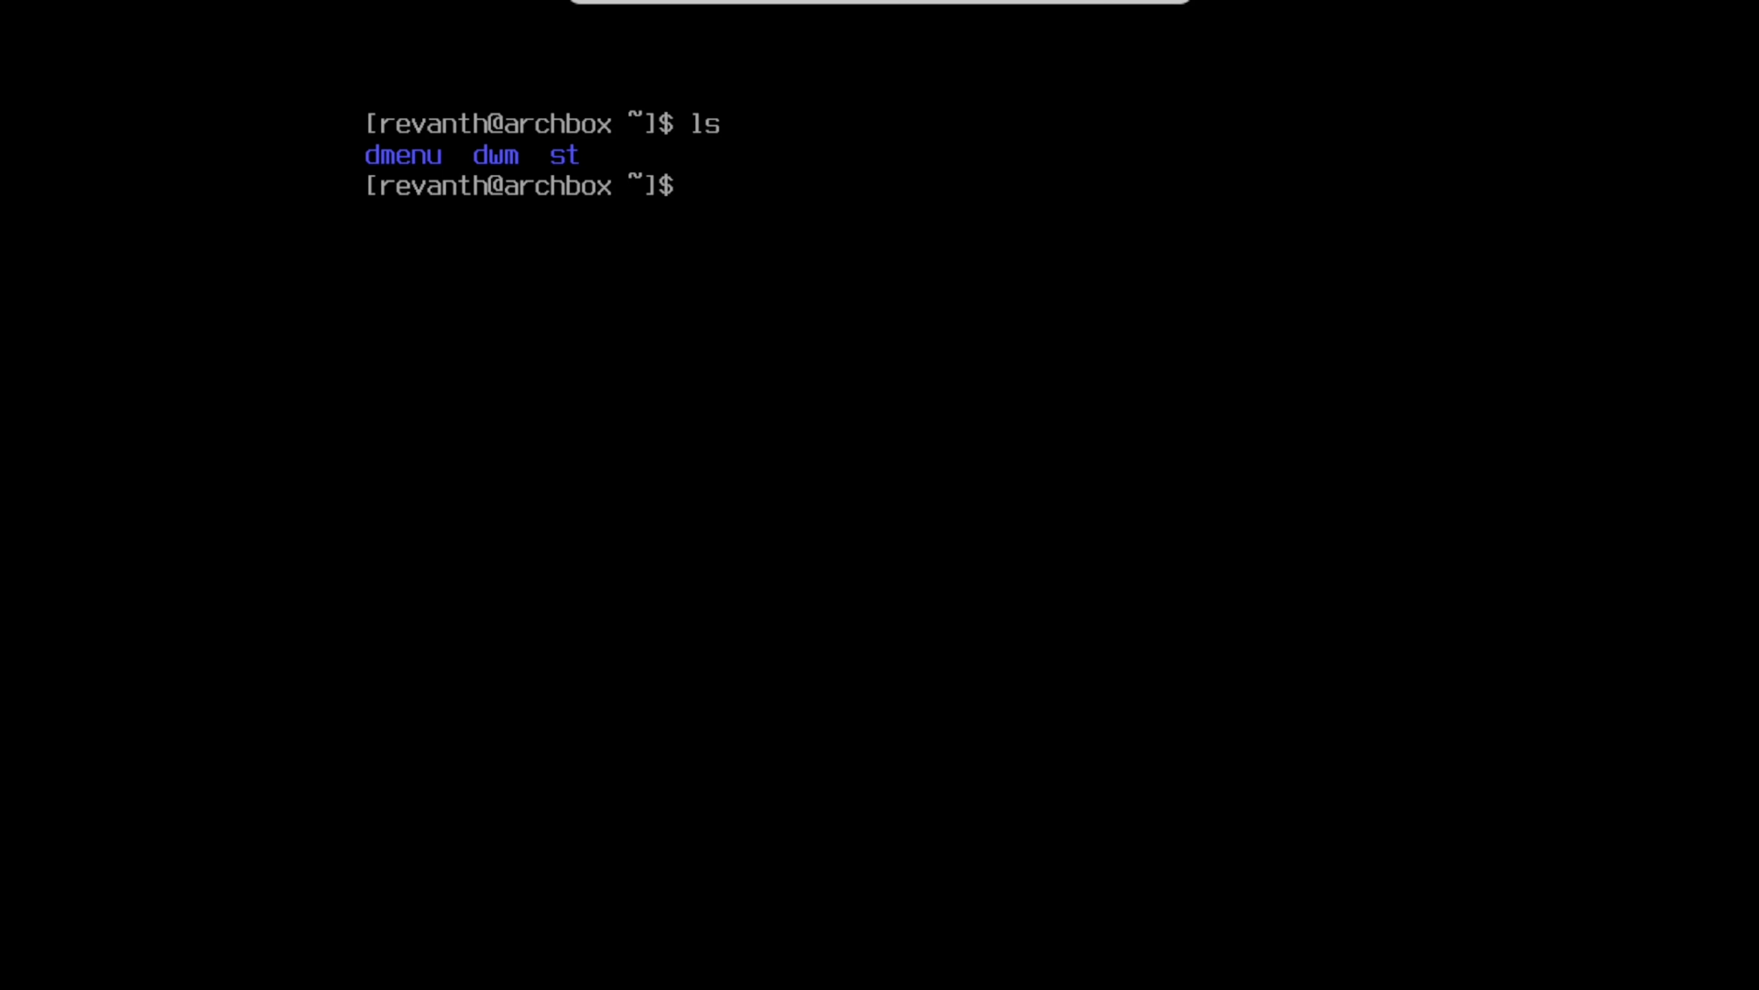
pyautogui.write('cd dm')
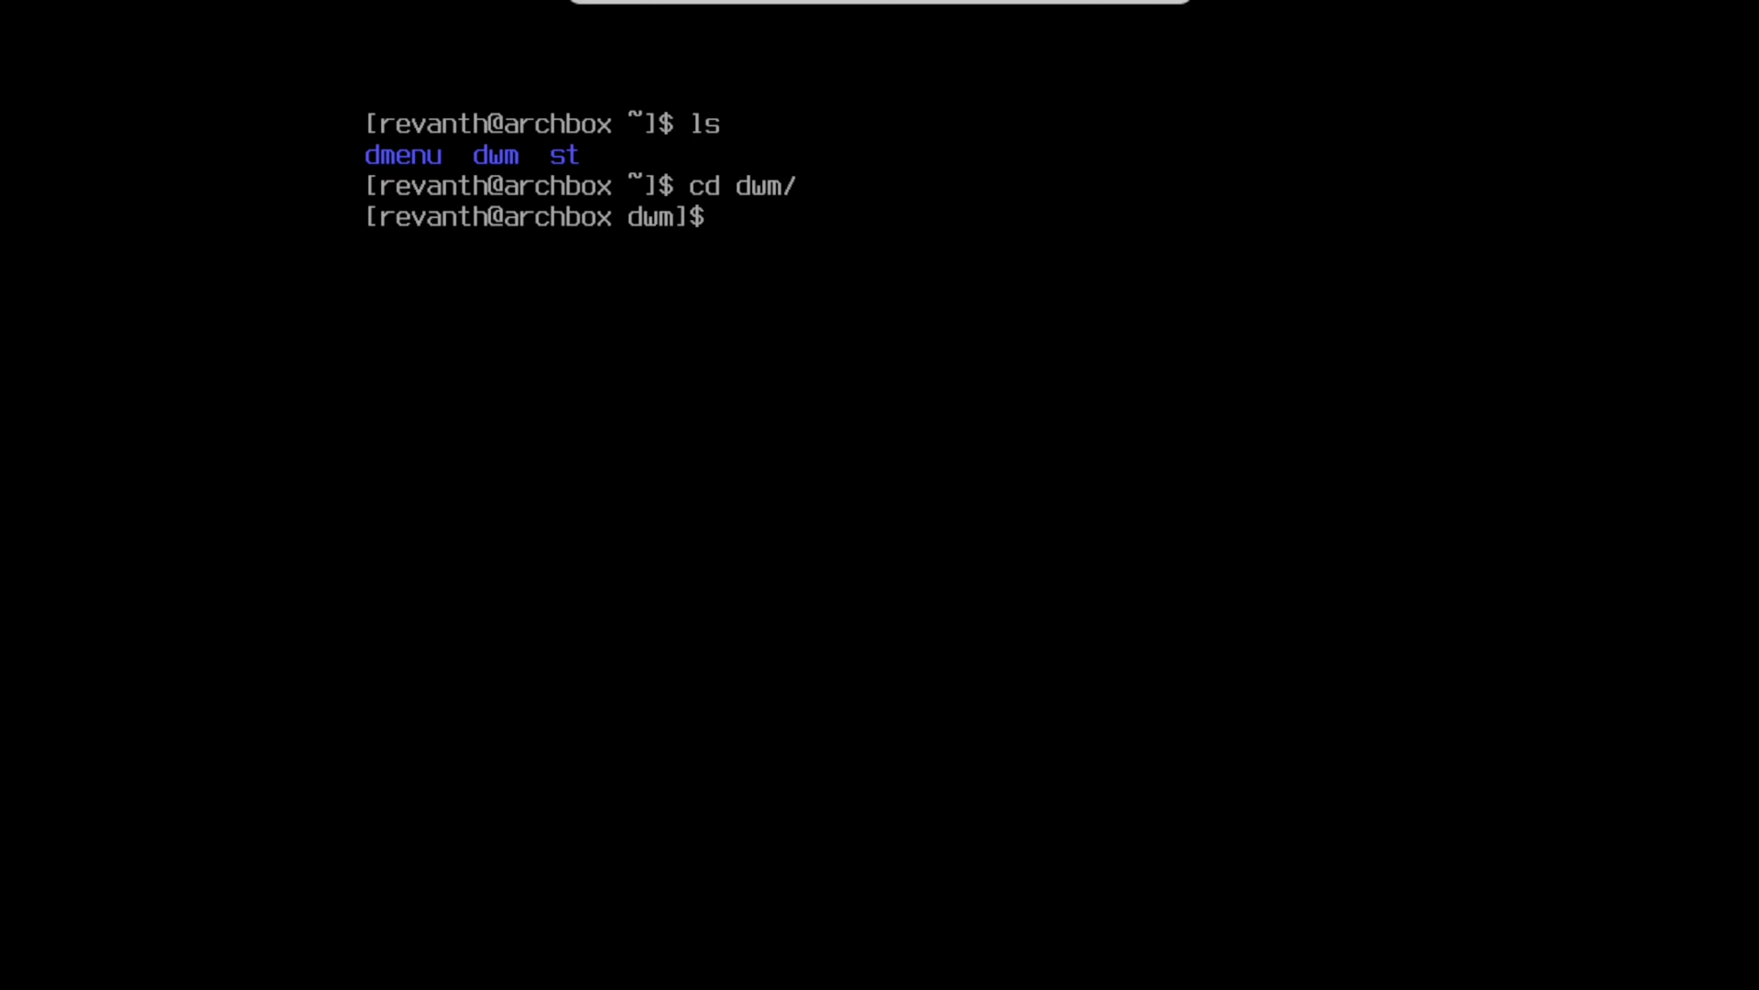
pyautogui.write('sudo')
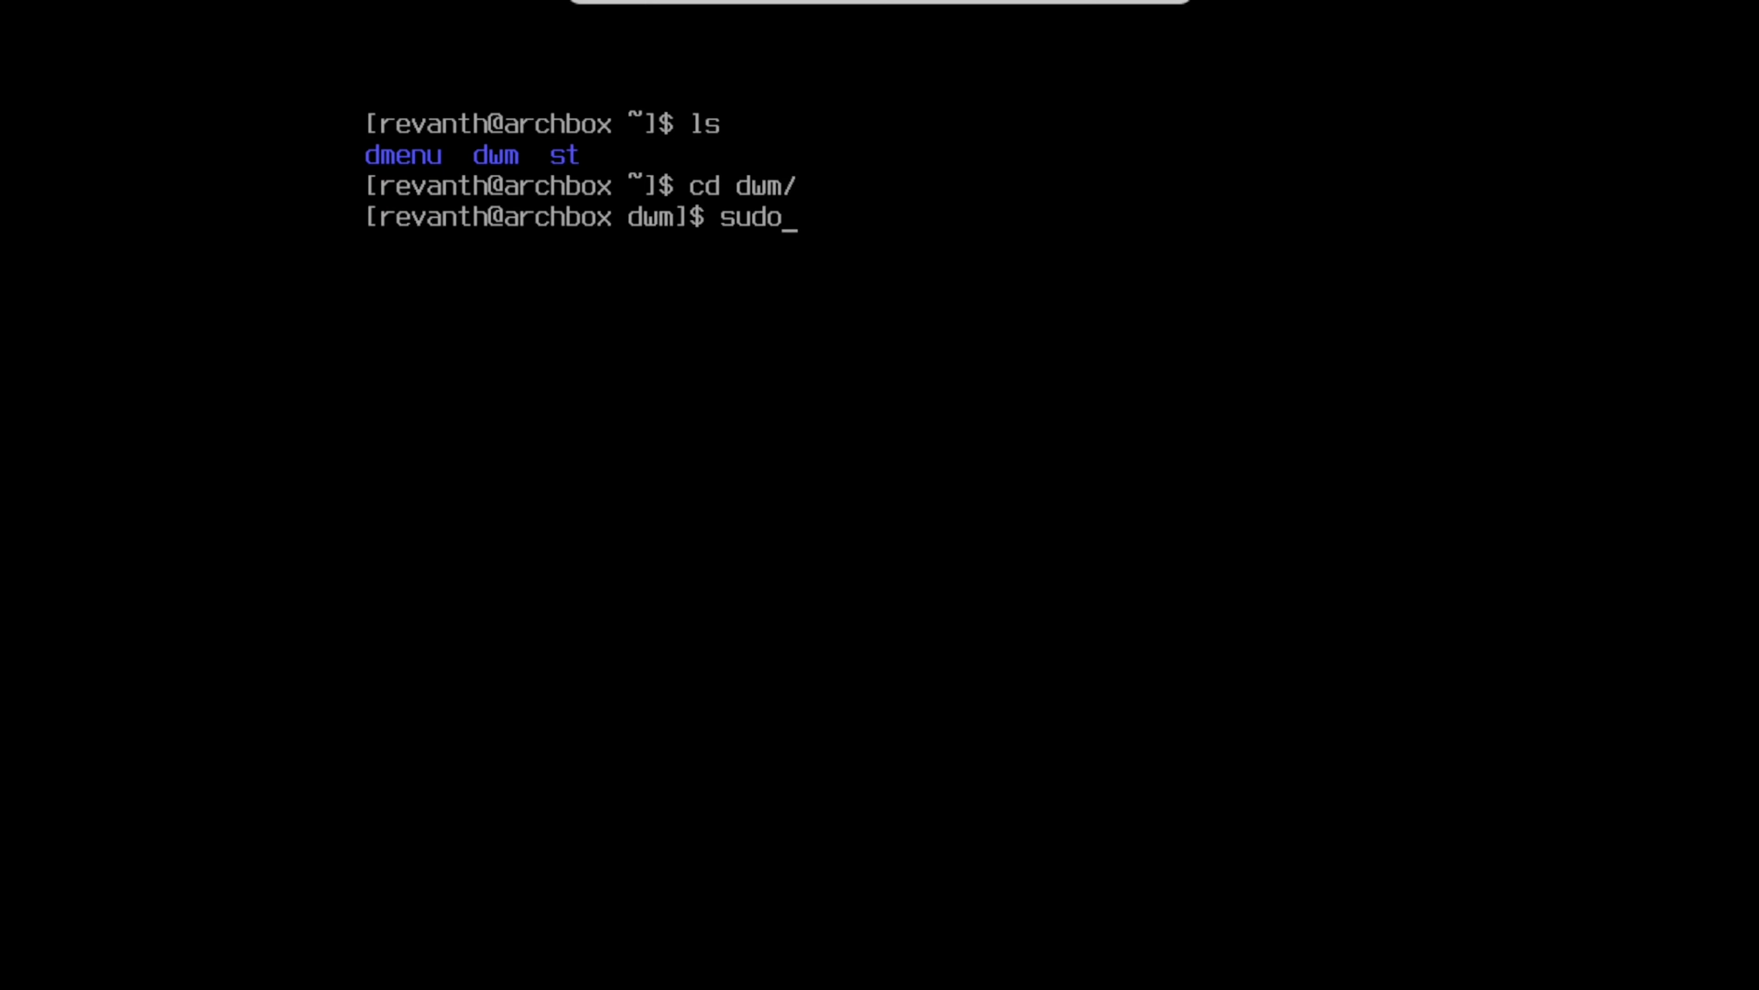
pyautogui.write('make c')
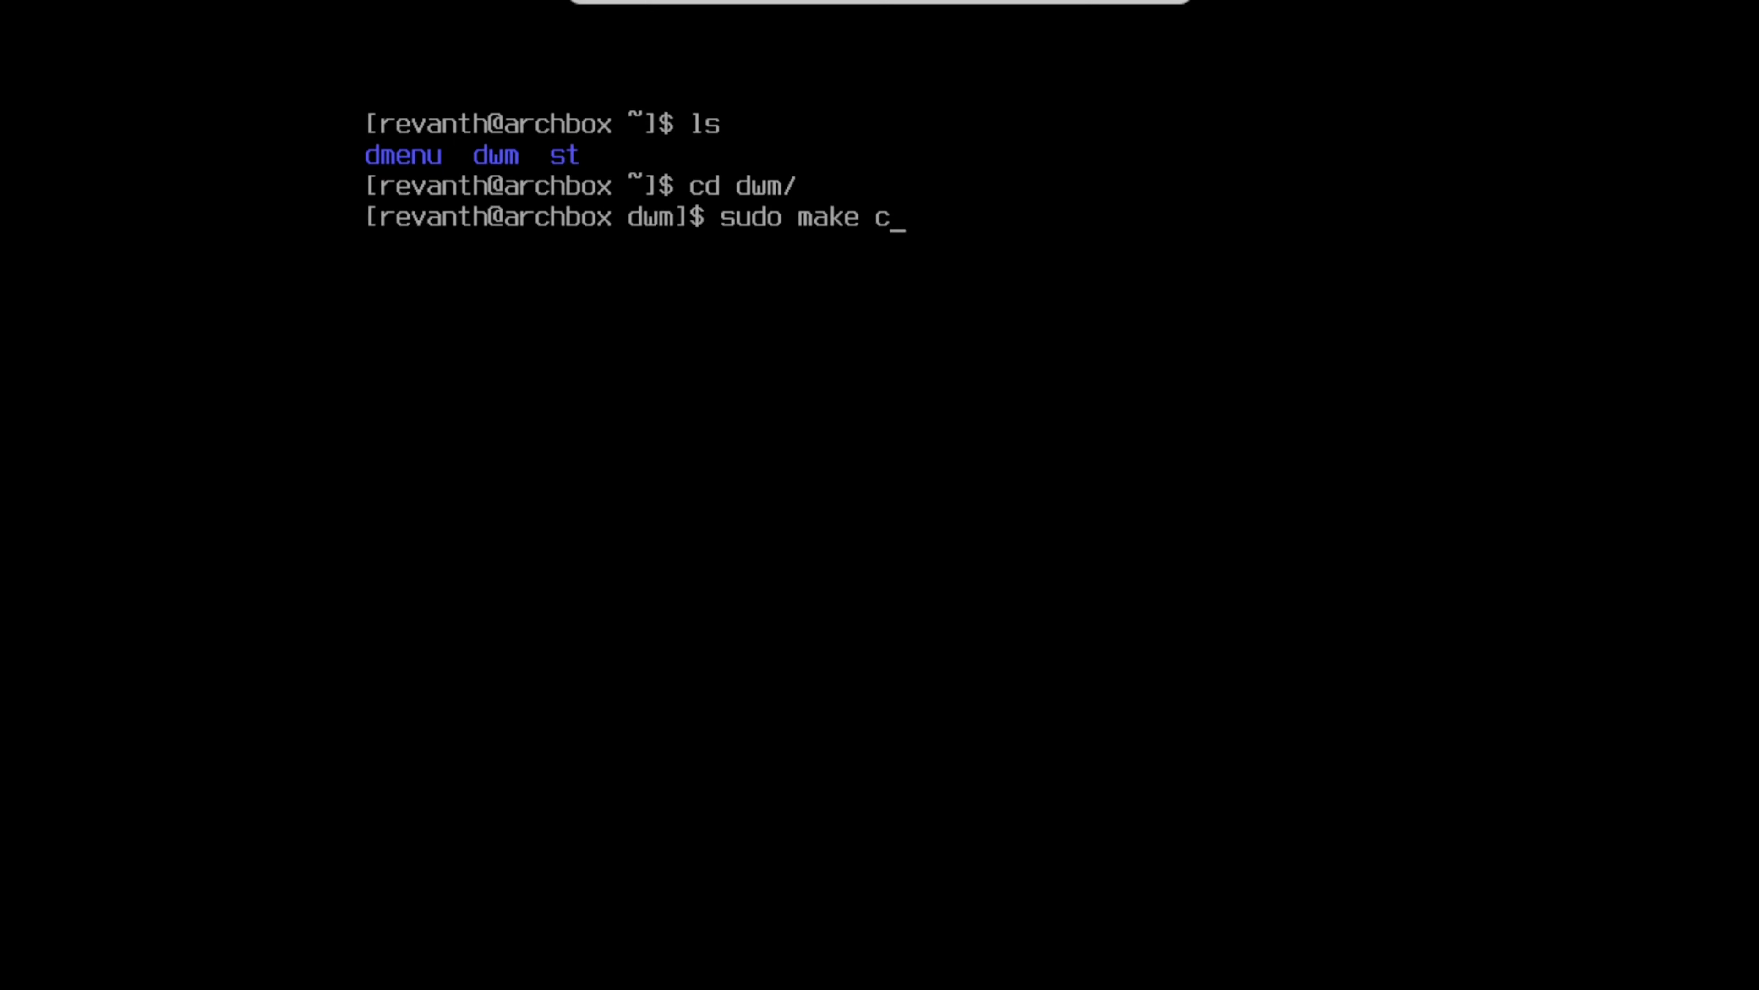
pyautogui.write('lean install')
pyautogui.write('cle')
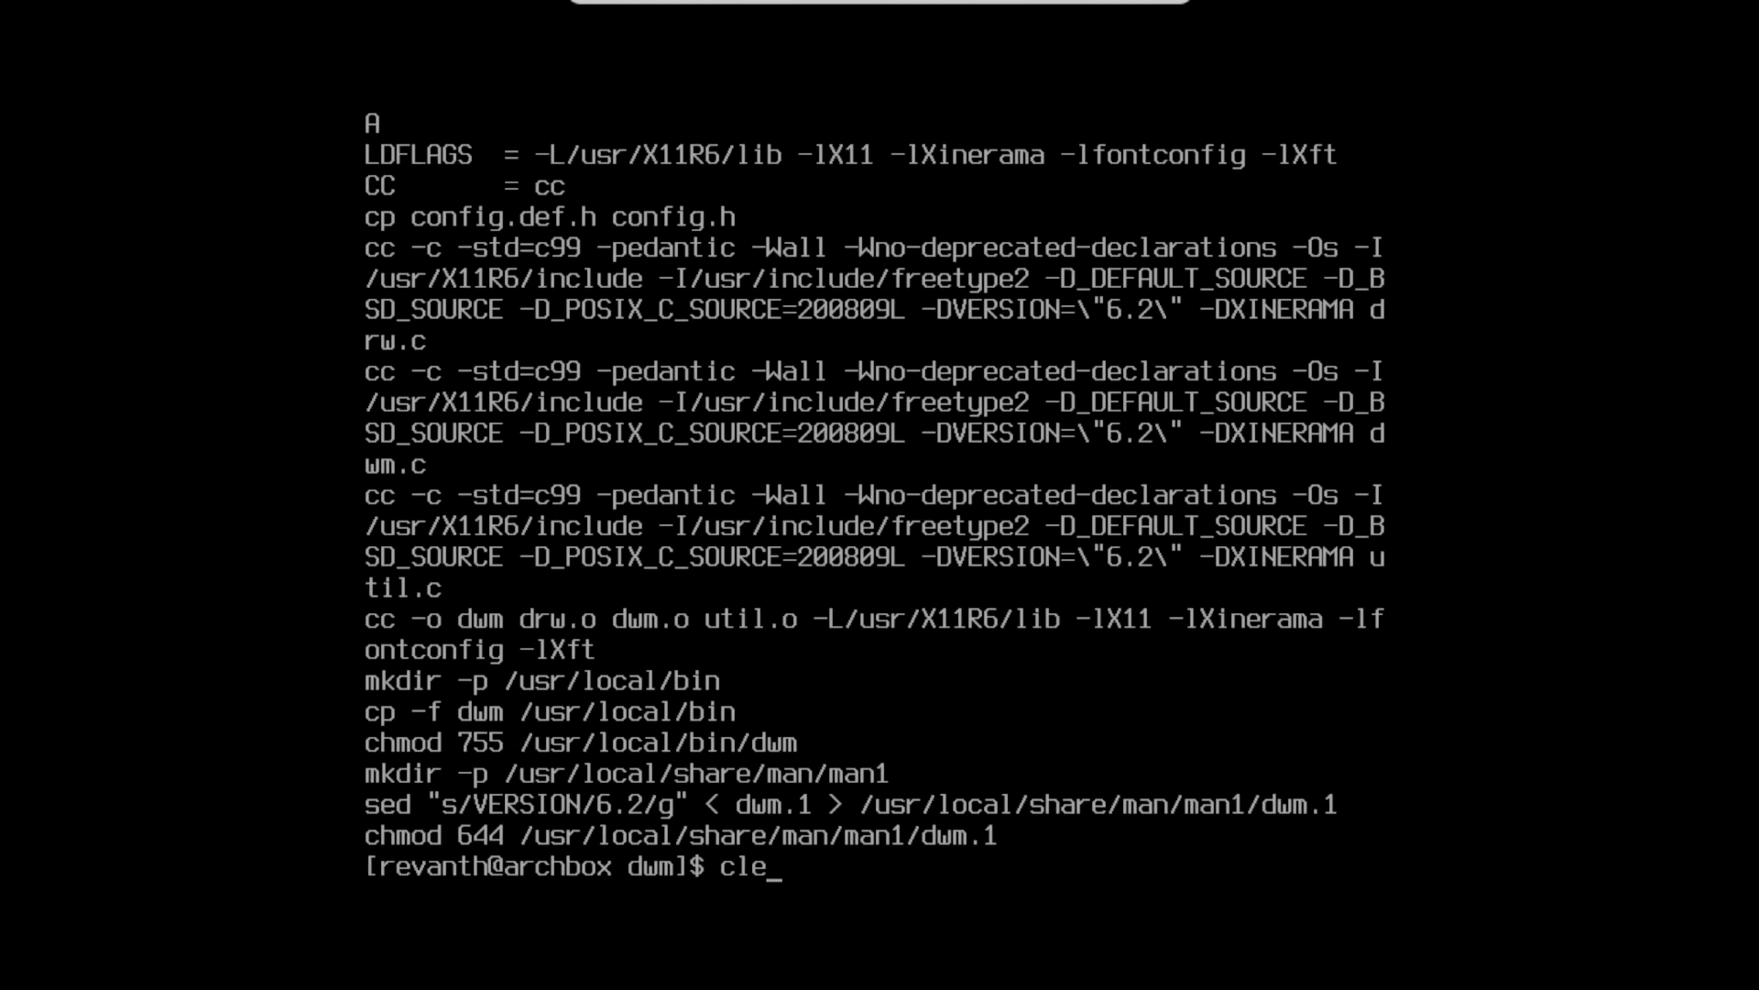
pyautogui.press('Return')
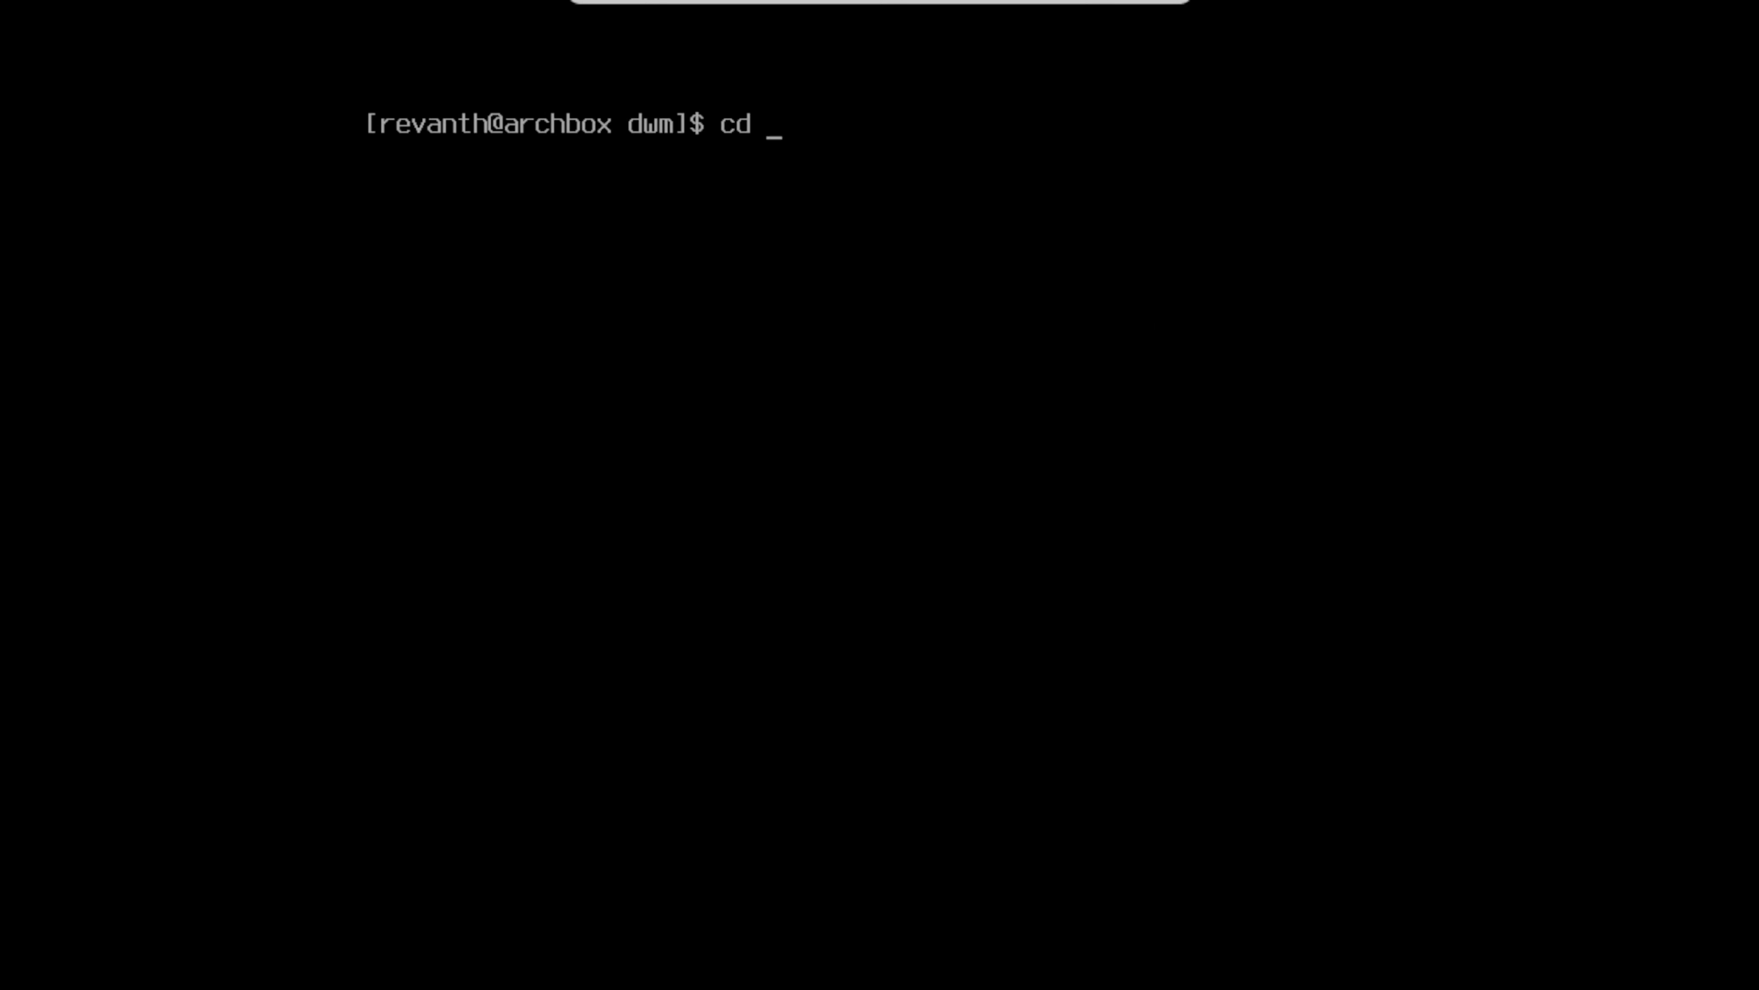
# - Run sudo make clean install in the dmenu and st source folders
pyautogui.write('../dmenu')
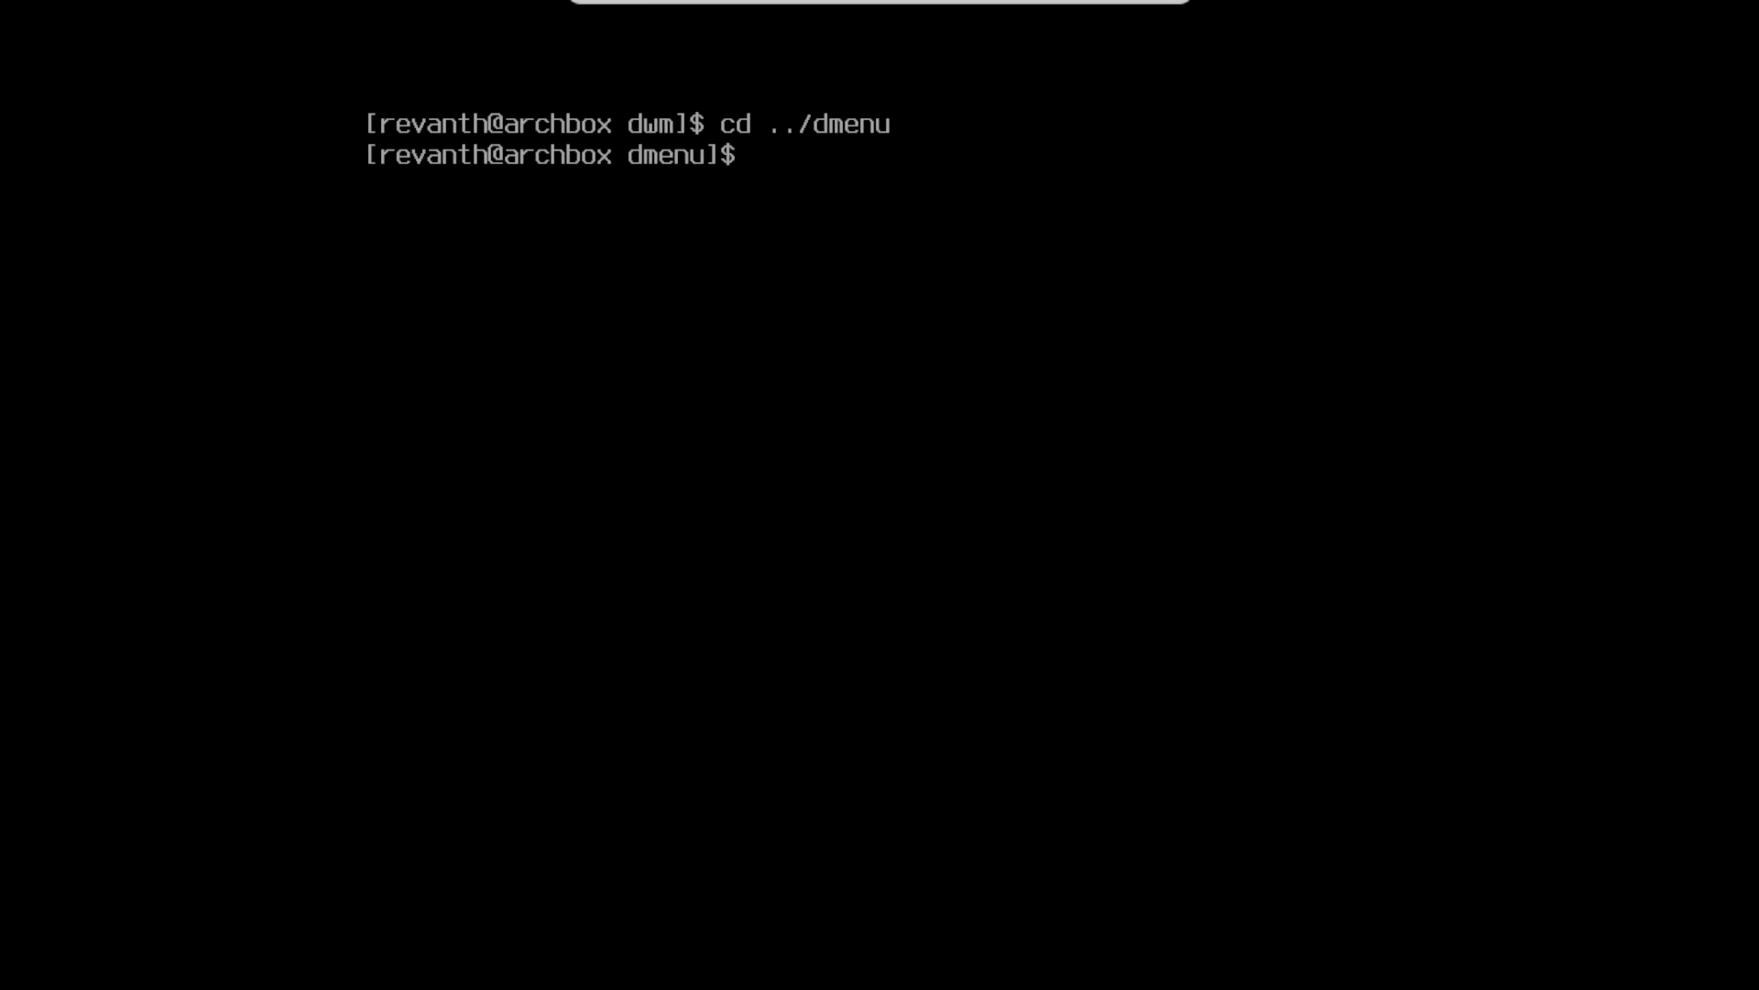
pyautogui.write('sudo m')
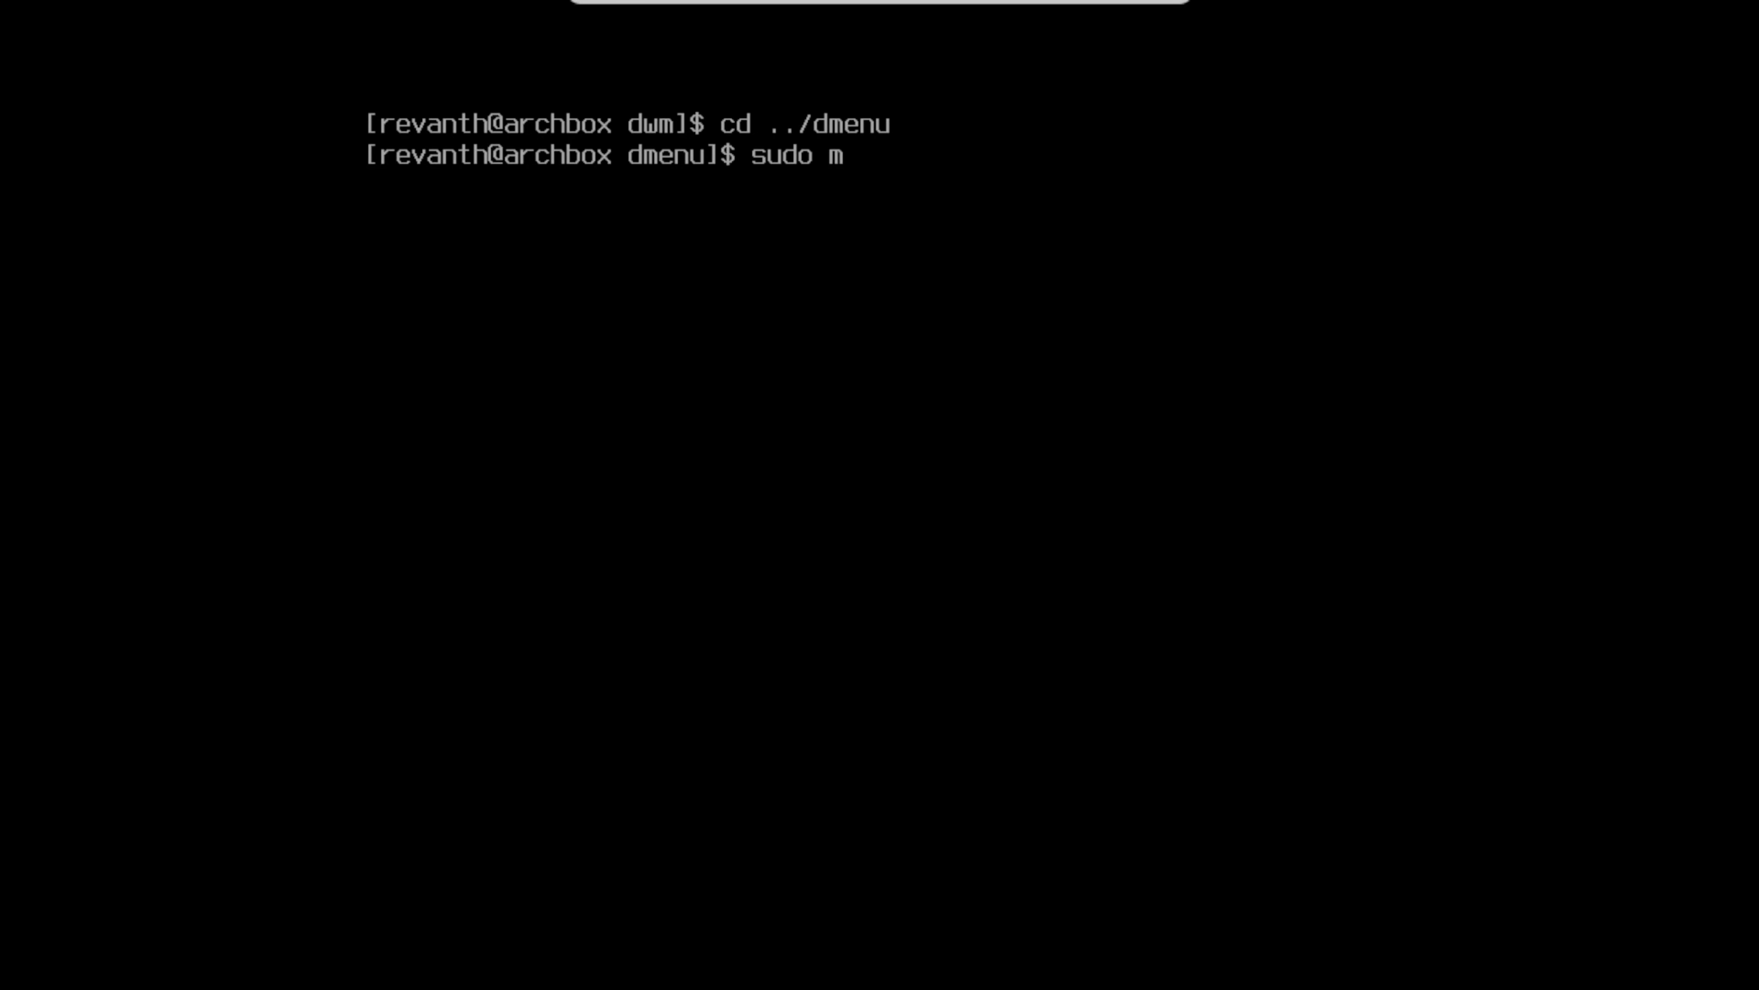
pyautogui.write('ake')
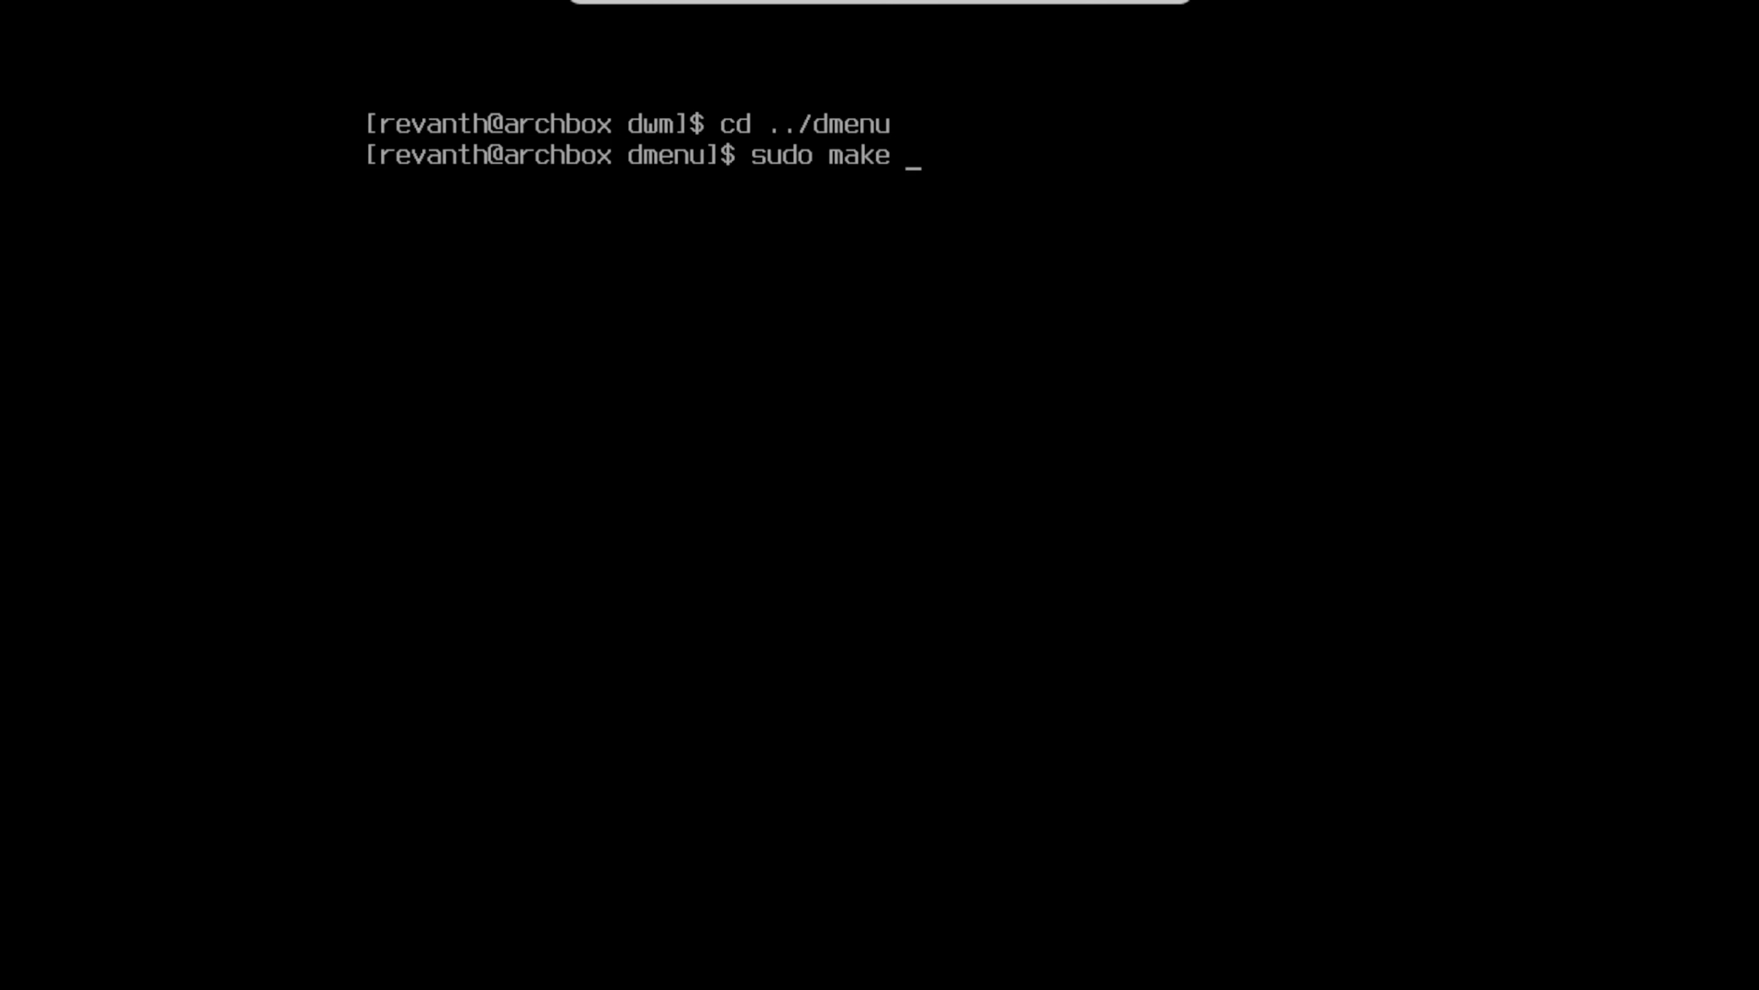
pyautogui.write('clean ins')
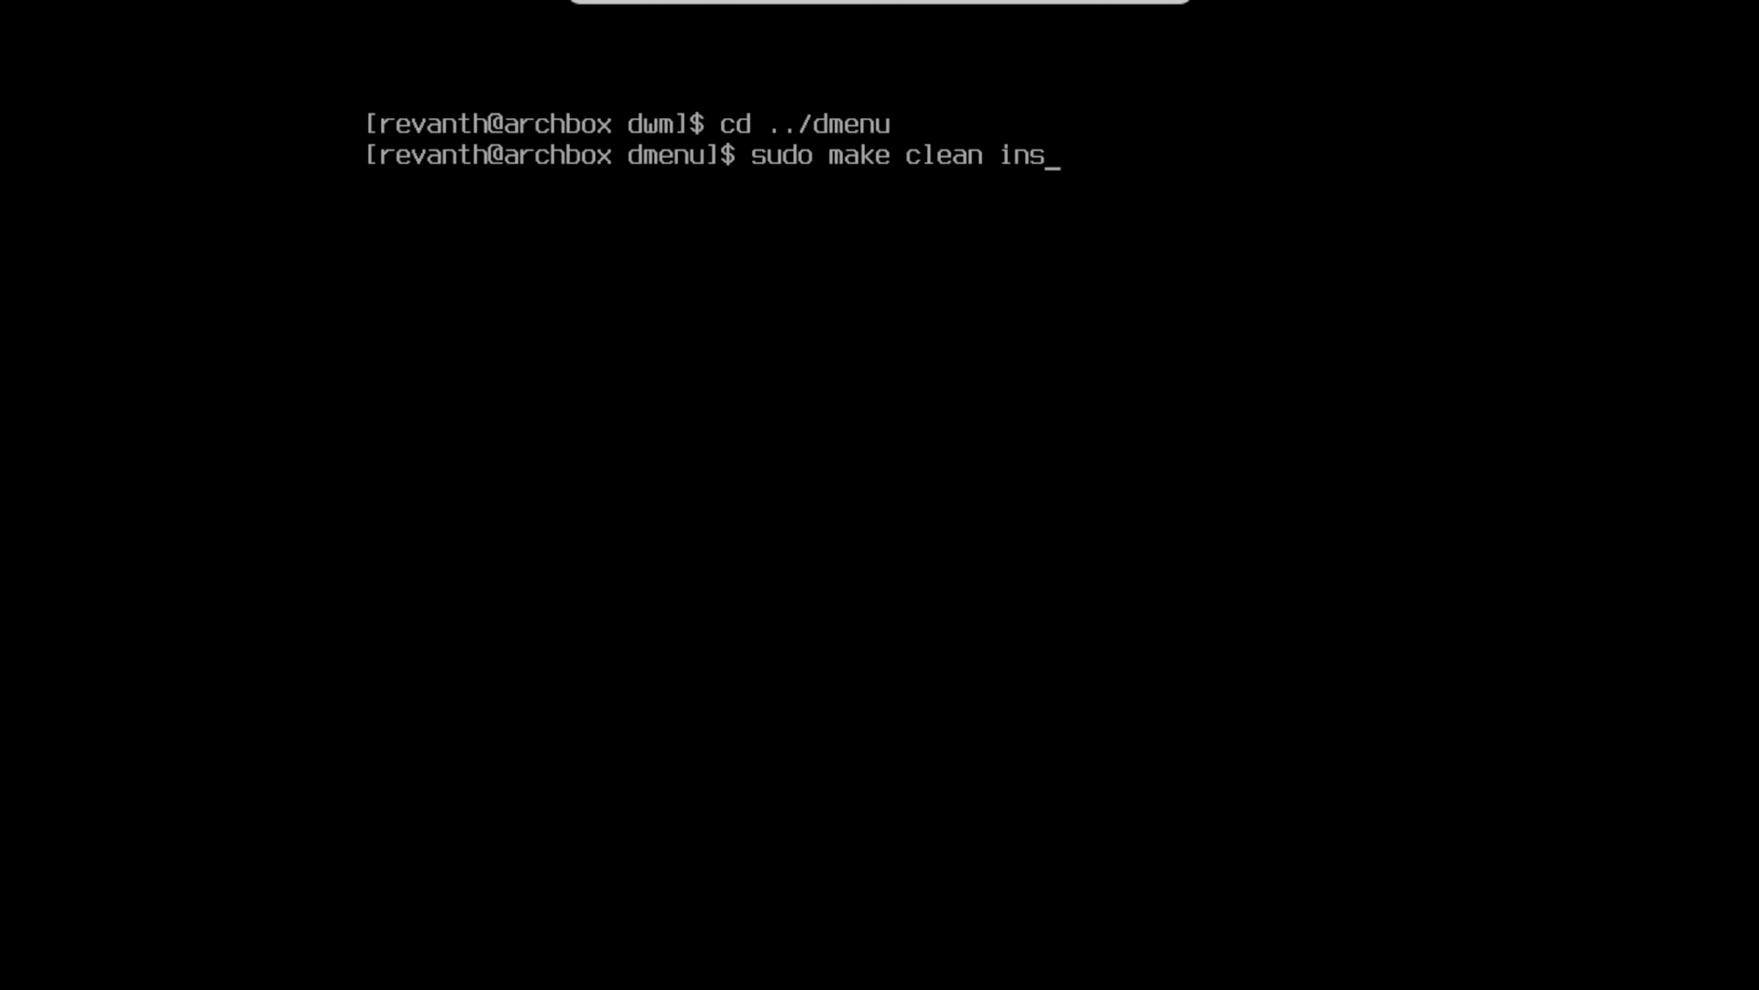
pyautogui.press('Return')
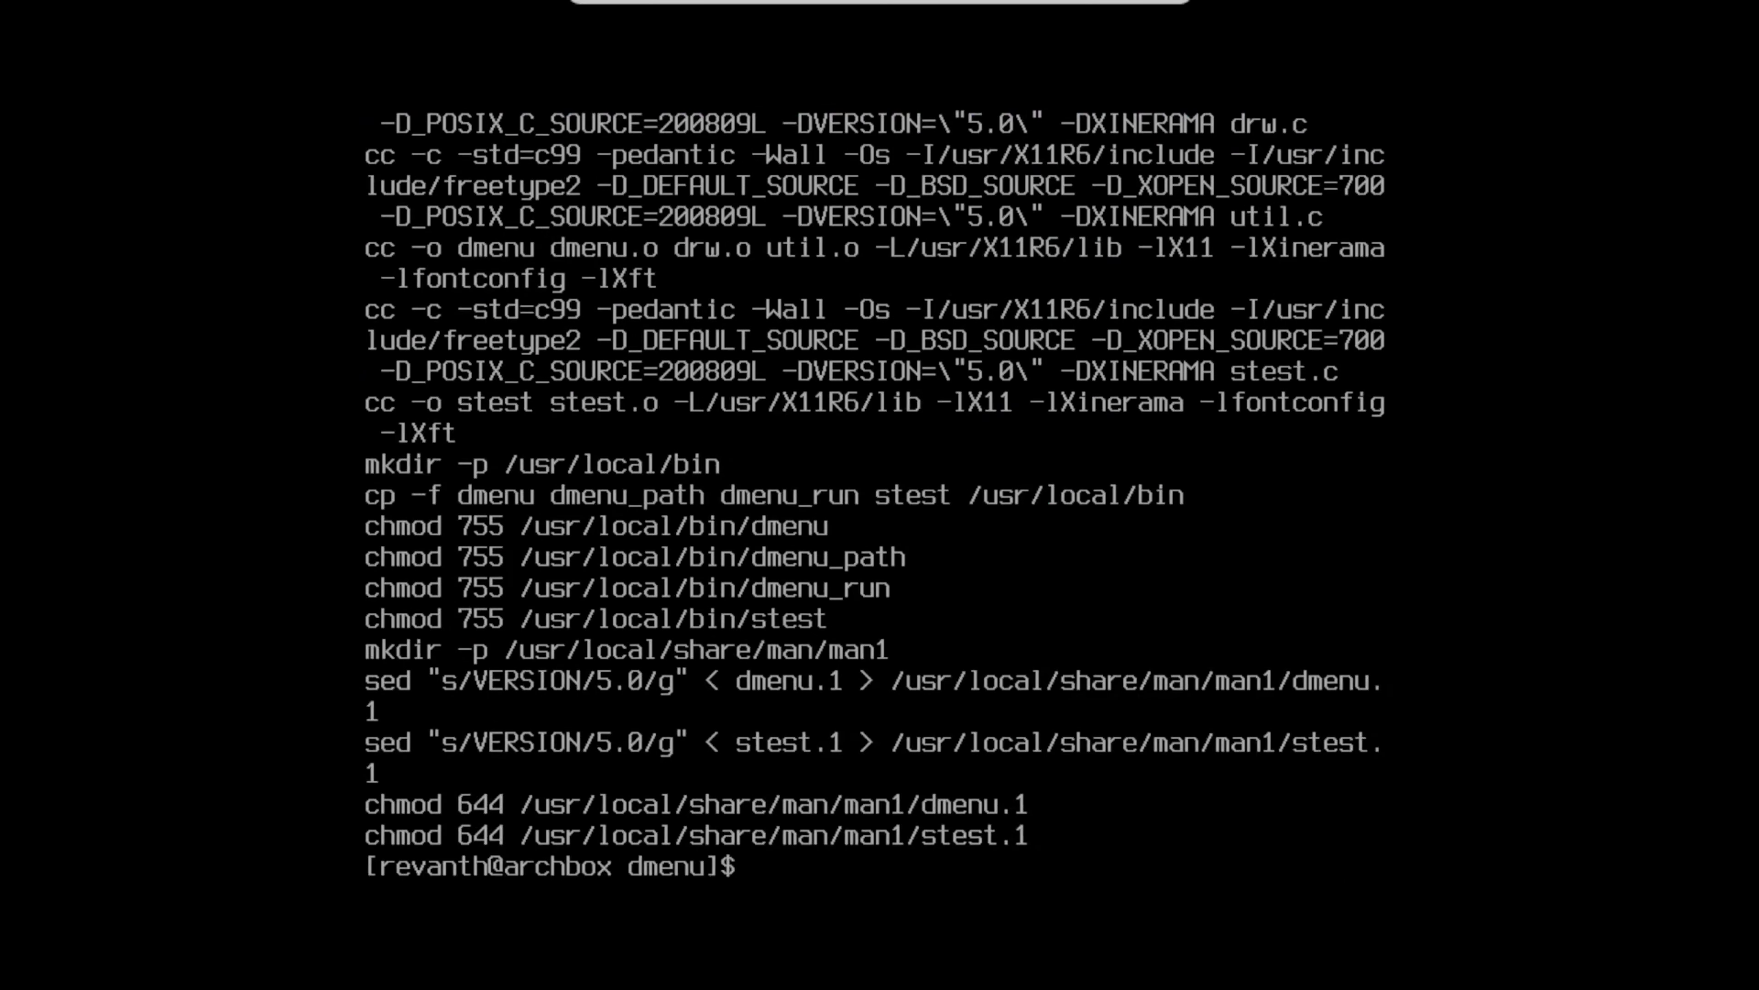
pyautogui.write('cd ../st')
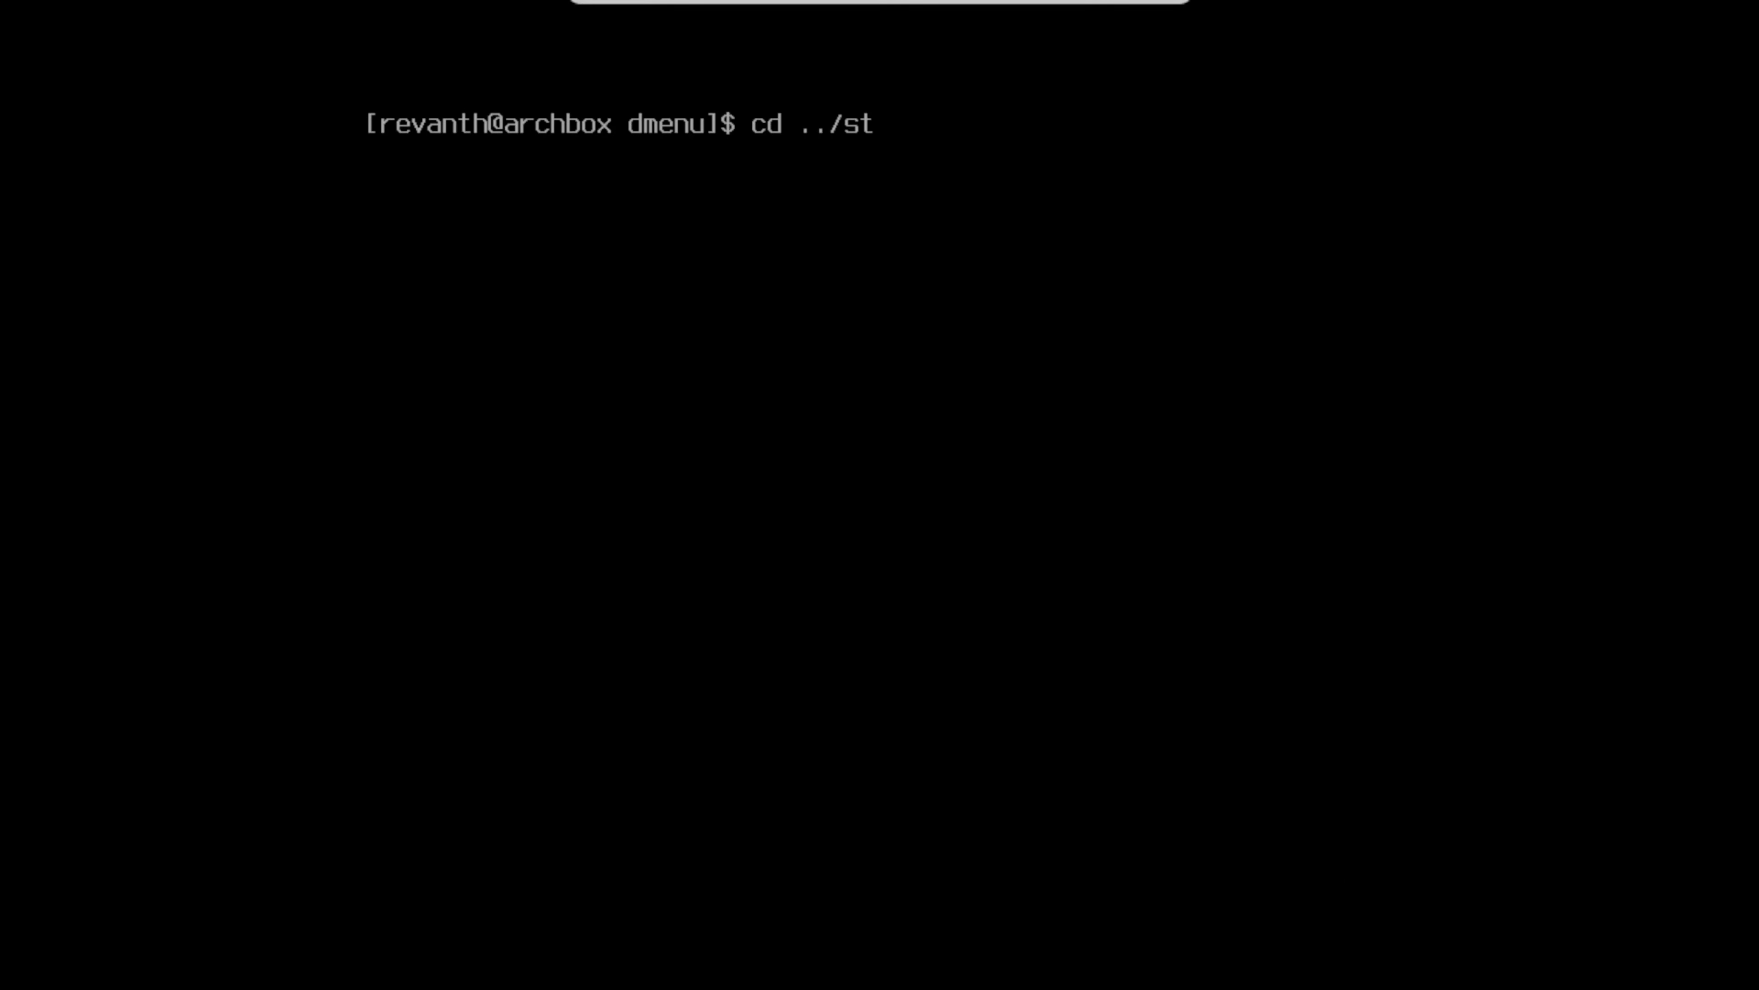
pyautogui.write('sudo make cle')
pyautogui.write('sudo pacman -S')
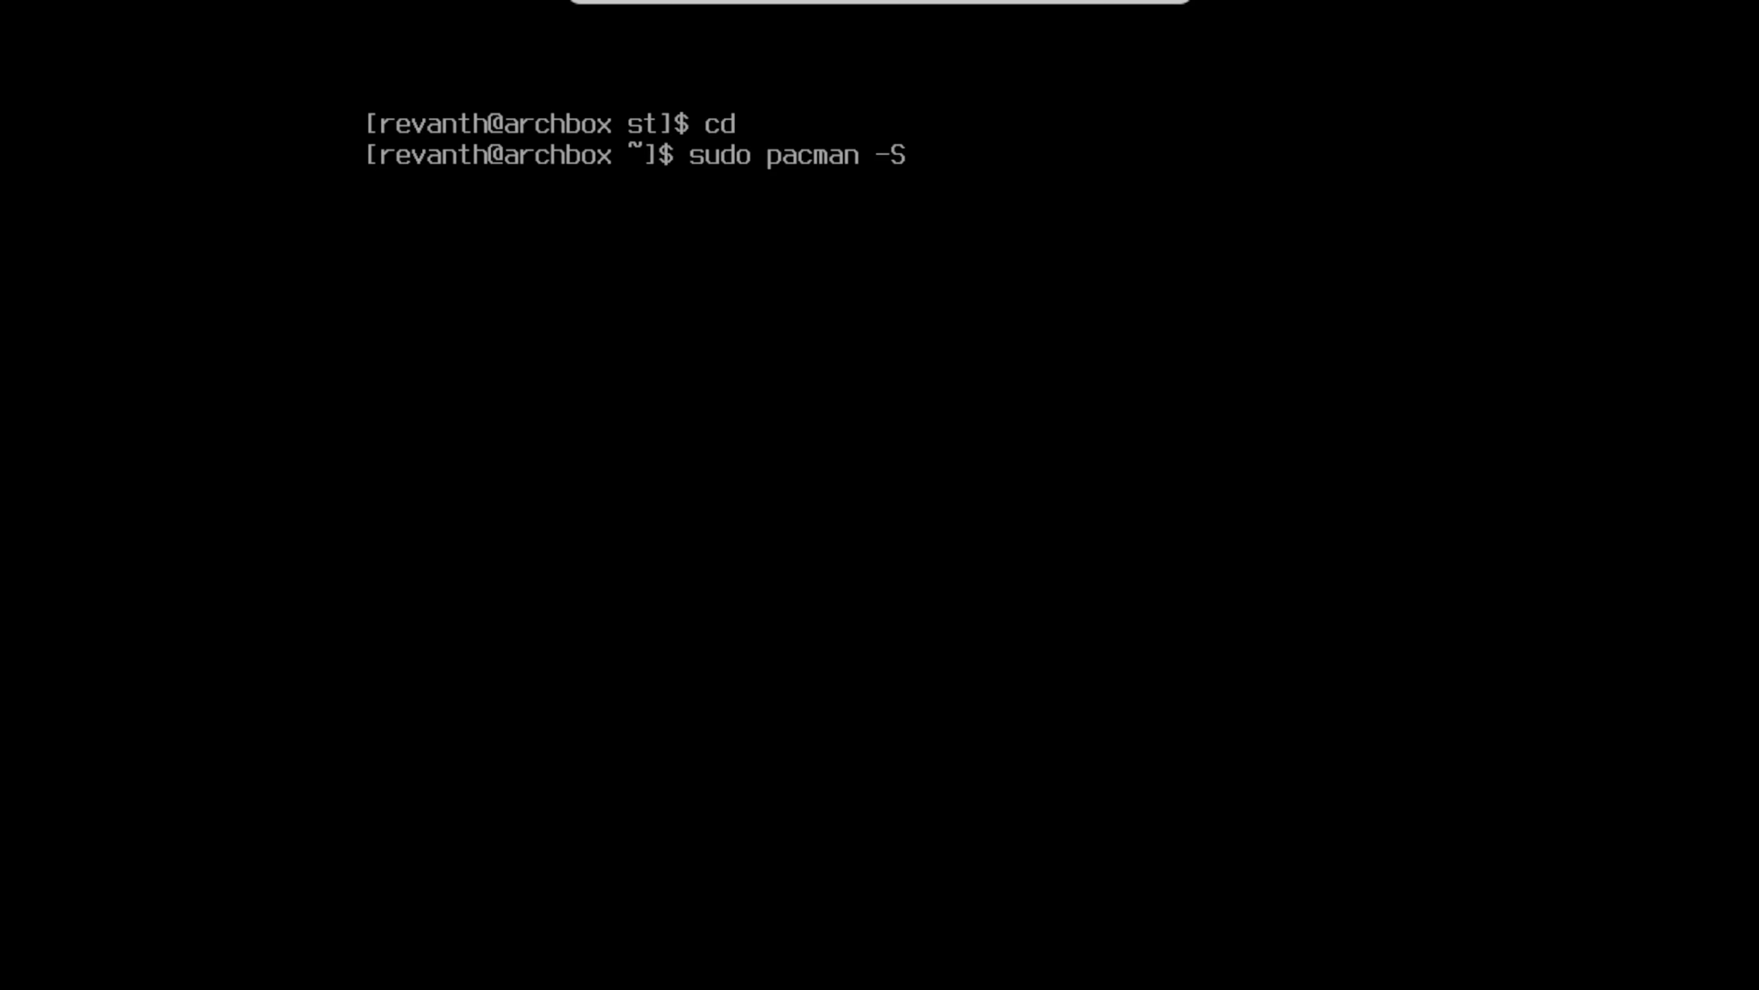
# - Install xorg-xinit, cmake and base-devel with pacman
pyautogui.write('xorg-xinit')
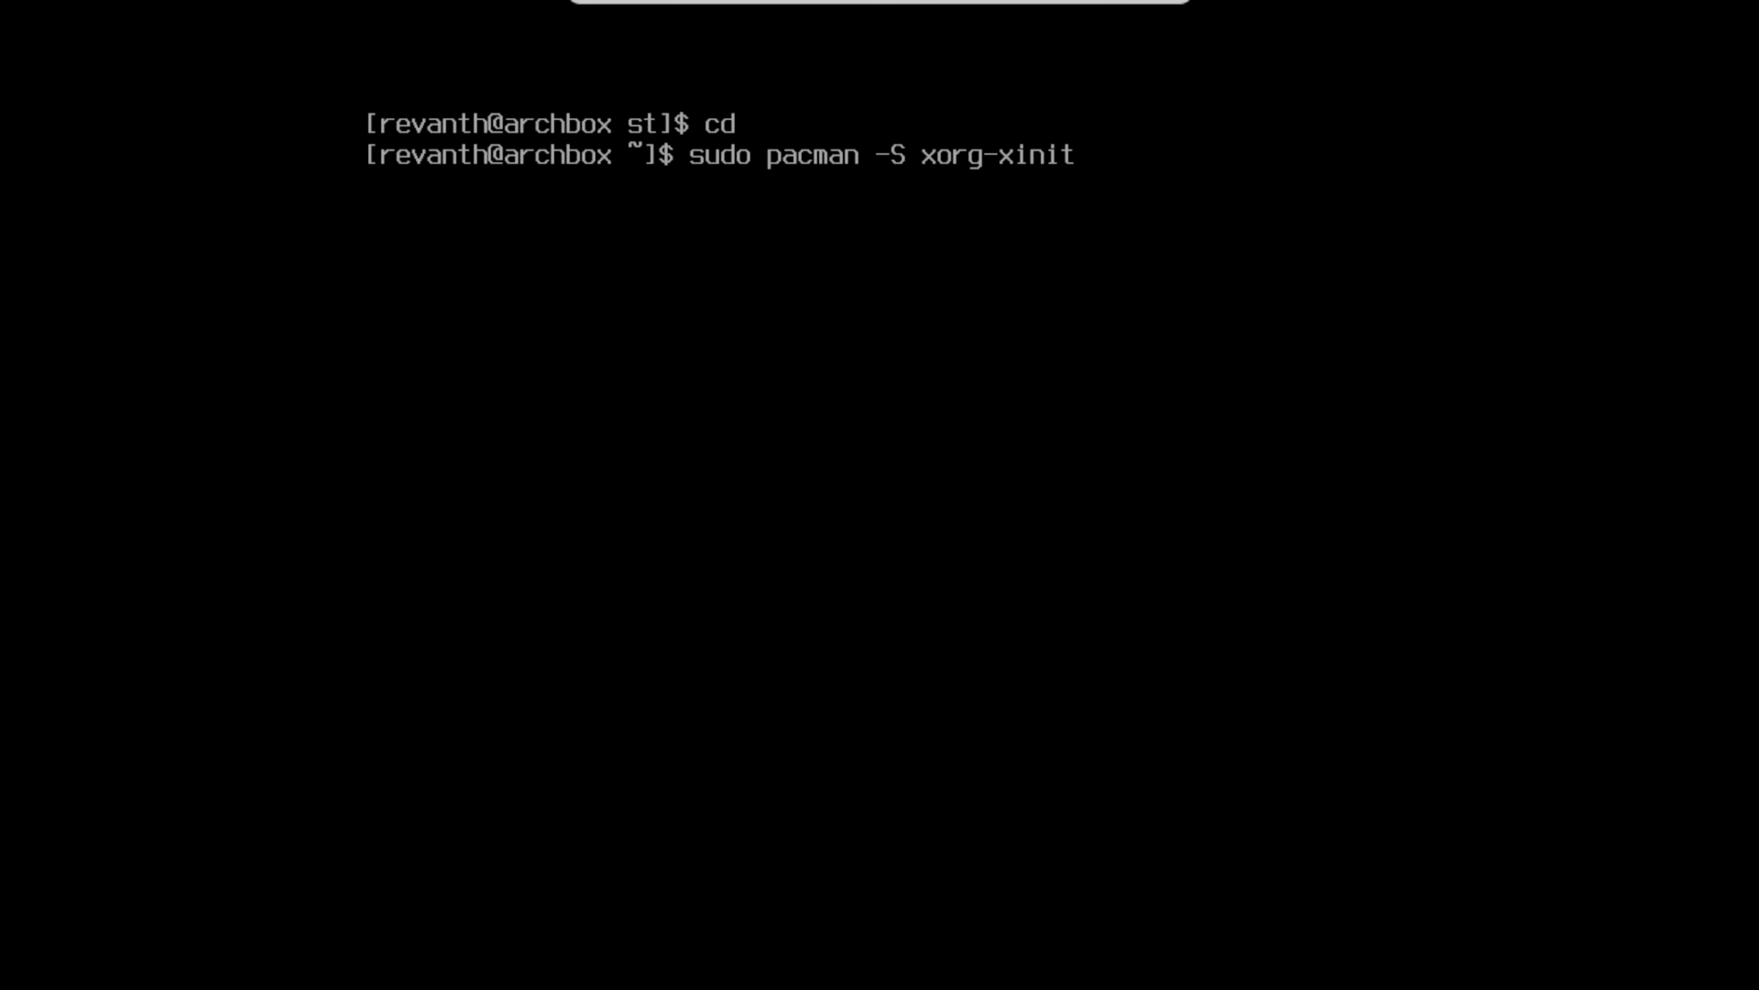
pyautogui.write('cmake')
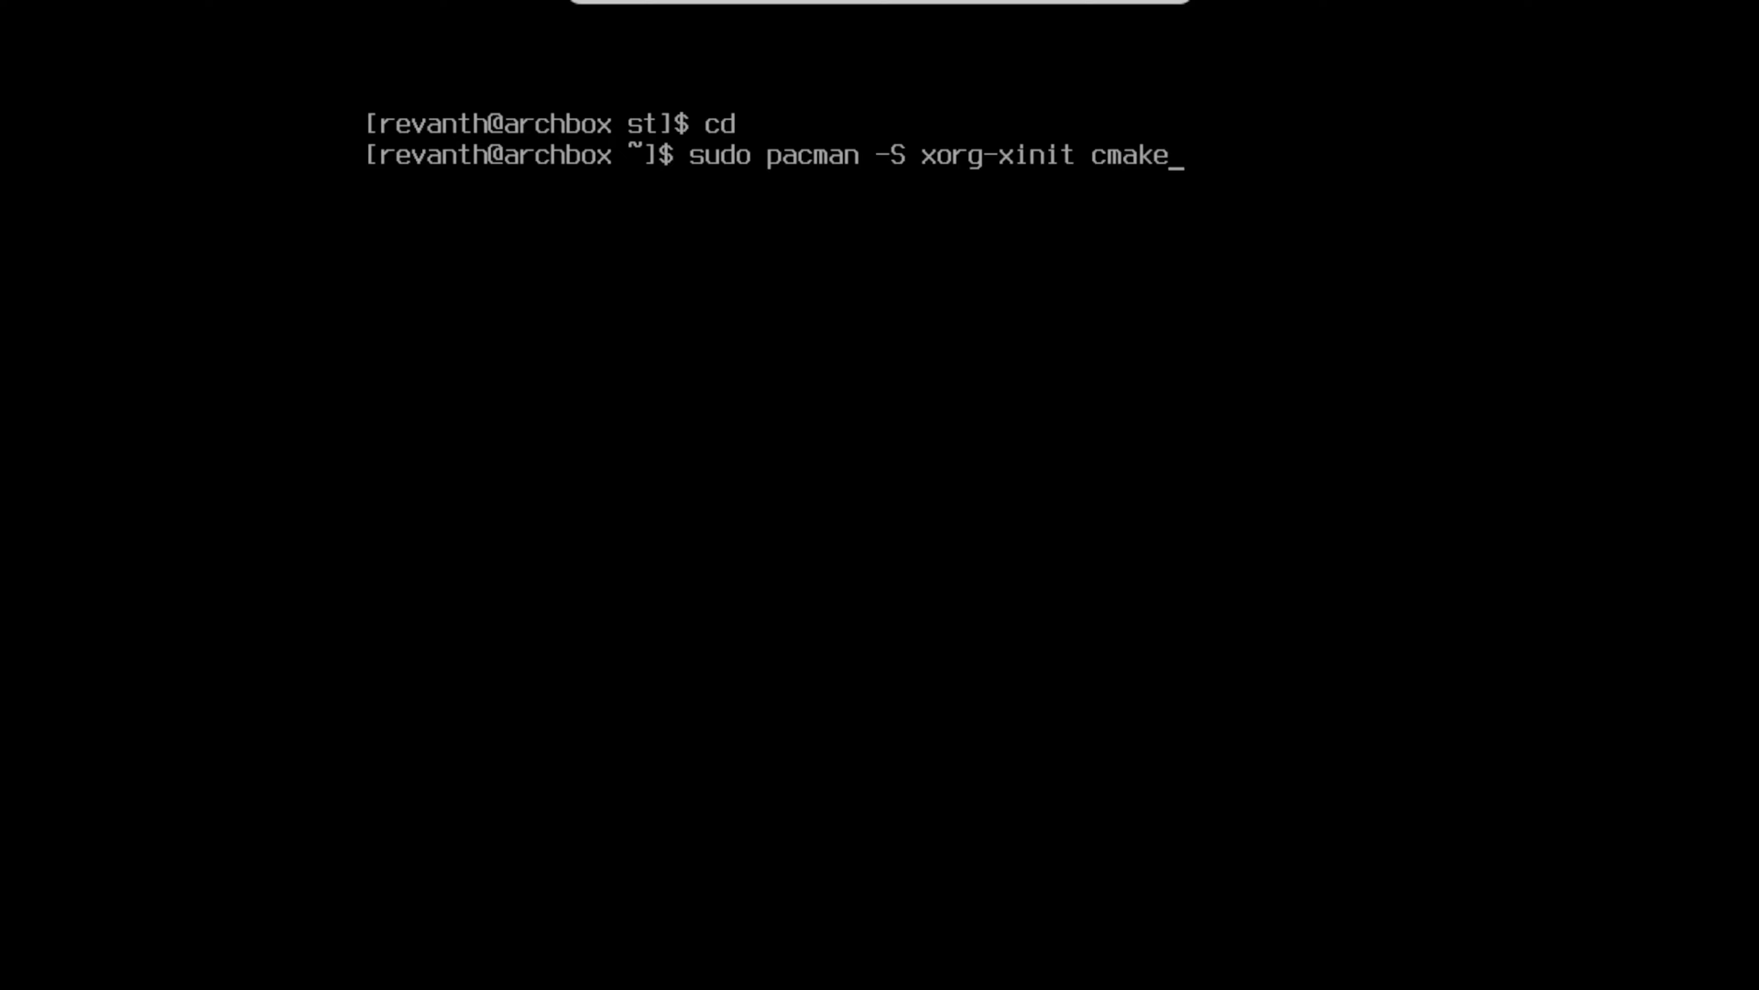
pyautogui.write('base-deve')
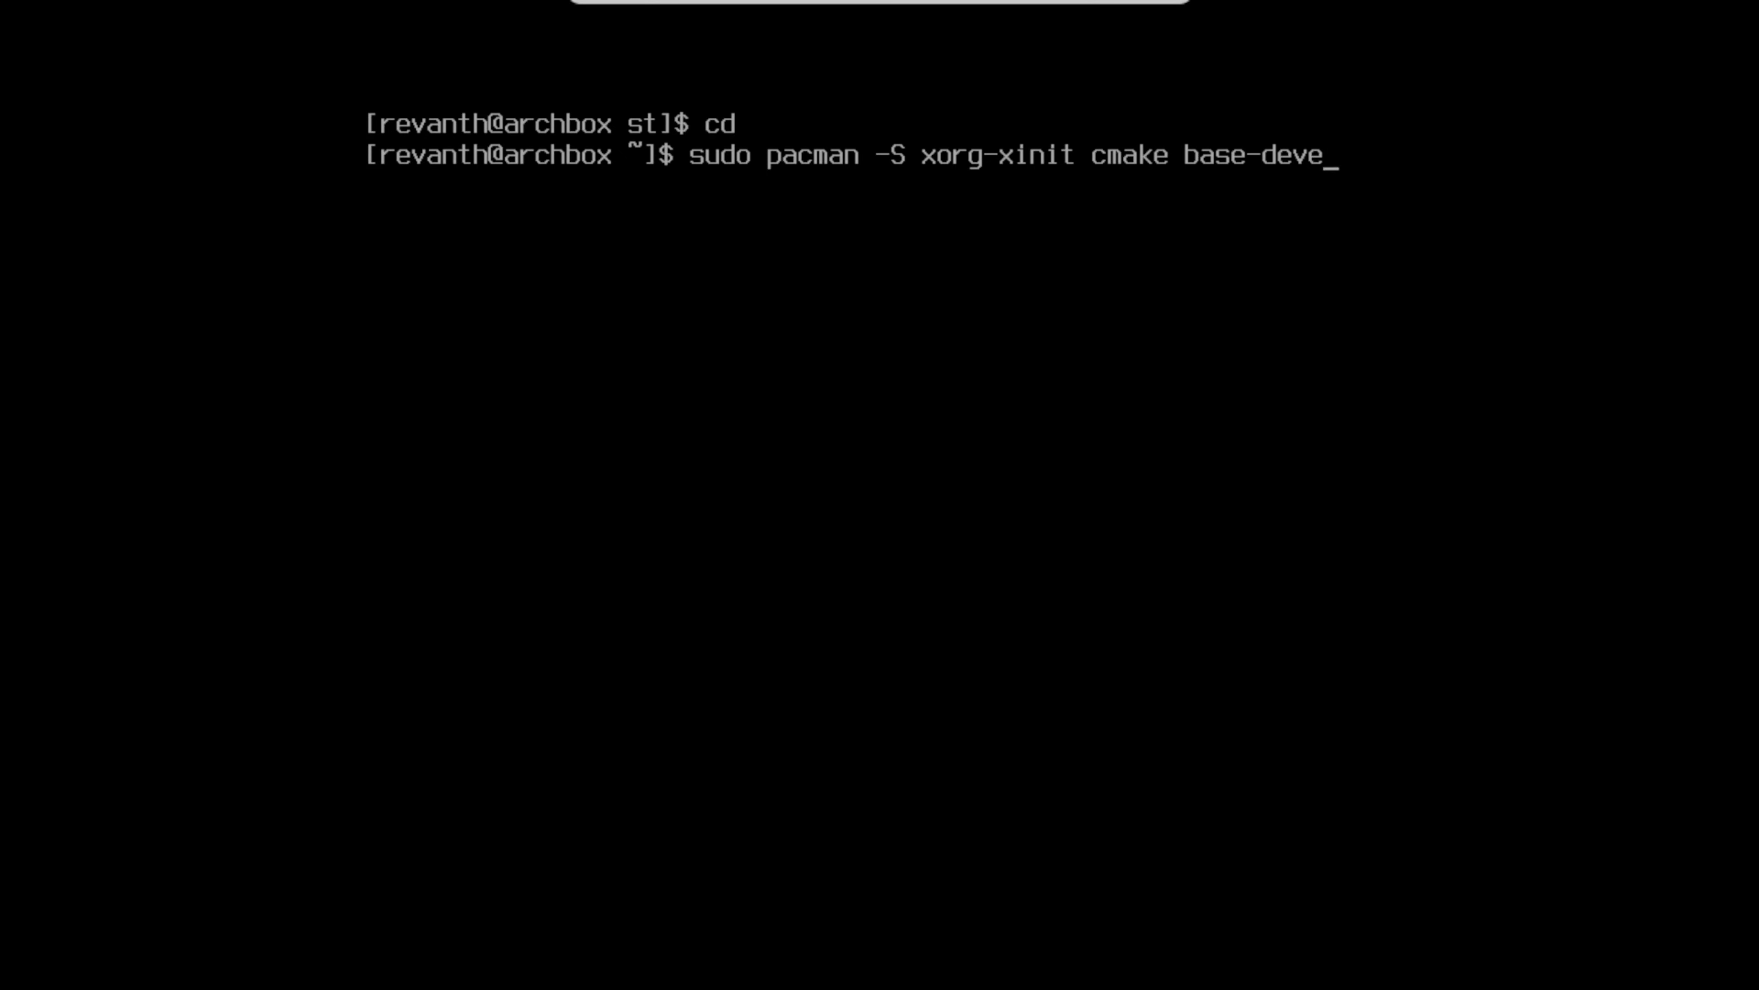
pyautogui.write('l')
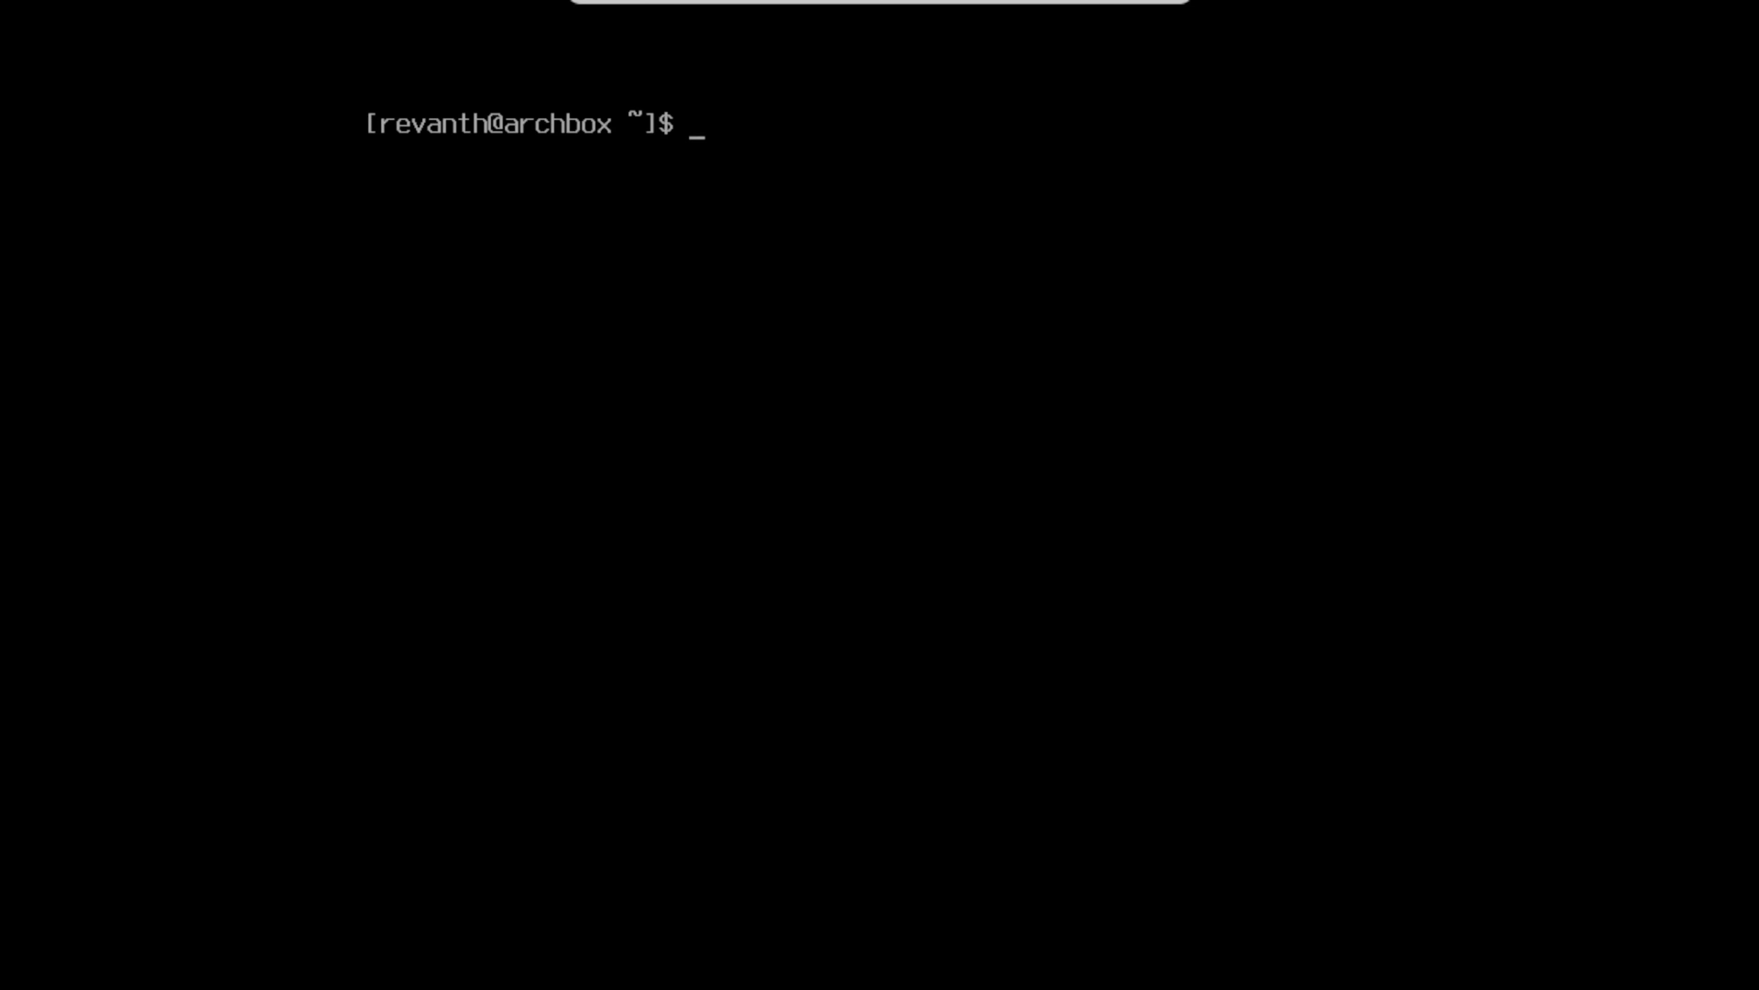
# - Create .xinitrc in vim and enter its exec startup line
pyautogui.write('v')
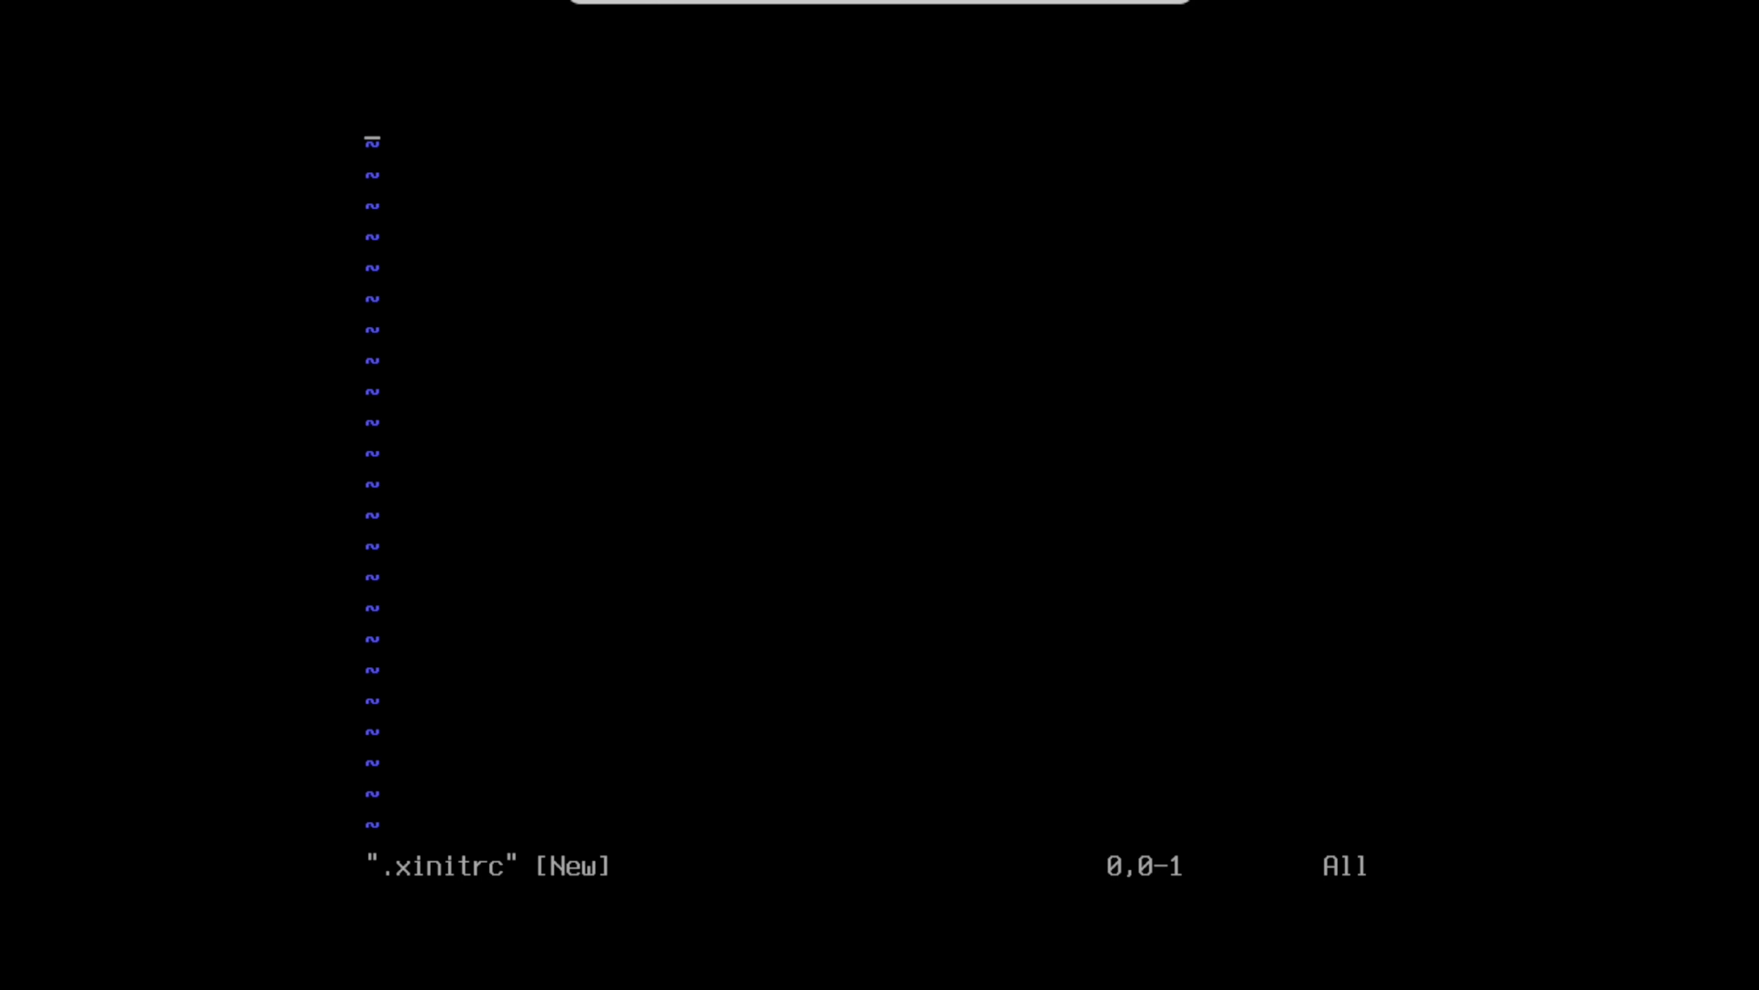
pyautogui.press('i')
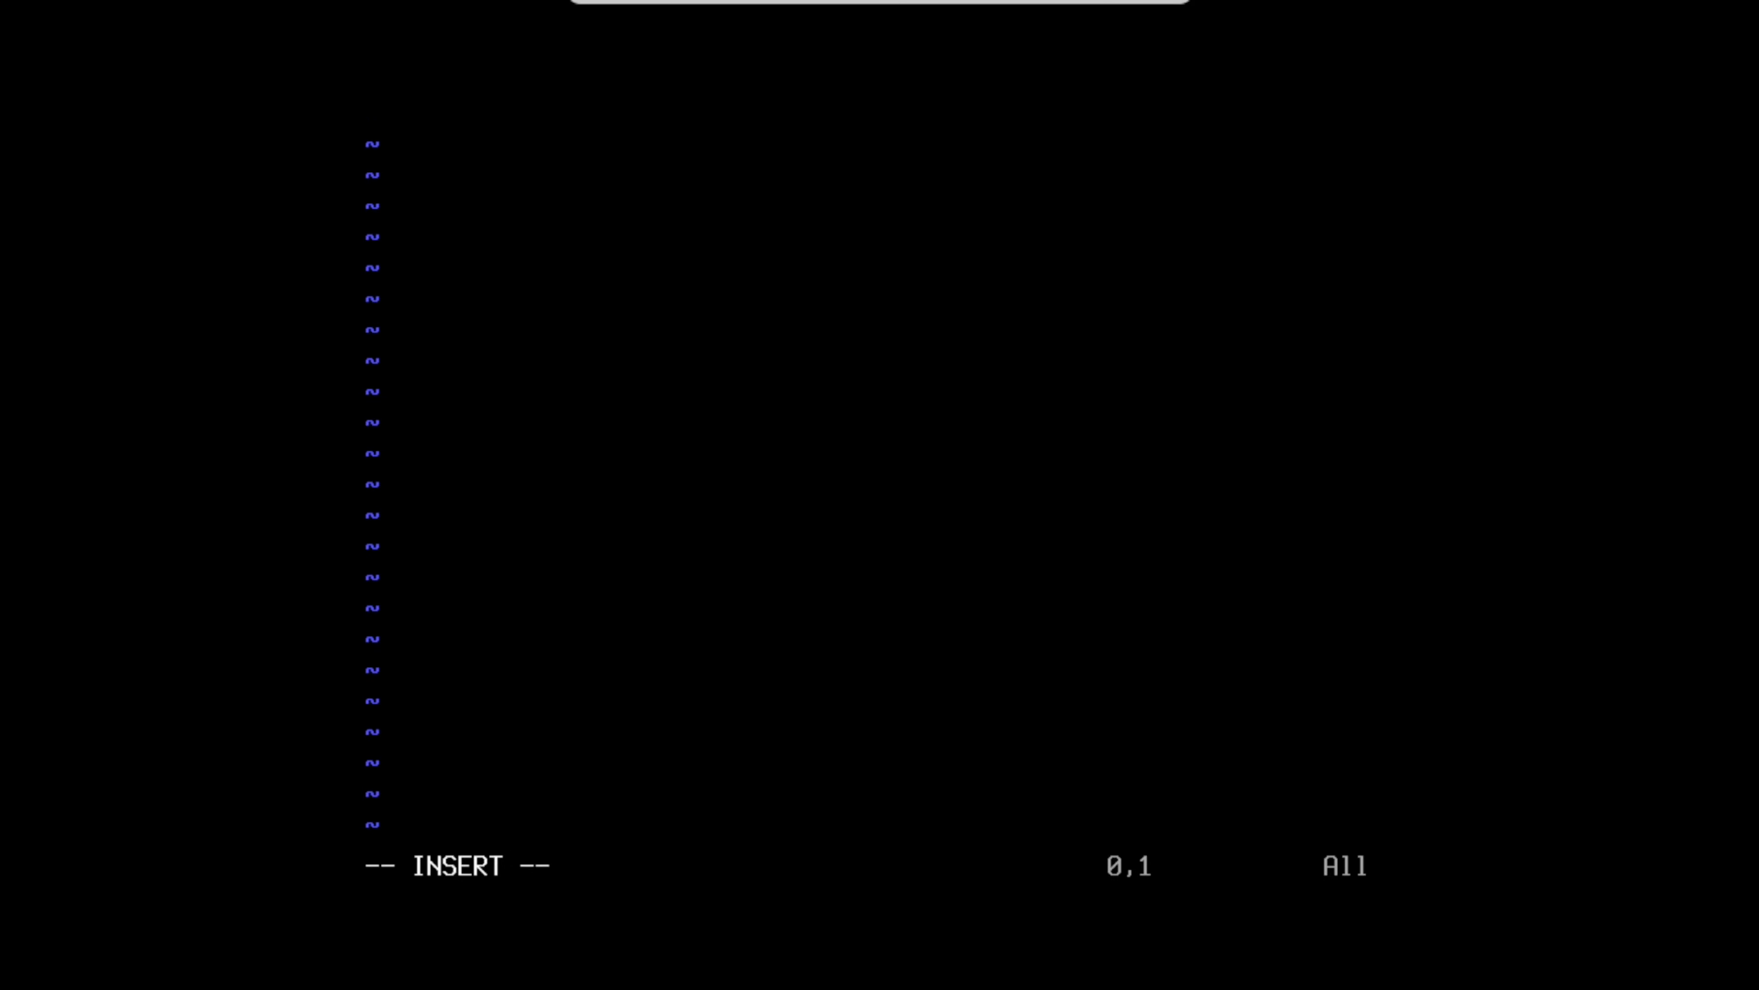
pyautogui.write('ex')
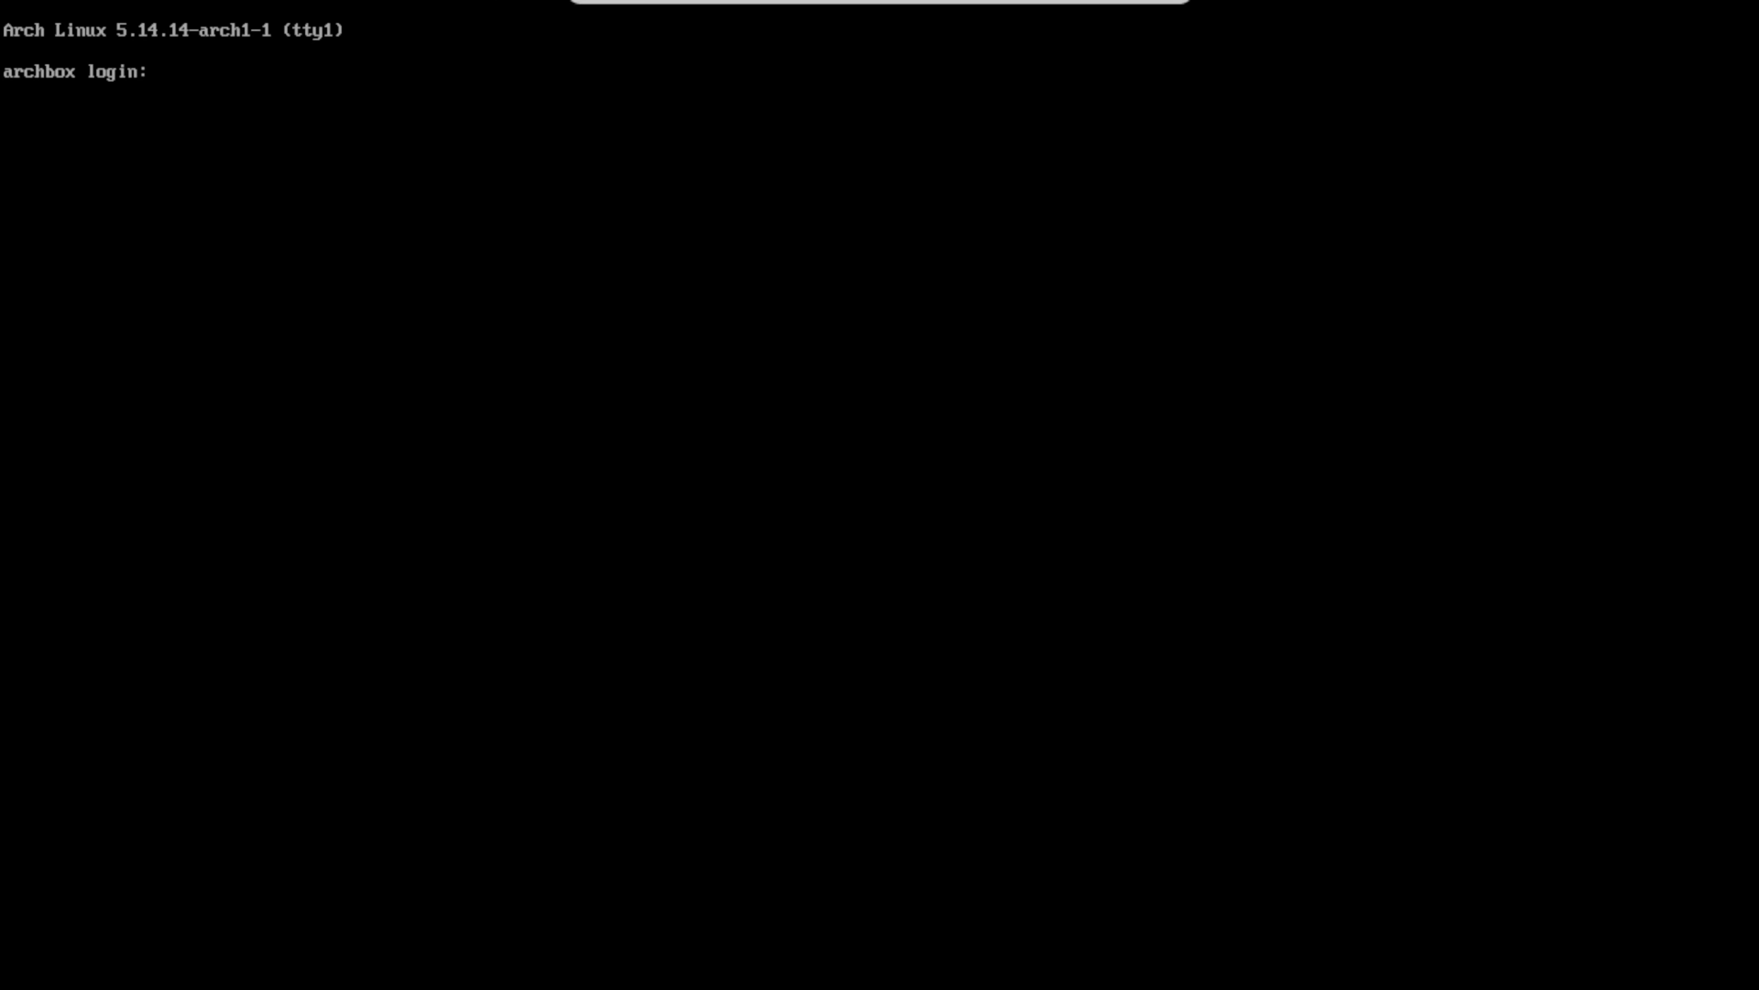
# - Log in as revanth and run startx to launch the dwm desktop
pyautogui.write('revanth')
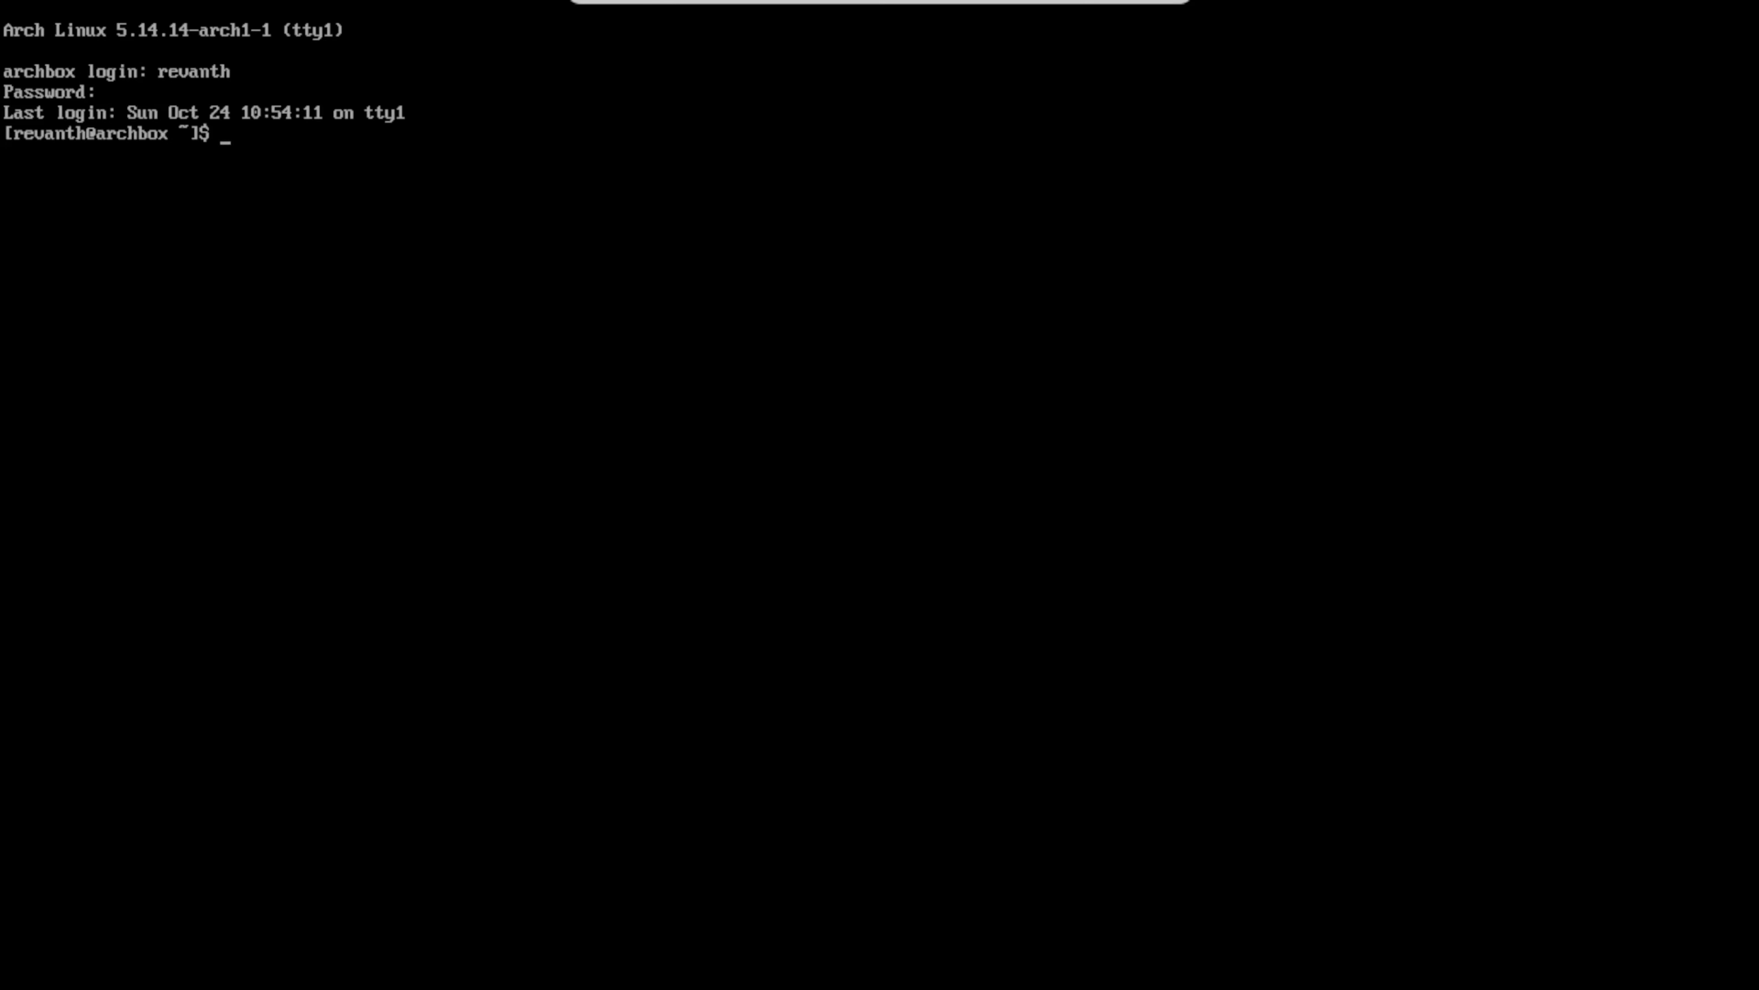
pyautogui.write('startx')
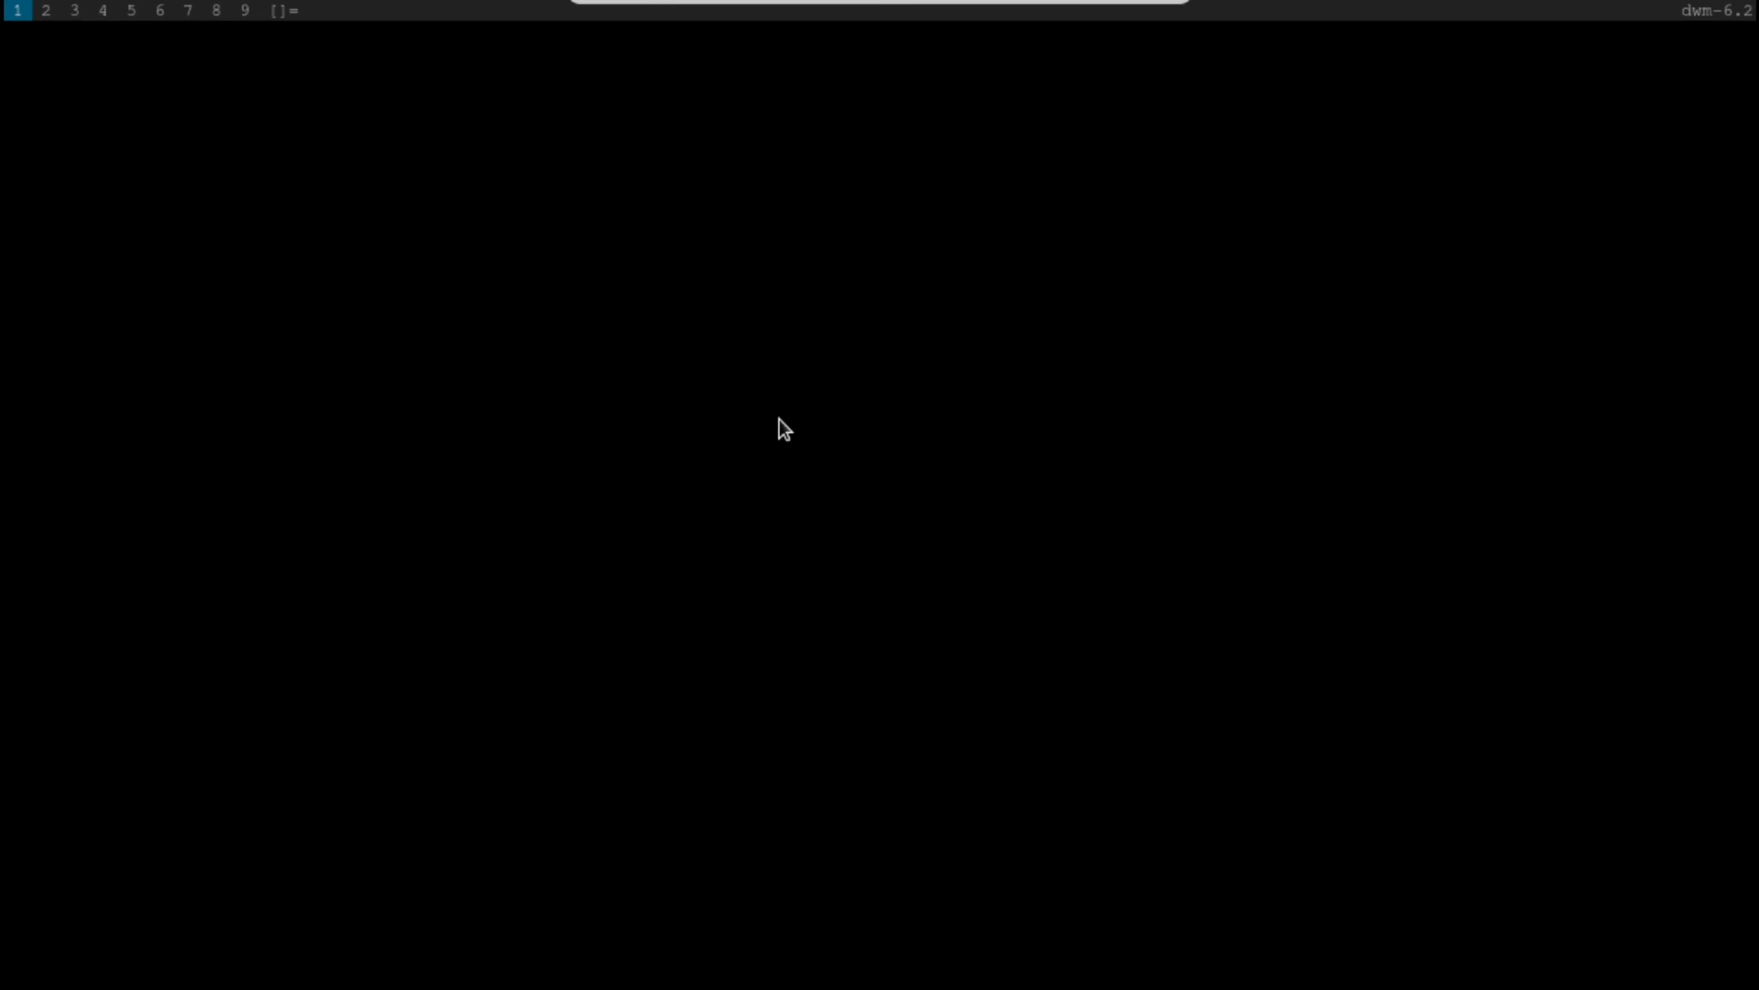
pyautogui.moveTo(600, 320)
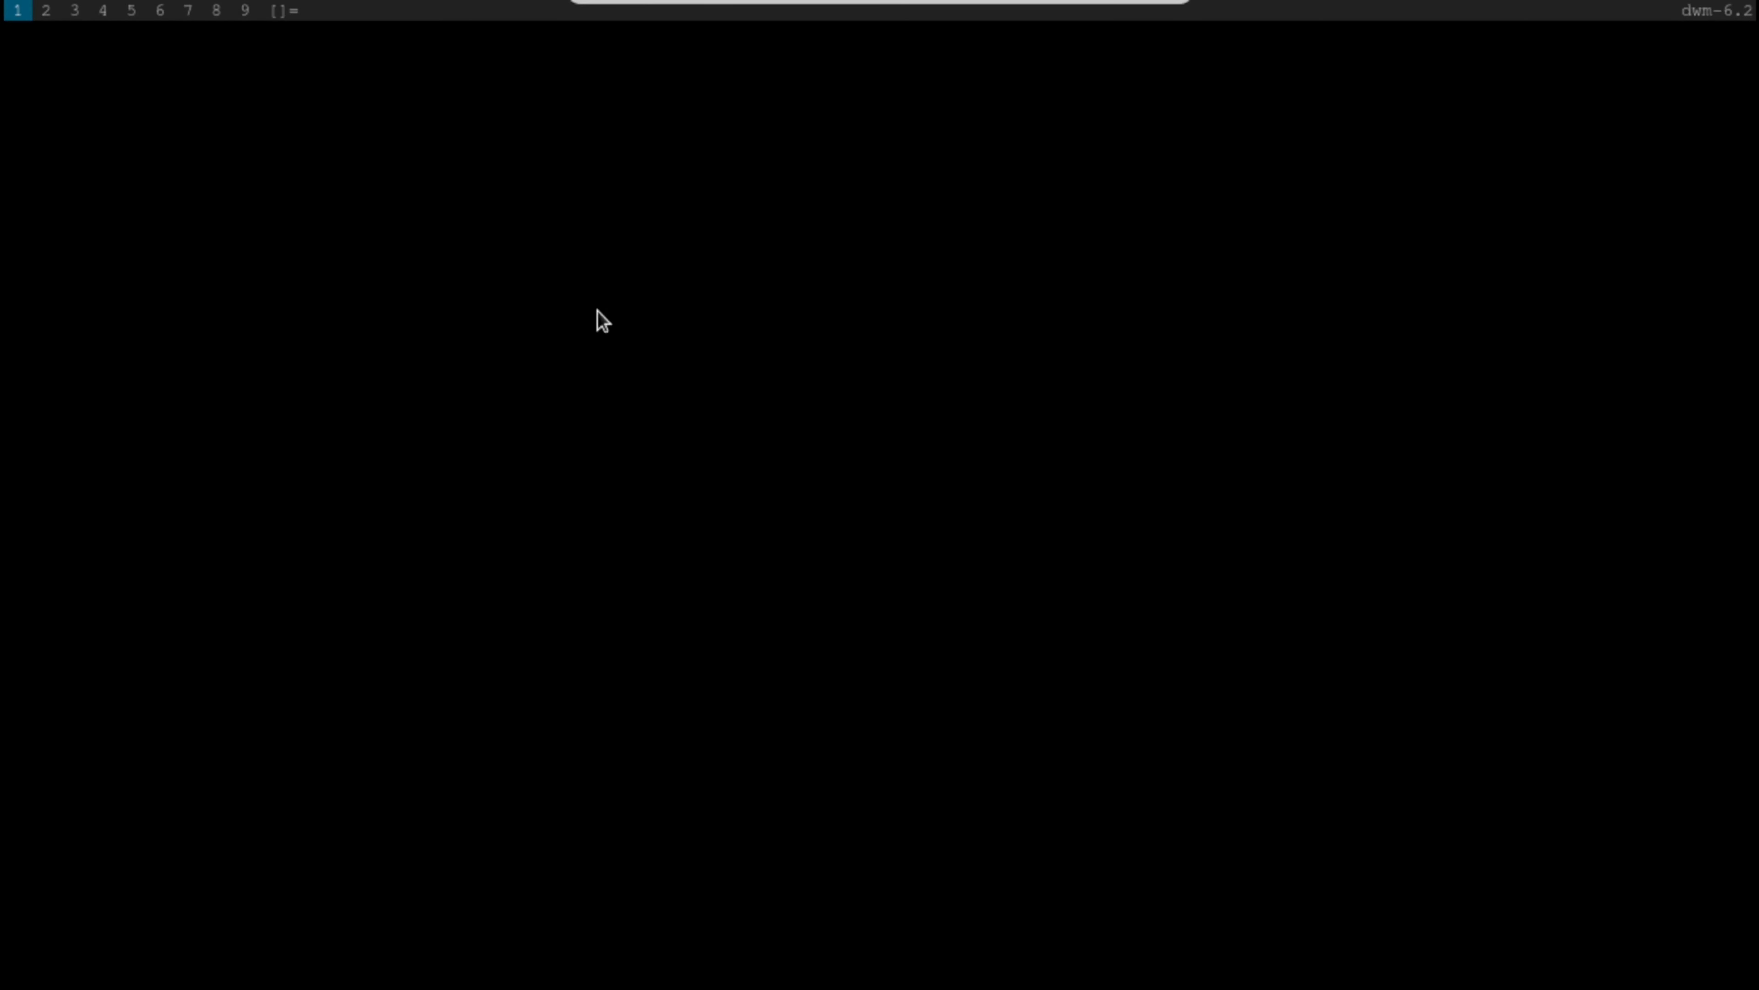
pyautogui.moveTo(62, 89)
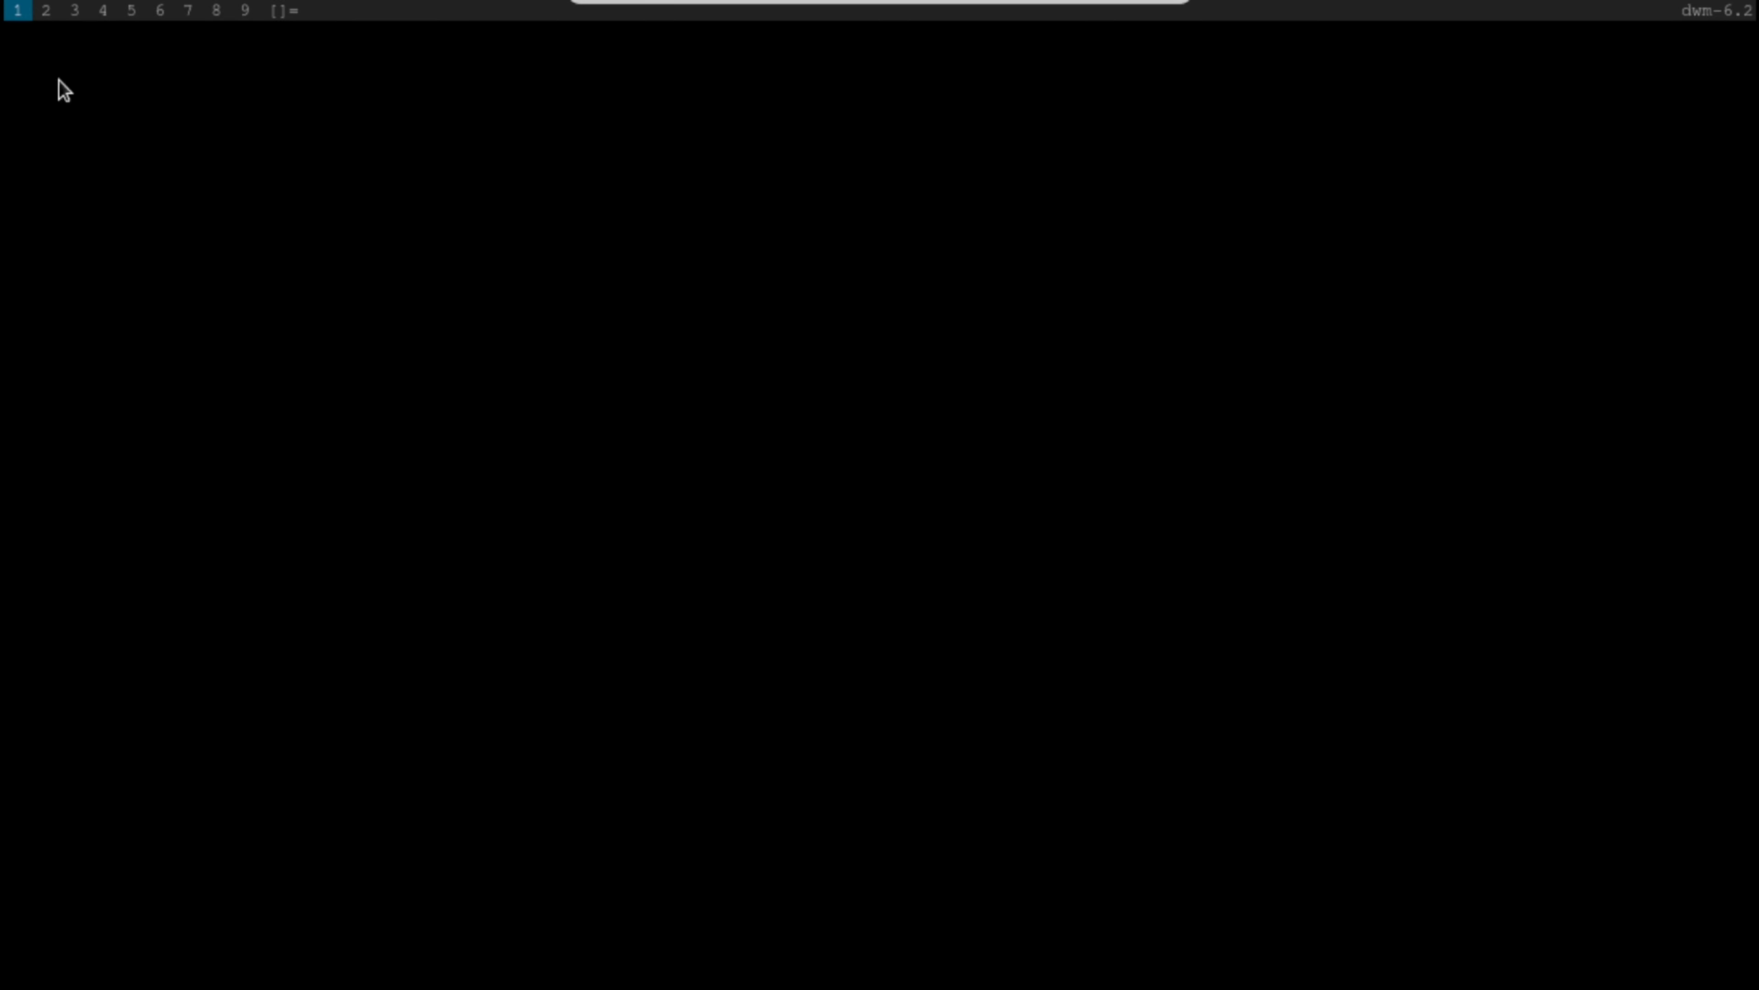
pyautogui.moveTo(754, 481)
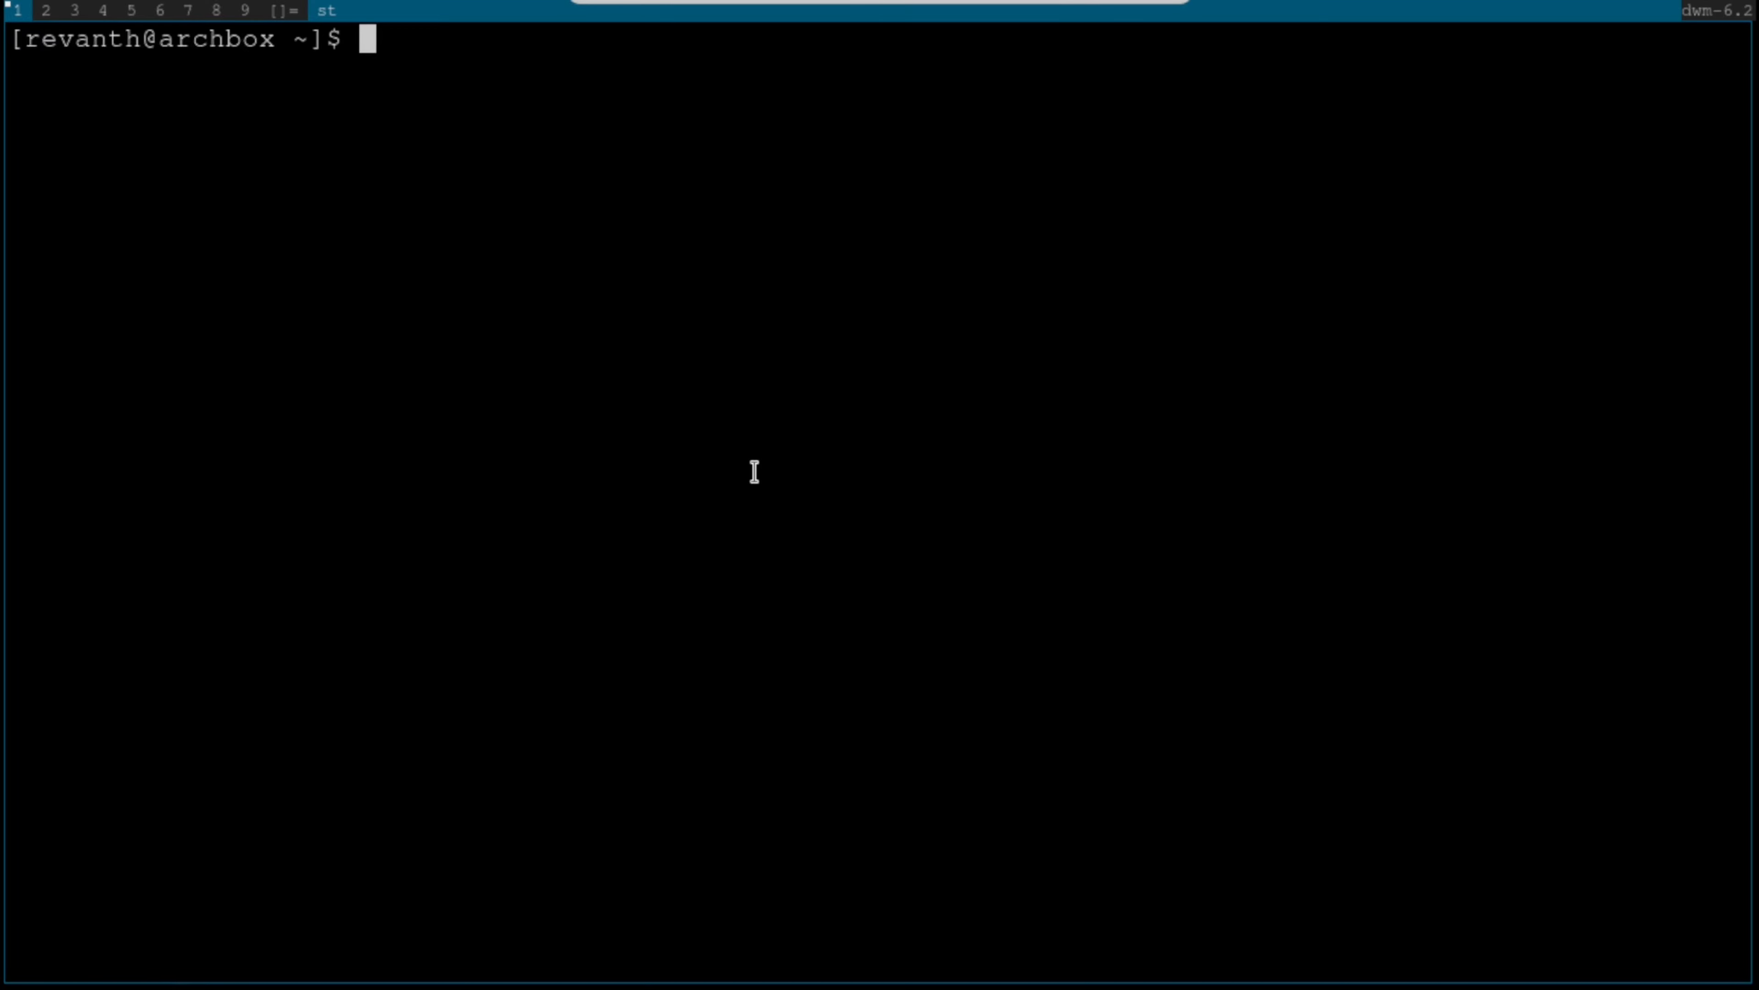
# - Enter the dwm source folder, list its files and open config.h in vim
pyautogui.write('cd dwm/')
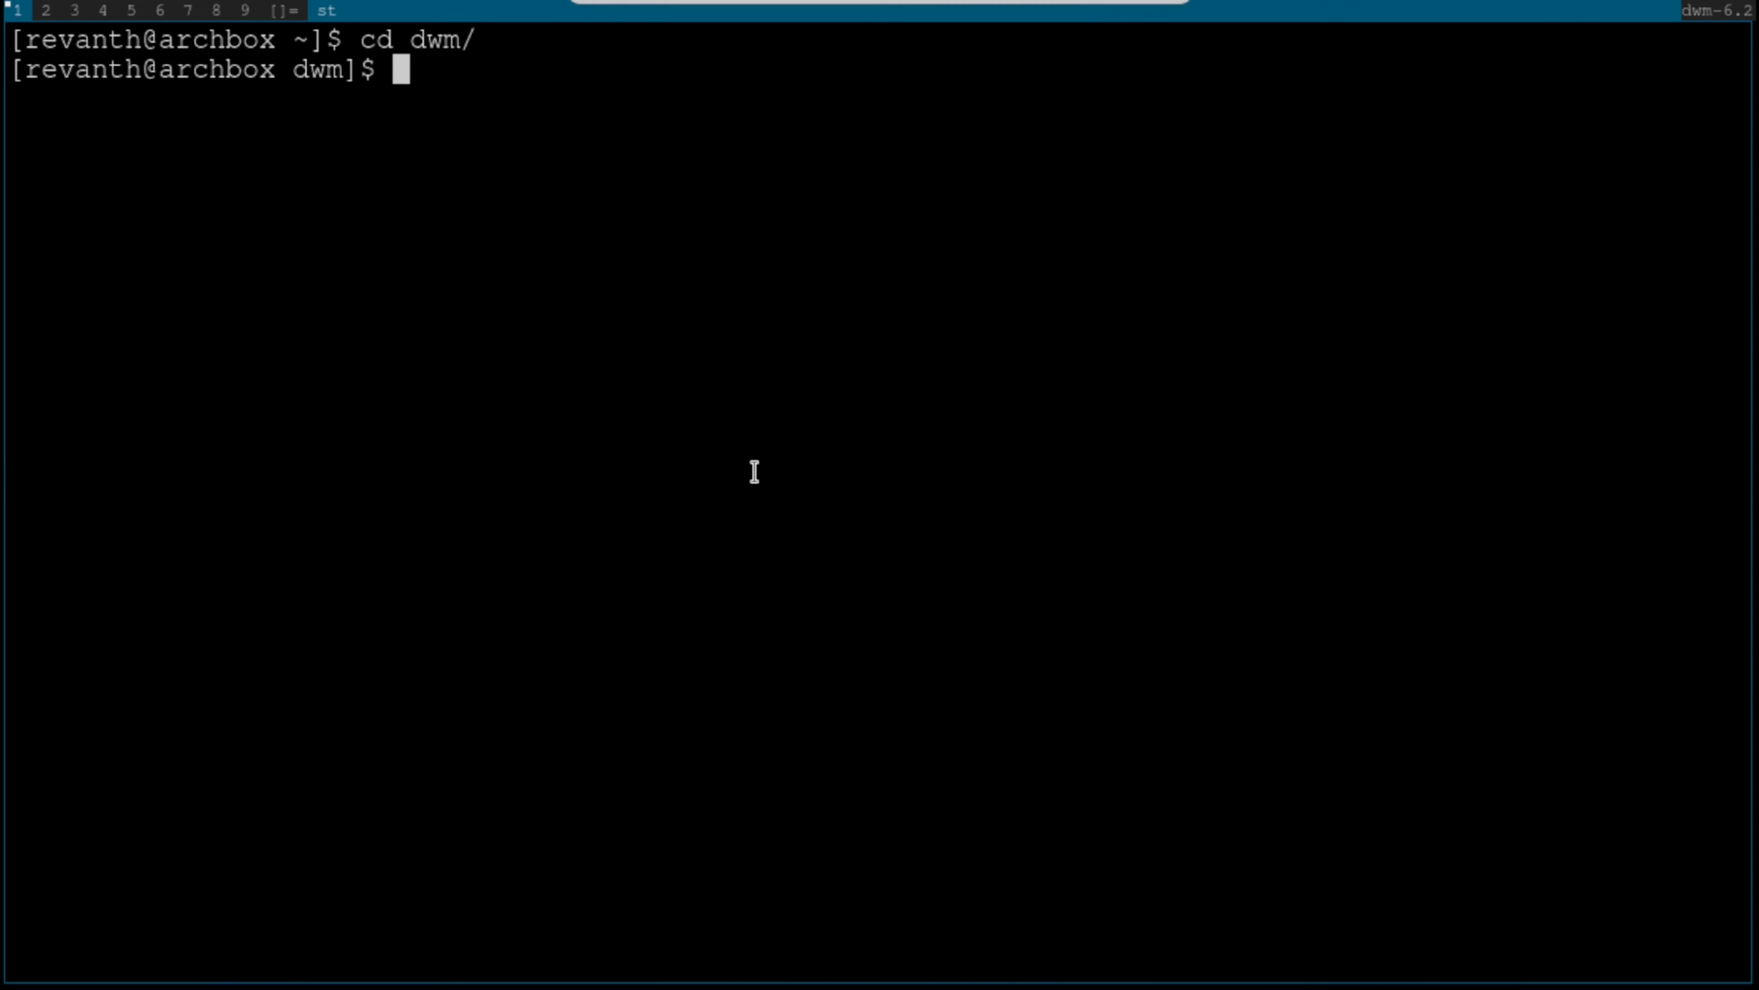
pyautogui.write('ls')
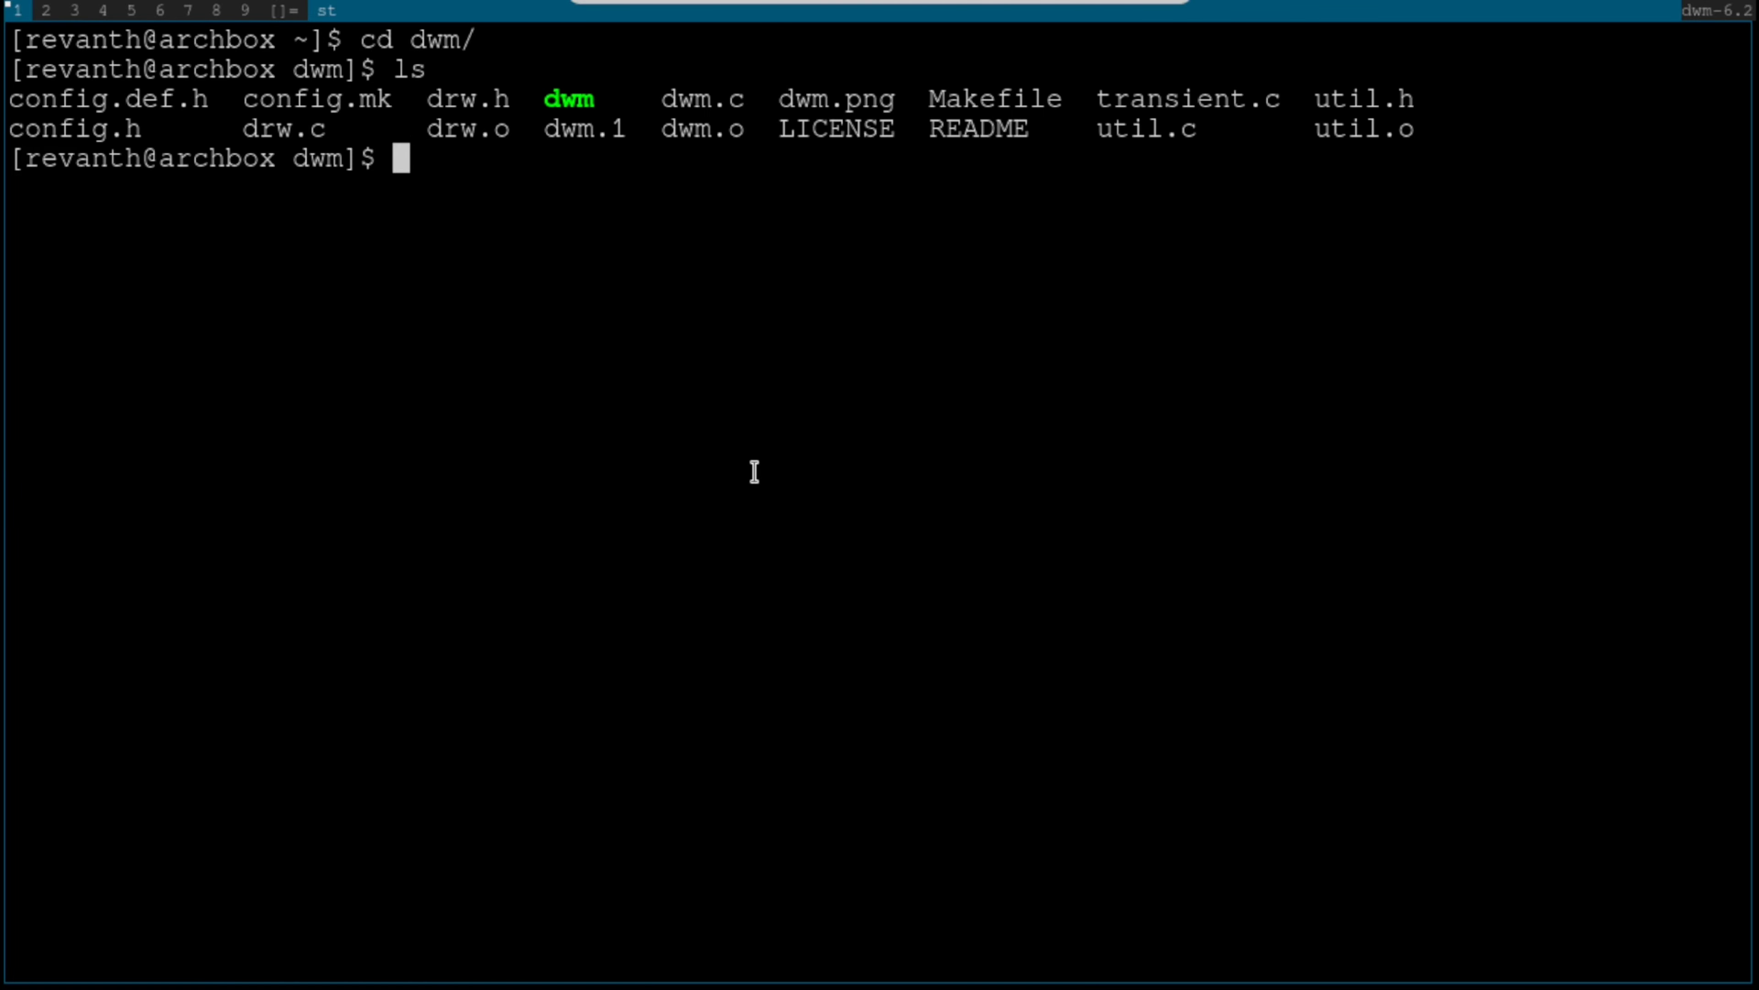
pyautogui.write('vim config.')
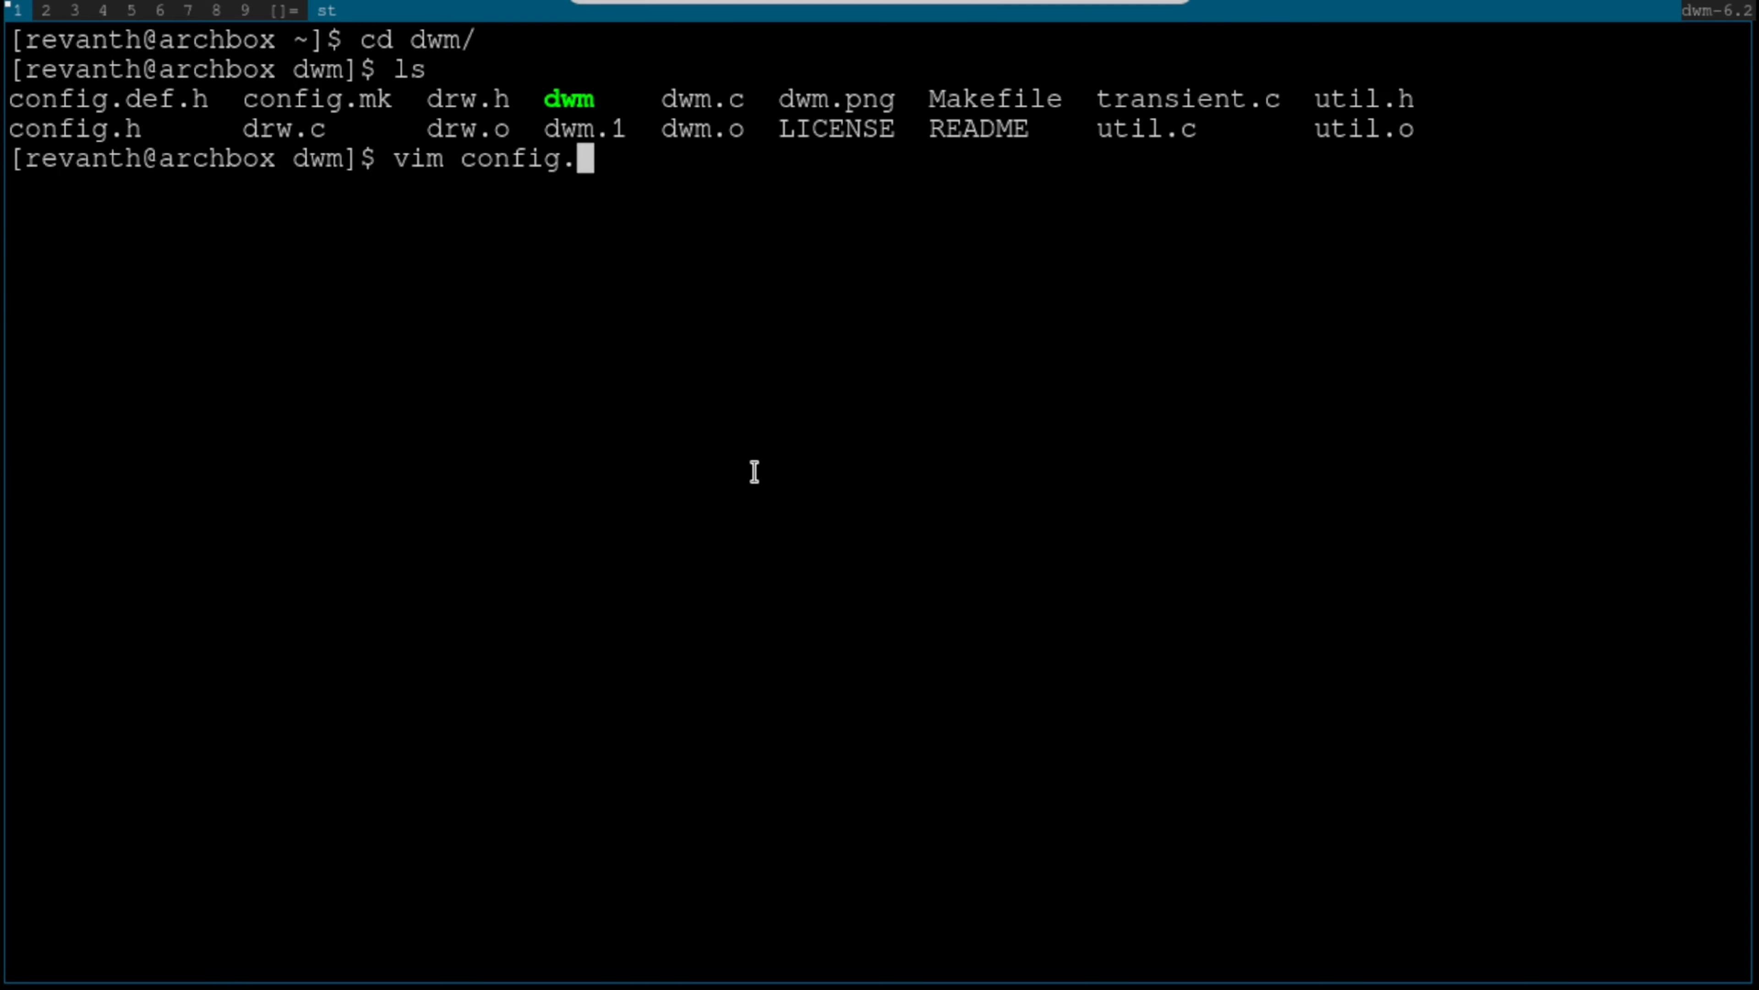
pyautogui.write('h')
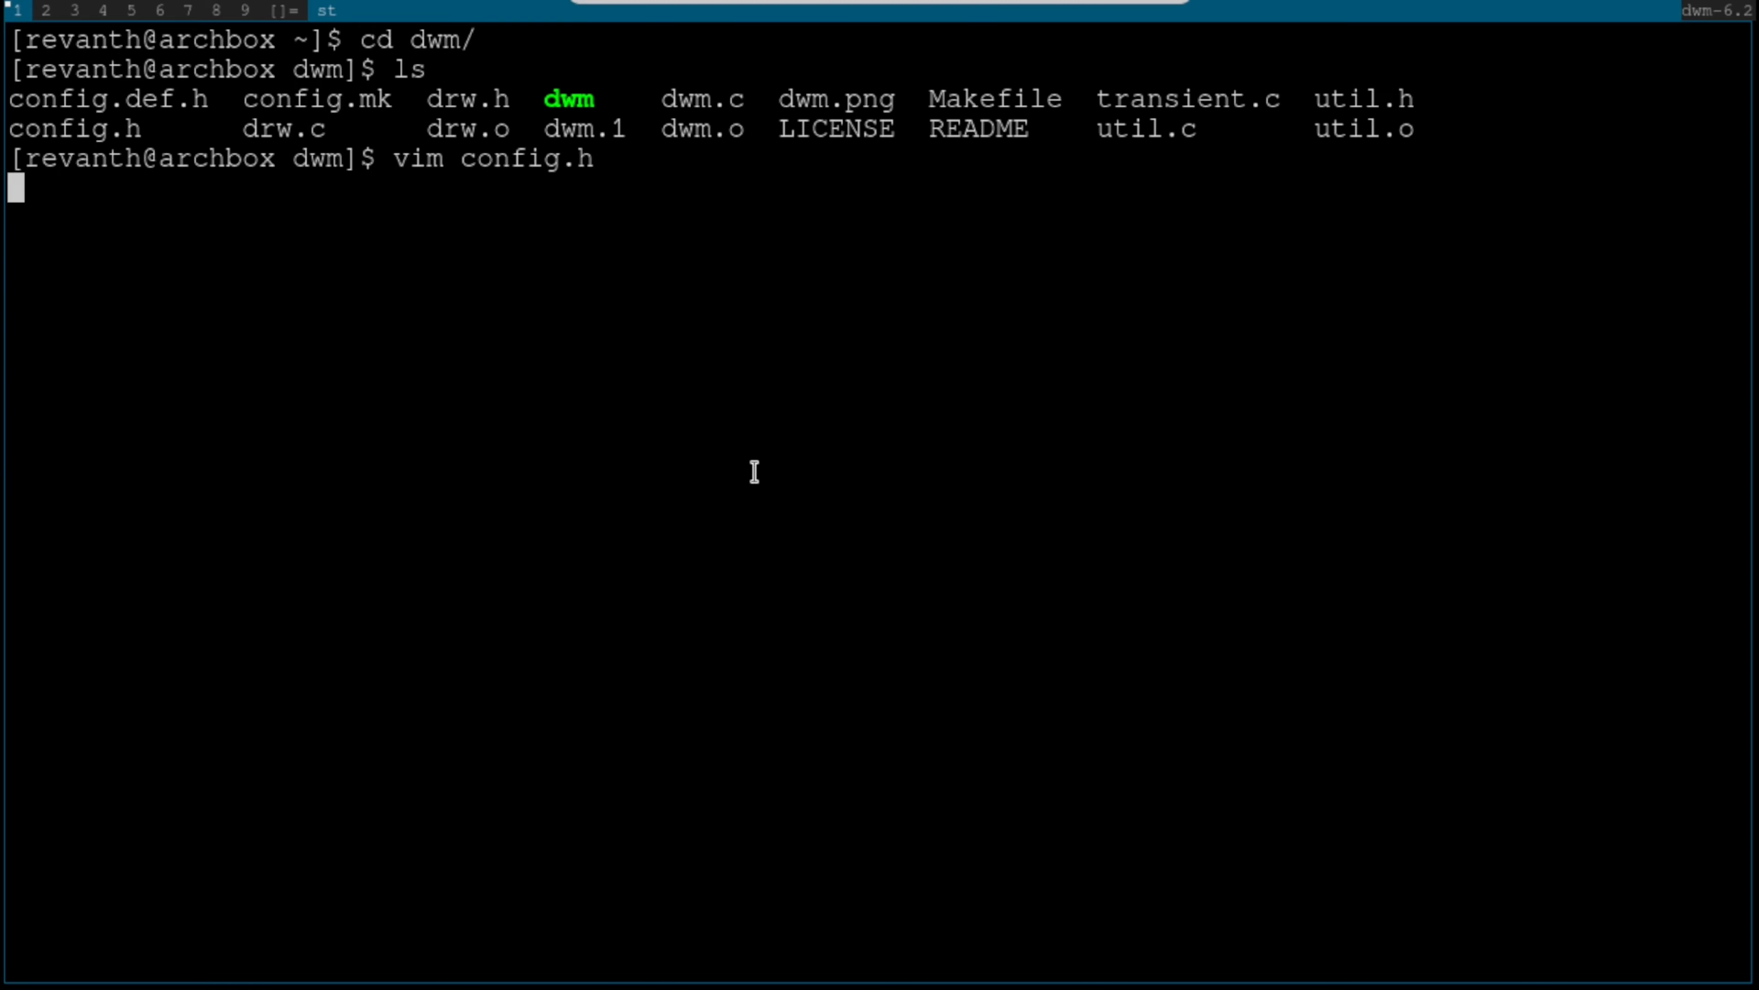
# - Change the fonts and dmenufont entries in config.h from size=10 to size=13
pyautogui.press('Return')
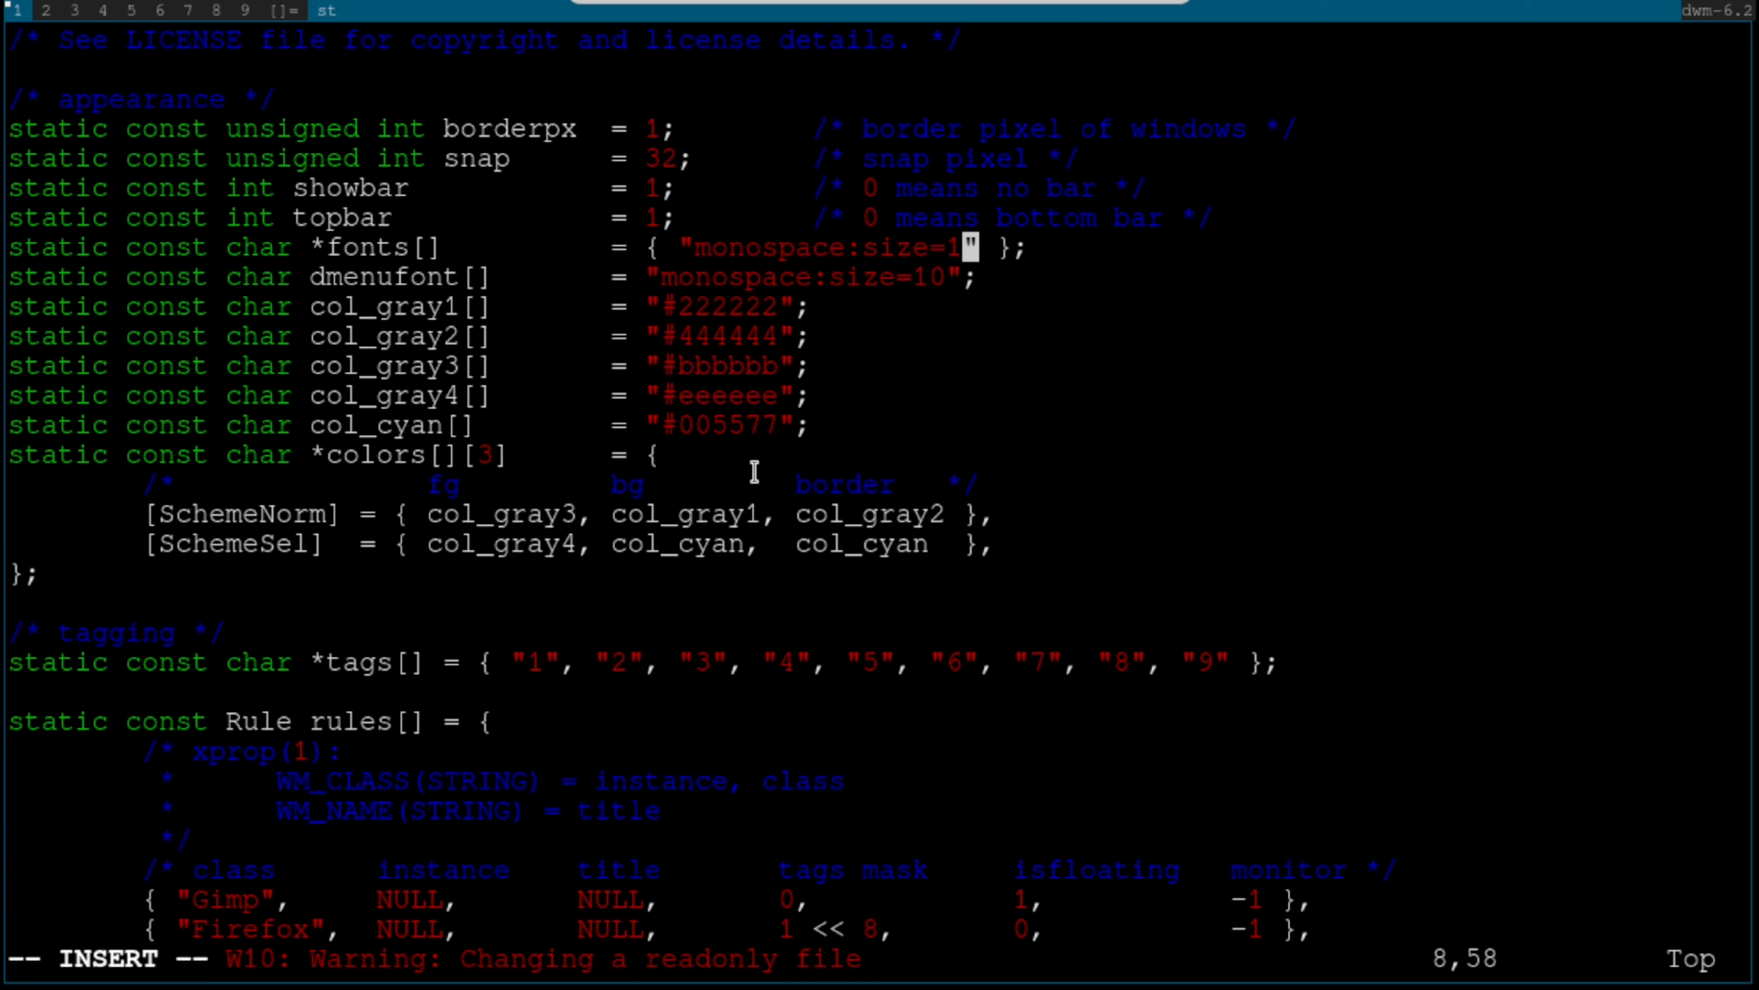
pyautogui.write('3')
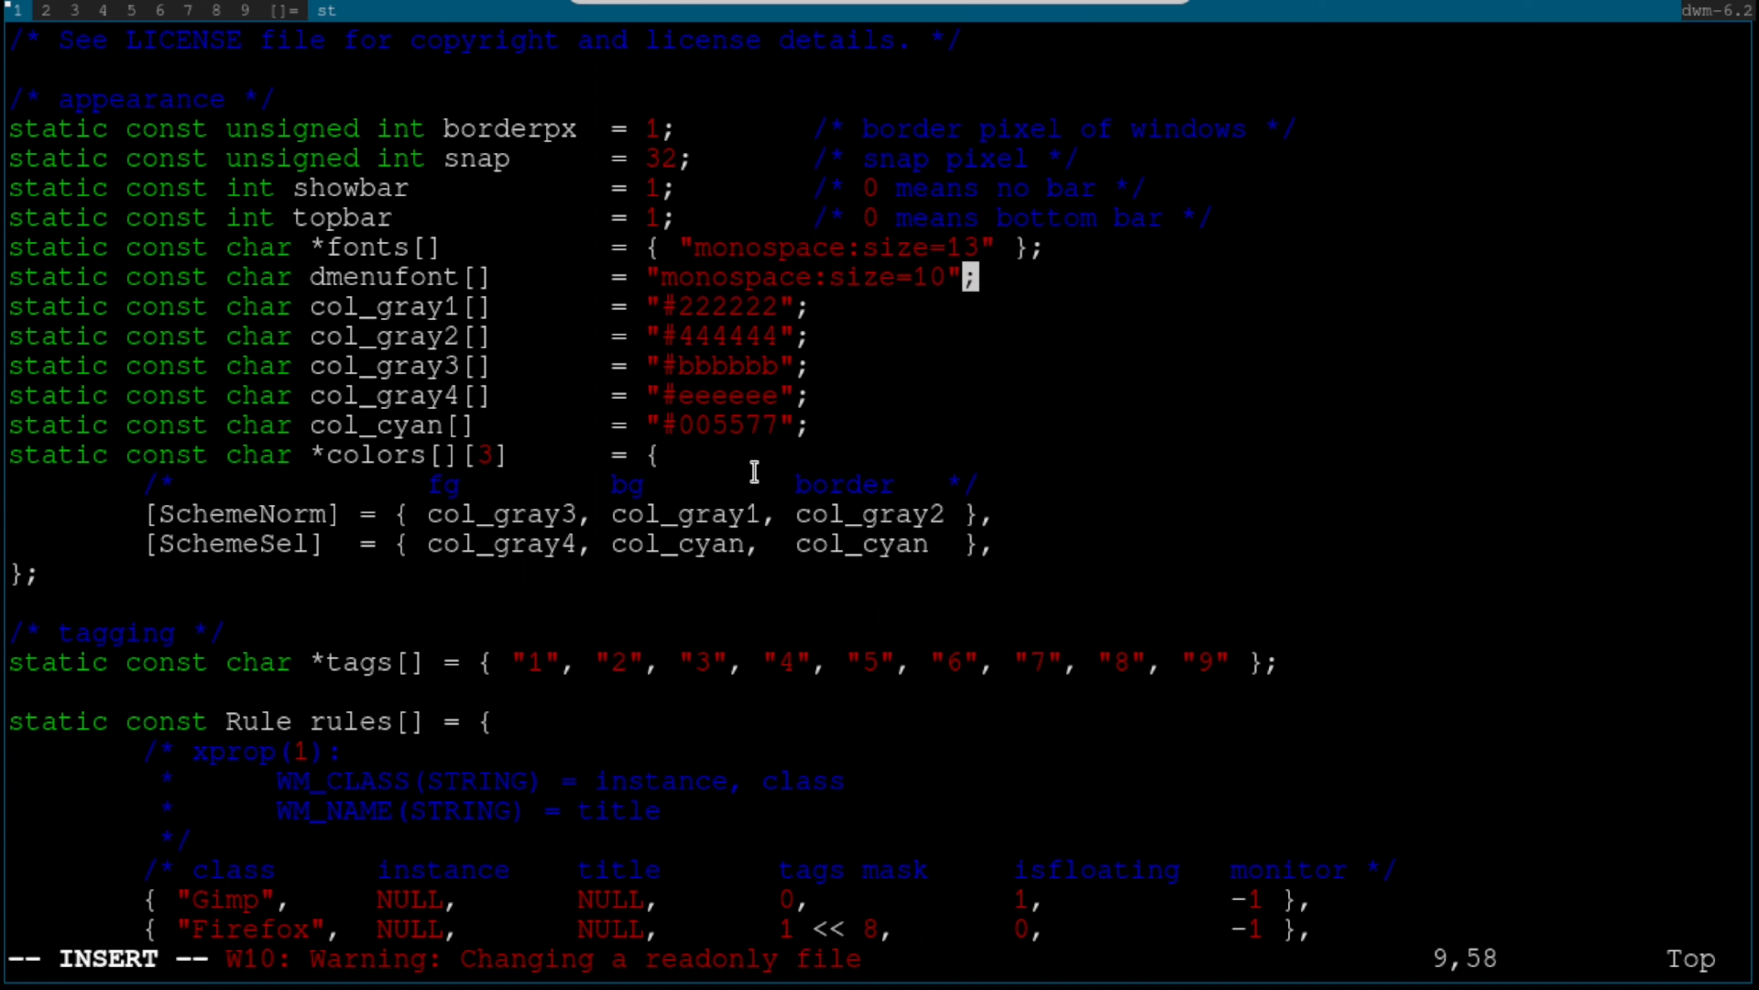
pyautogui.press('Left')
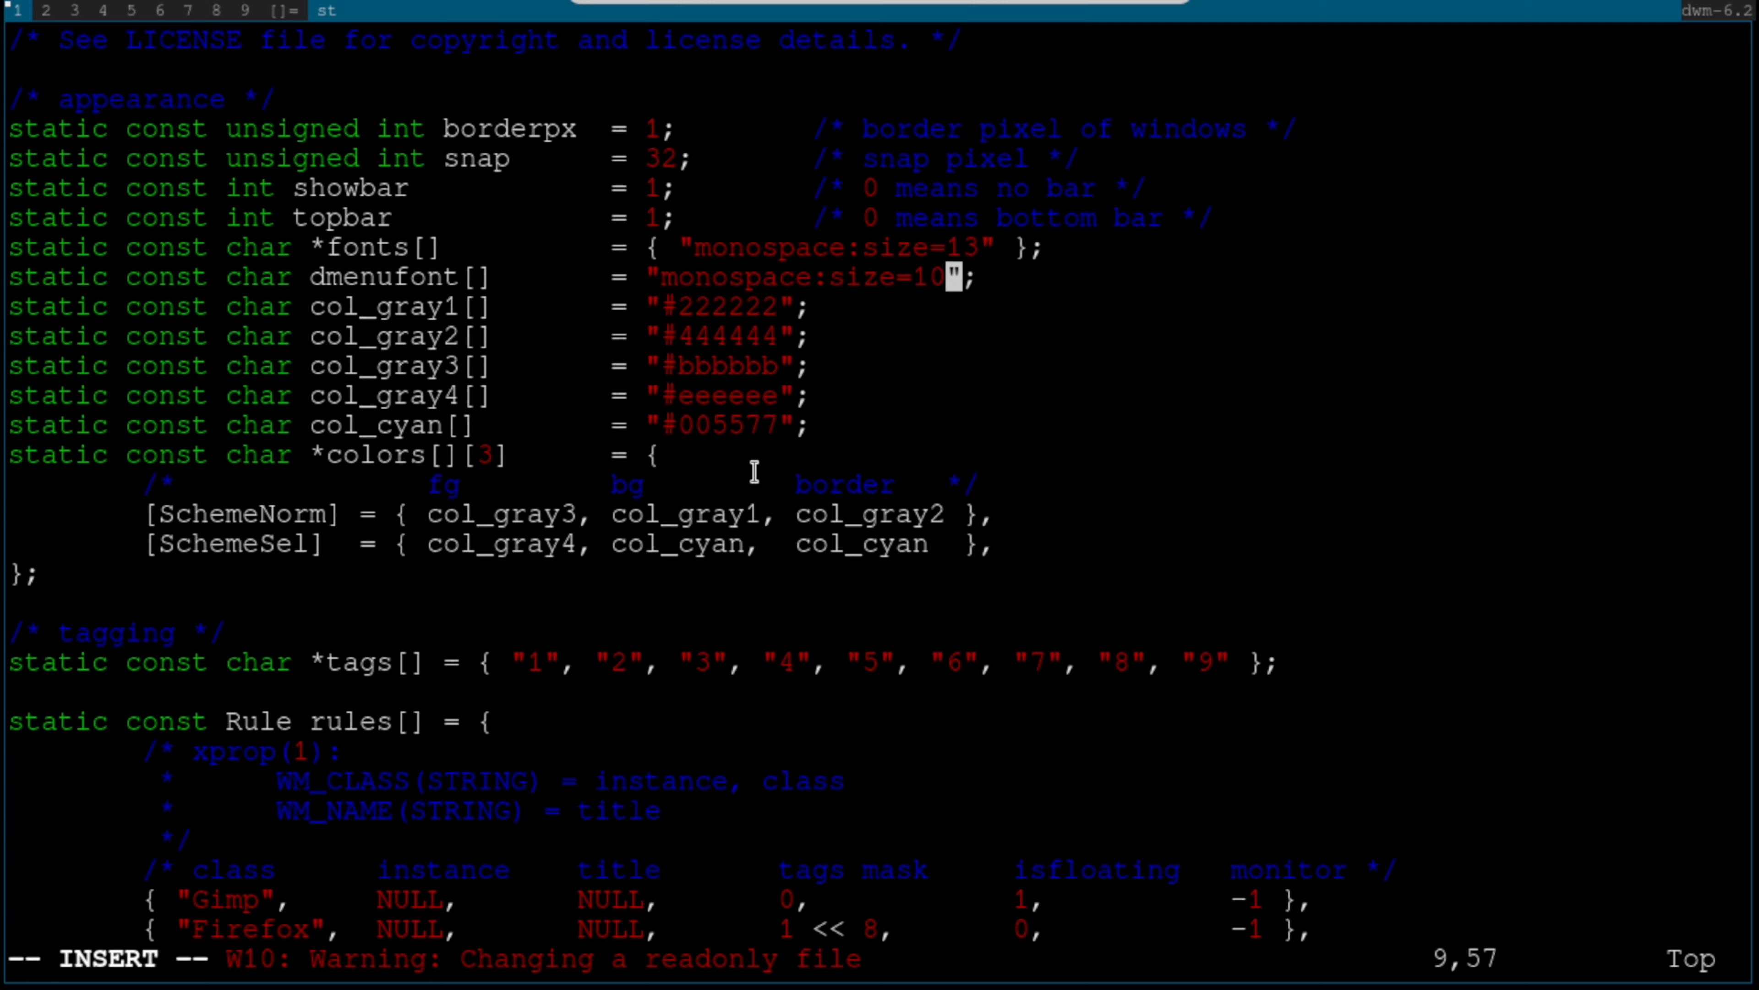
pyautogui.press('BackSpace')
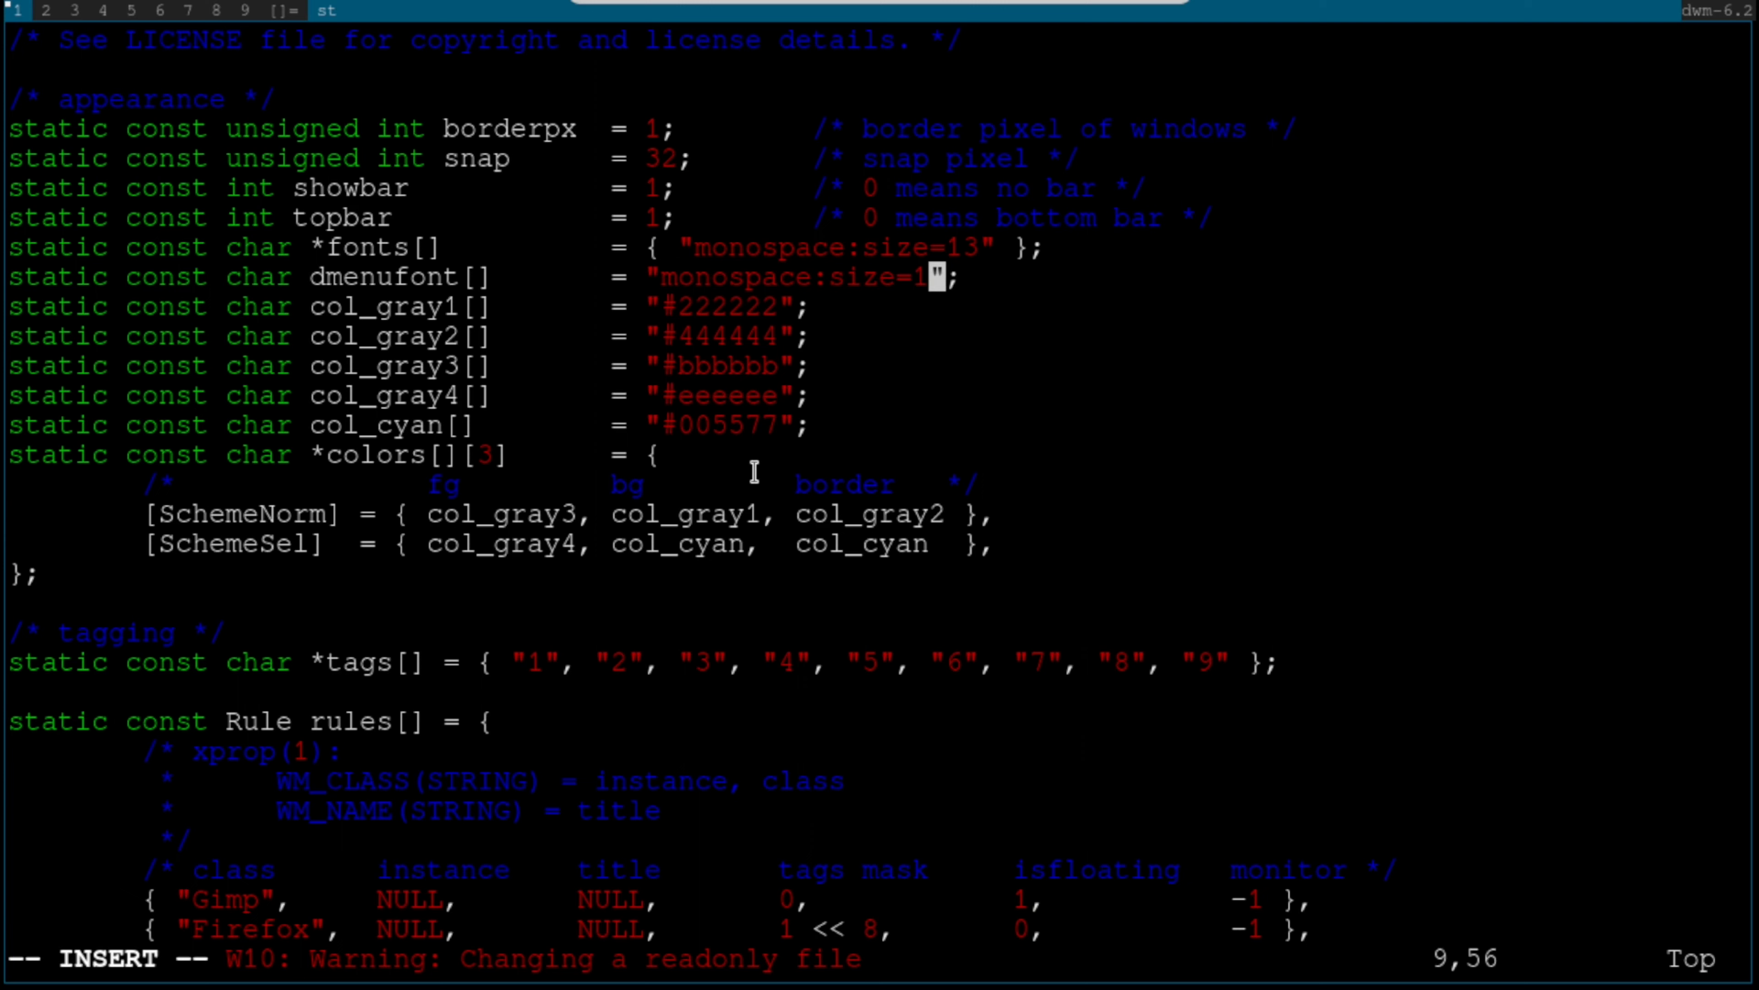
pyautogui.write('3')
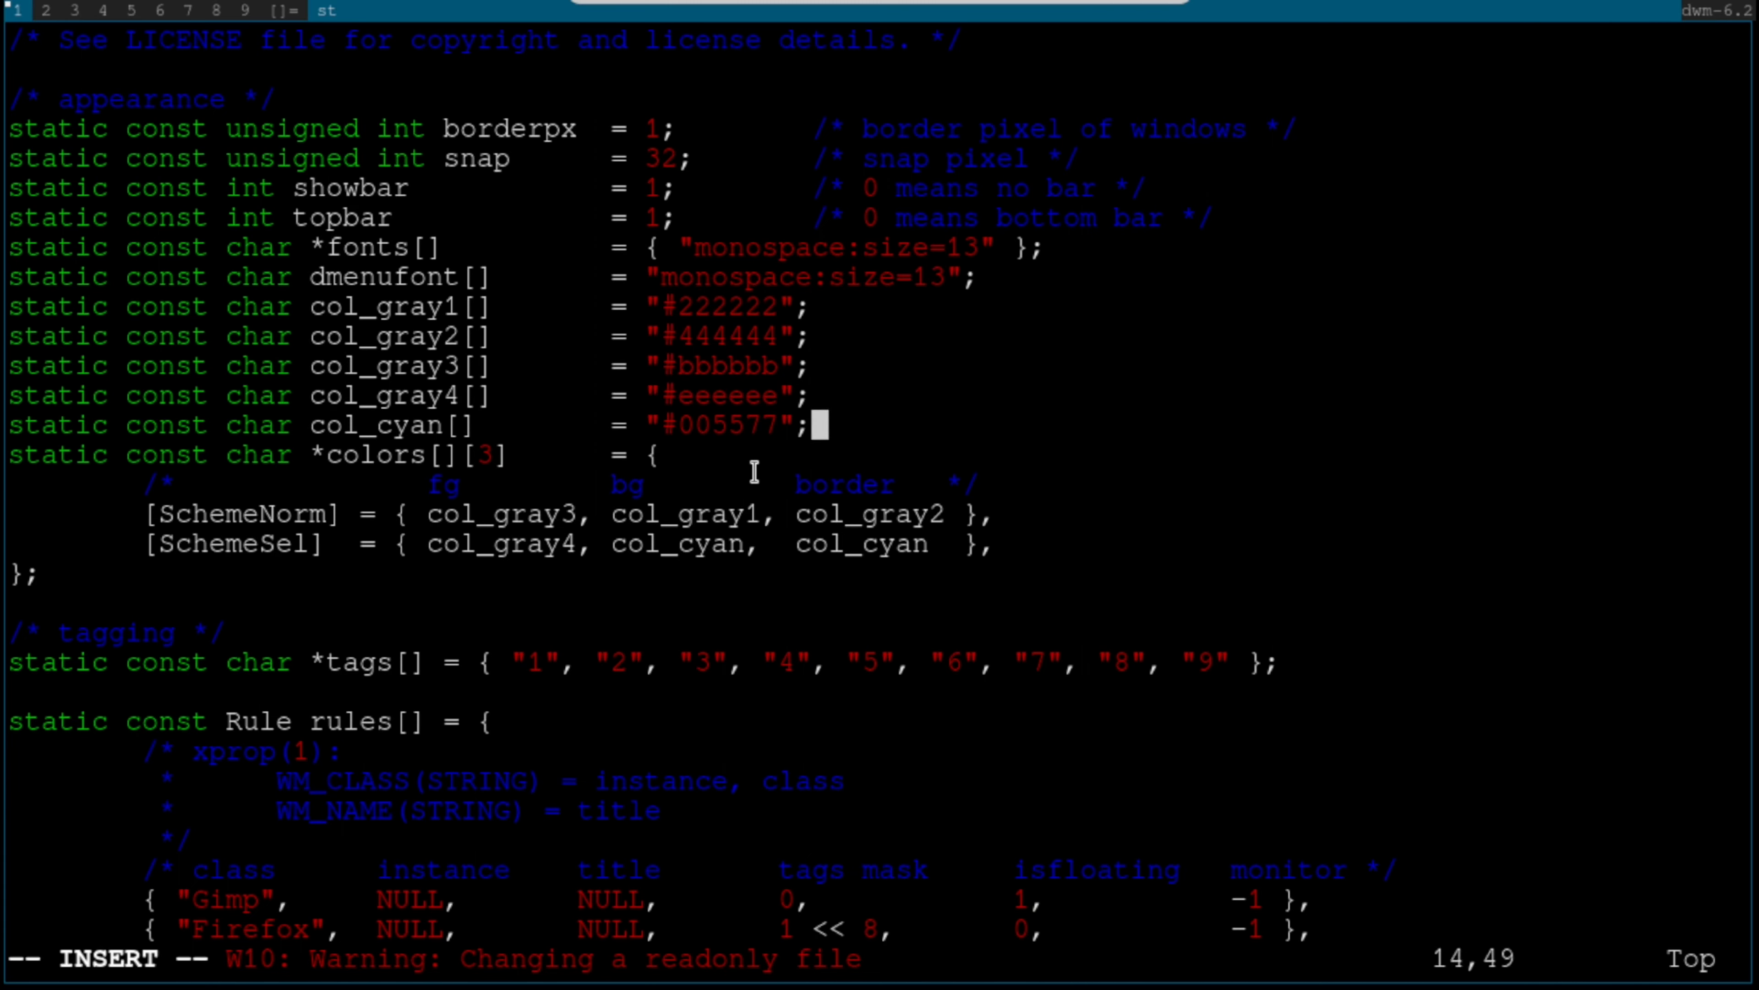
# - Change MODKEY from Mod1Mask to Mod4Mask so Super is the mod key
pyautogui.scroll(-3)
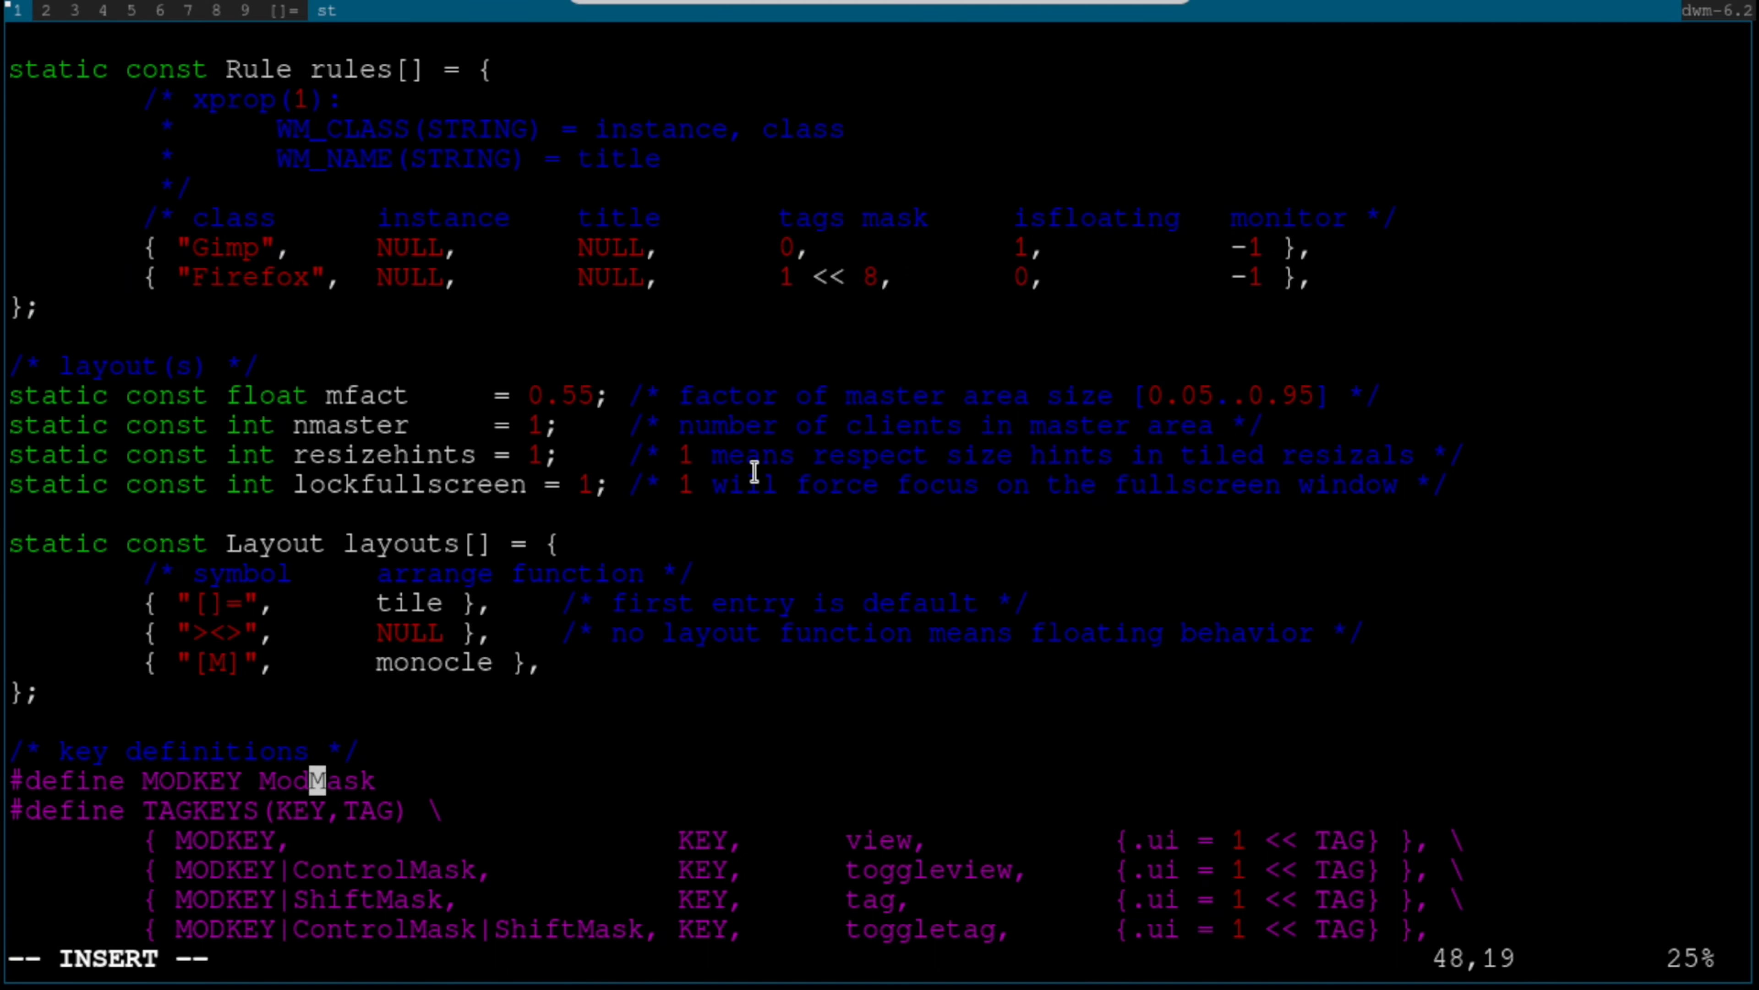
pyautogui.write('4')
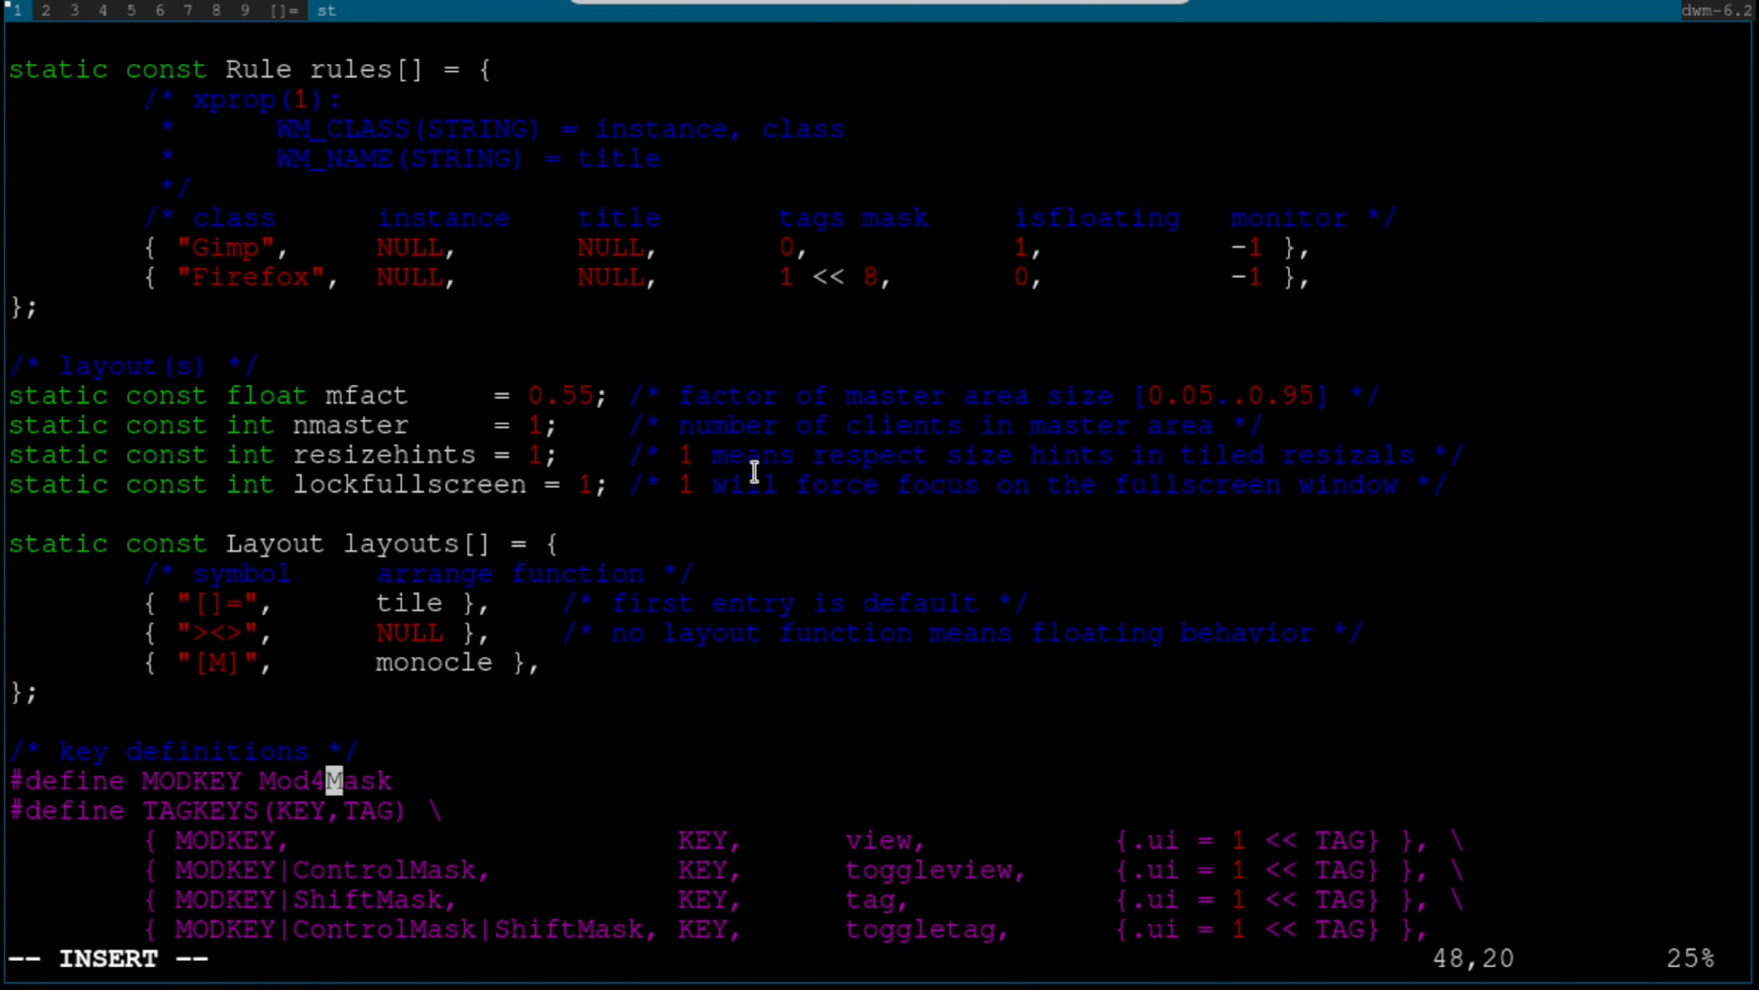
pyautogui.scroll(-3)
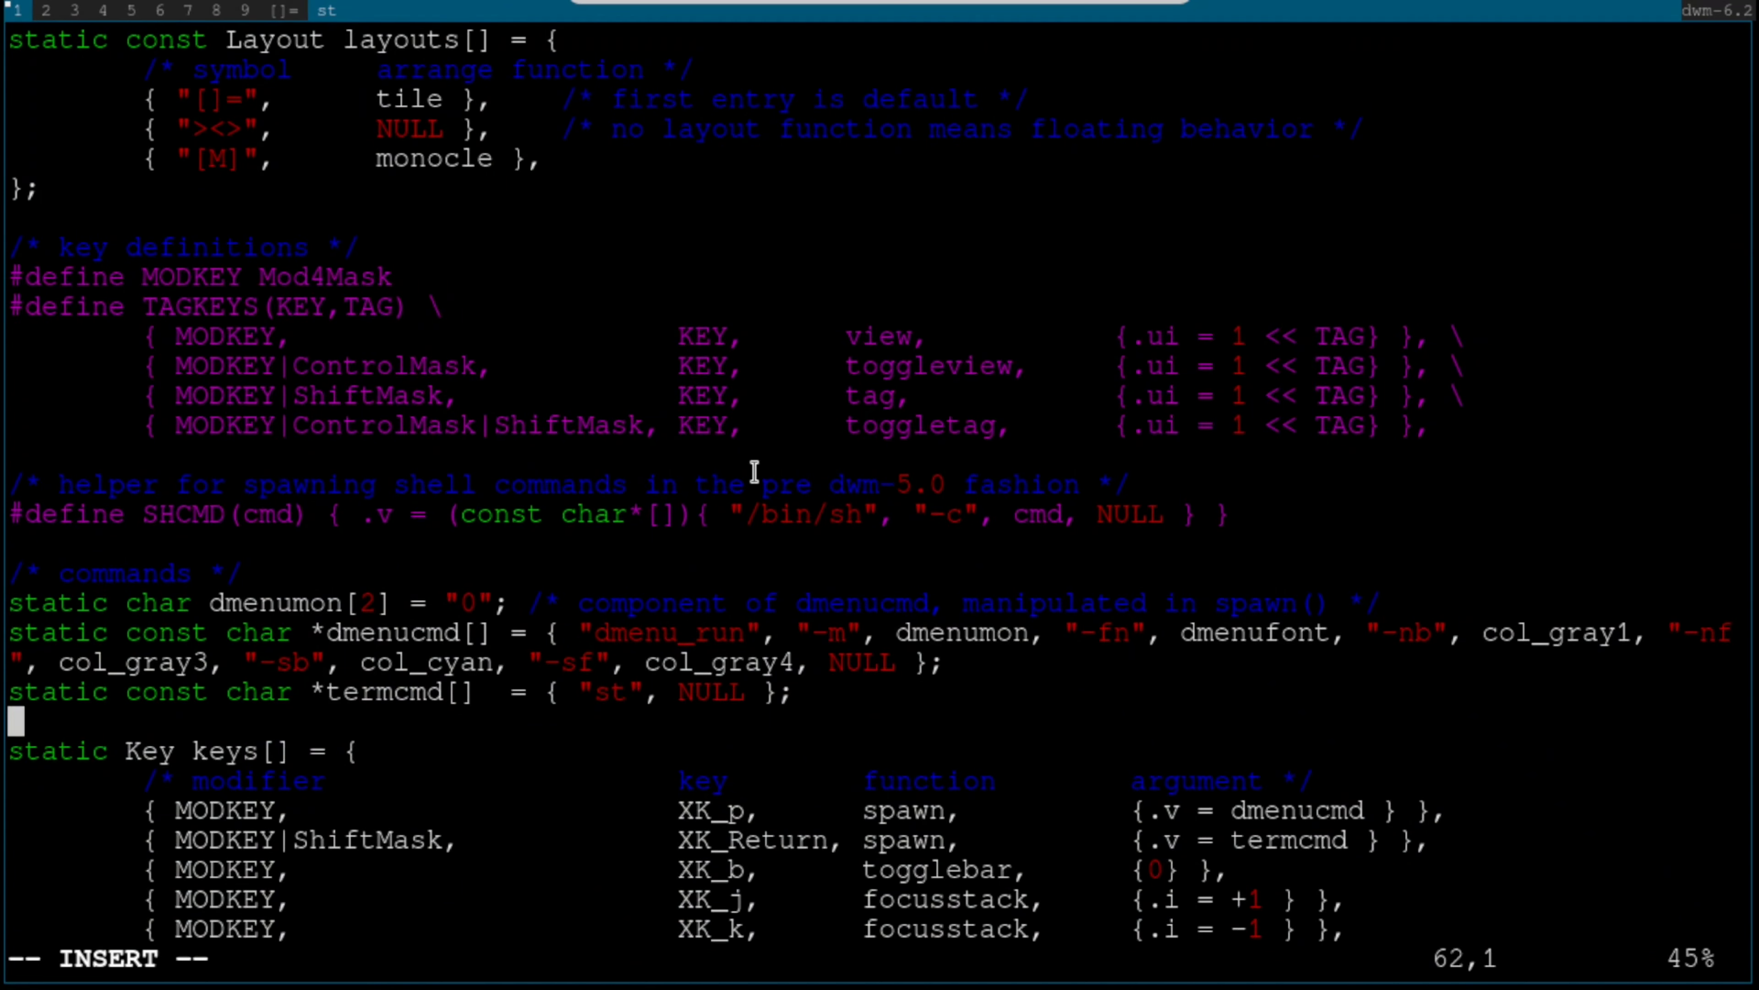
pyautogui.scroll(-3)
pyautogui.write(':w')
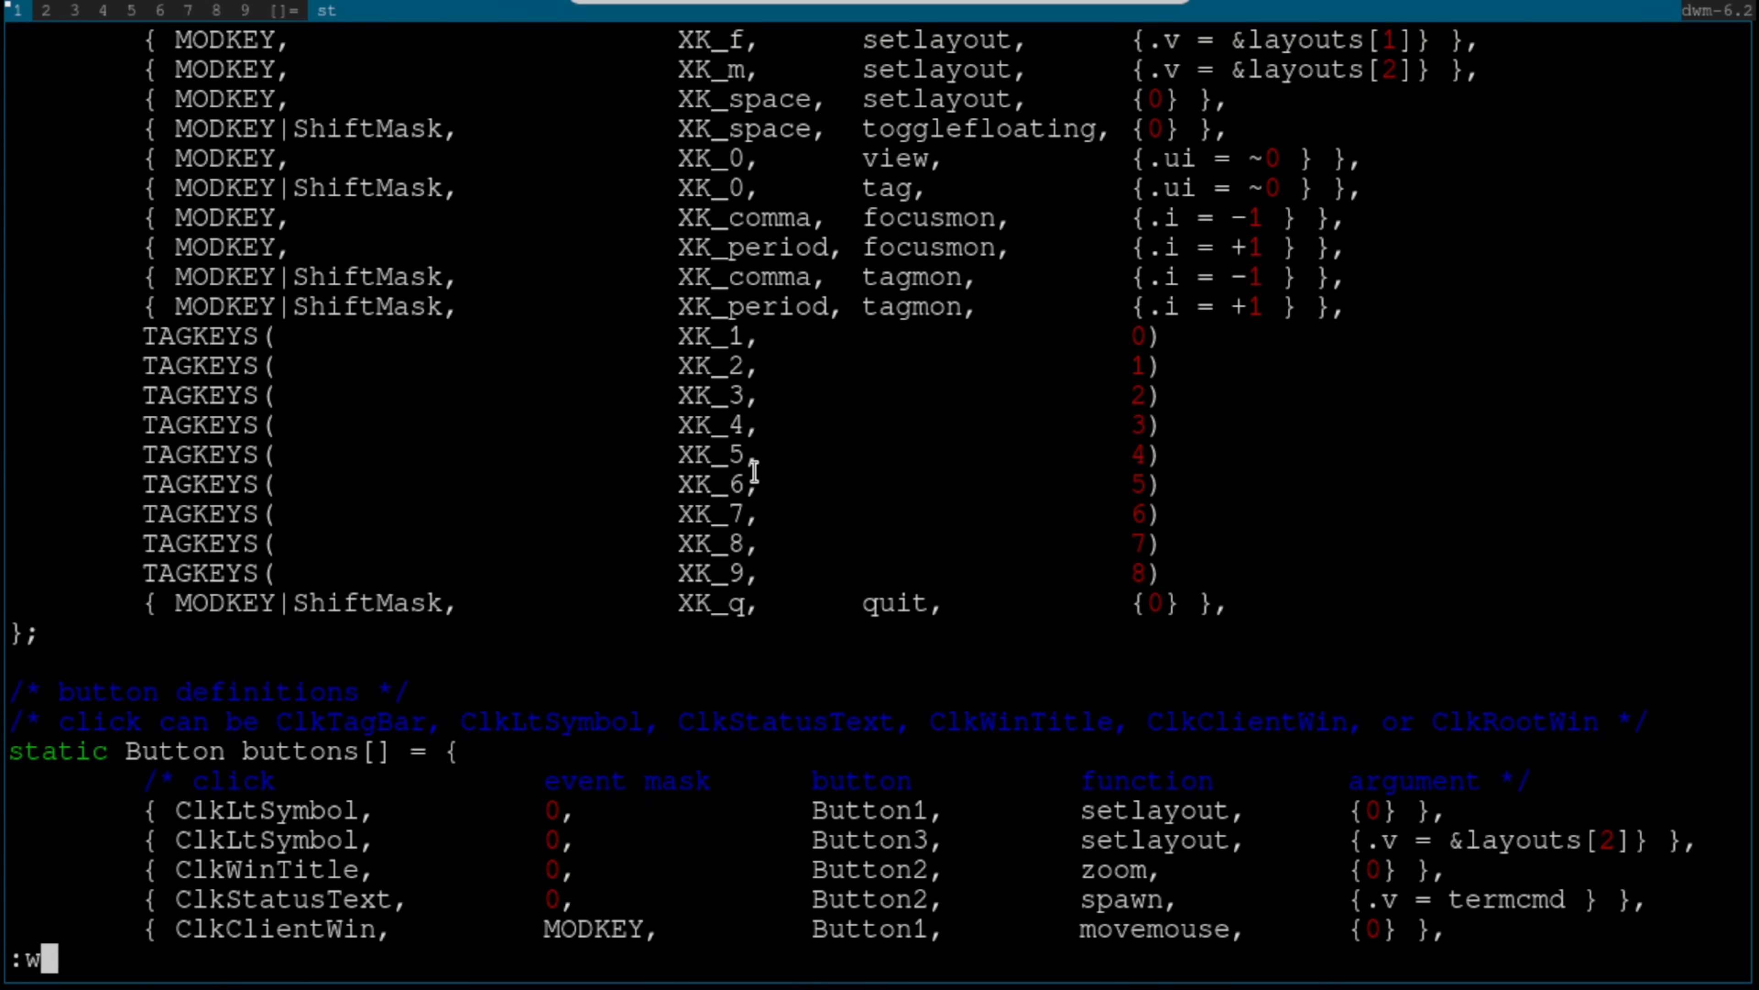
# - Quit vim and rebuild dwm with sudo make clean install before rebooting
pyautogui.write('q')
pyautogui.write('su')
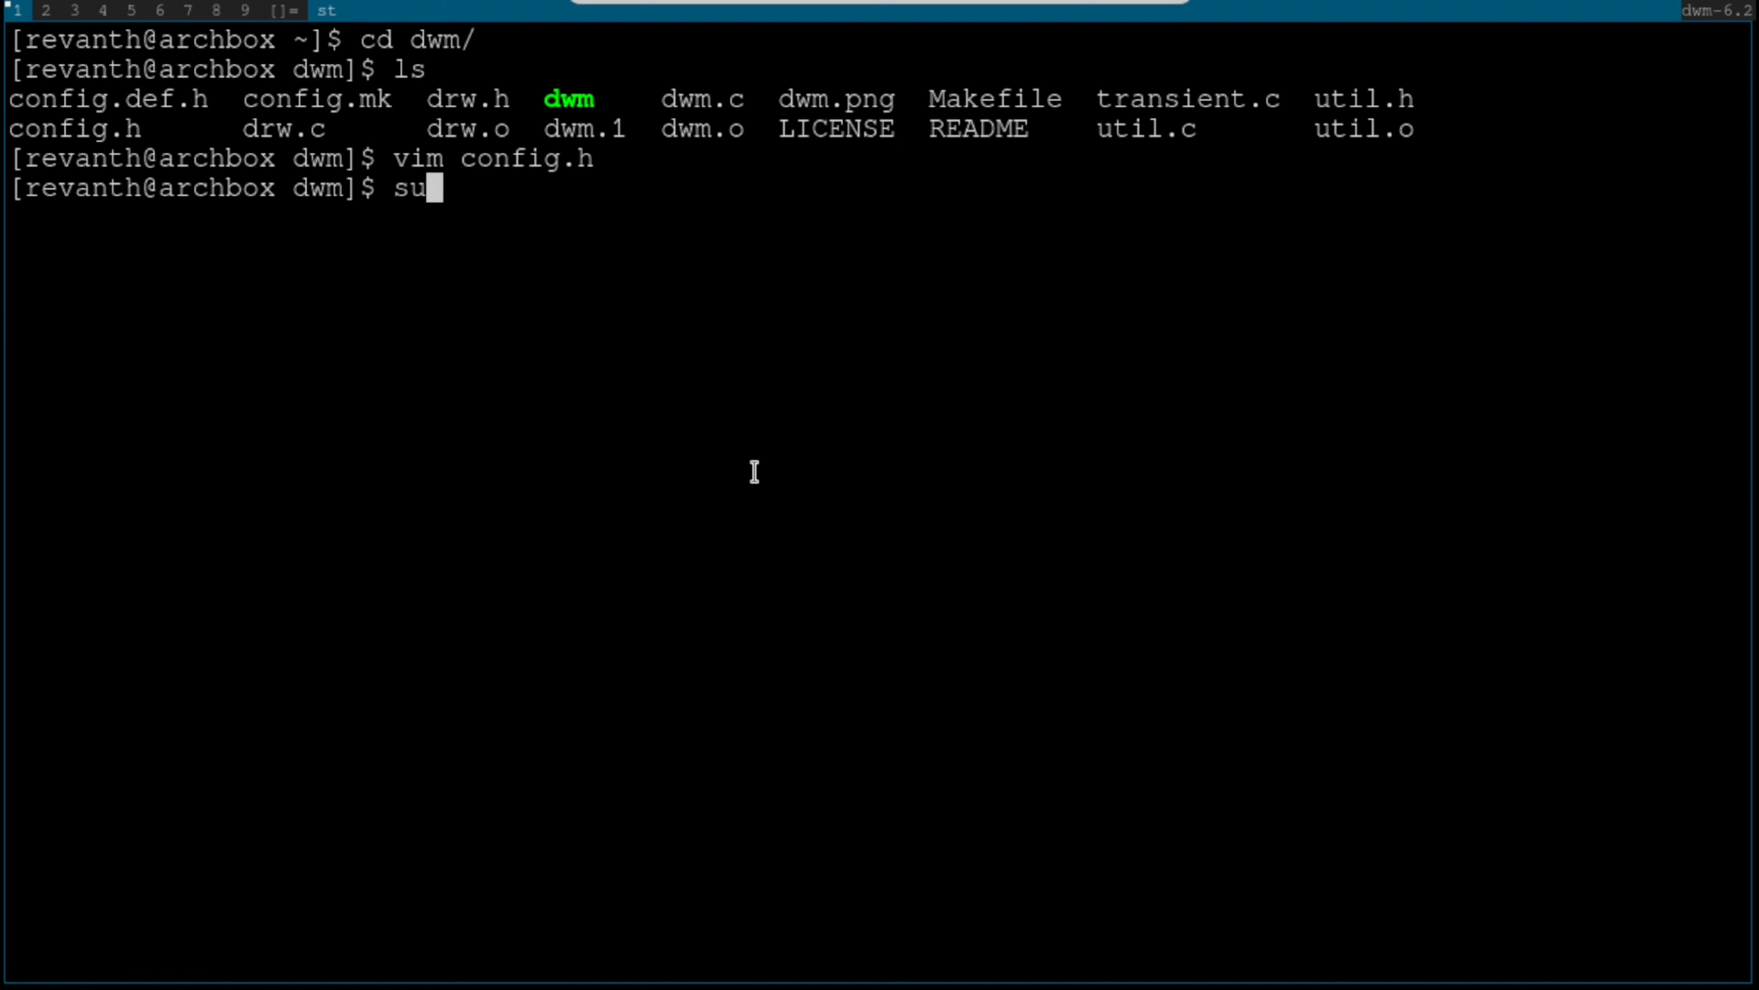
pyautogui.write('do make cl')
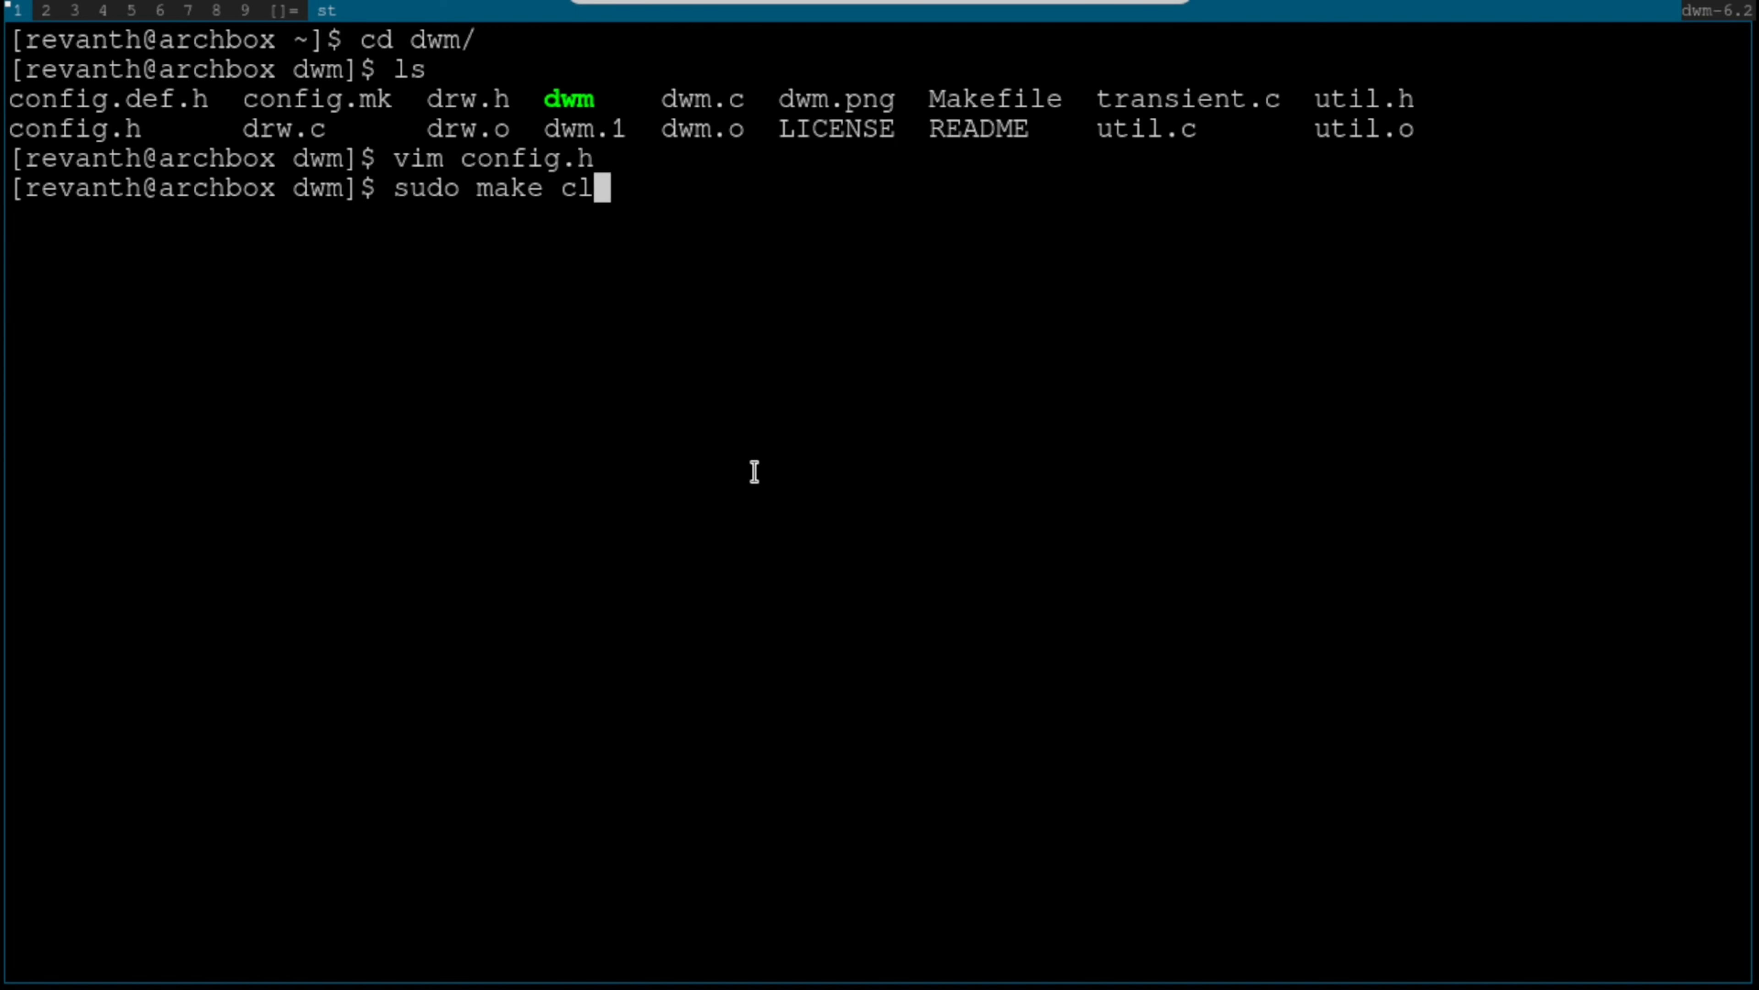
pyautogui.write('ean')
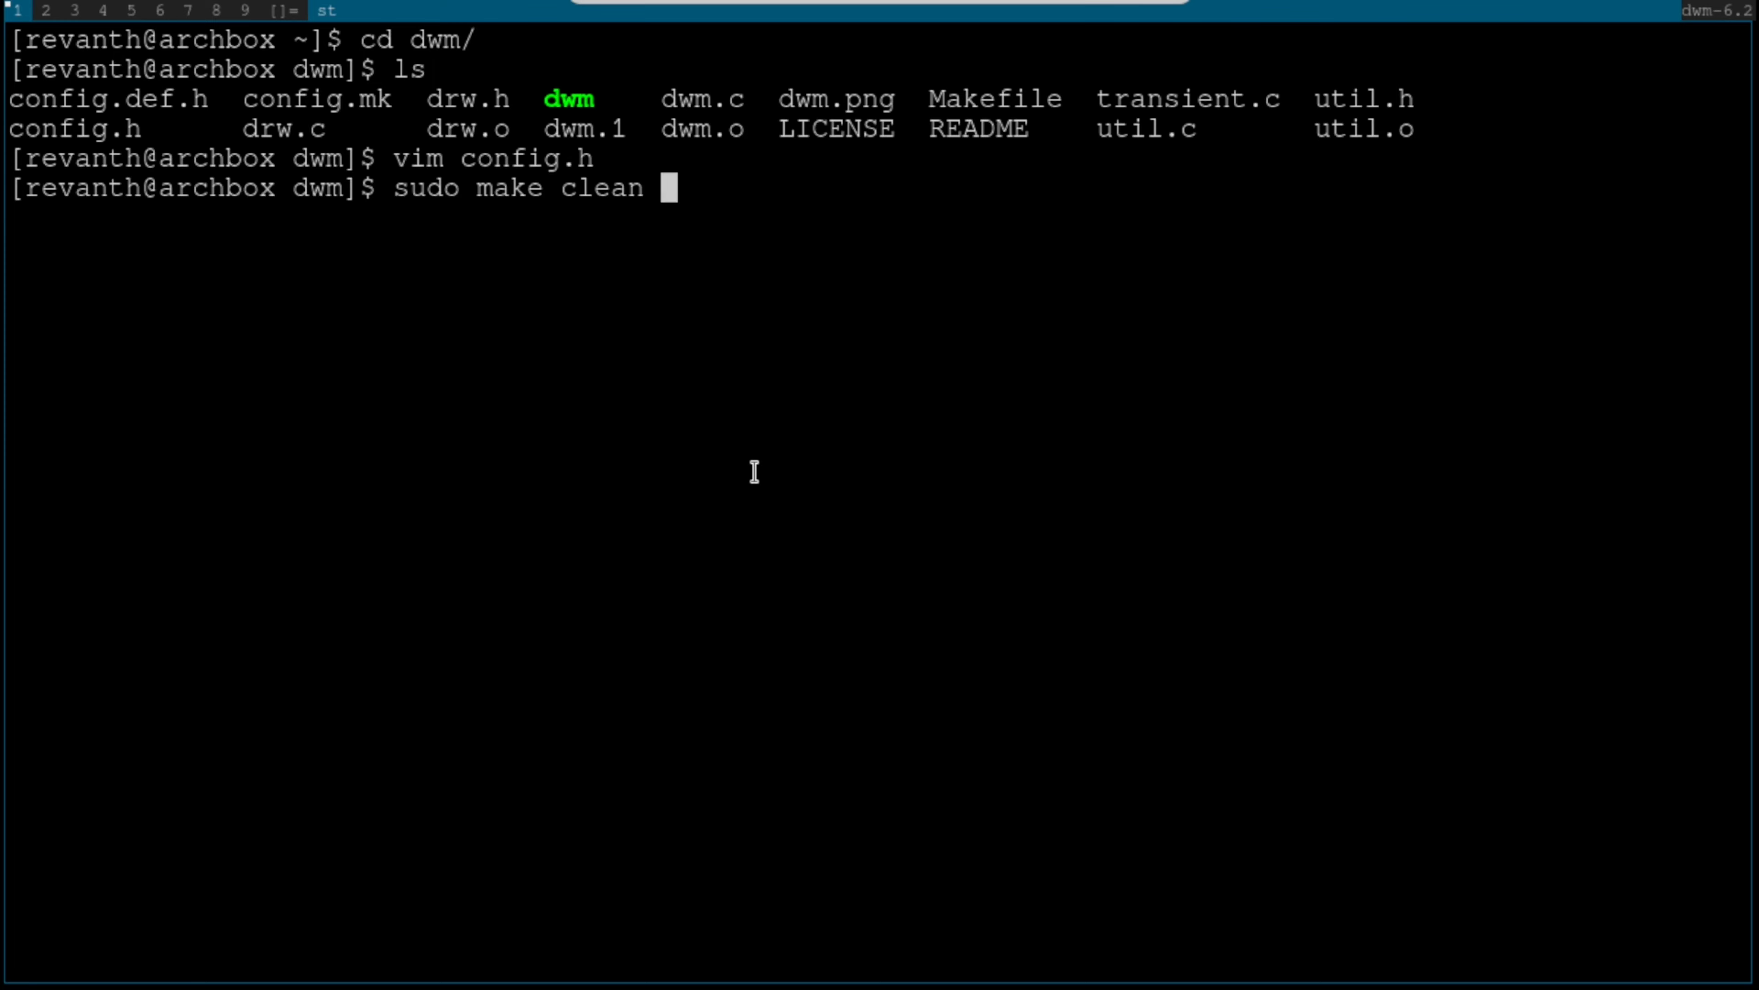
pyautogui.write('install')
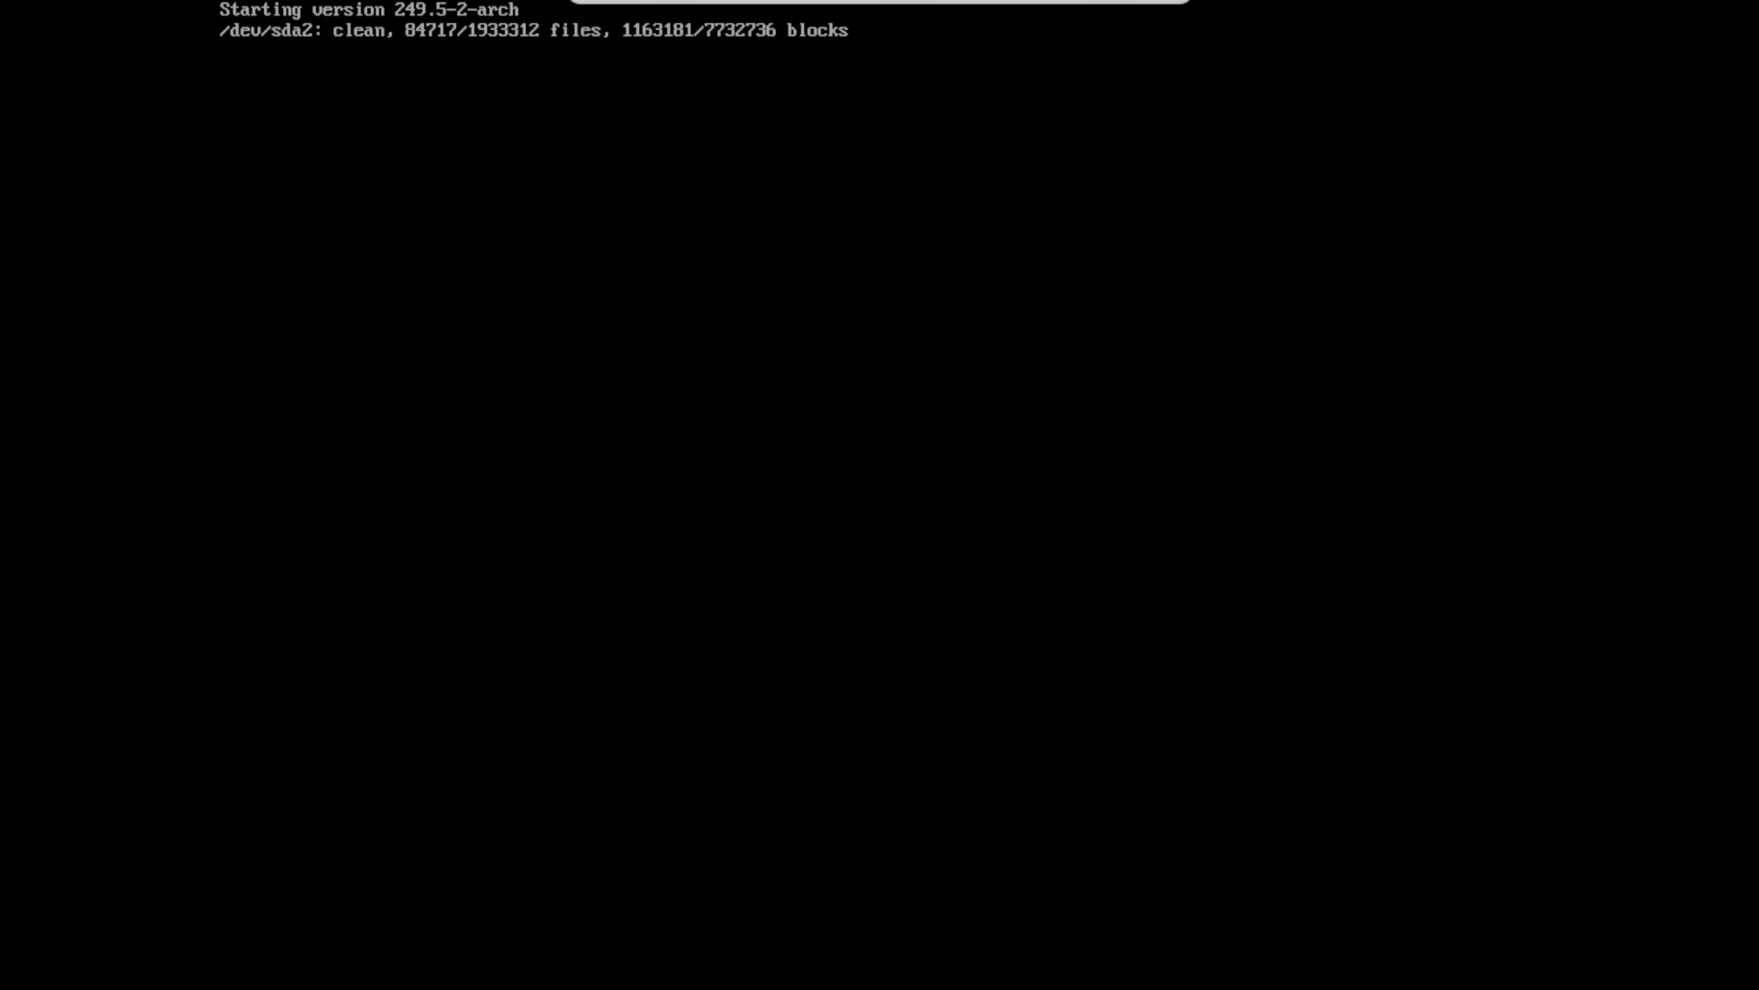
# - Log in at the tty and relaunch the dwm desktop with startx
pyautogui.write('revanth')
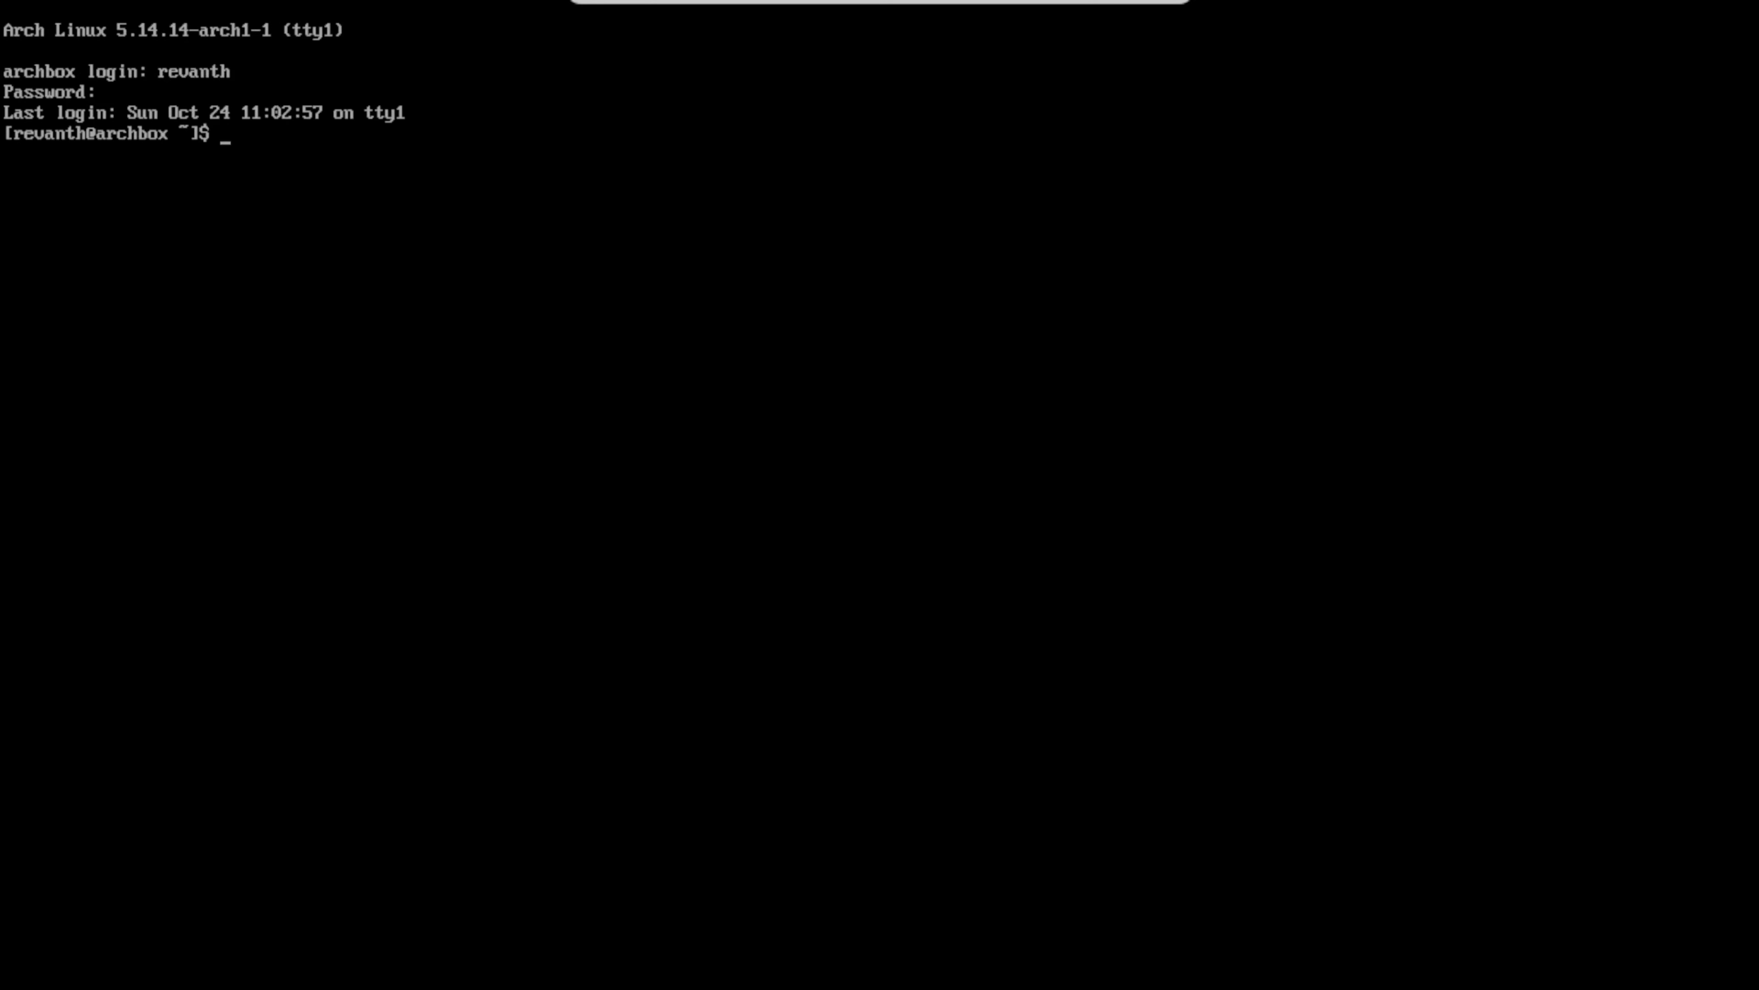
pyautogui.write('st')
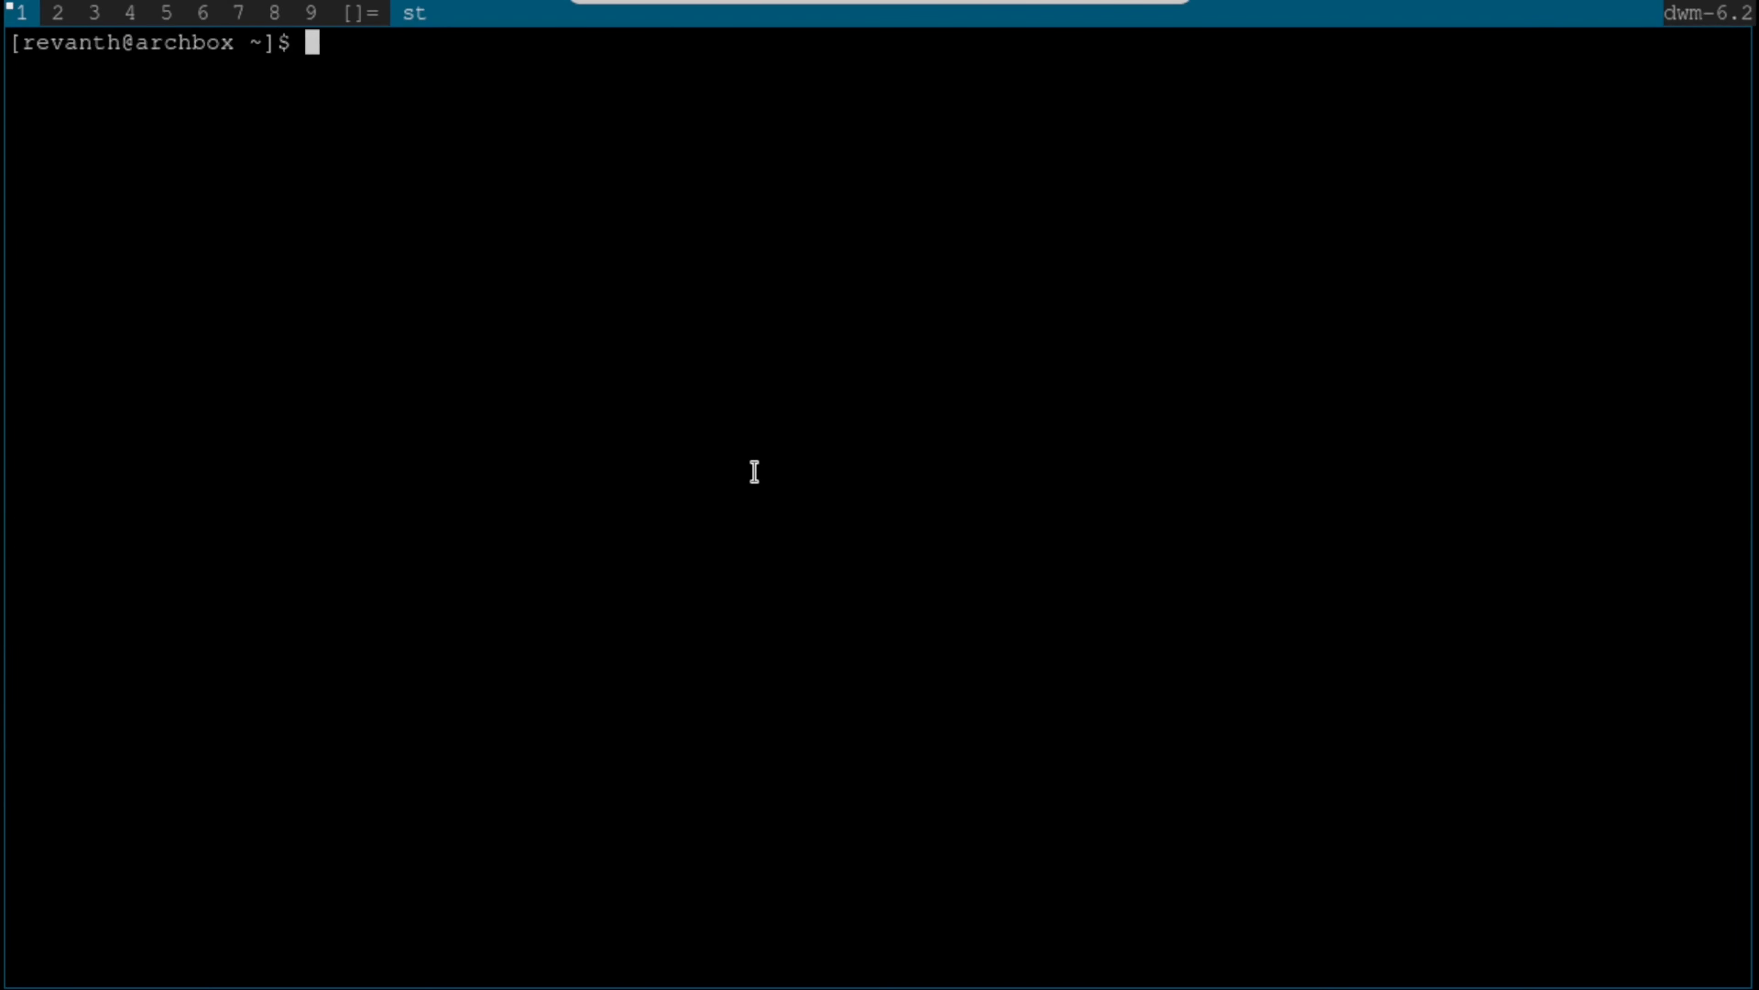
# - Install neofetch with sudo pacman -S neofetch and confirm the prompt
pyautogui.write('sudo [')
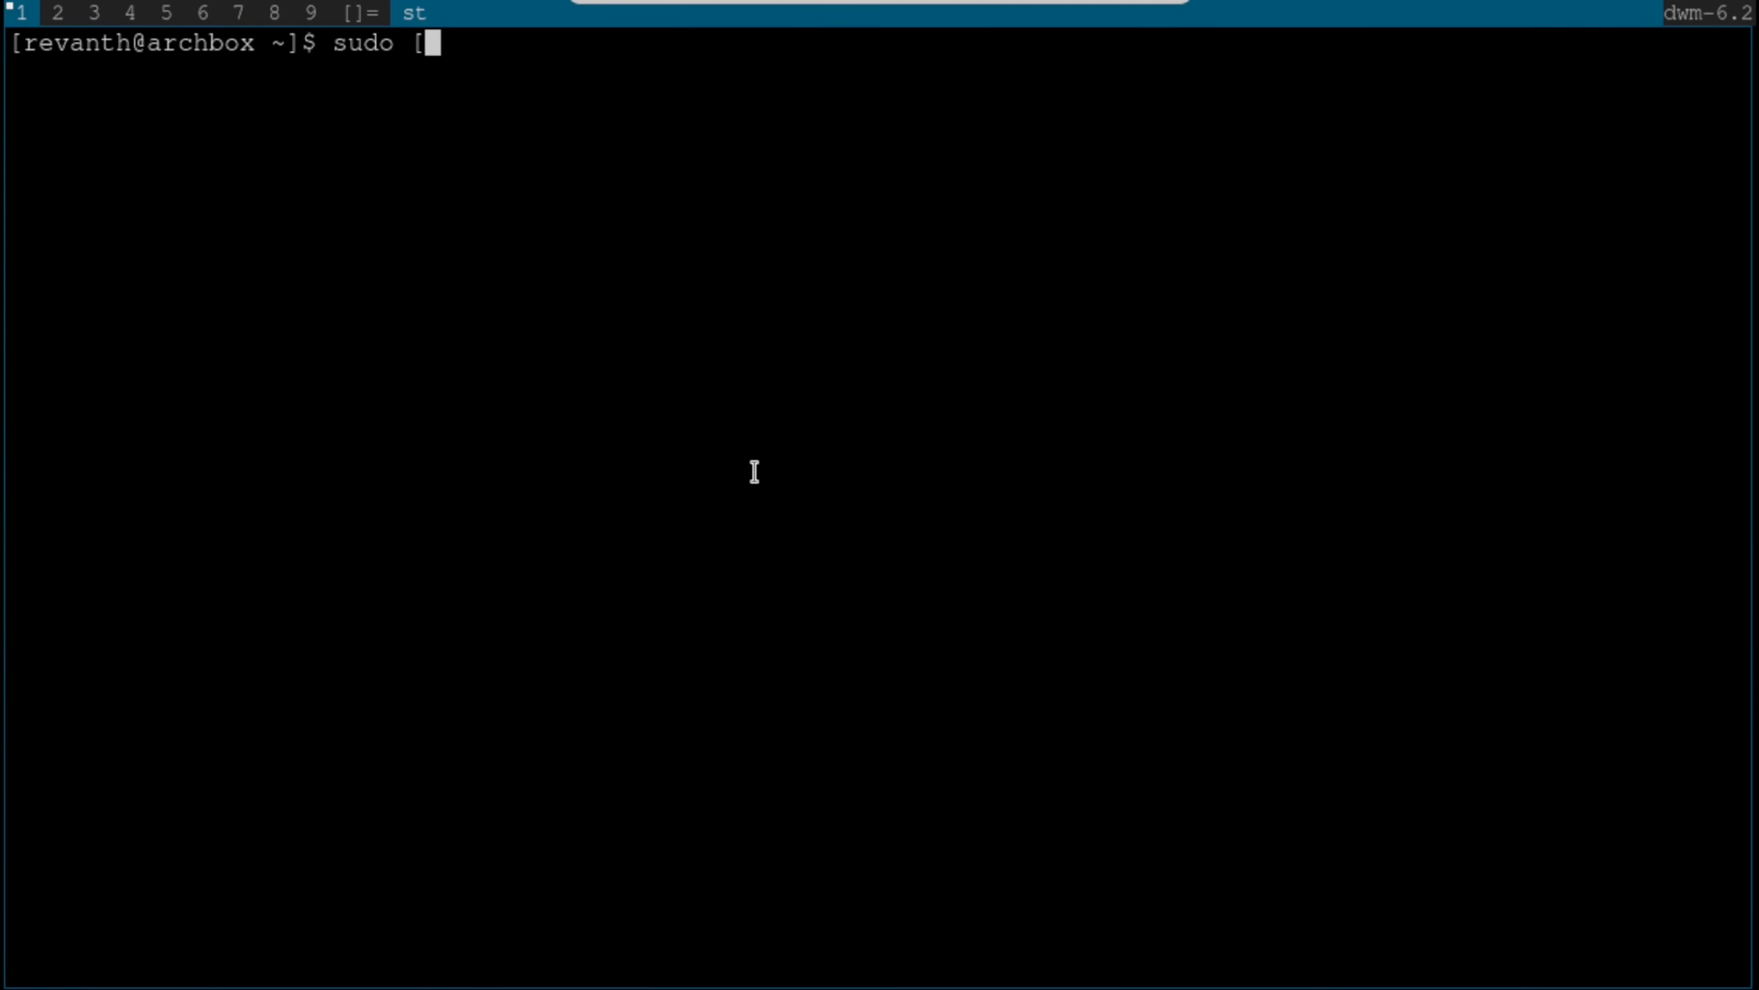
pyautogui.write('pacman -S')
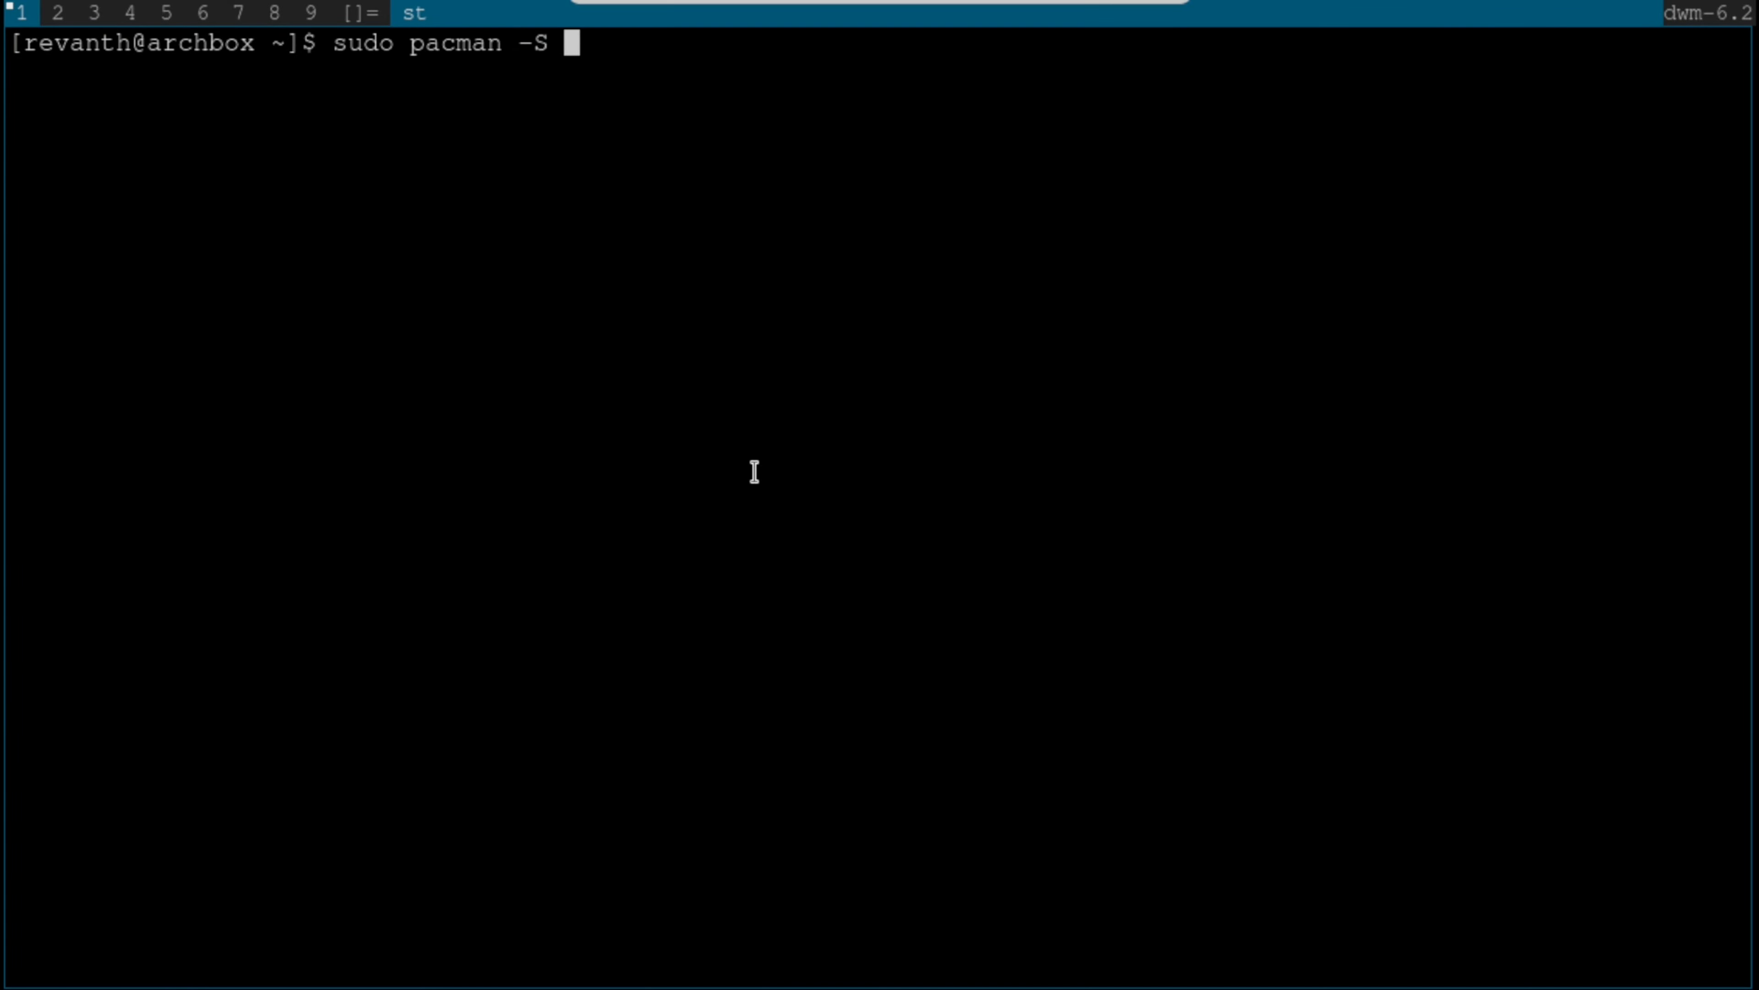
pyautogui.write('neofetch')
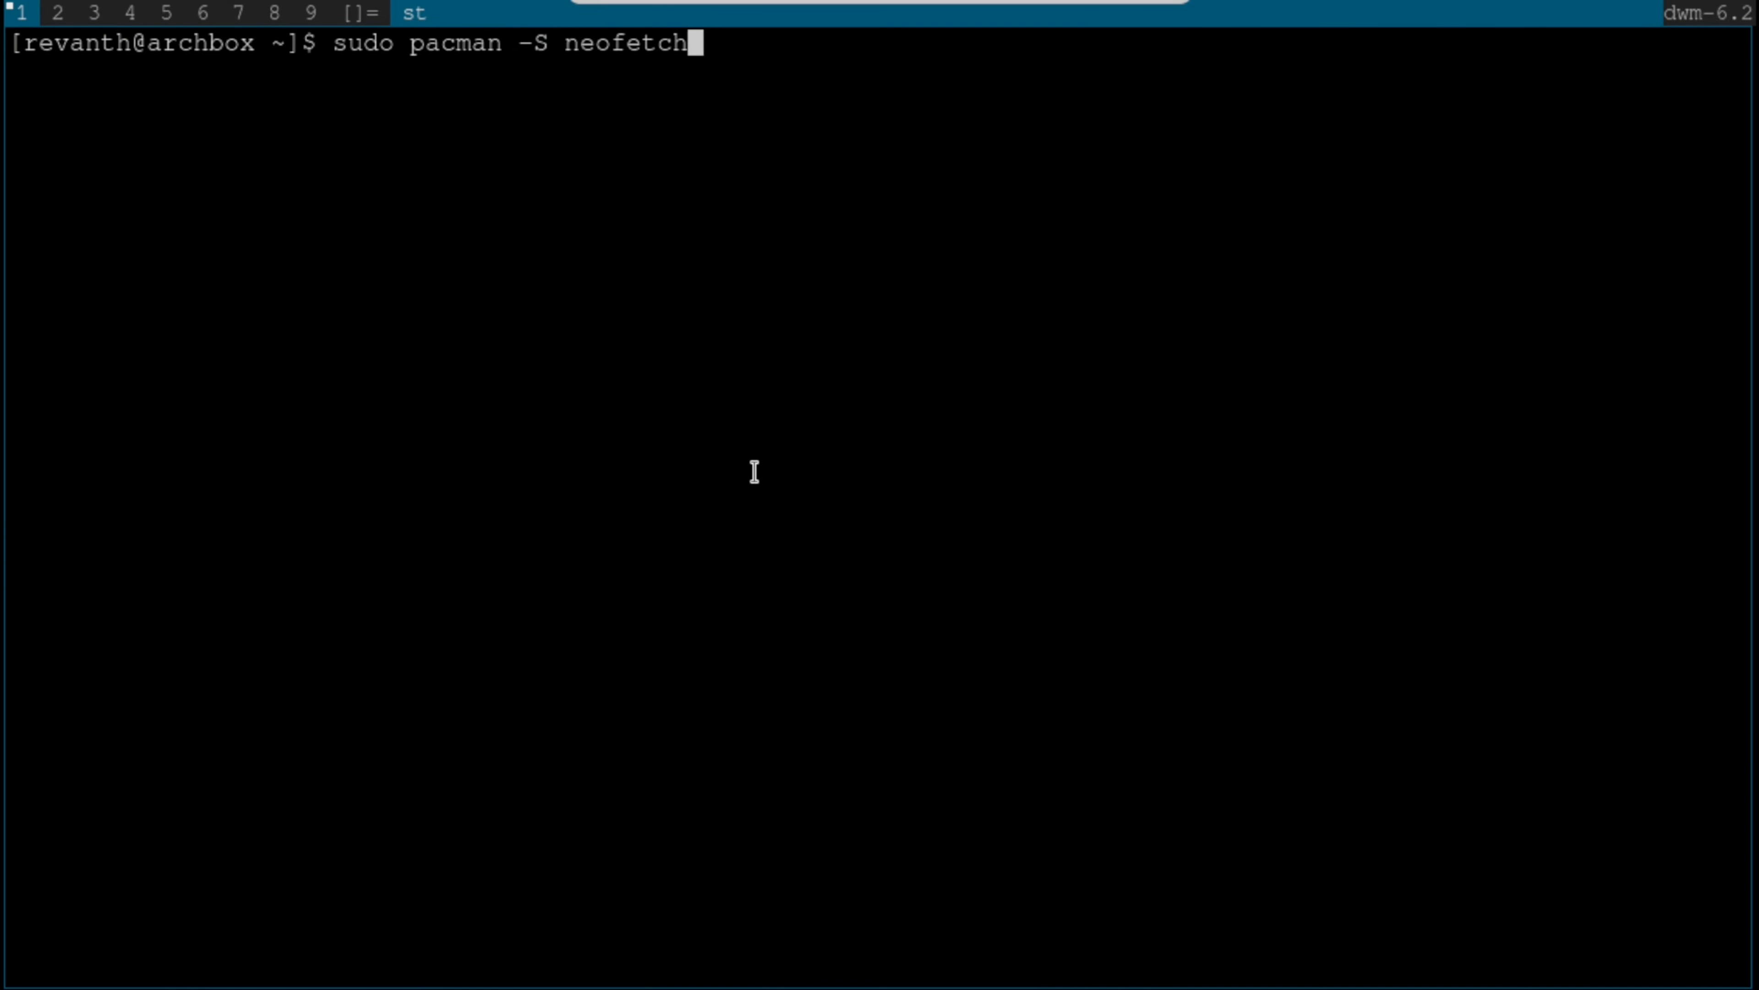
pyautogui.press('Return')
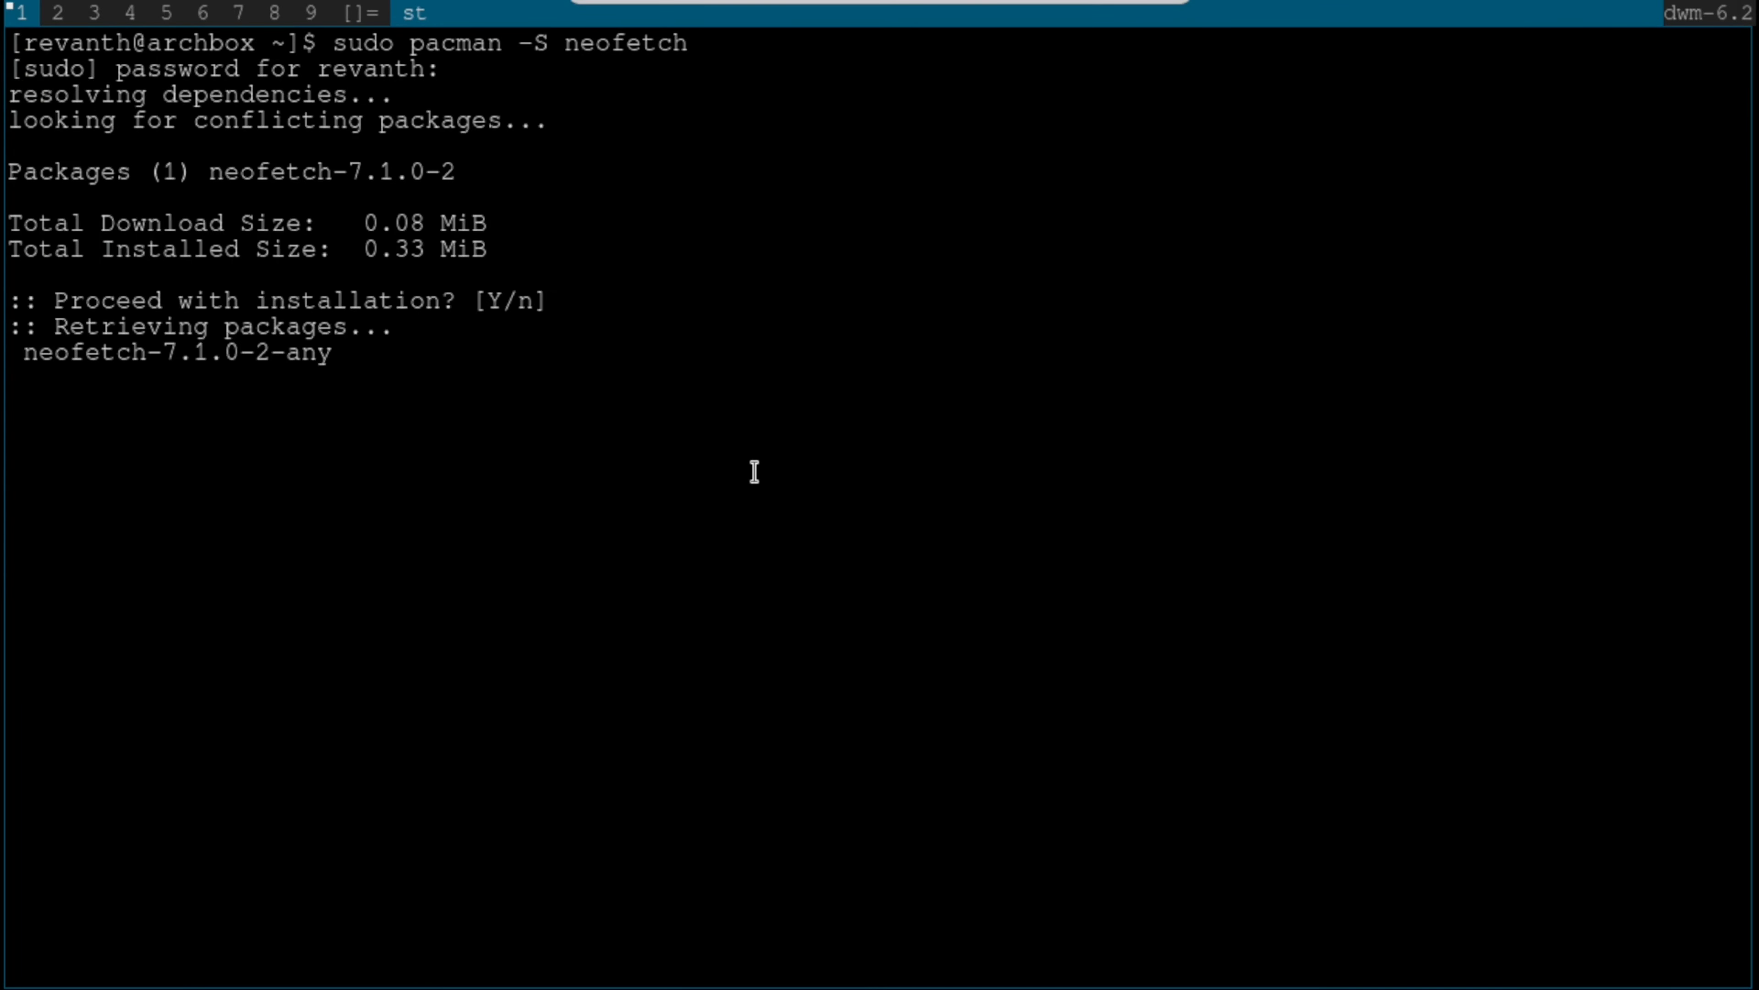
pyautogui.press('Return')
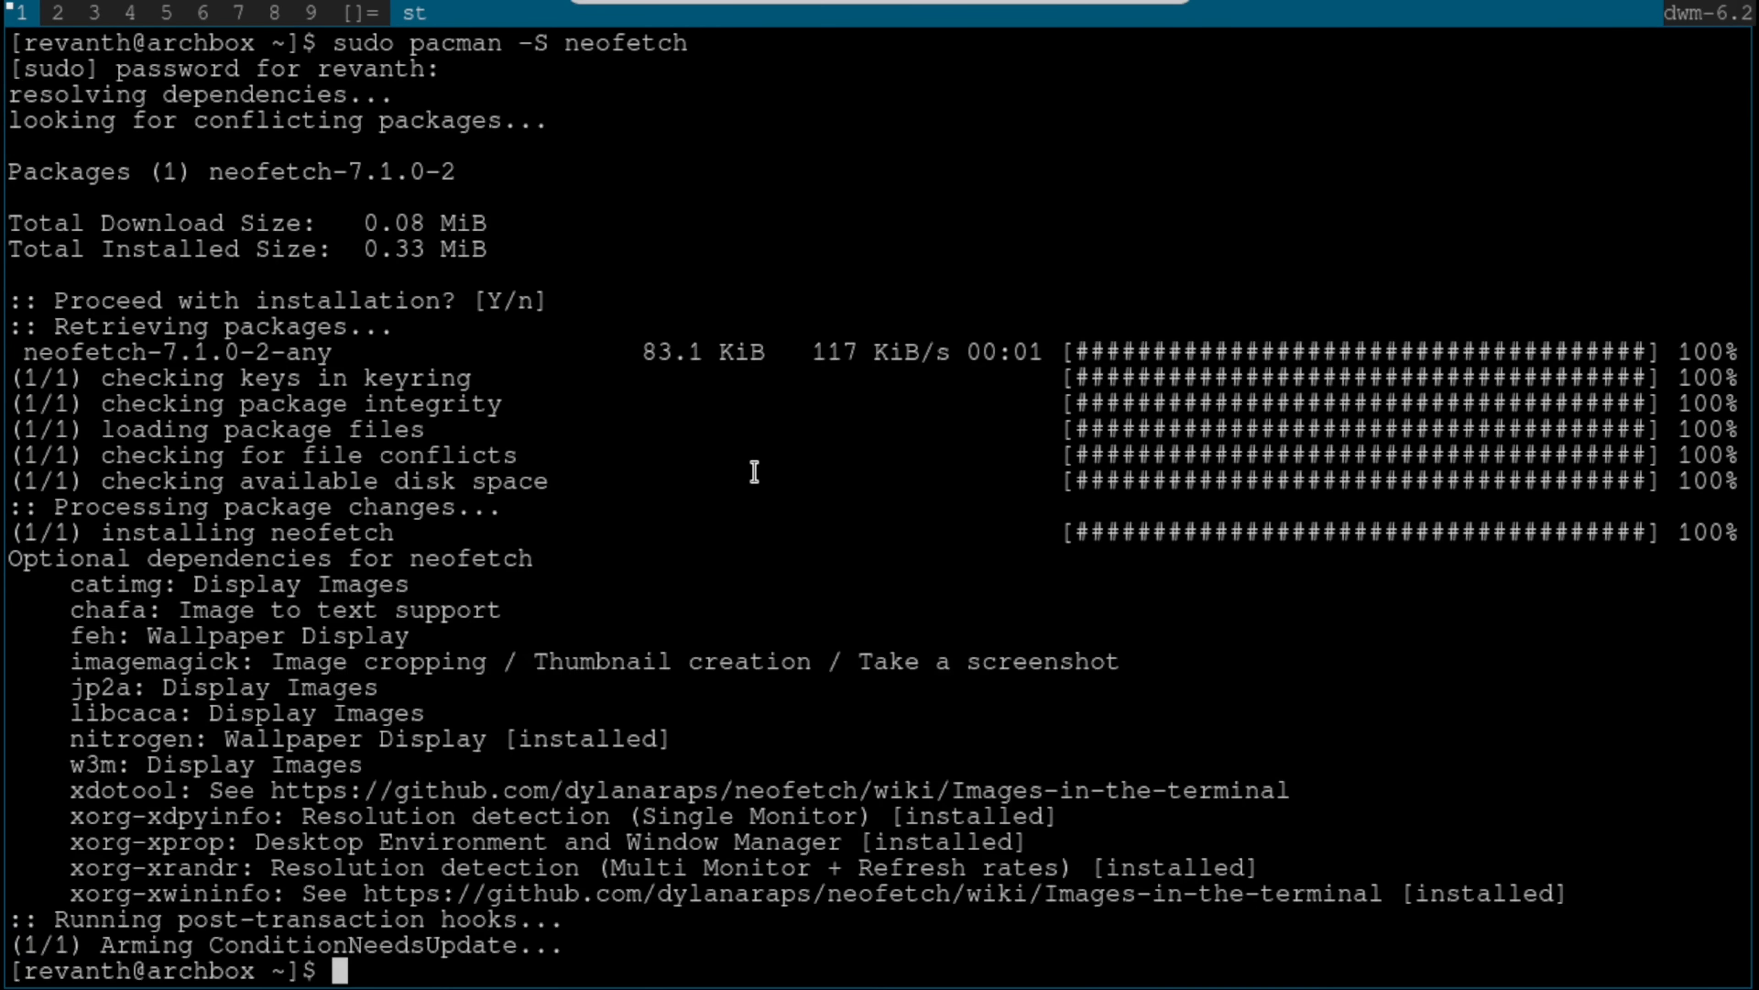
pyautogui.write('c')
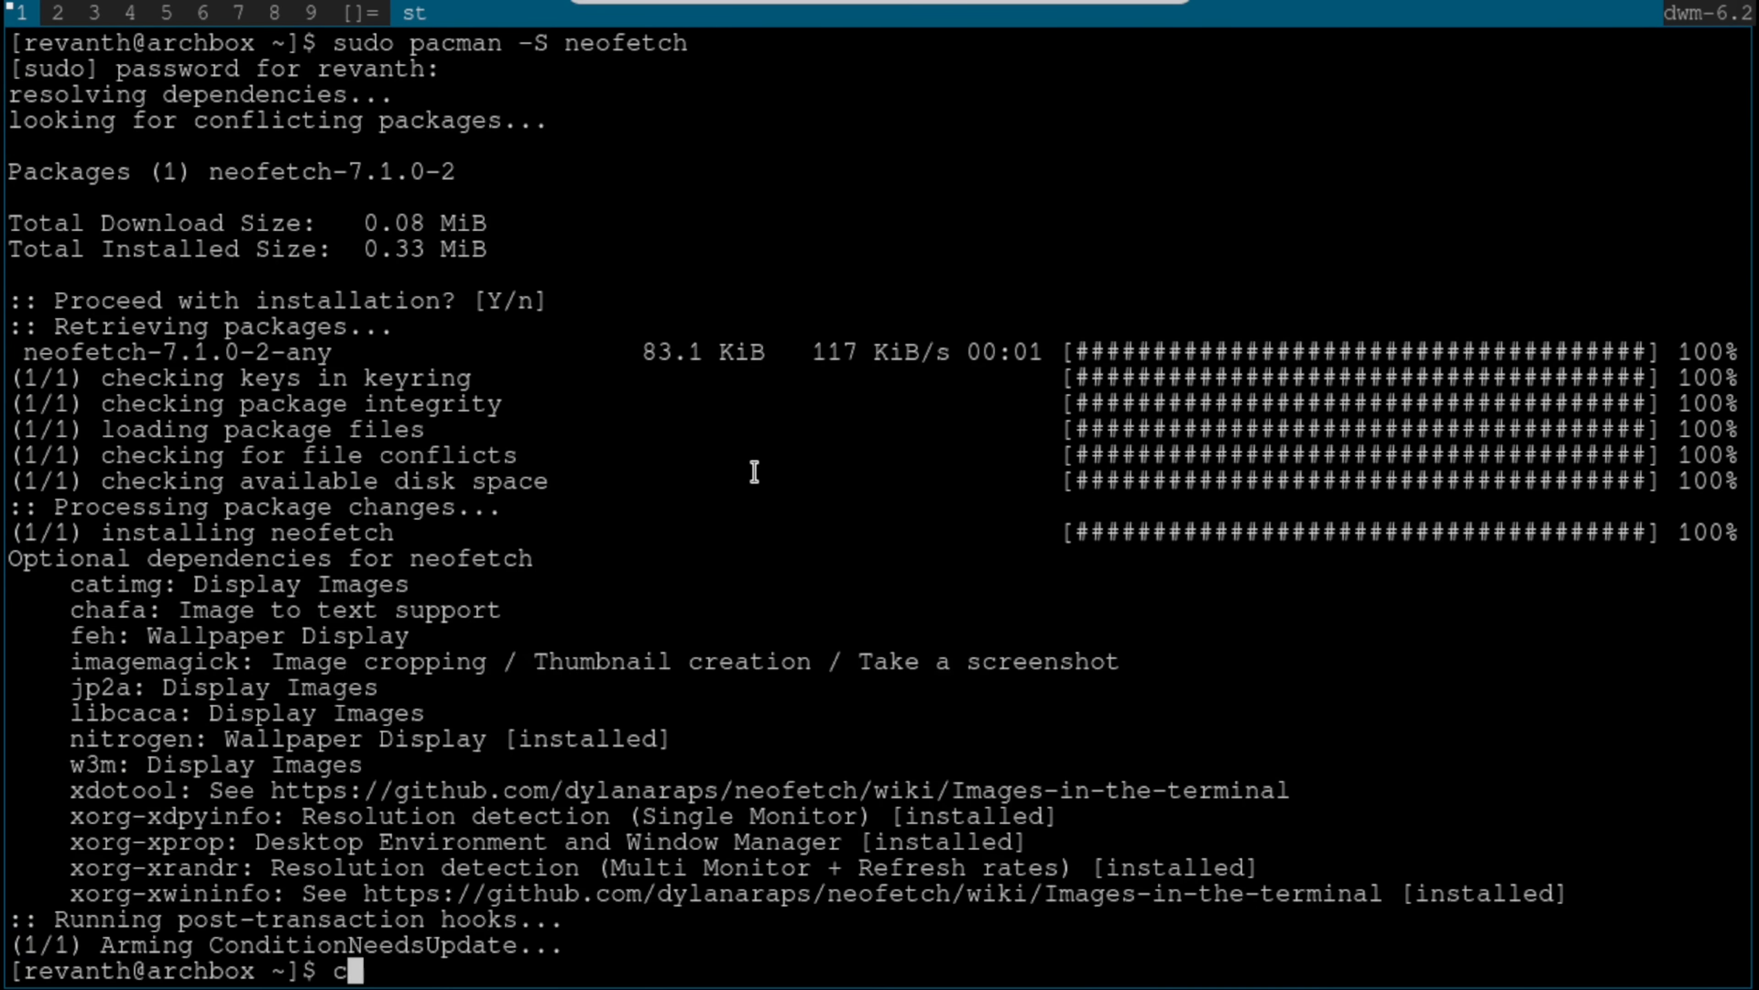